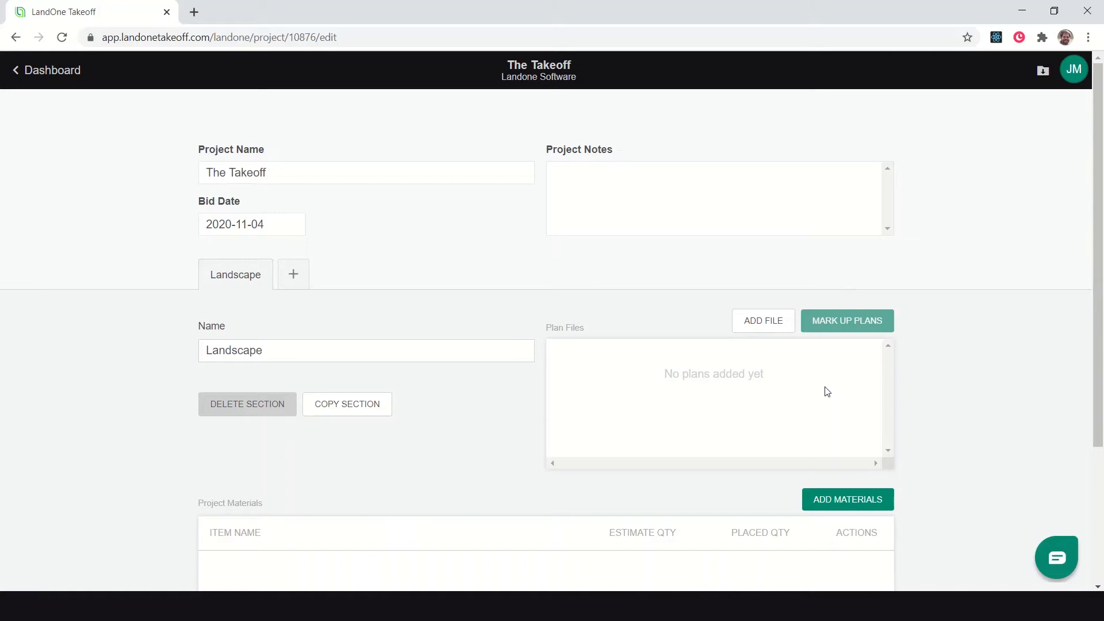
{"action": "mouse_move", "coordinate": [764, 322]}
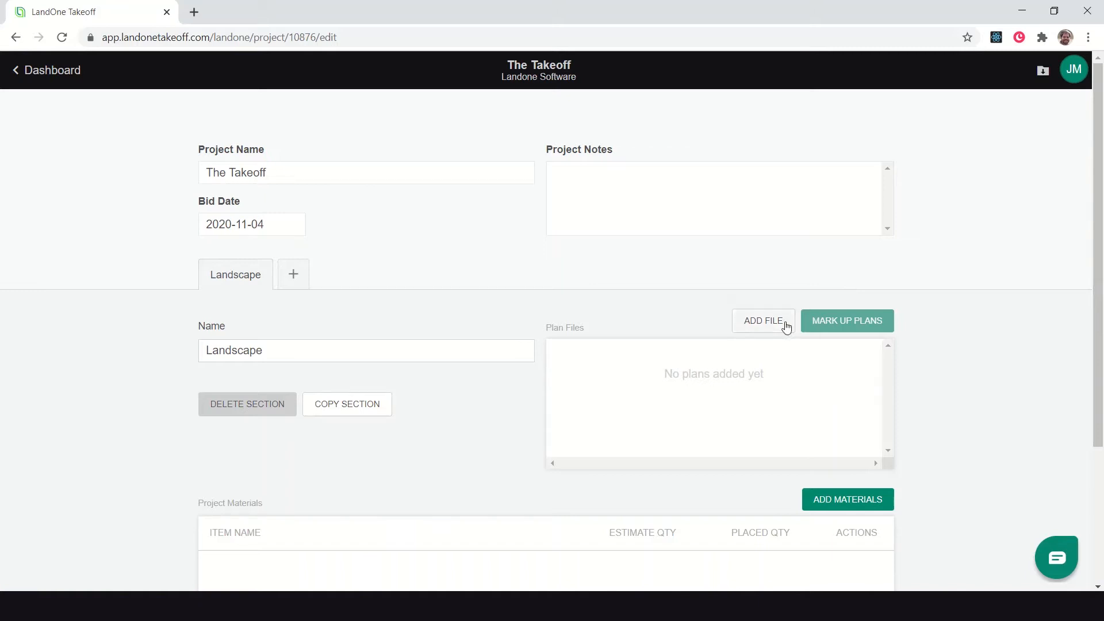
{"action": "mouse_move", "coordinate": [432, 165]}
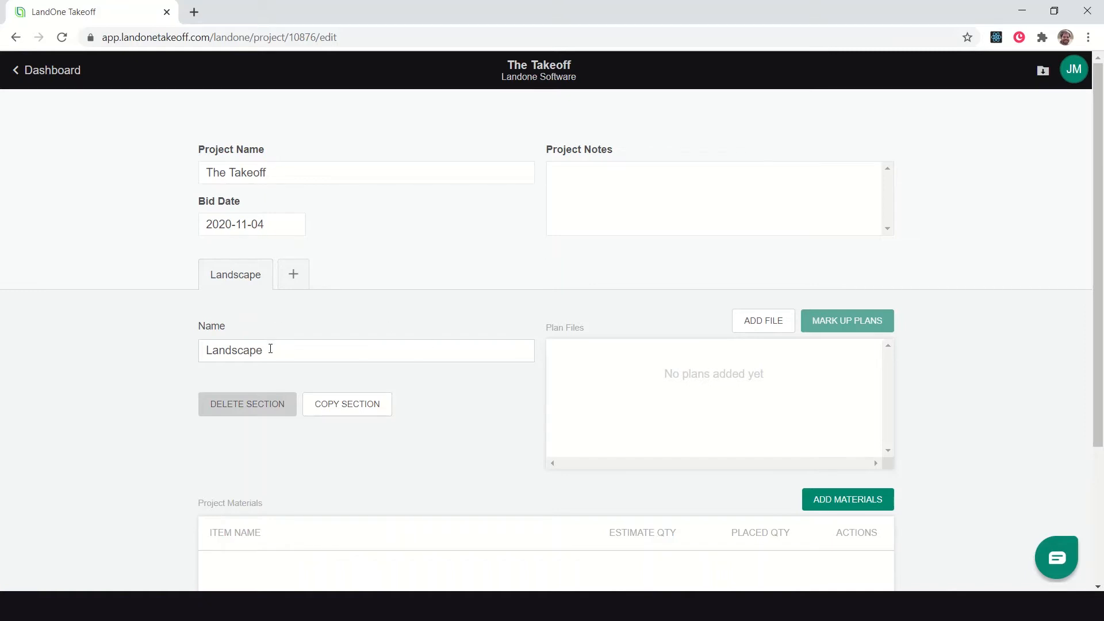
{"action": "mouse_move", "coordinate": [760, 339]}
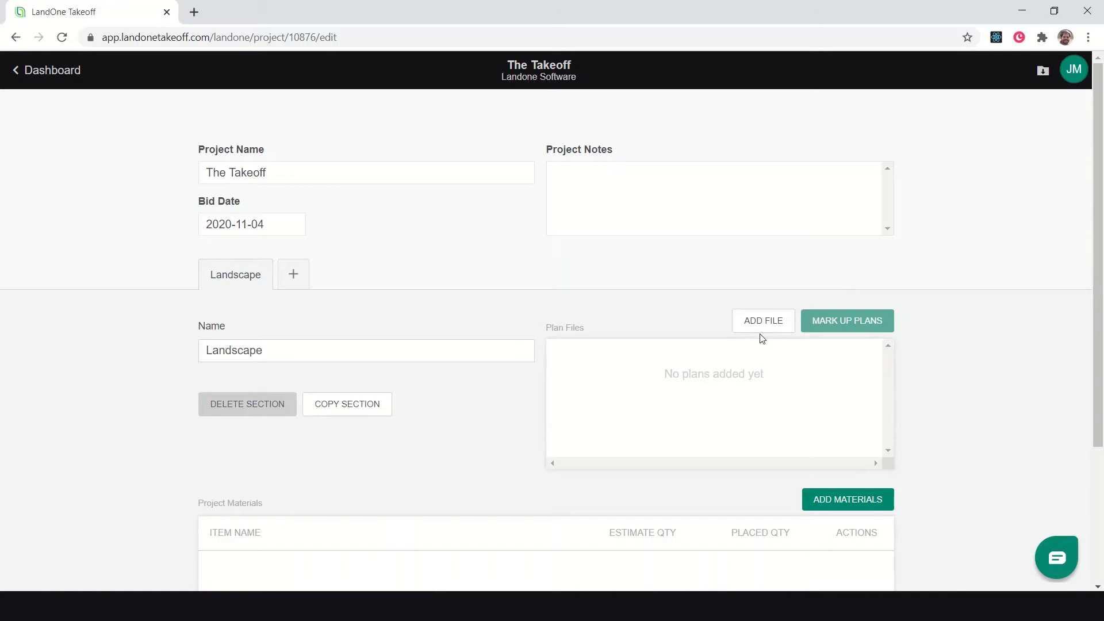
{"action": "mouse_move", "coordinate": [713, 388]}
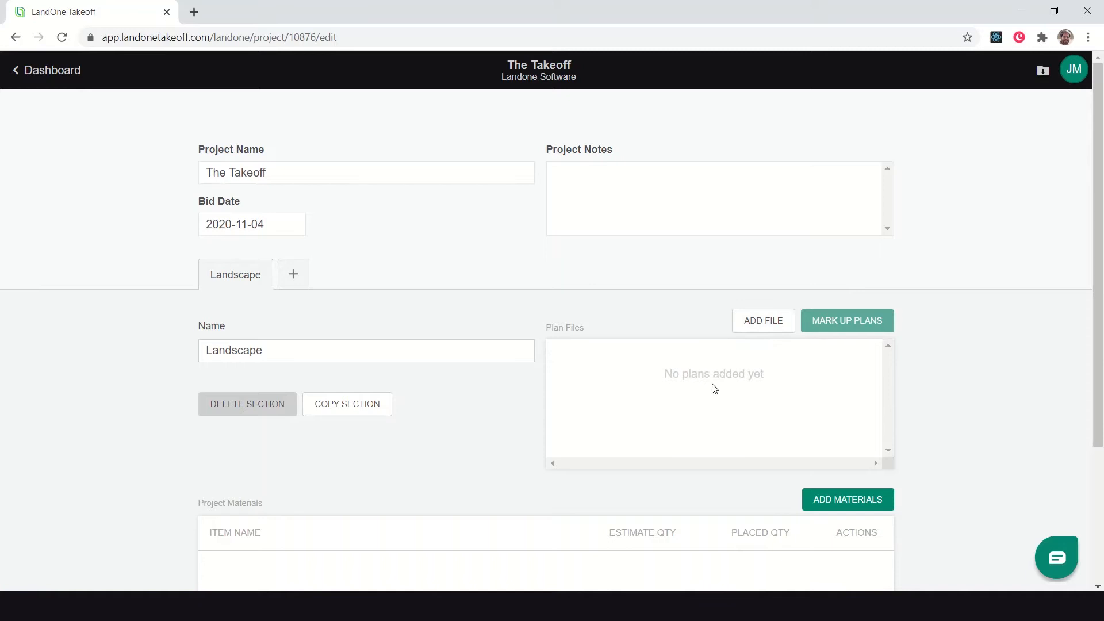
{"action": "mouse_move", "coordinate": [752, 386]}
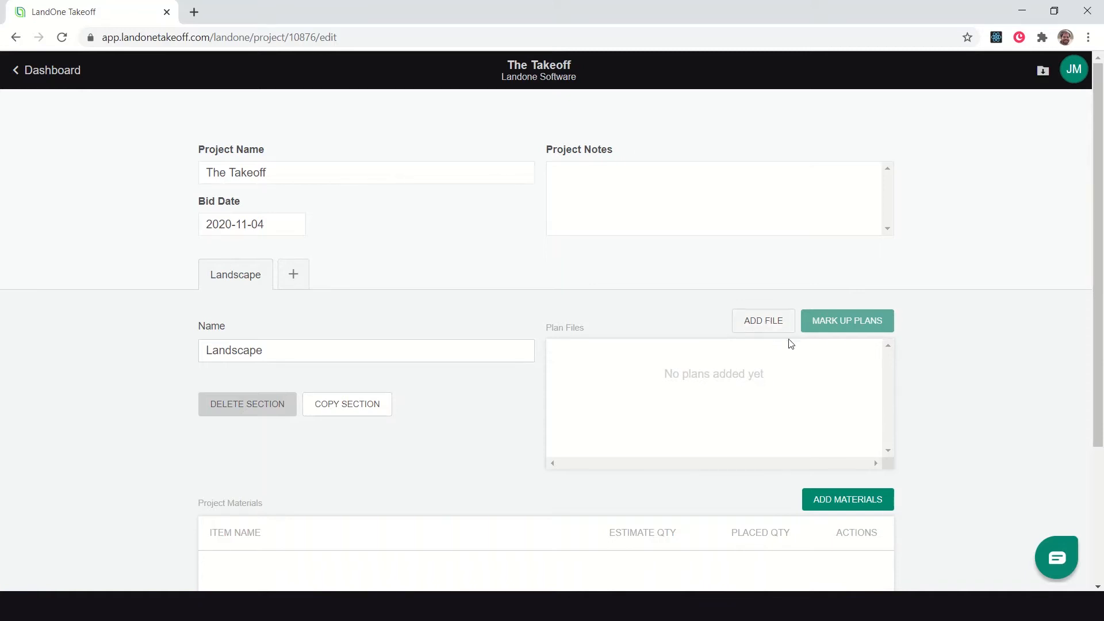
Step: Upload the Demo Plan file from the computer into the Landscape section's plan files
{"action": "left_click", "coordinate": [763, 321]}
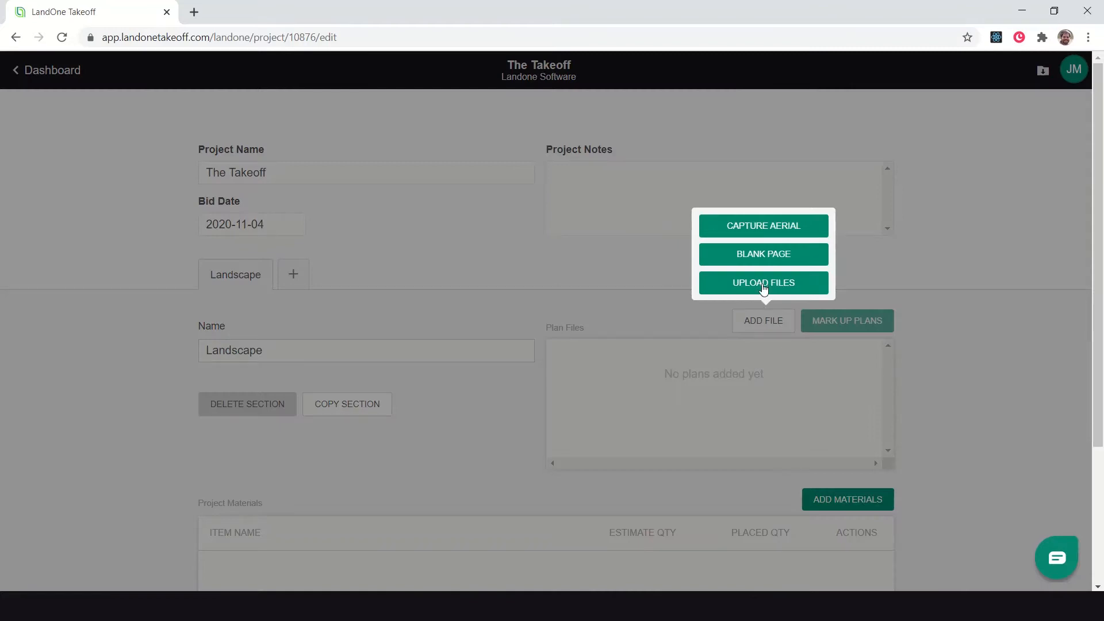
{"action": "left_click", "coordinate": [763, 283]}
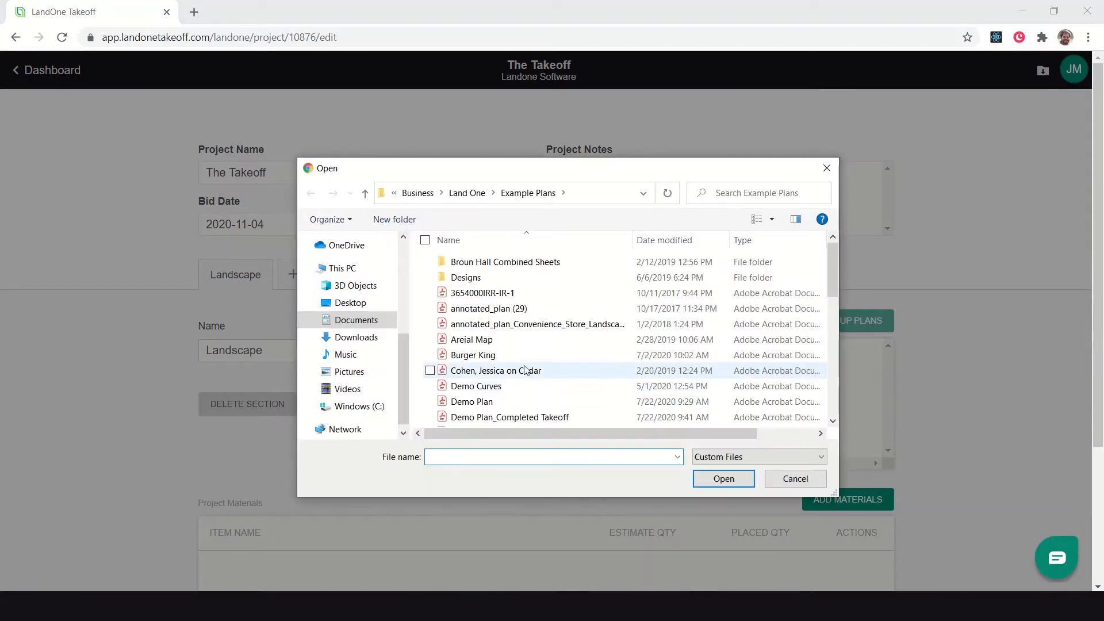
{"action": "left_click", "coordinate": [471, 401]}
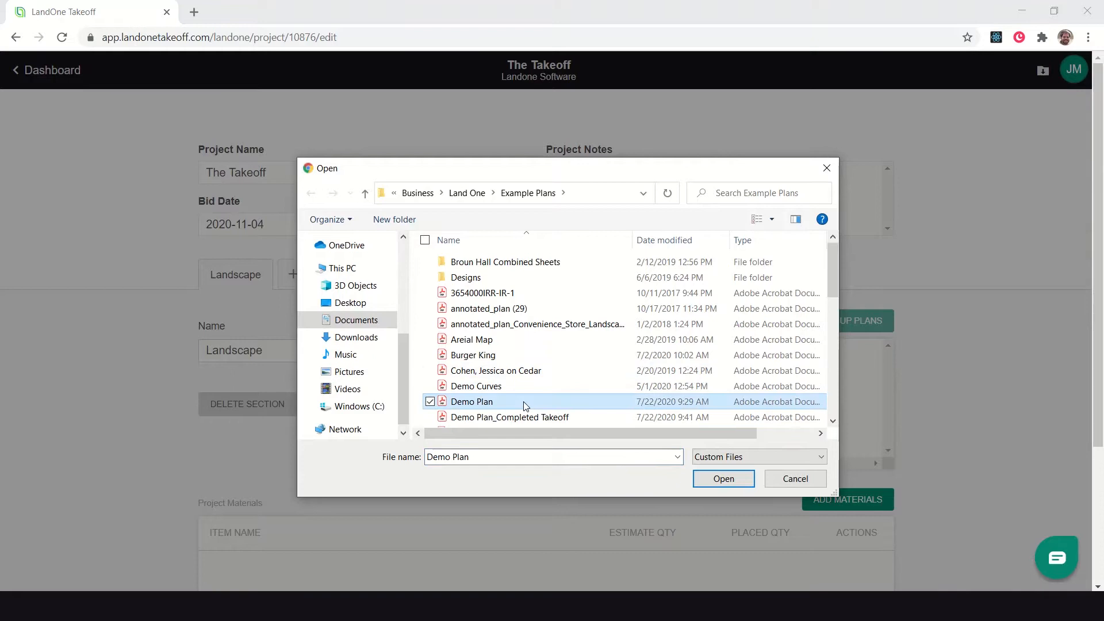
{"action": "mouse_move", "coordinate": [542, 364]}
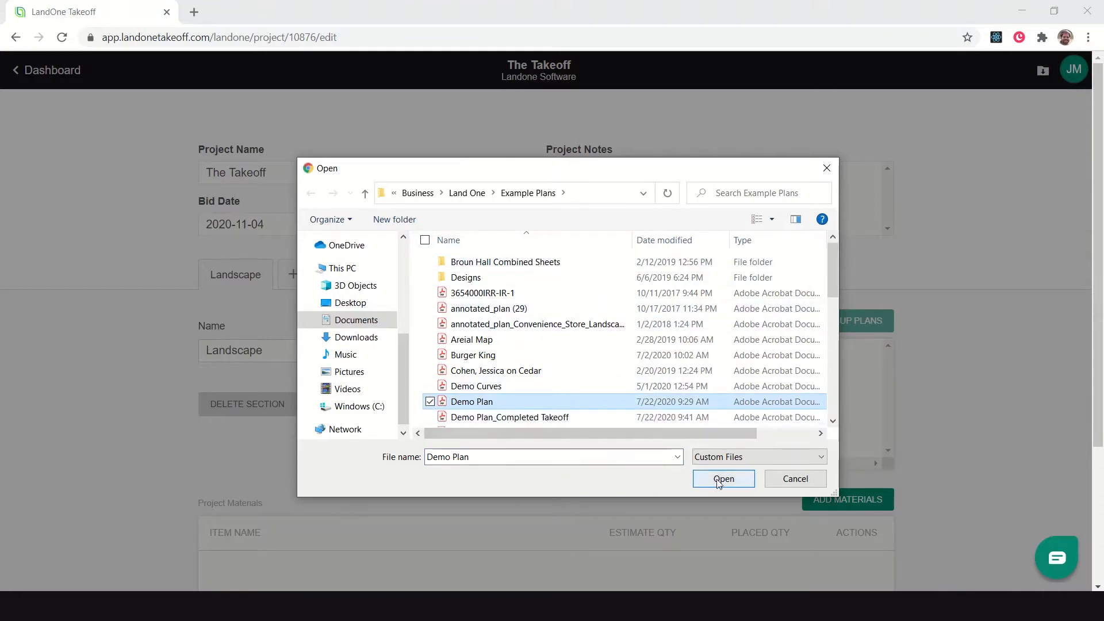
{"action": "left_click", "coordinate": [724, 478]}
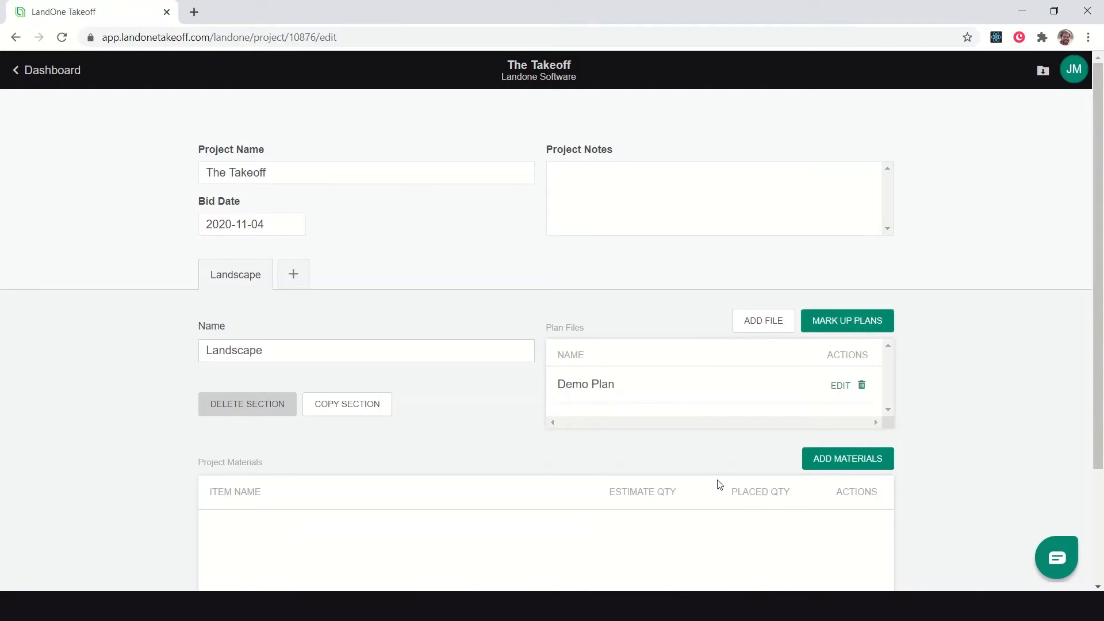
{"action": "mouse_move", "coordinate": [666, 415]}
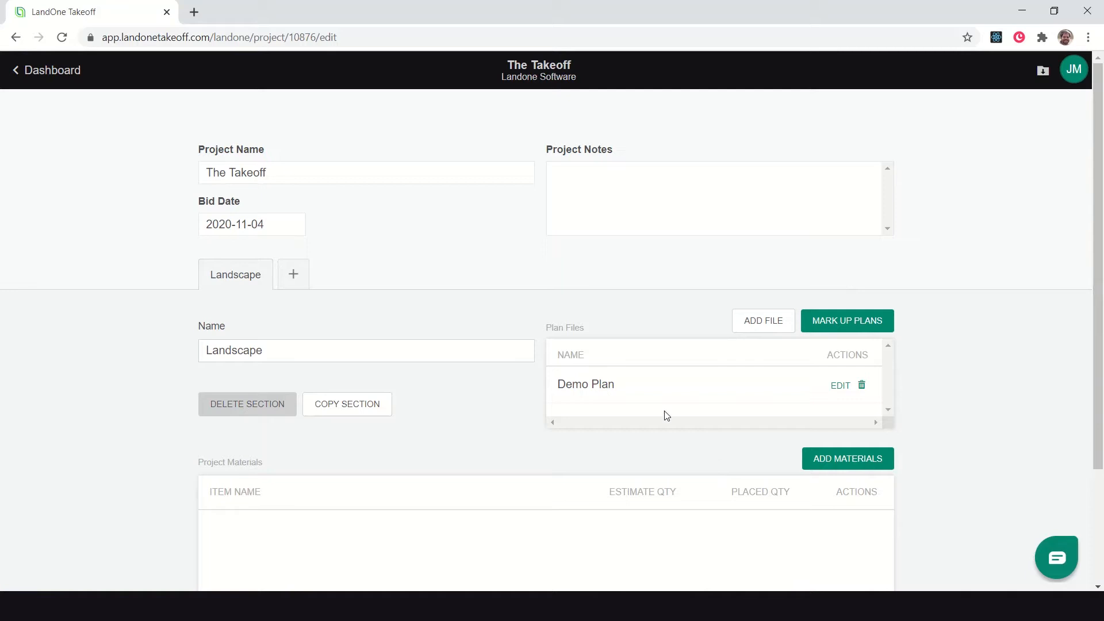
{"action": "mouse_move", "coordinate": [629, 401]}
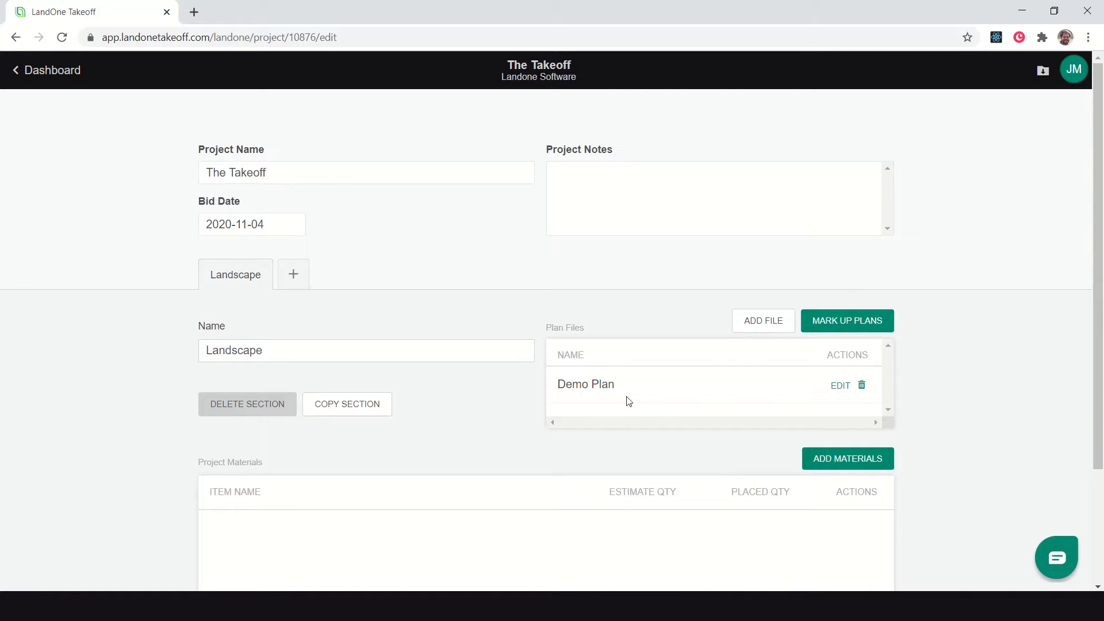
{"action": "mouse_move", "coordinate": [659, 388]}
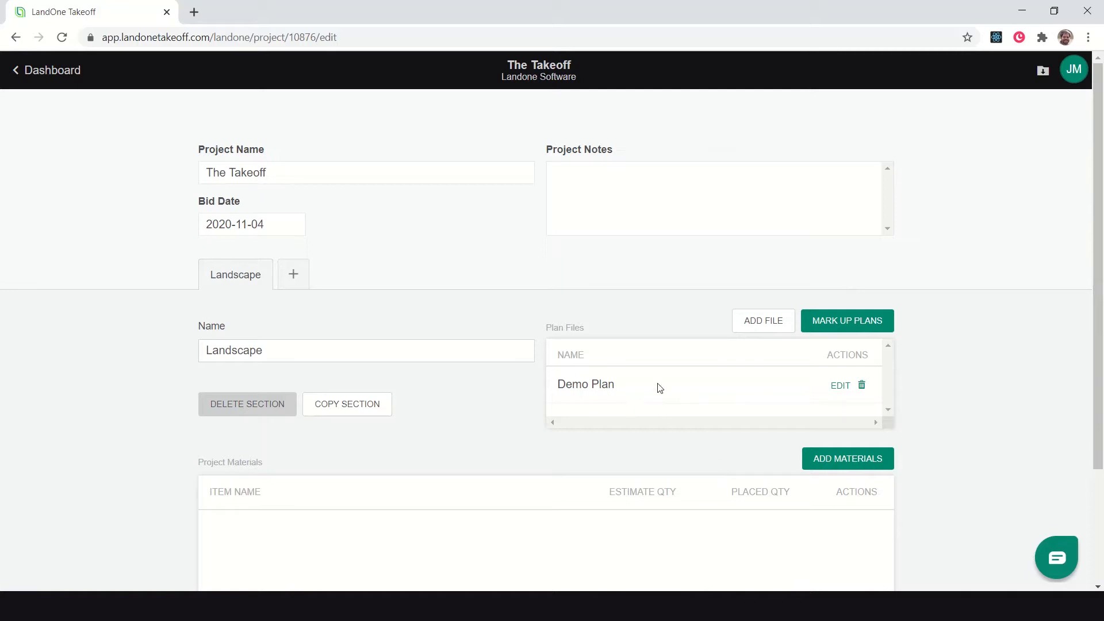
{"action": "mouse_move", "coordinate": [858, 331]}
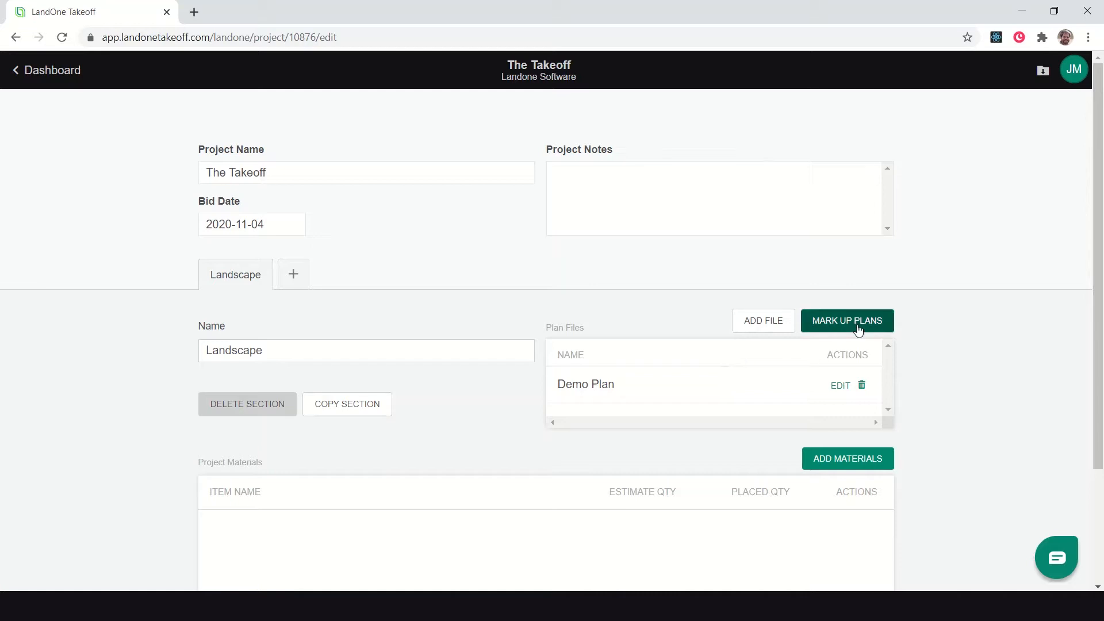
Step: Open the Demo Plan for markup and zoom in and out to inspect the drawing
{"action": "left_click", "coordinate": [848, 321]}
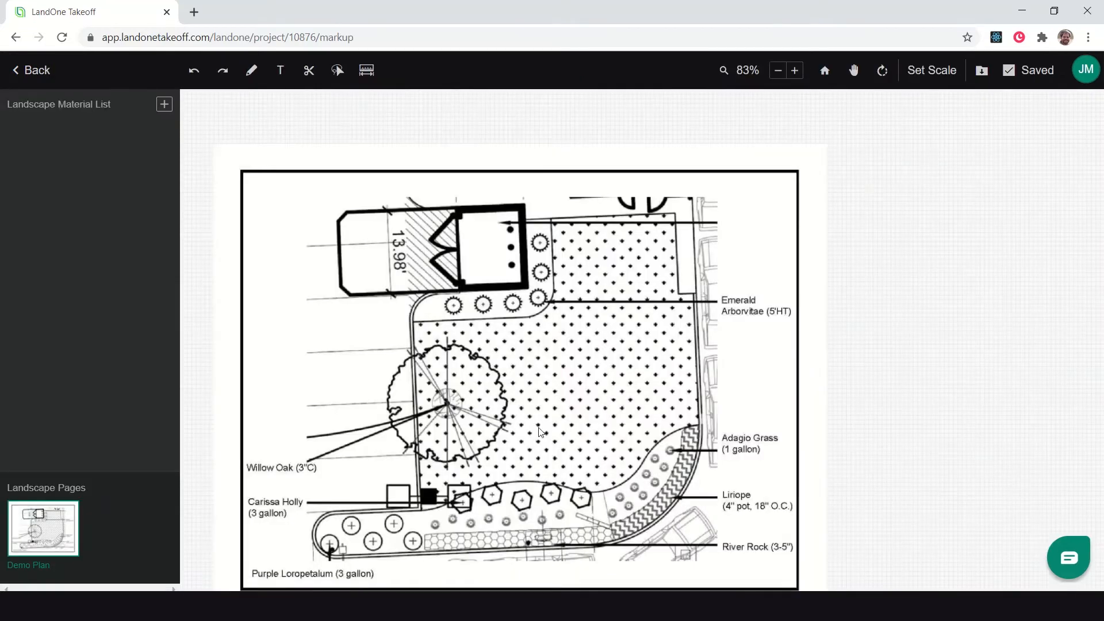
{"action": "left_click", "coordinate": [794, 70]}
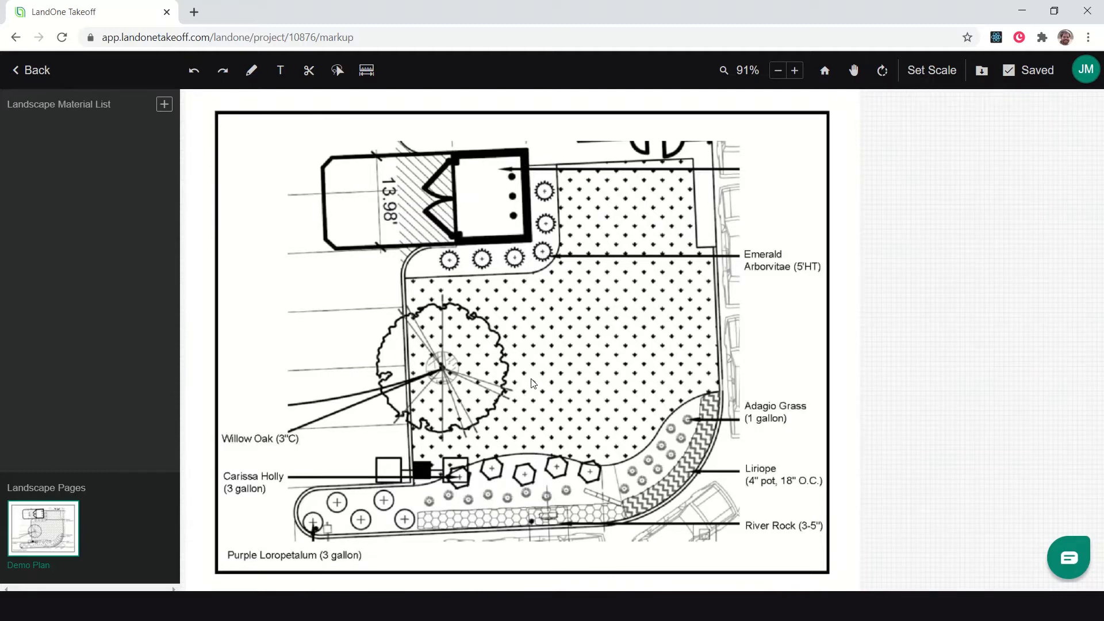
{"action": "mouse_move", "coordinate": [531, 382]}
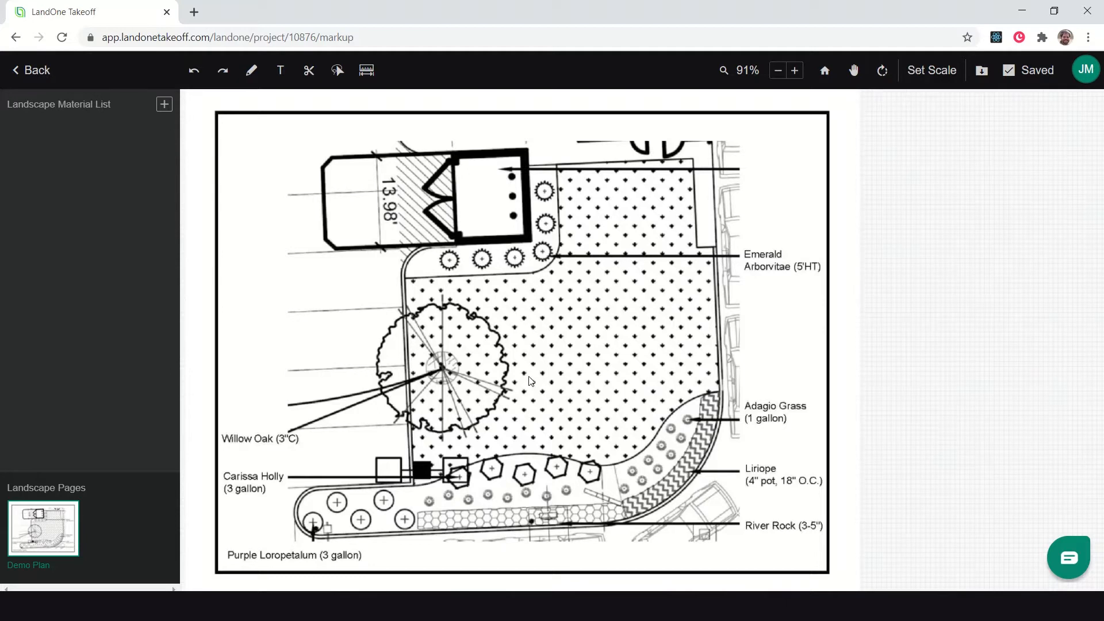
{"action": "mouse_move", "coordinate": [660, 333]}
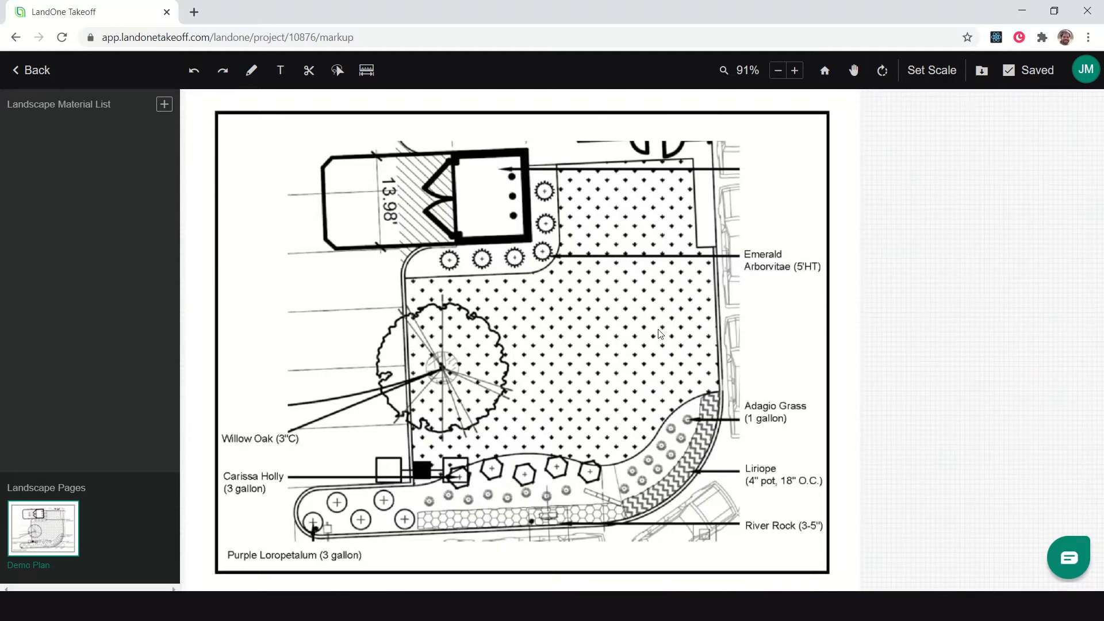
{"action": "mouse_move", "coordinate": [476, 303]}
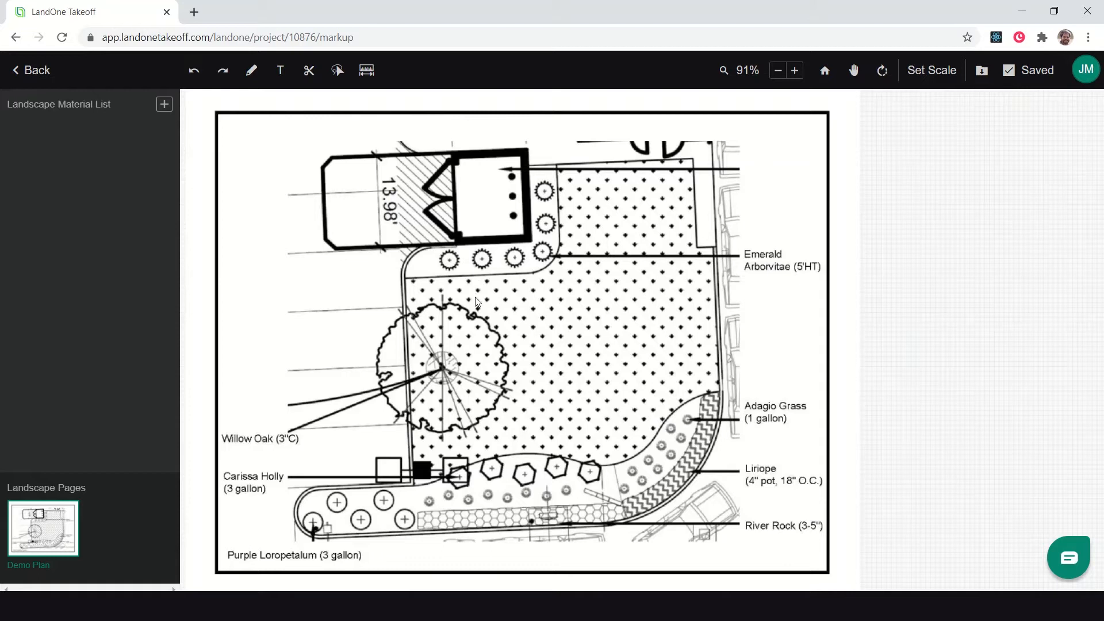
{"action": "mouse_move", "coordinate": [429, 297]}
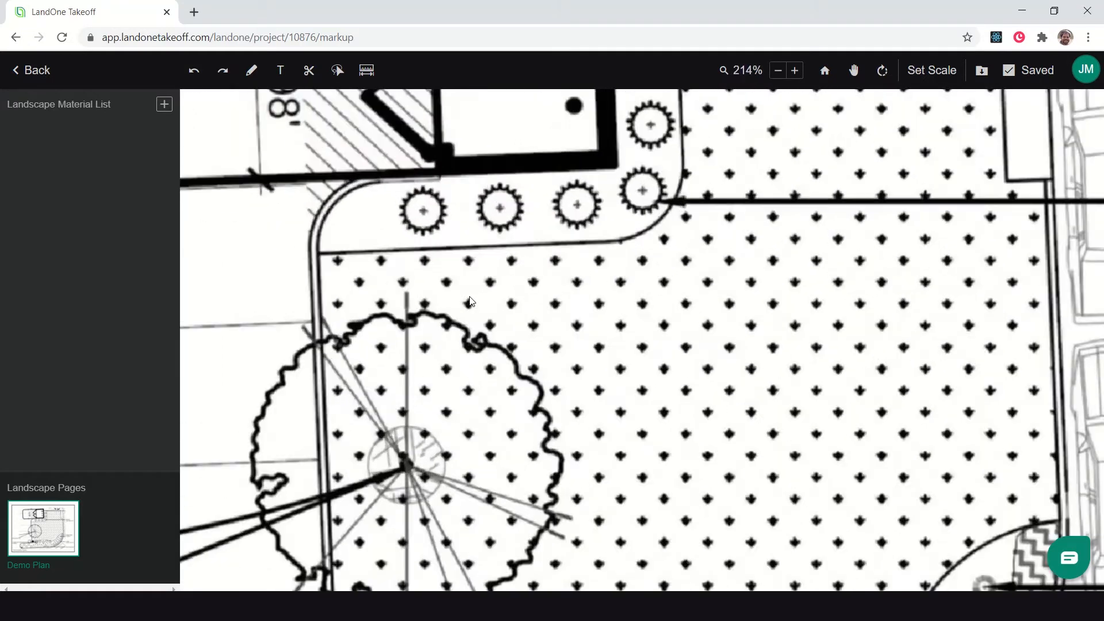
{"action": "left_click", "coordinate": [776, 70]}
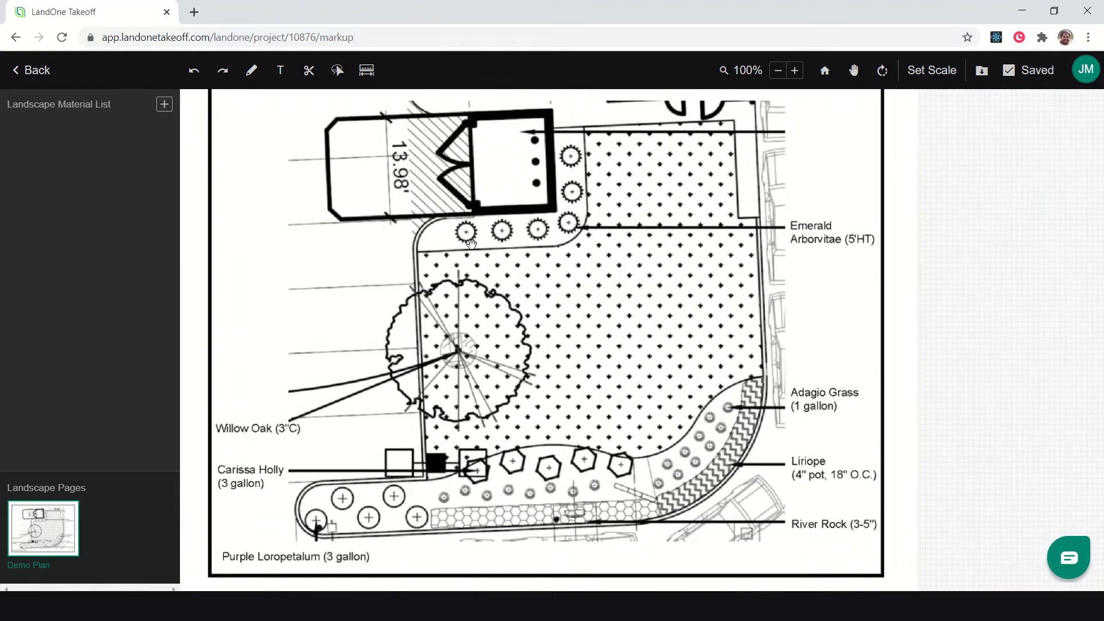
{"action": "left_click", "coordinate": [852, 70]}
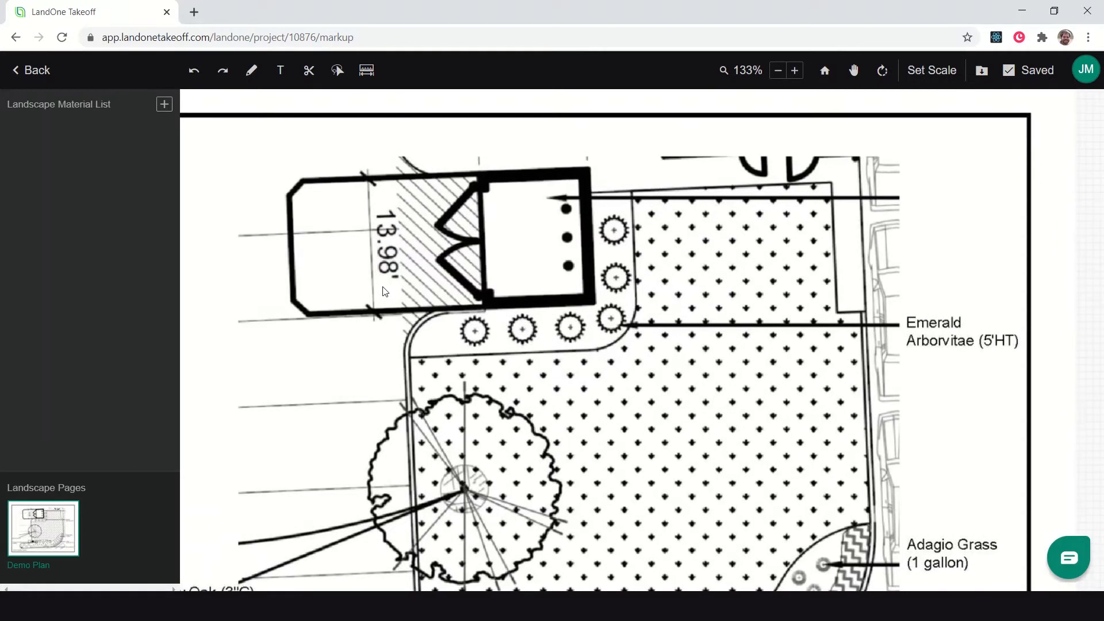
{"action": "mouse_move", "coordinate": [572, 248]}
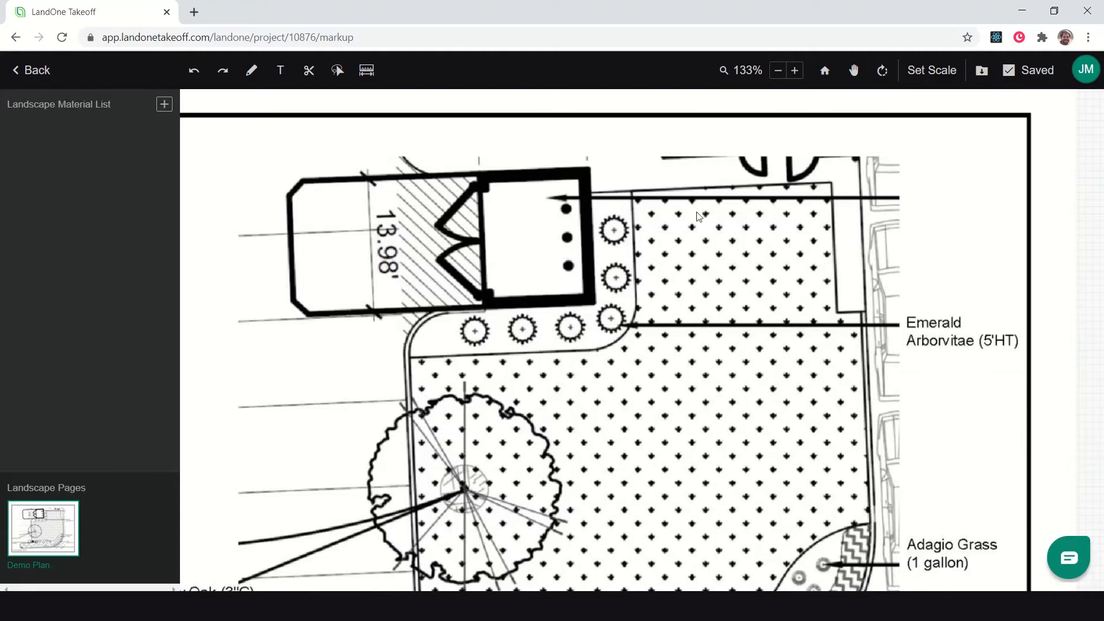
{"action": "mouse_move", "coordinate": [935, 83]}
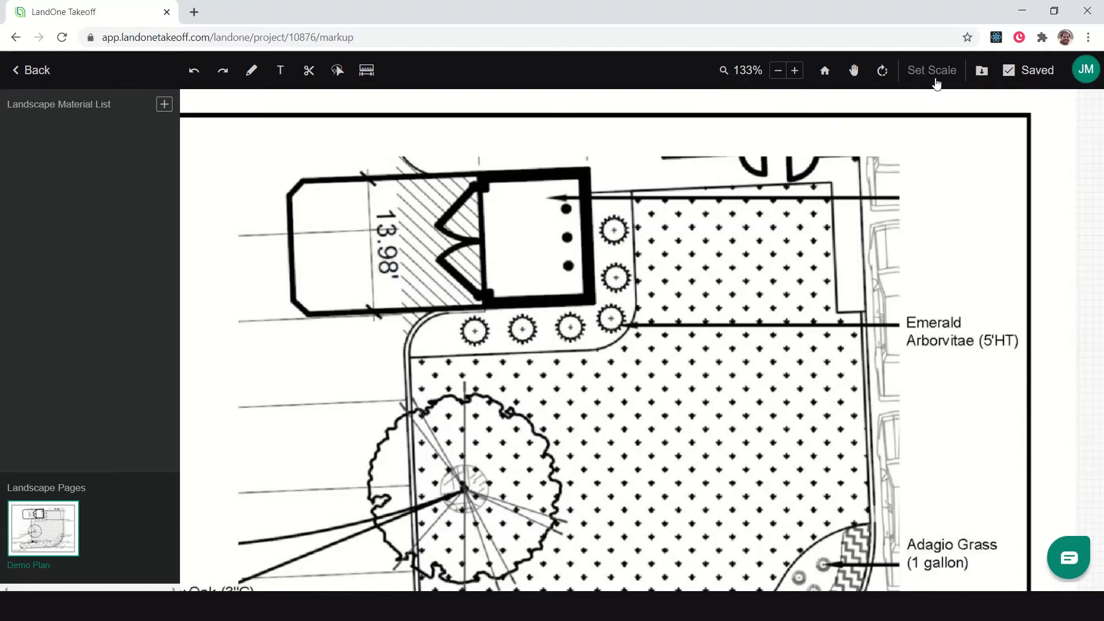
{"action": "mouse_move", "coordinate": [514, 327]}
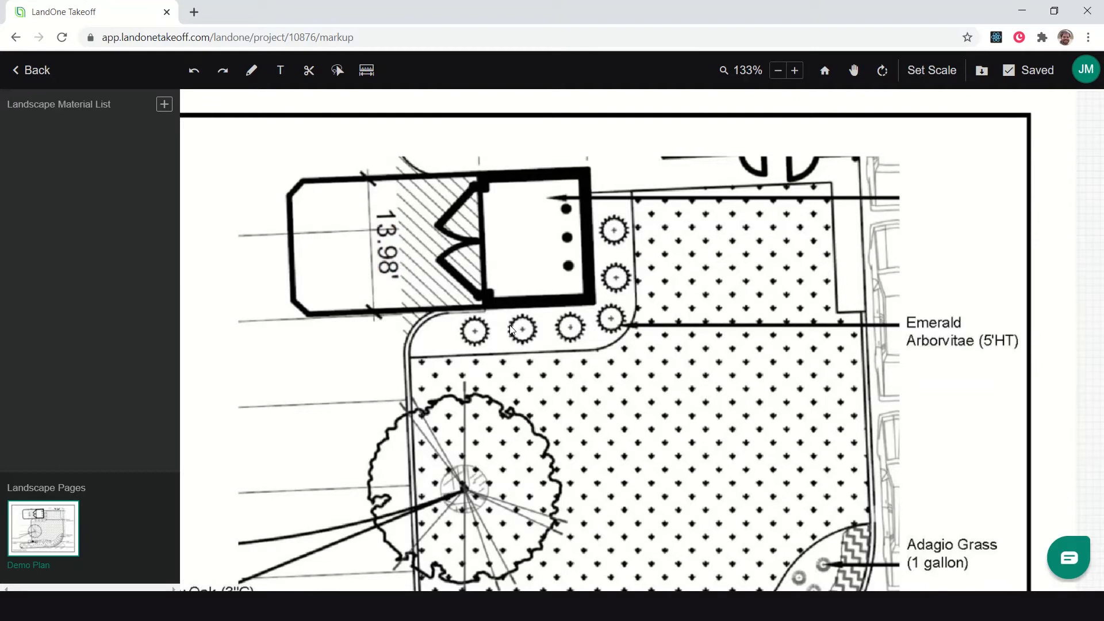
{"action": "mouse_move", "coordinate": [485, 316]}
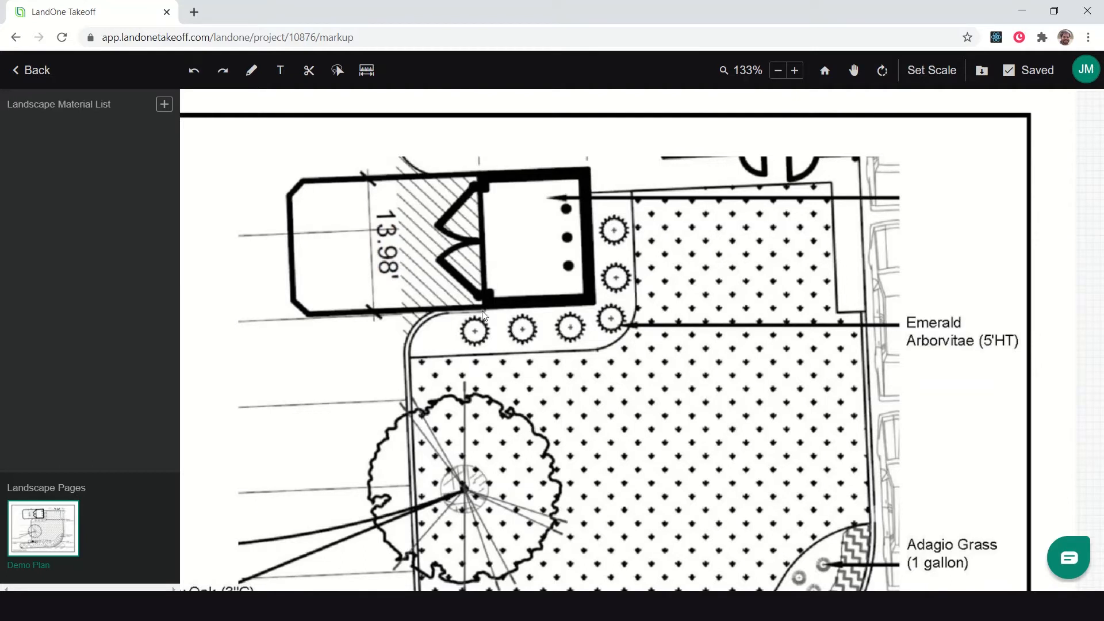
{"action": "mouse_move", "coordinate": [386, 210]}
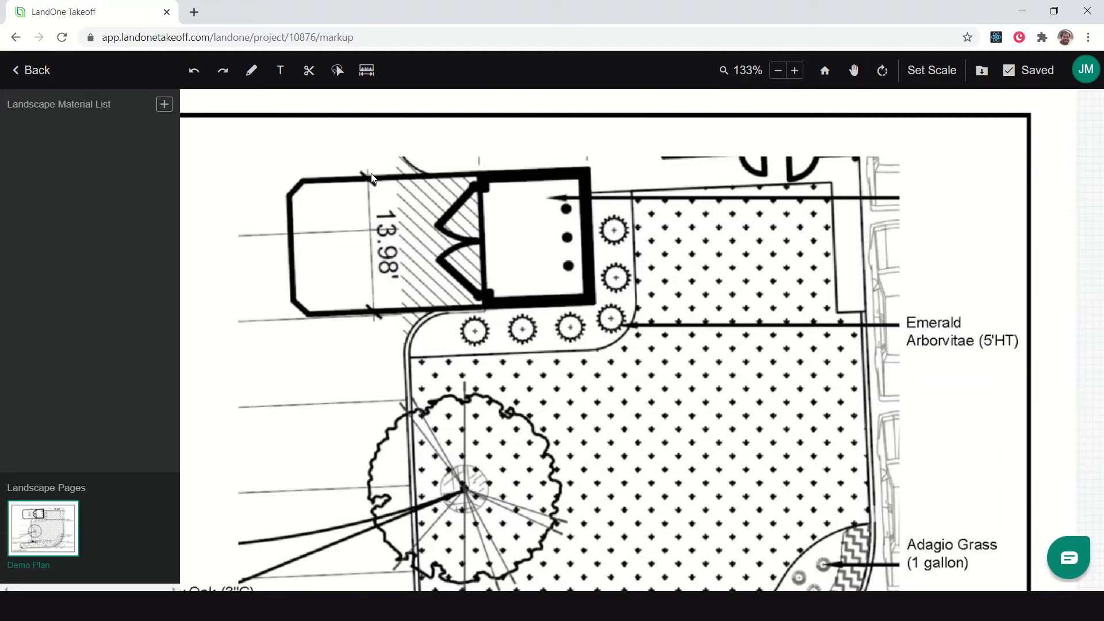
{"action": "mouse_move", "coordinate": [369, 322]}
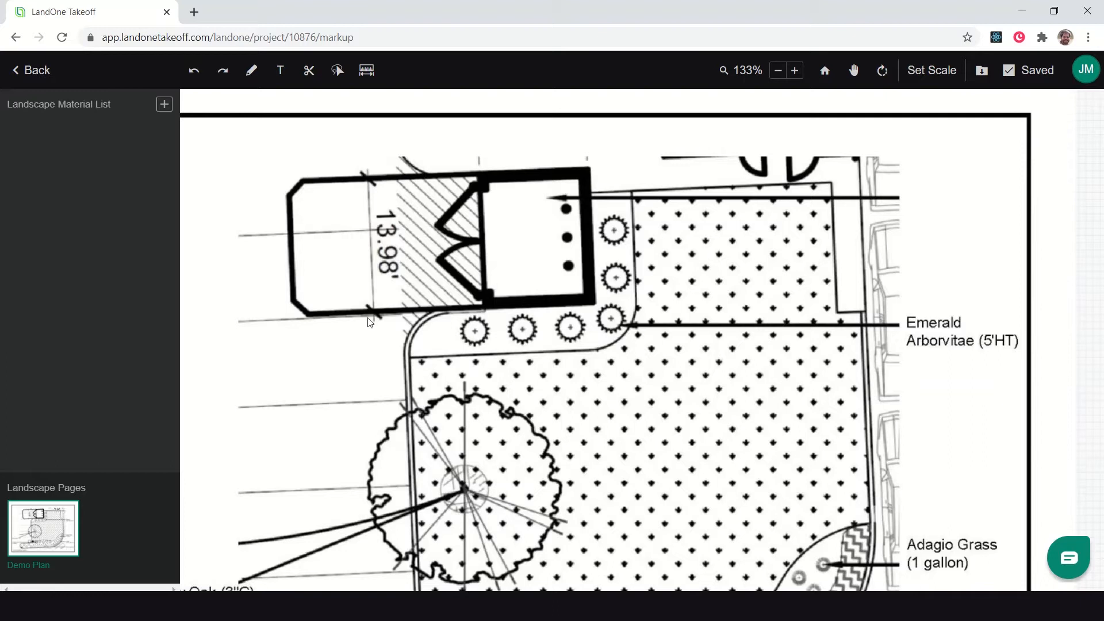
{"action": "mouse_move", "coordinate": [409, 214]}
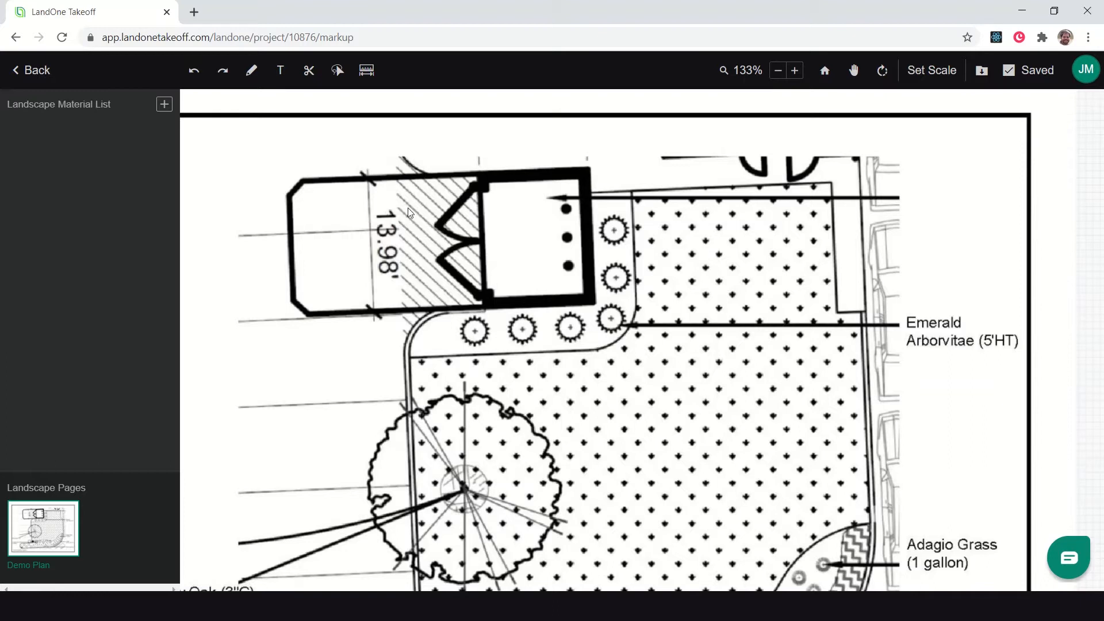
{"action": "mouse_move", "coordinate": [932, 70]}
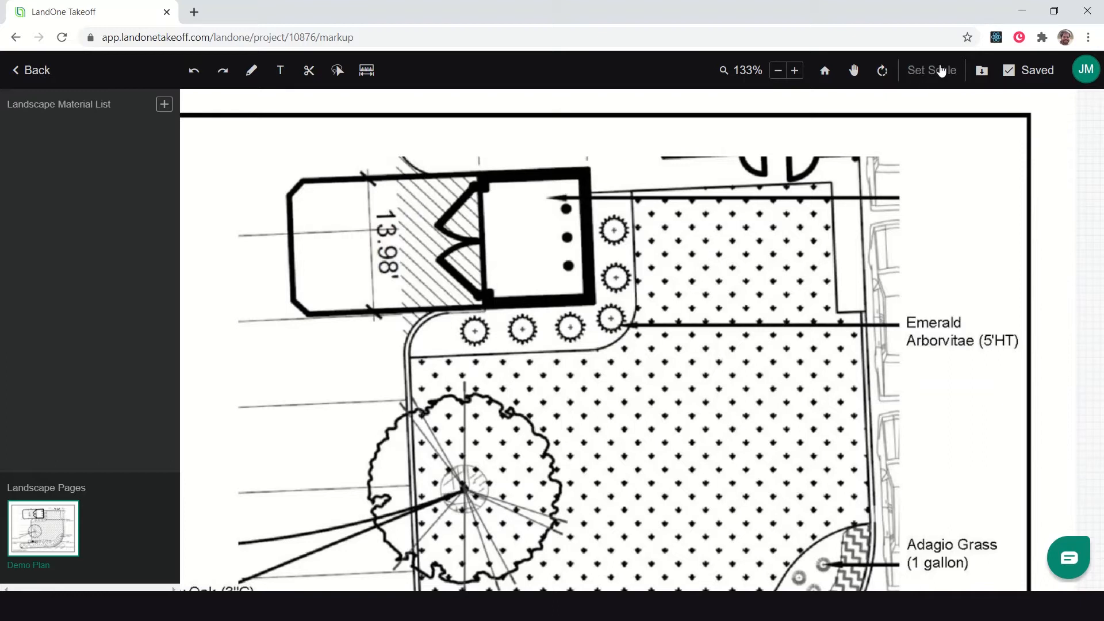
Step: Draw a reference line on the 13.98' dimension and apply a 1.5in : 13.98ft scale
{"action": "left_click", "coordinate": [930, 70]}
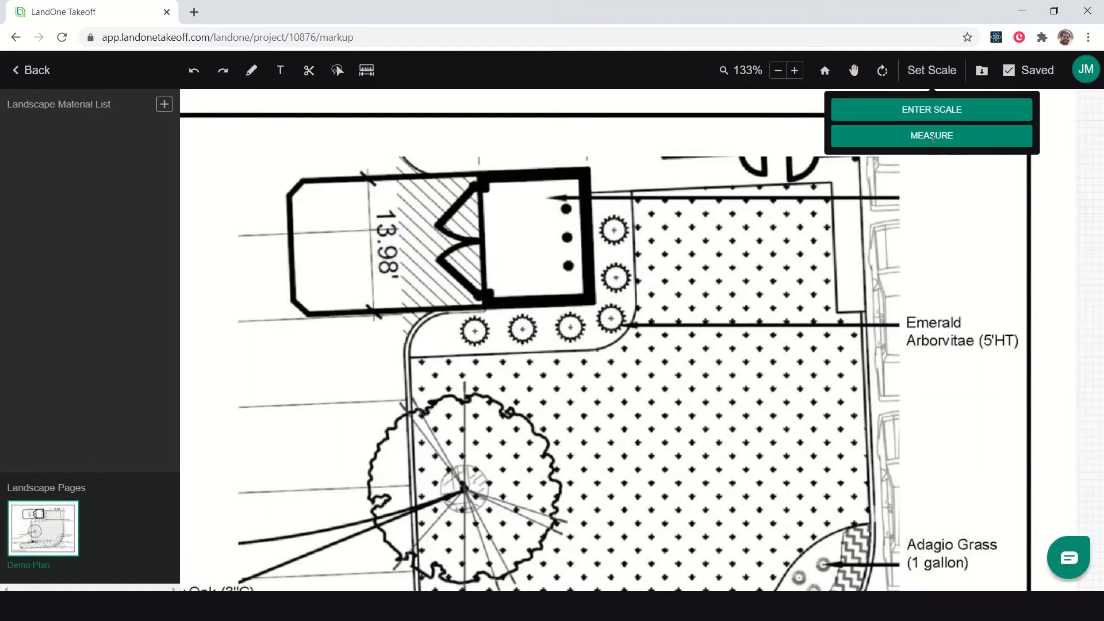
{"action": "left_click", "coordinate": [930, 136]}
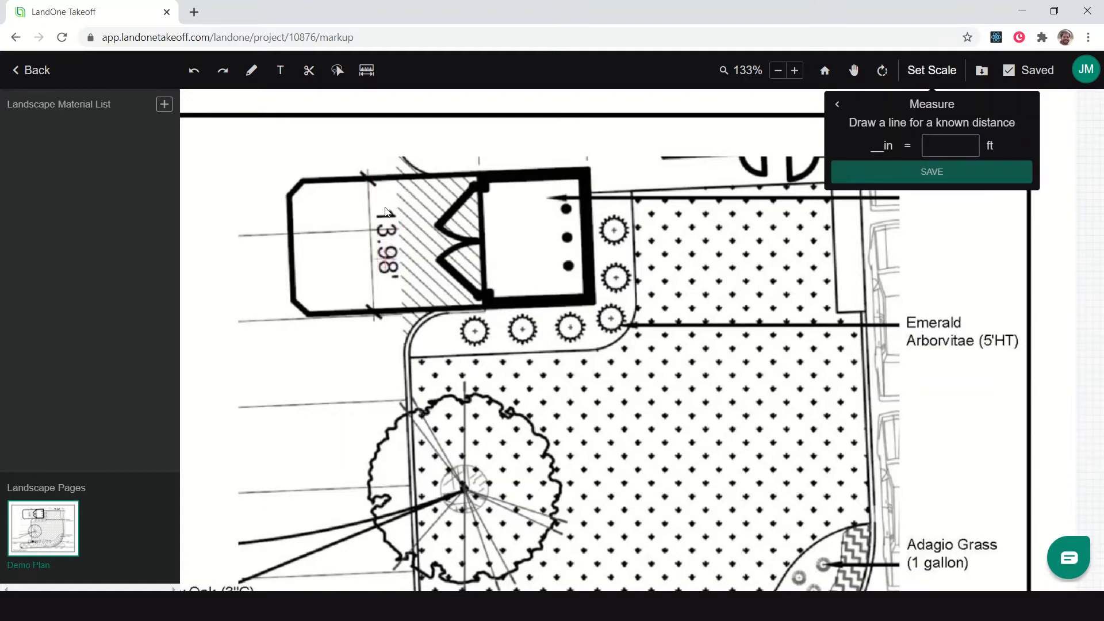
{"action": "left_click", "coordinate": [366, 259]}
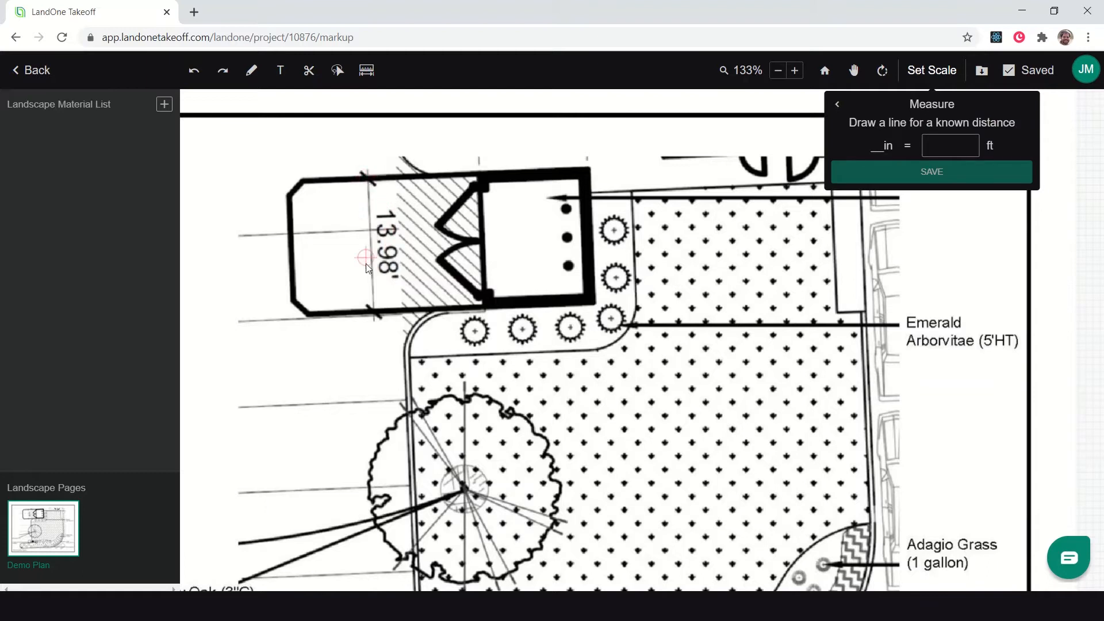
{"action": "mouse_move", "coordinate": [366, 219]}
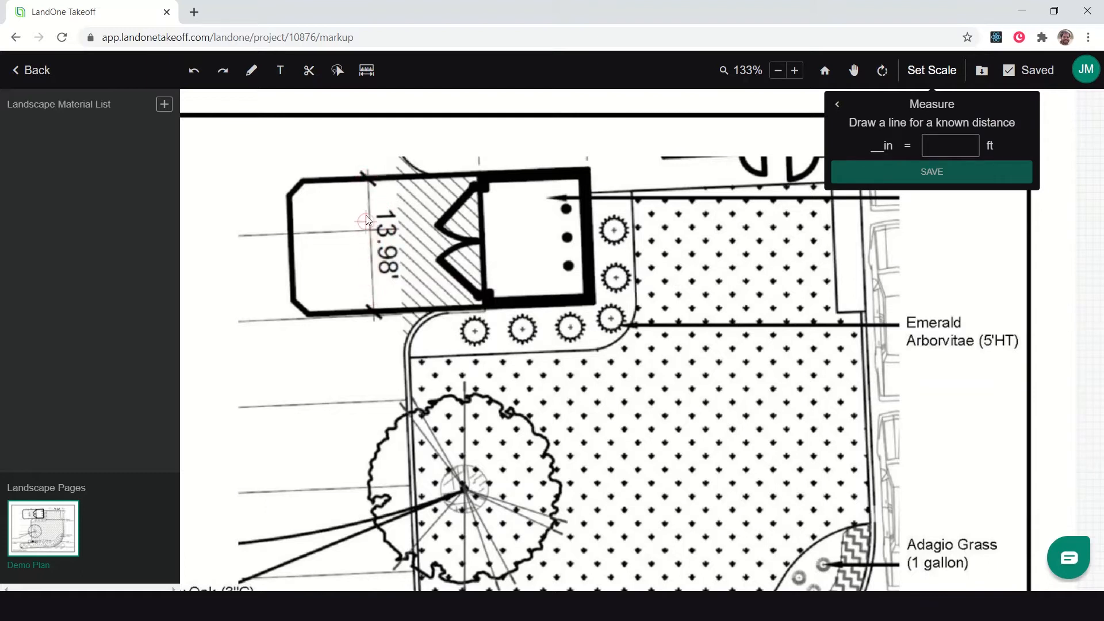
{"action": "mouse_move", "coordinate": [366, 184]}
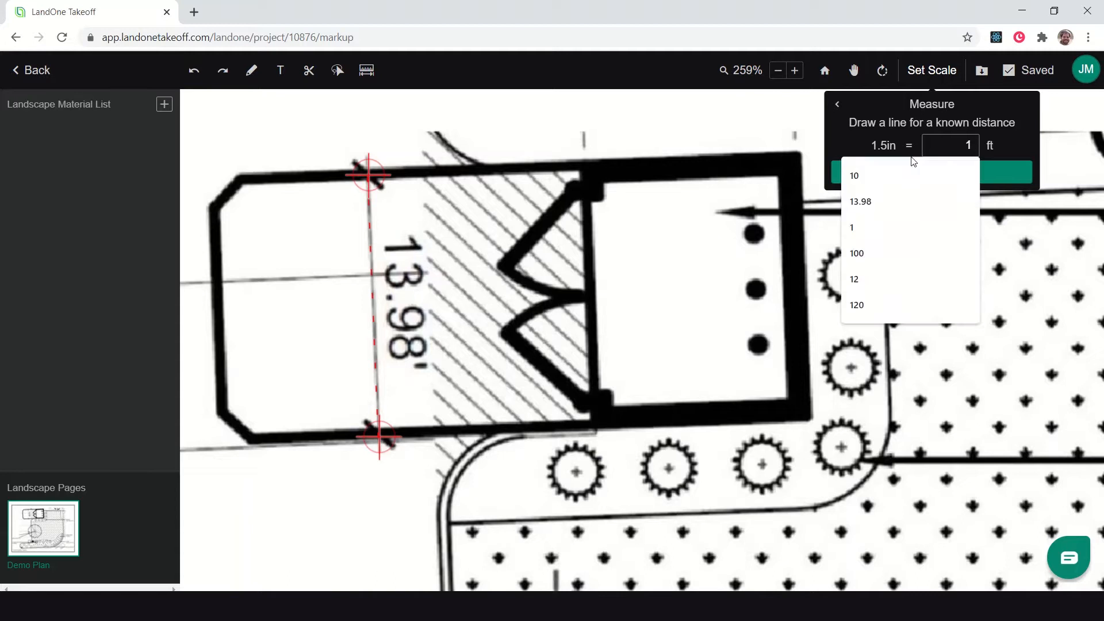
{"action": "type", "text": "13.9"}
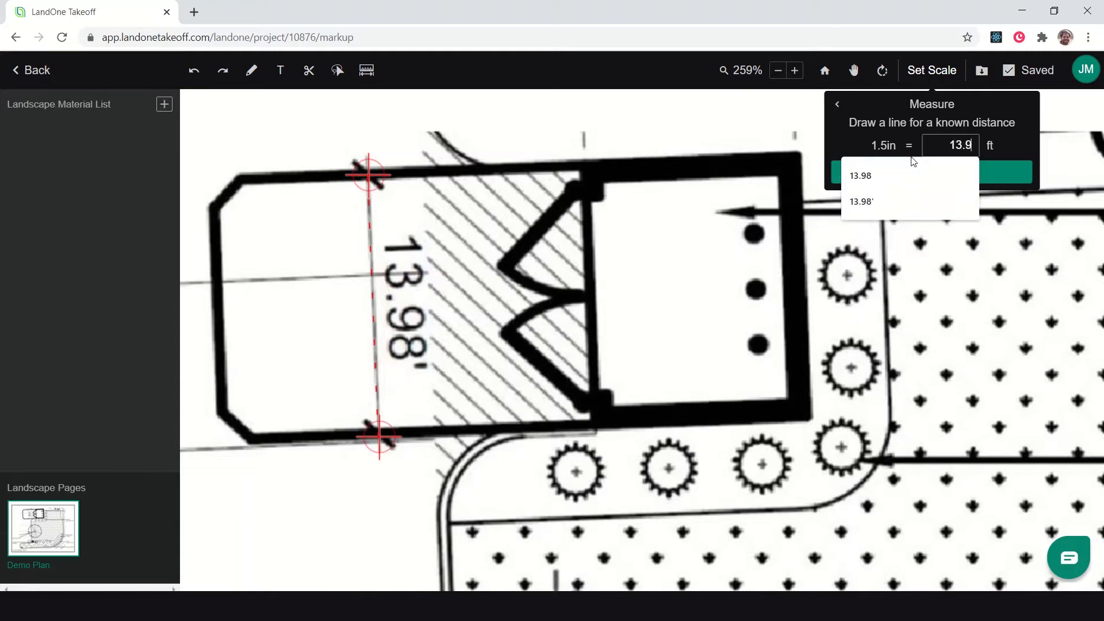
{"action": "left_click", "coordinate": [860, 175]}
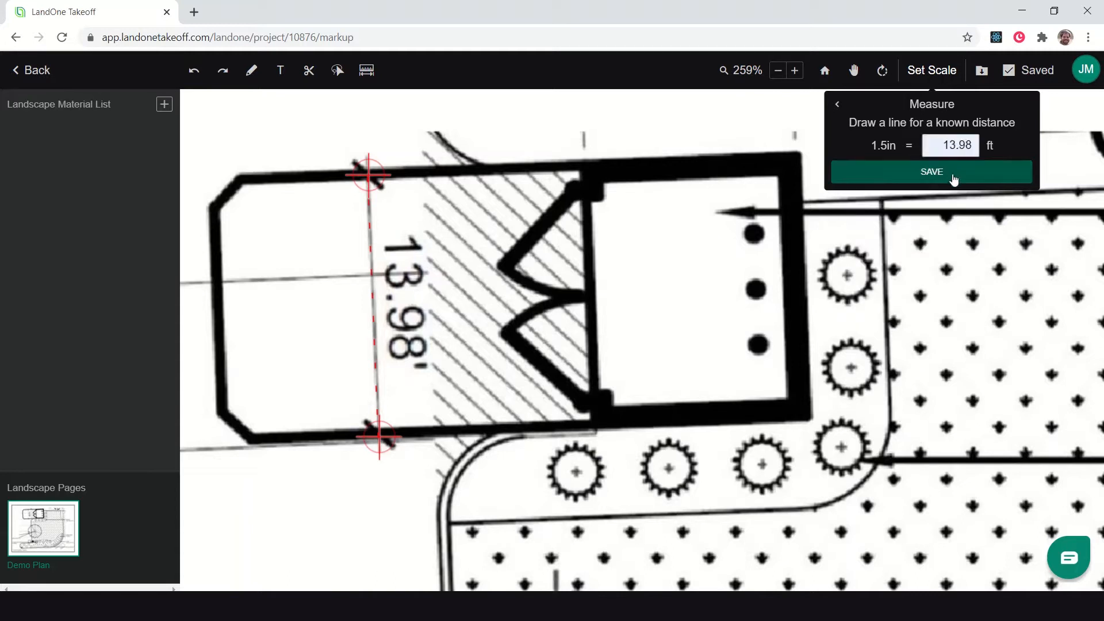
{"action": "left_click", "coordinate": [930, 171]}
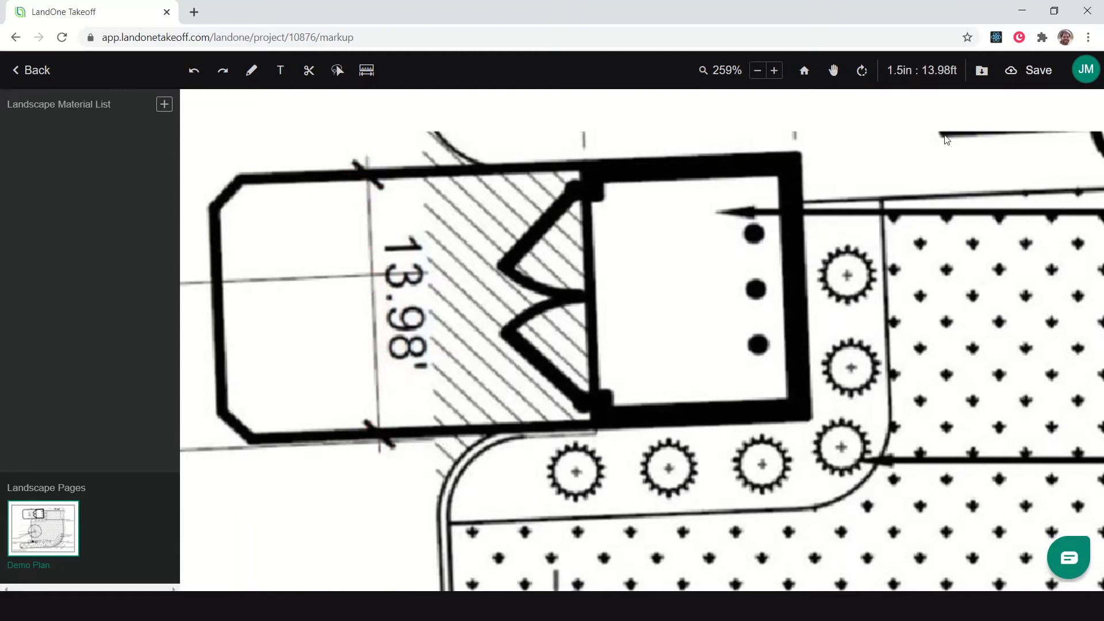
Step: Save the project with its new 1.5in : 13.98ft scale
{"action": "left_click", "coordinate": [757, 70]}
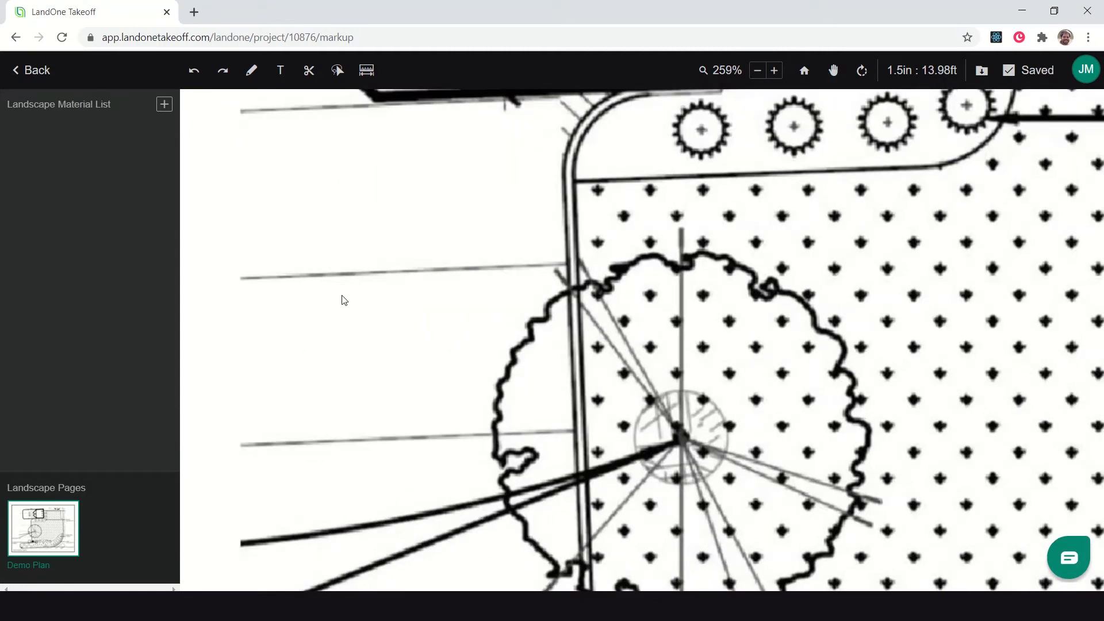
{"action": "mouse_move", "coordinate": [409, 411]}
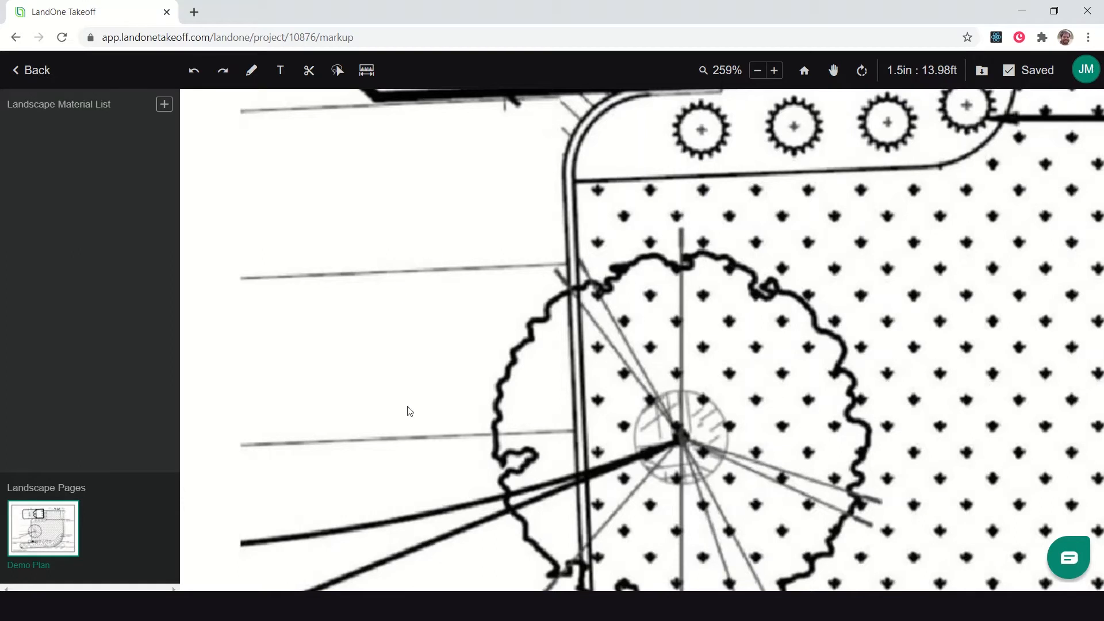
{"action": "mouse_move", "coordinate": [399, 407]}
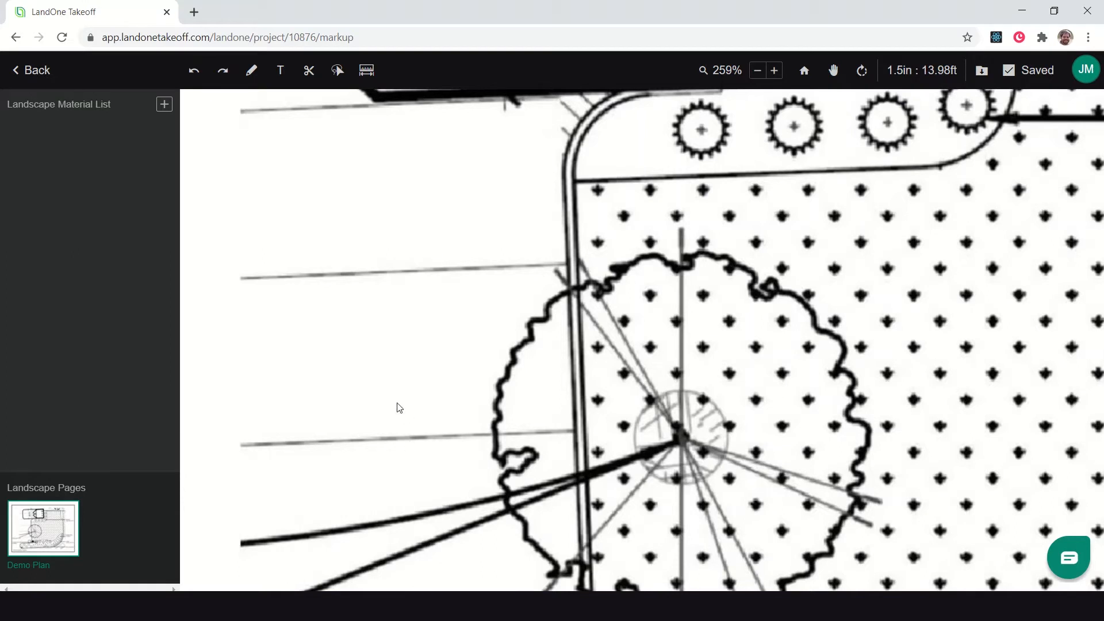
{"action": "mouse_move", "coordinate": [366, 70]}
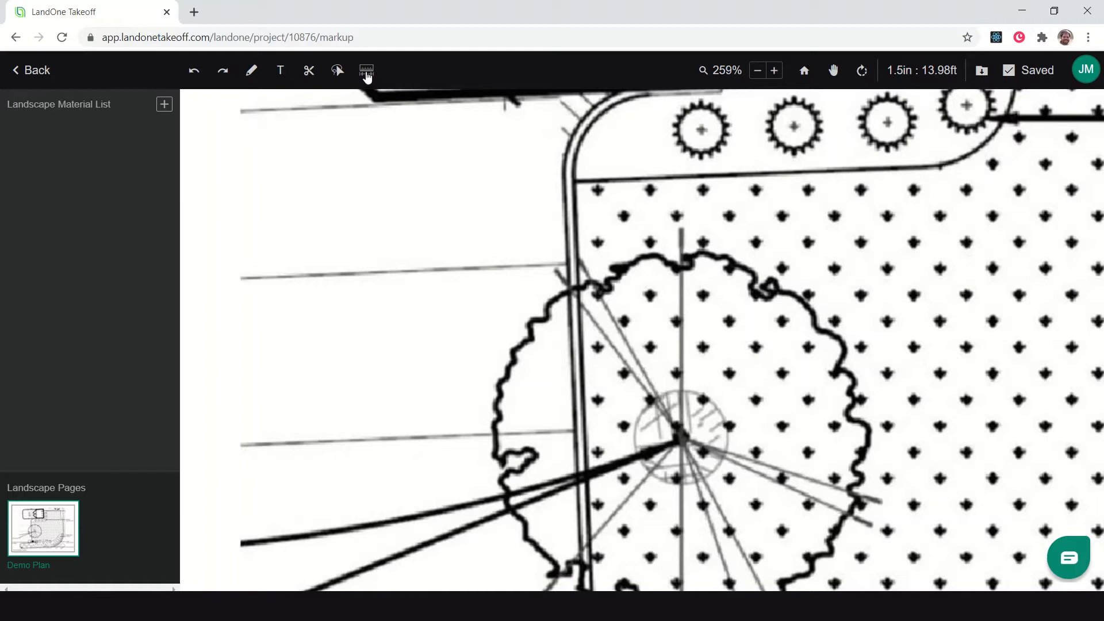
{"action": "mouse_move", "coordinate": [366, 70]}
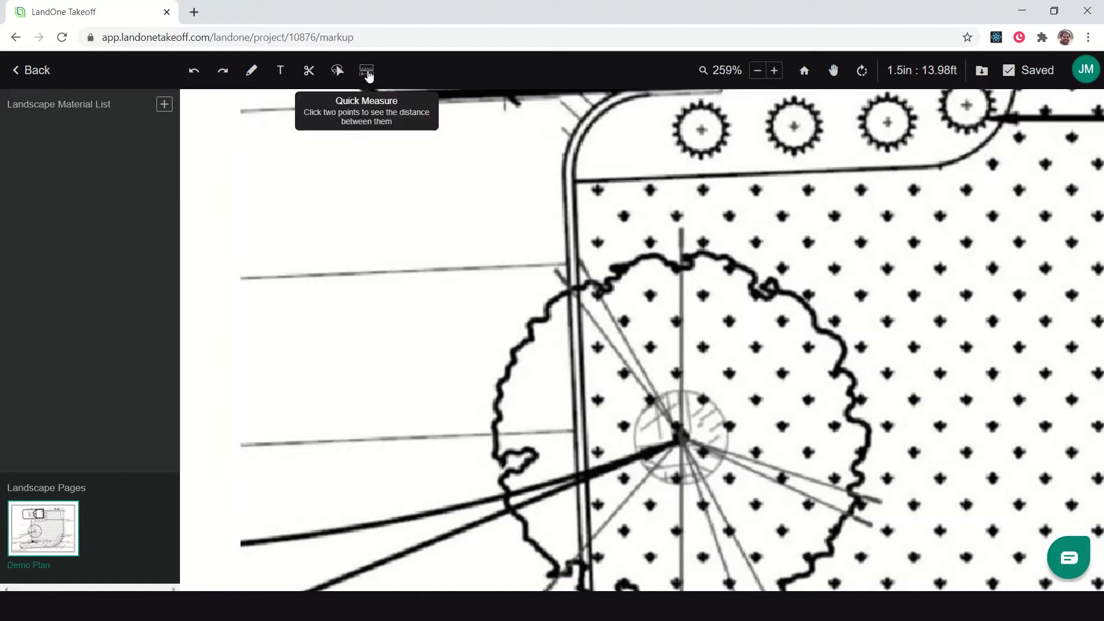
Step: Quick-measure the 8.98 ft gap between the two parallel lines left of the tree and save
{"action": "left_click", "coordinate": [366, 70]}
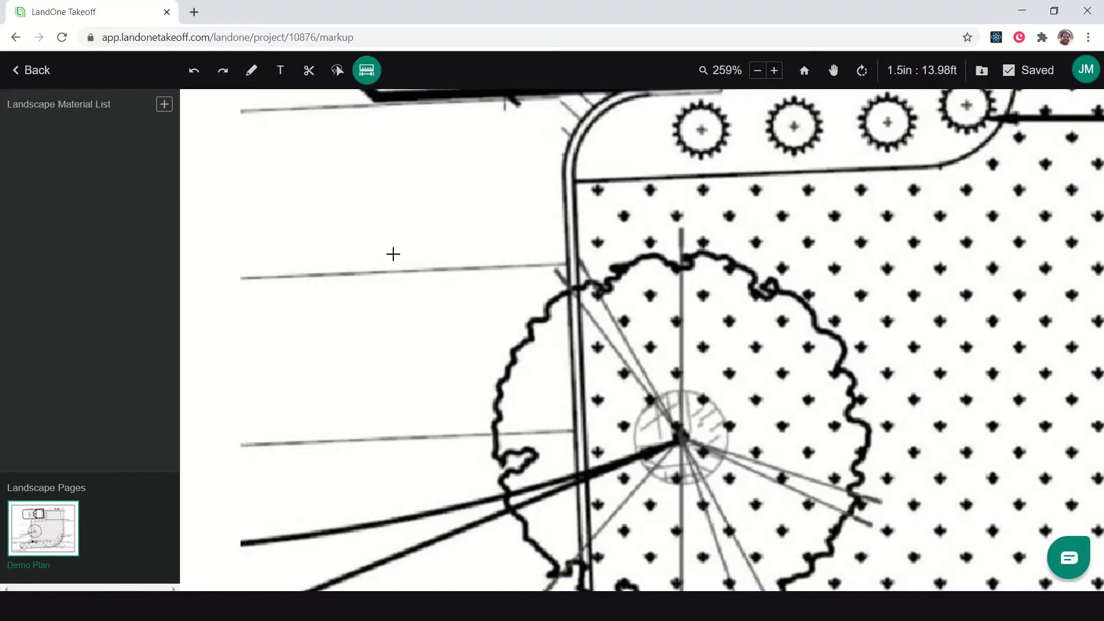
{"action": "mouse_move", "coordinate": [384, 271]}
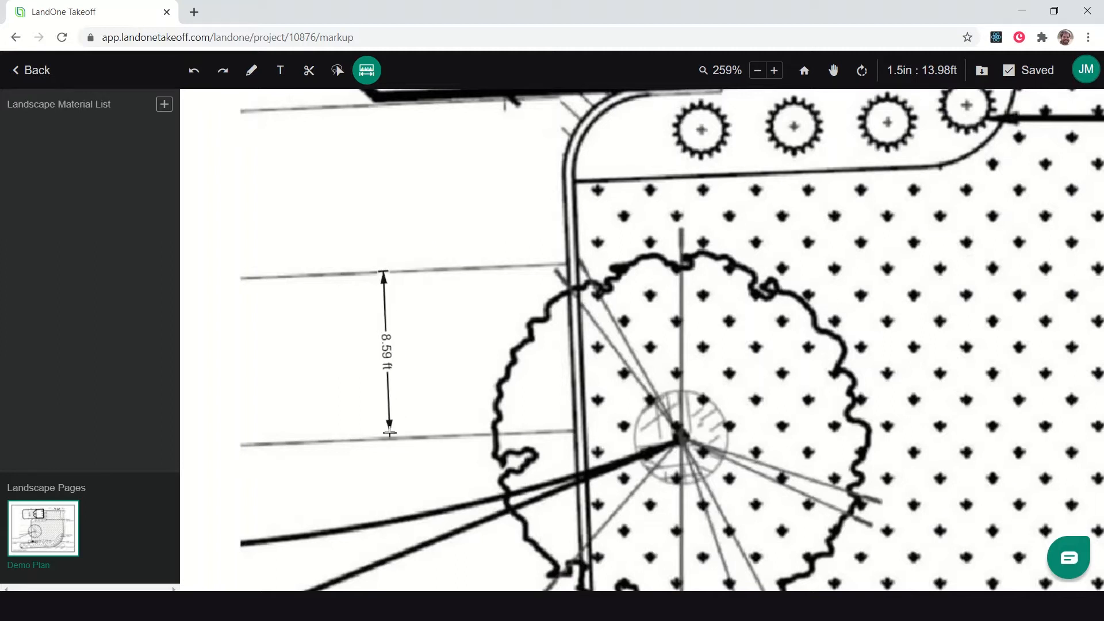
{"action": "left_click_drag", "start_coordinate": [385, 274], "coordinate": [373, 253]}
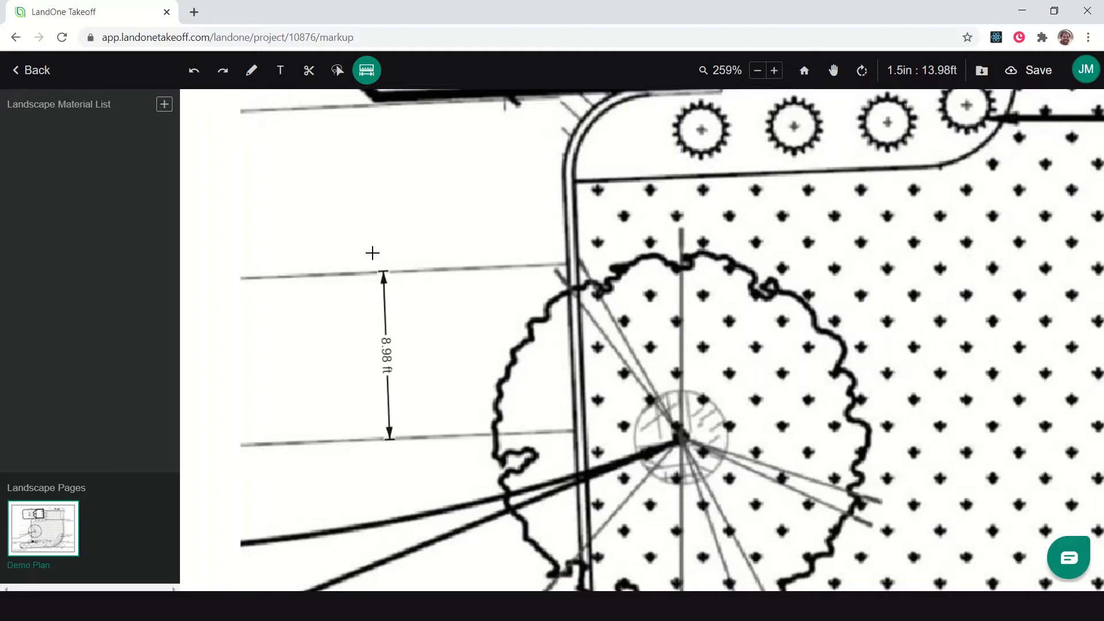
{"action": "mouse_move", "coordinate": [401, 409]}
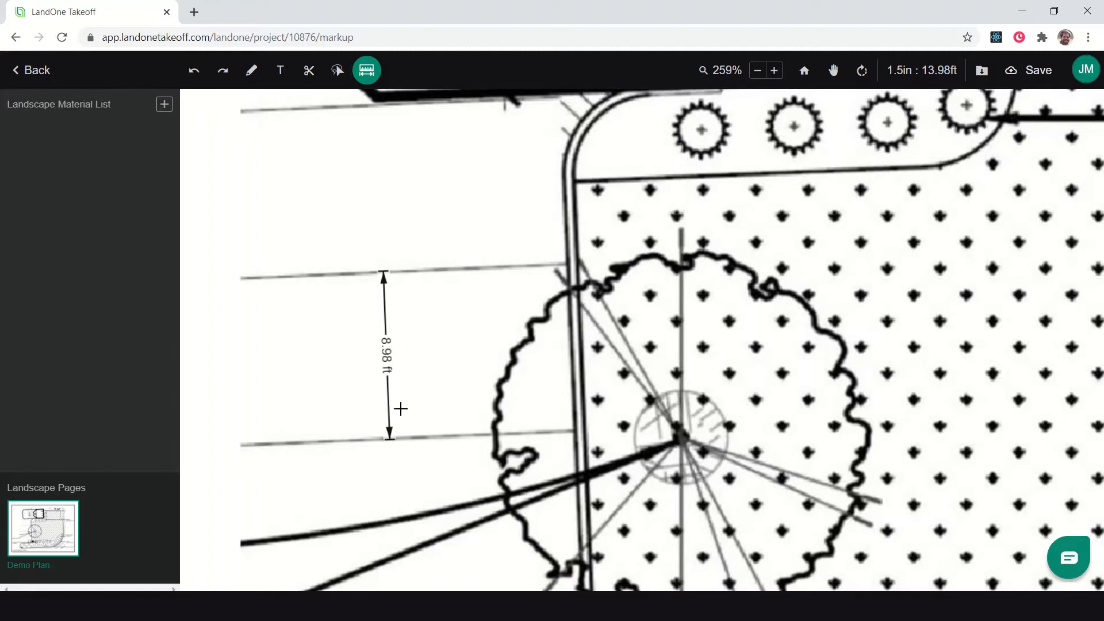
{"action": "mouse_move", "coordinate": [392, 324]}
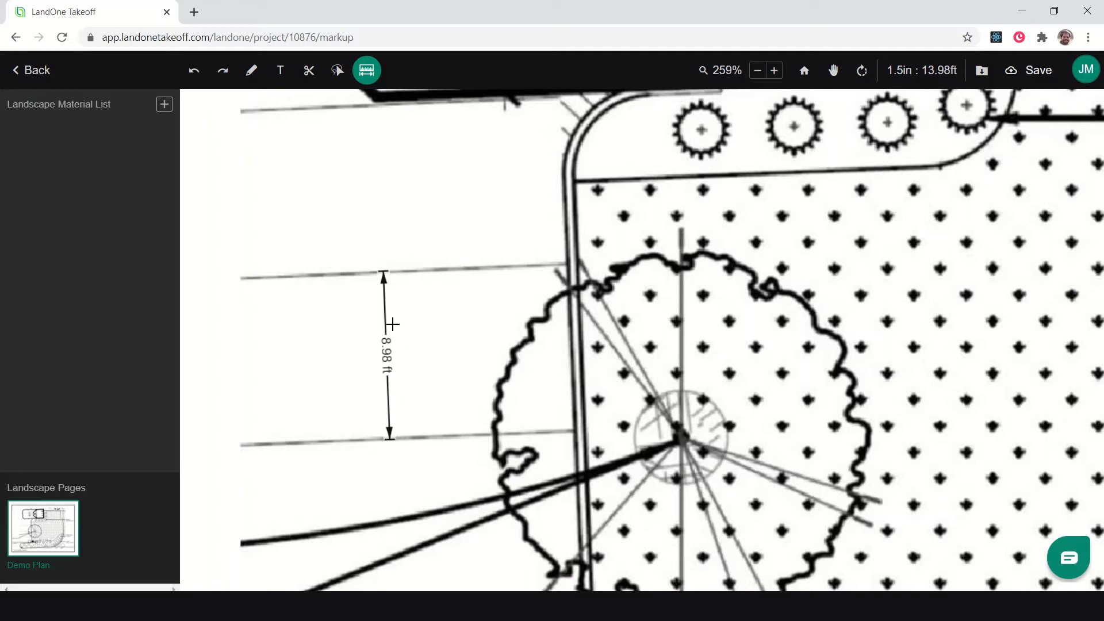
{"action": "left_click", "coordinate": [1027, 70]}
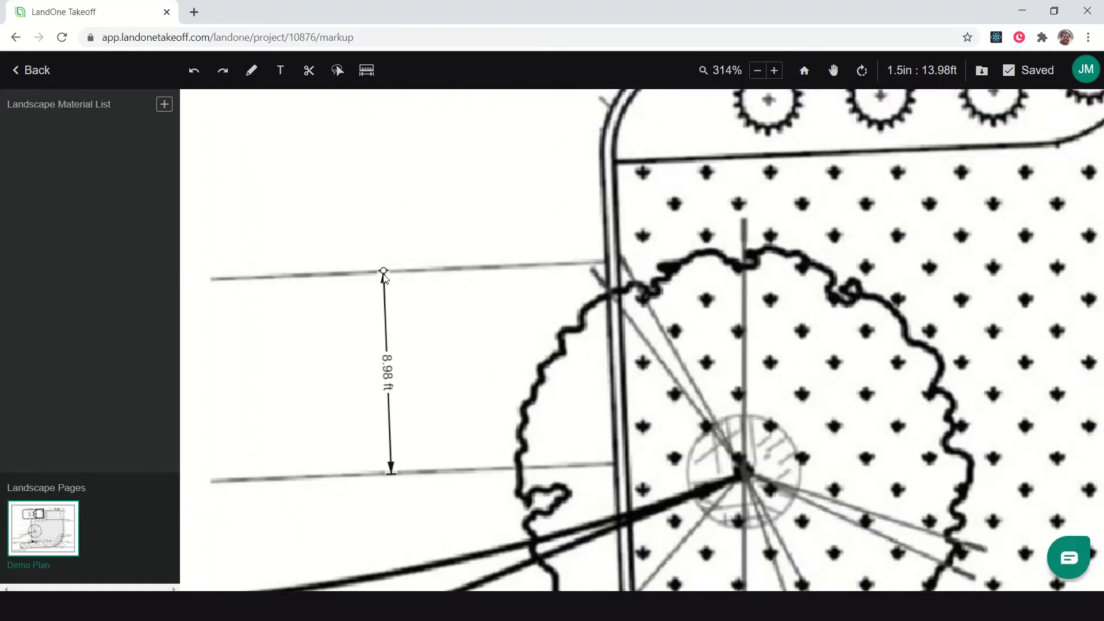
{"action": "left_click", "coordinate": [757, 70]}
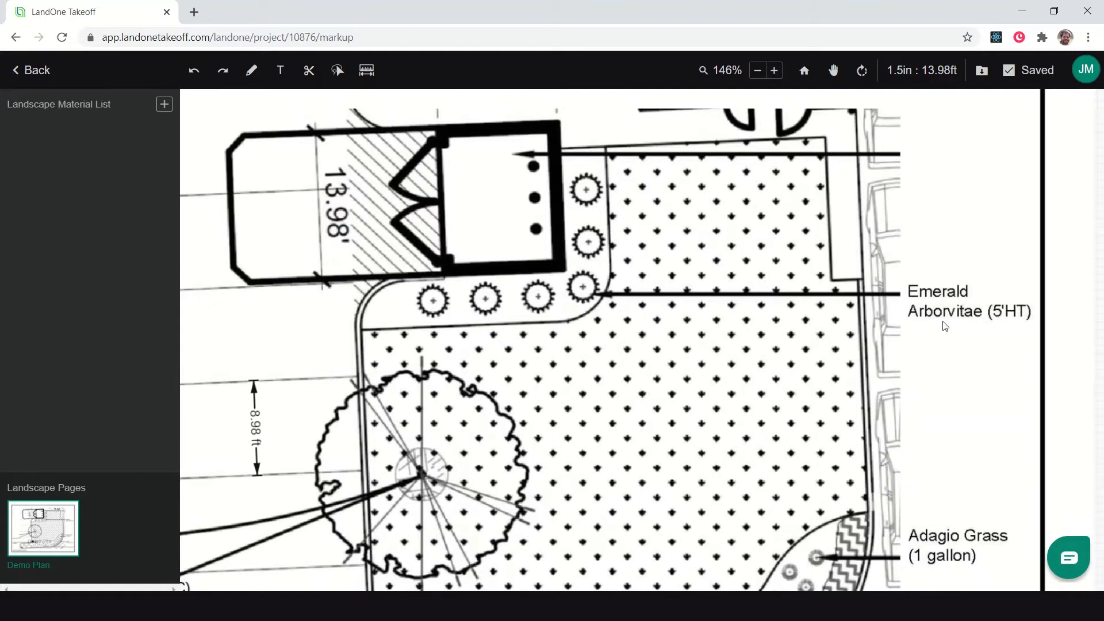
{"action": "mouse_move", "coordinate": [582, 177]}
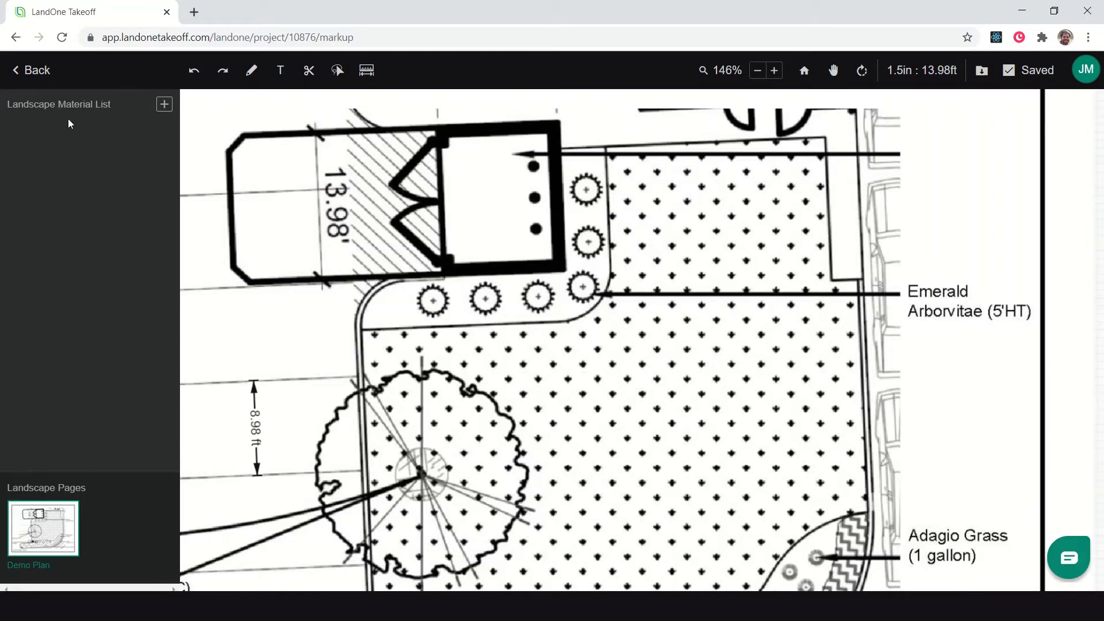
{"action": "mouse_move", "coordinate": [87, 108]}
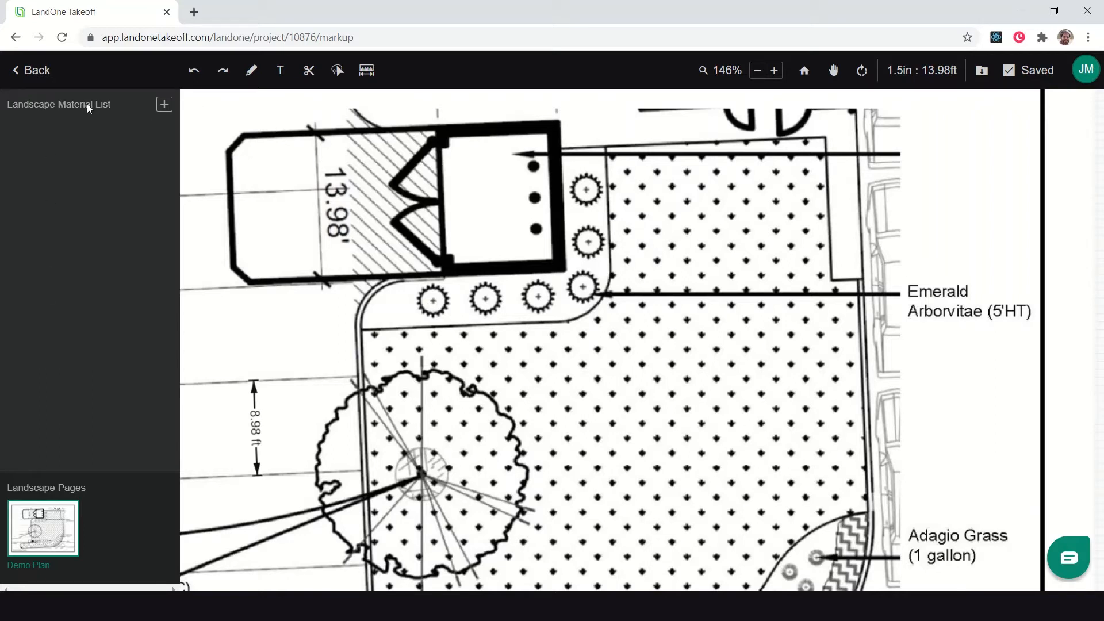
Step: Create a new material by searching 'Emerald' and saving Emerald Arborvitae - 5'HT
{"action": "left_click", "coordinate": [163, 104]}
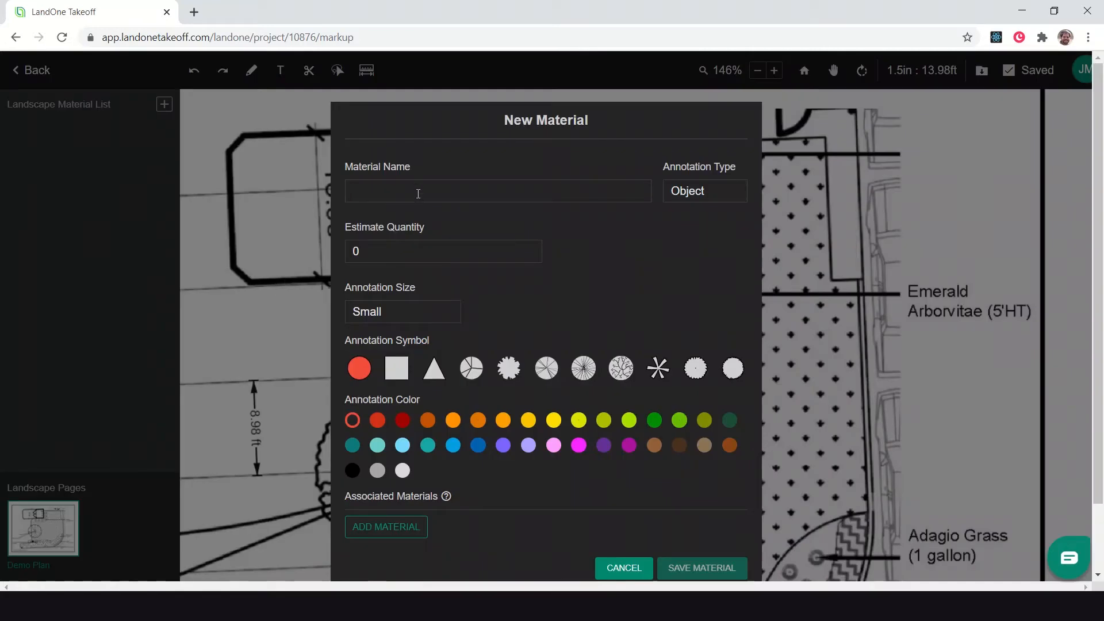
{"action": "type", "text": "Eme"}
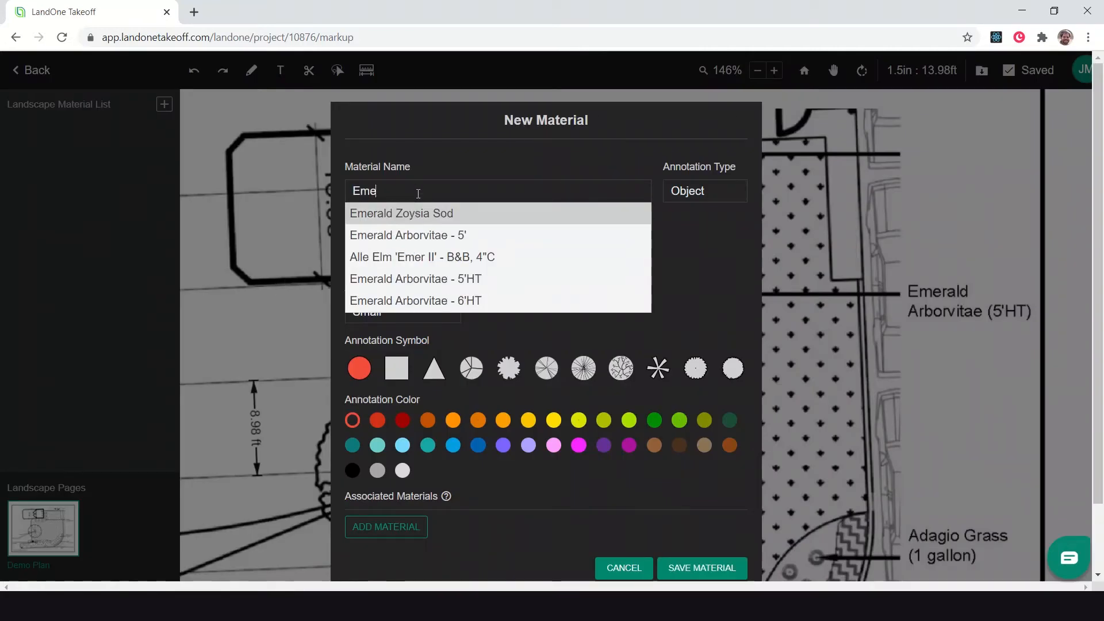
{"action": "type", "text": "ald"}
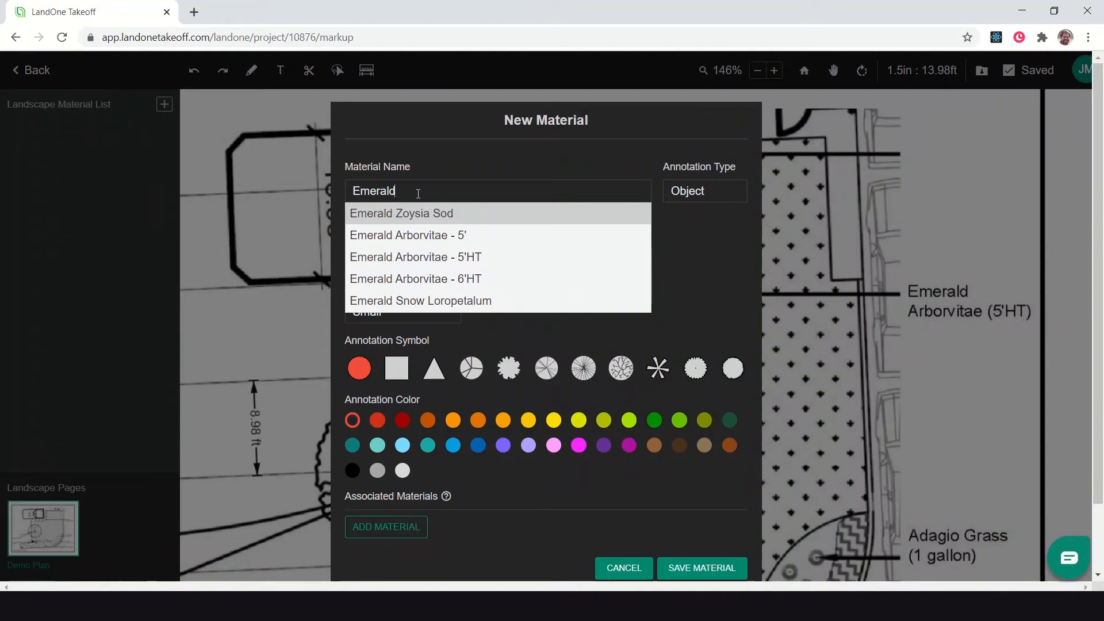
{"action": "mouse_move", "coordinate": [484, 235]}
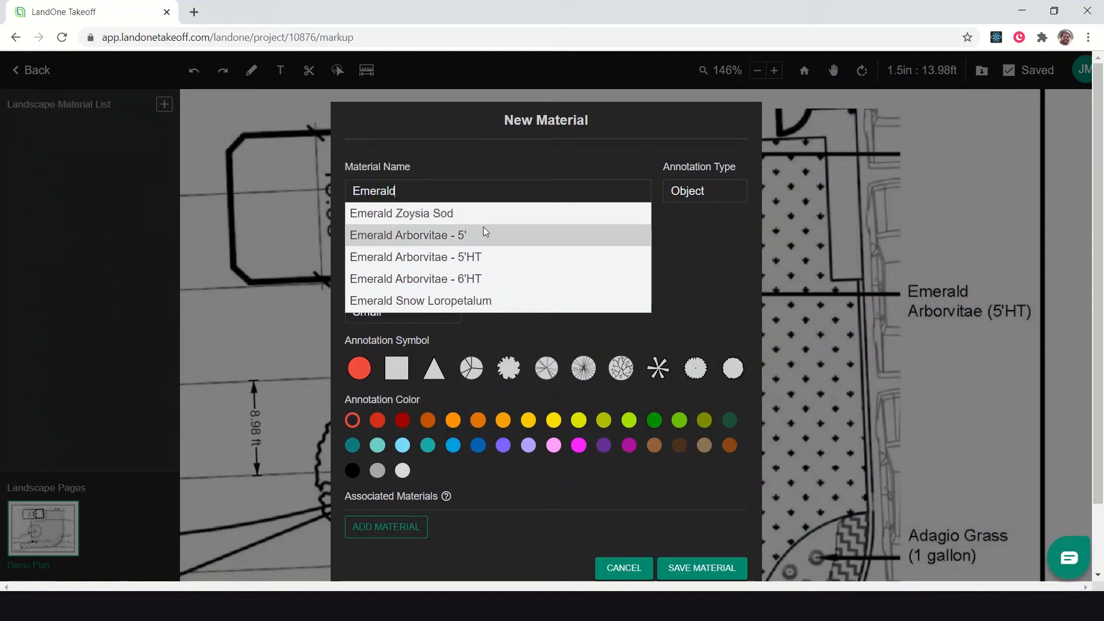
{"action": "mouse_move", "coordinate": [497, 257]}
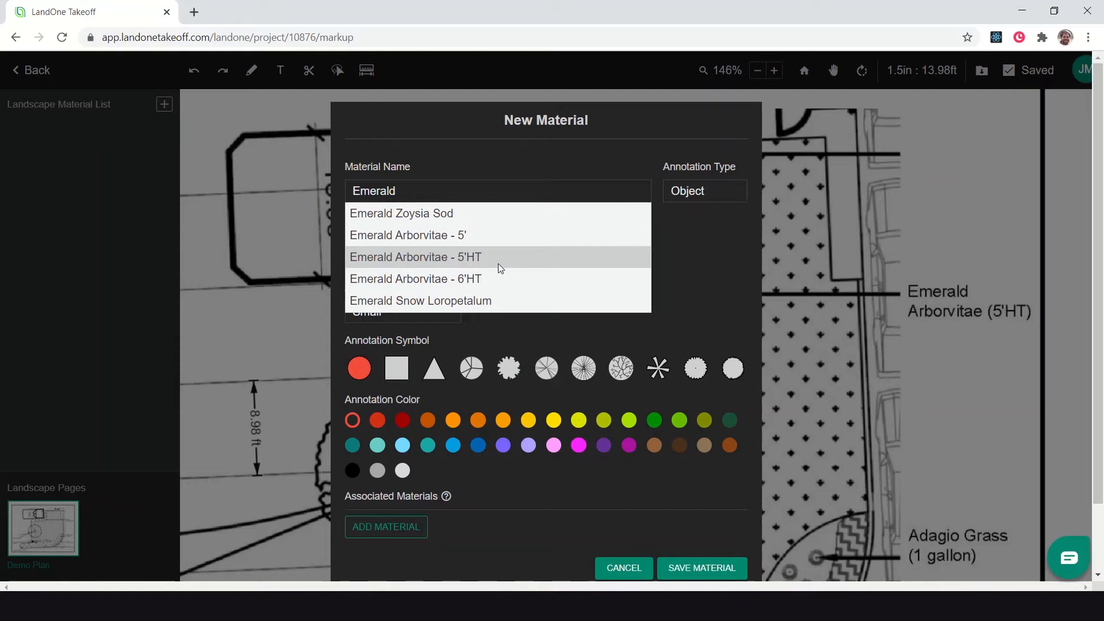
{"action": "left_click", "coordinate": [415, 257]}
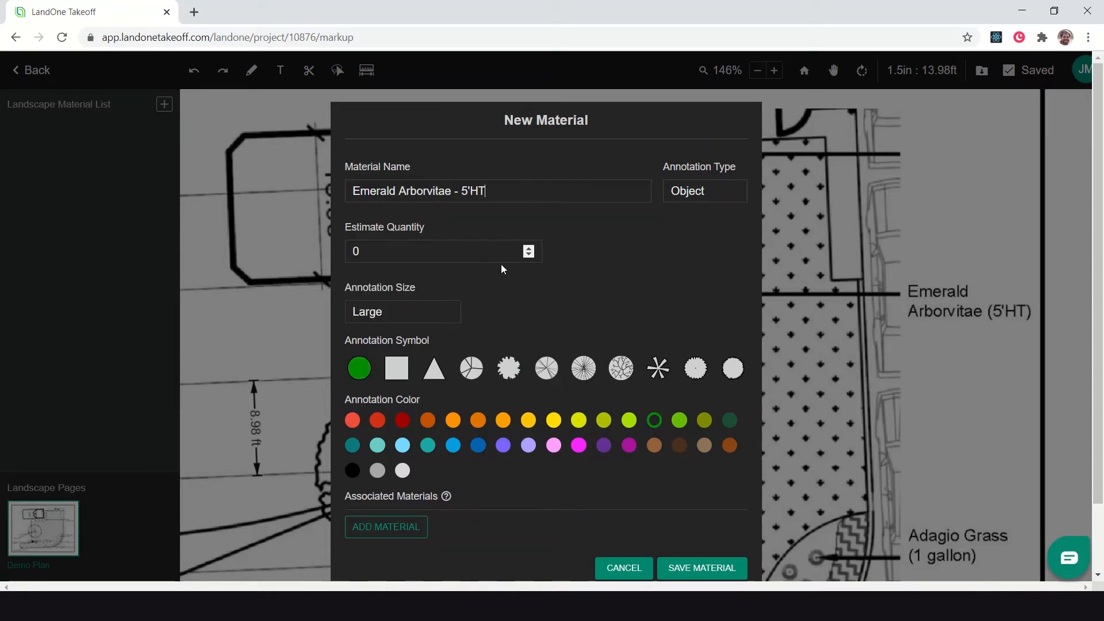
{"action": "mouse_move", "coordinate": [707, 495]}
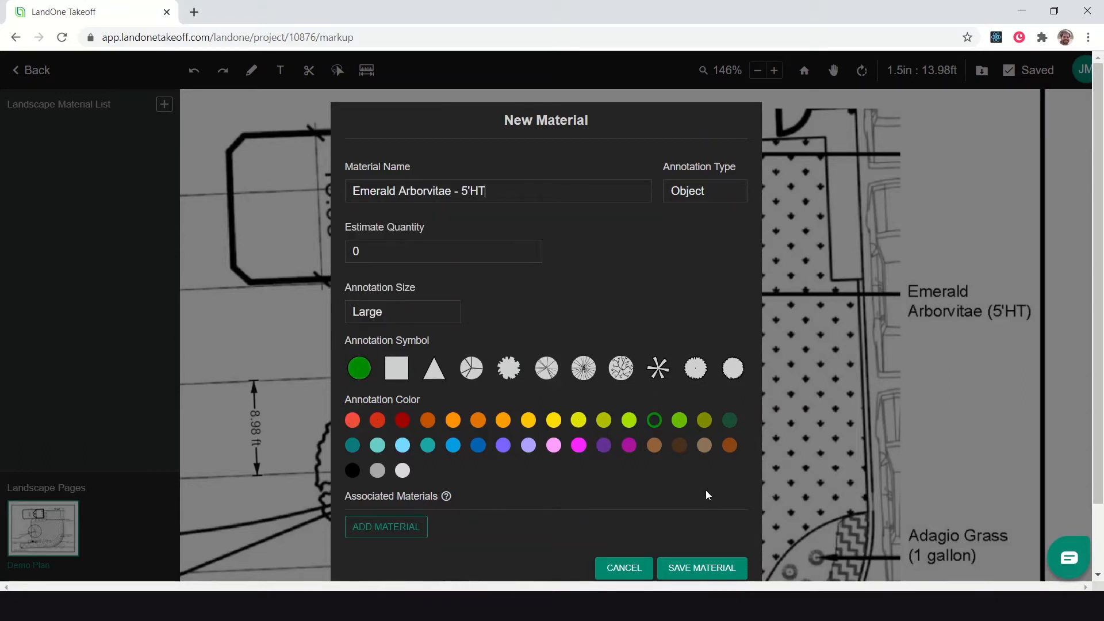
{"action": "left_click", "coordinate": [700, 567]}
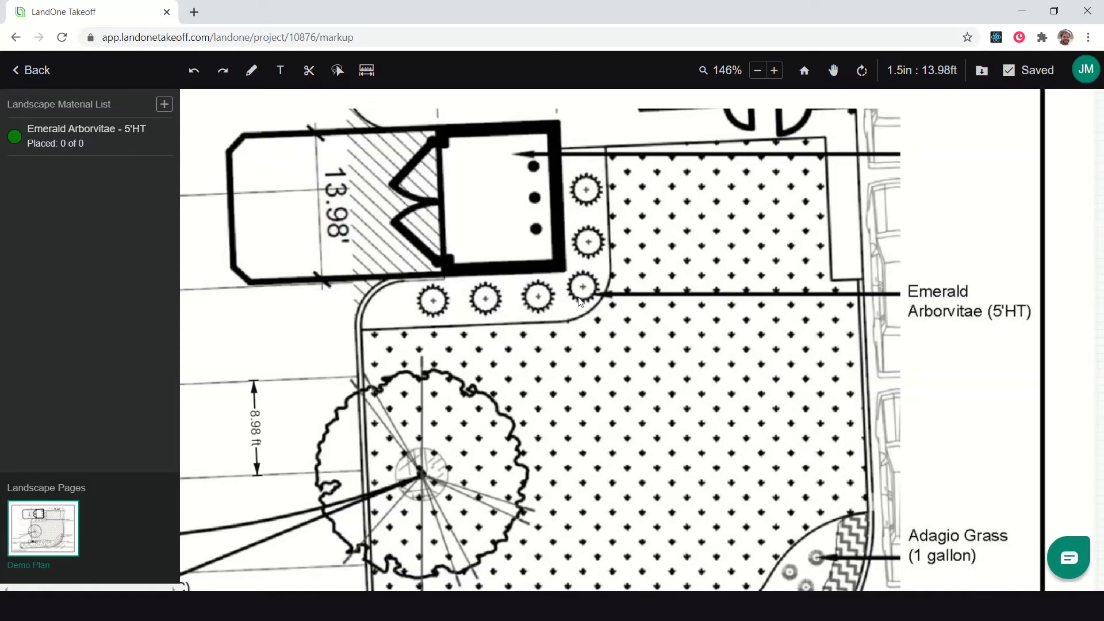
{"action": "mouse_move", "coordinate": [457, 255]}
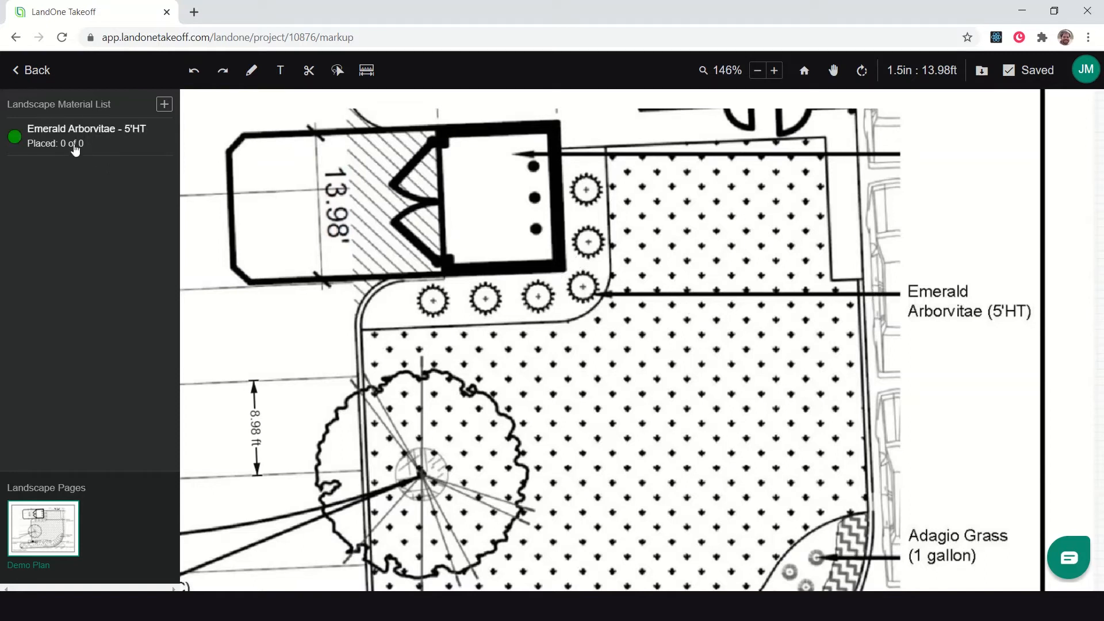
Step: Start placing Emerald Arborvitae markers and mark the arborvitae symbols on the plan
{"action": "left_click", "coordinate": [86, 136]}
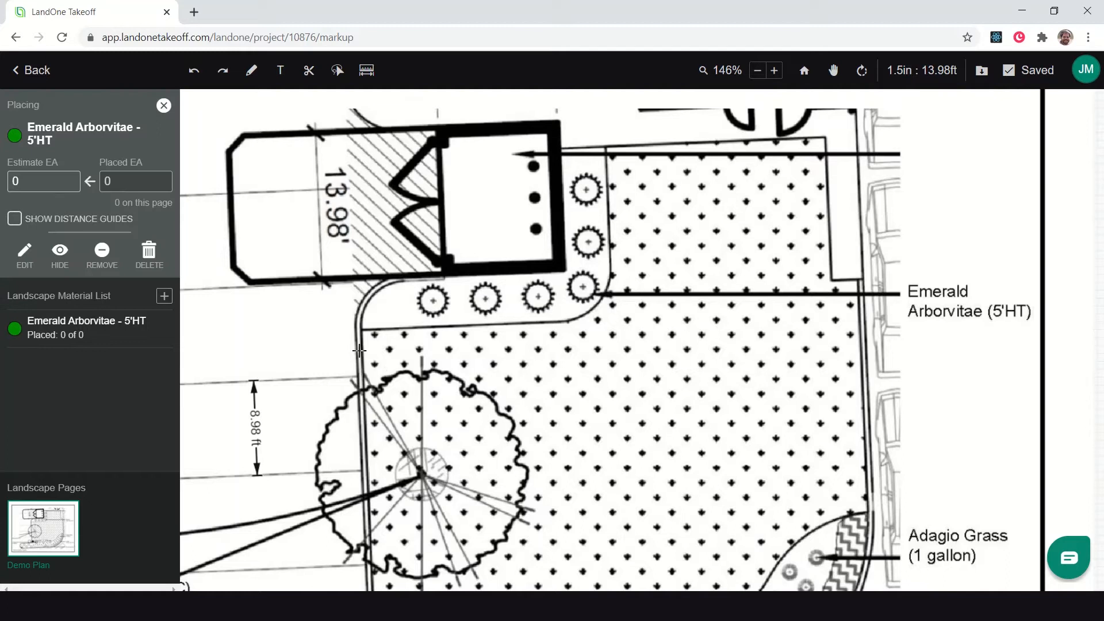
{"action": "mouse_move", "coordinate": [427, 299]}
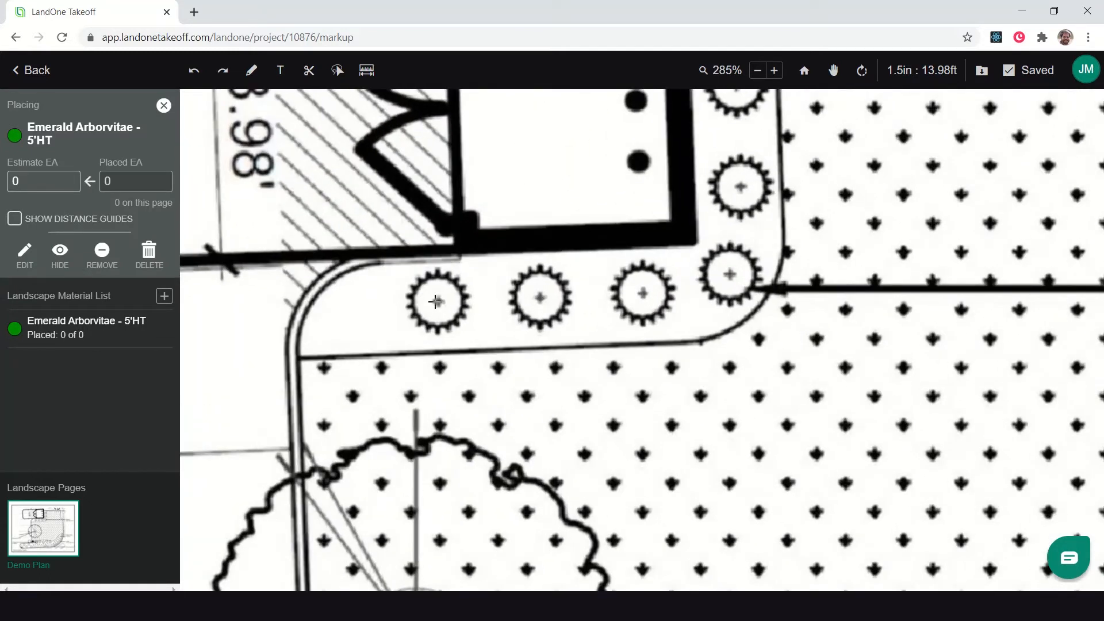
{"action": "left_click", "coordinate": [537, 297]}
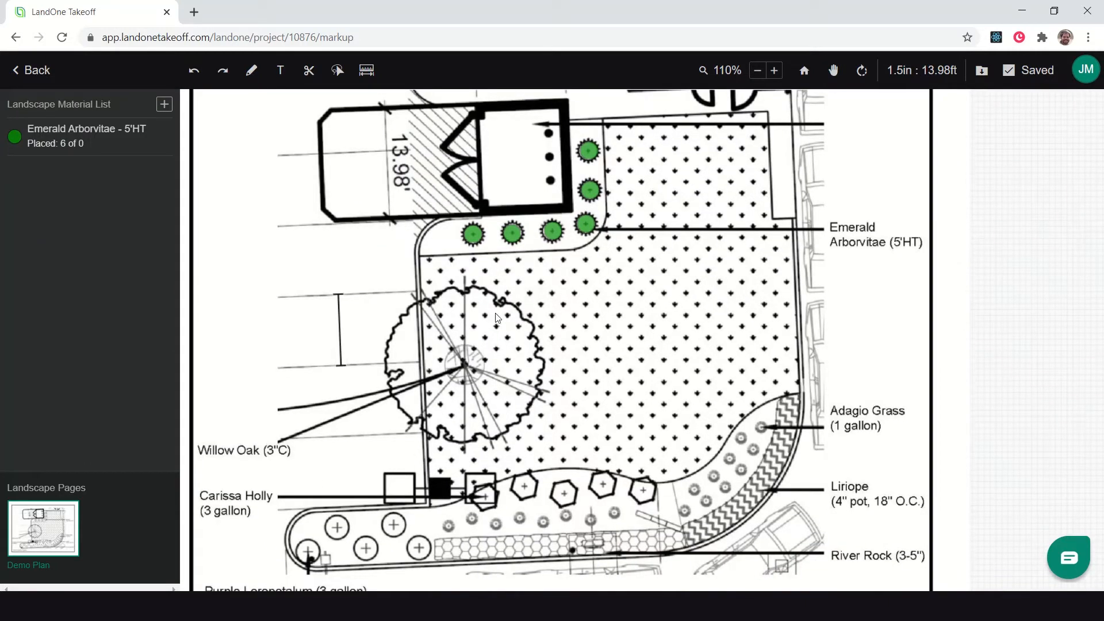
{"action": "mouse_move", "coordinate": [247, 287]}
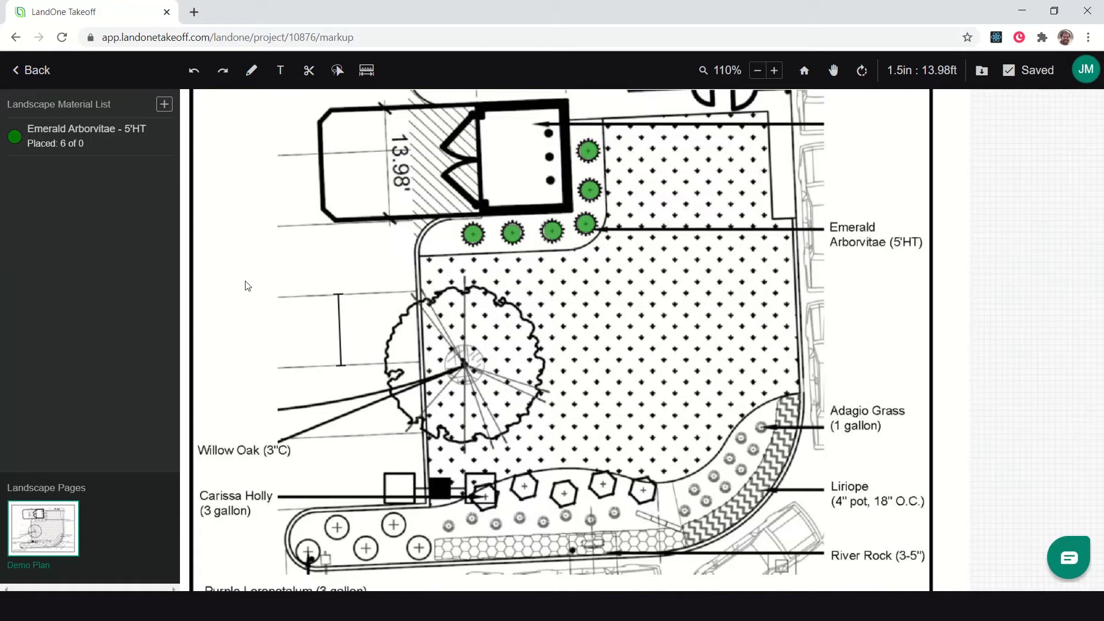
Step: Add and save the Adagio Grass and Carissa Holly - 3 gallon materials
{"action": "left_click", "coordinate": [165, 103]}
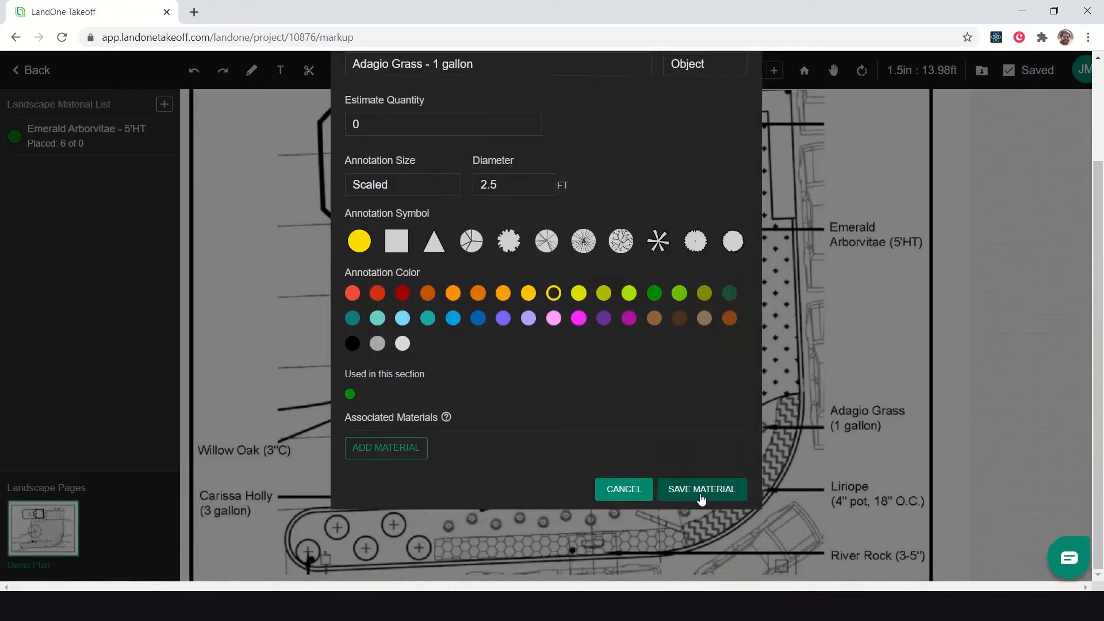
{"action": "left_click", "coordinate": [702, 489]}
{"action": "type", "text": "Carissa"}
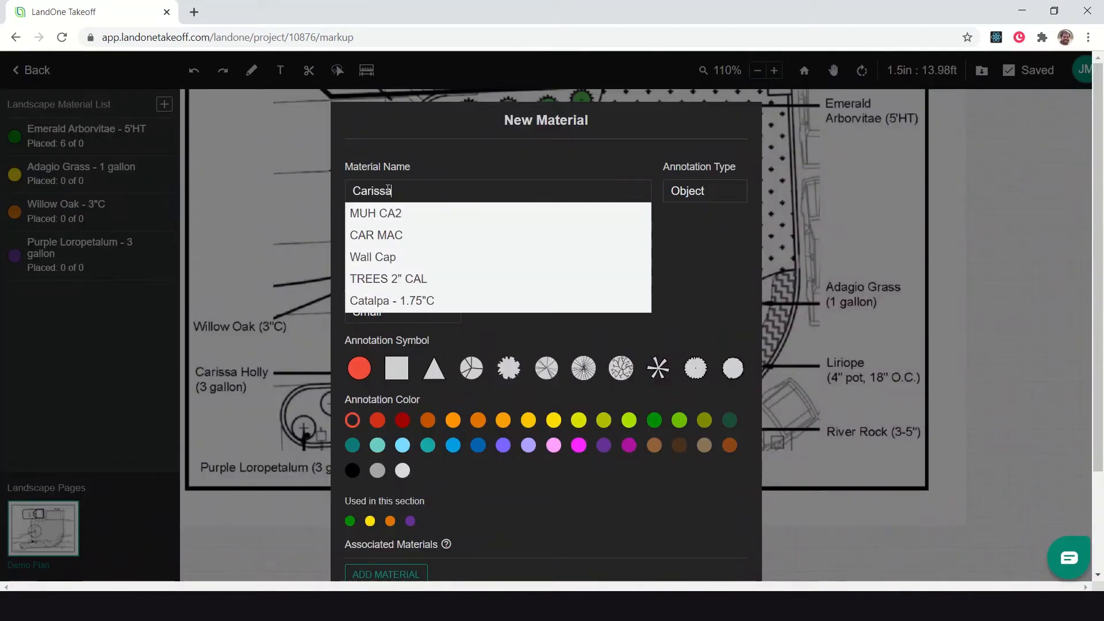
{"action": "type", "text": "Holly - 3 gallo"}
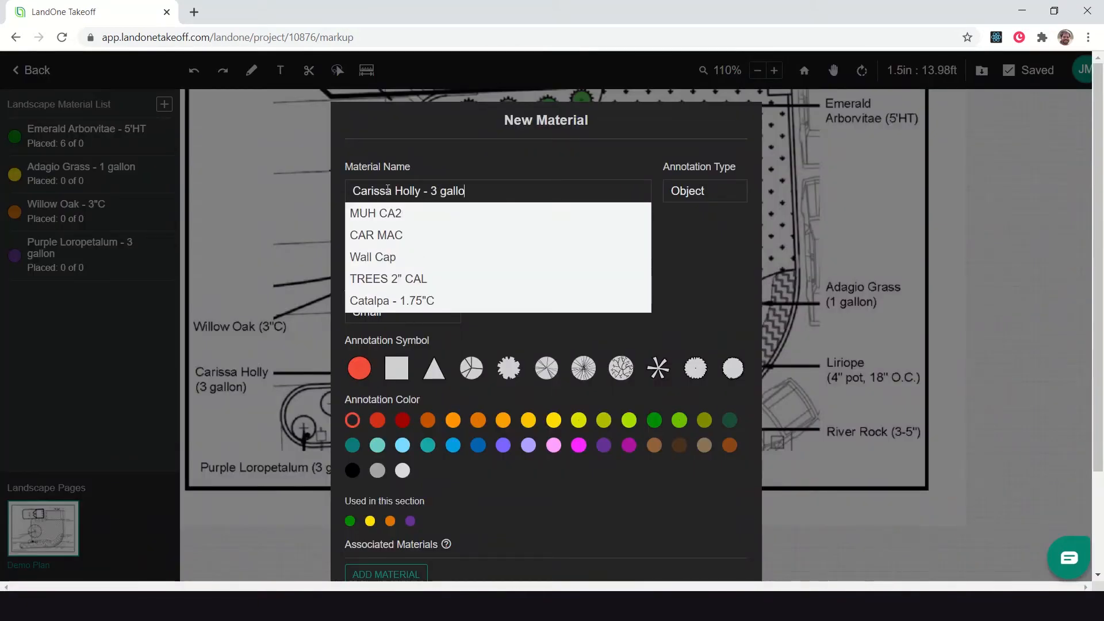
{"action": "left_click", "coordinate": [402, 312]}
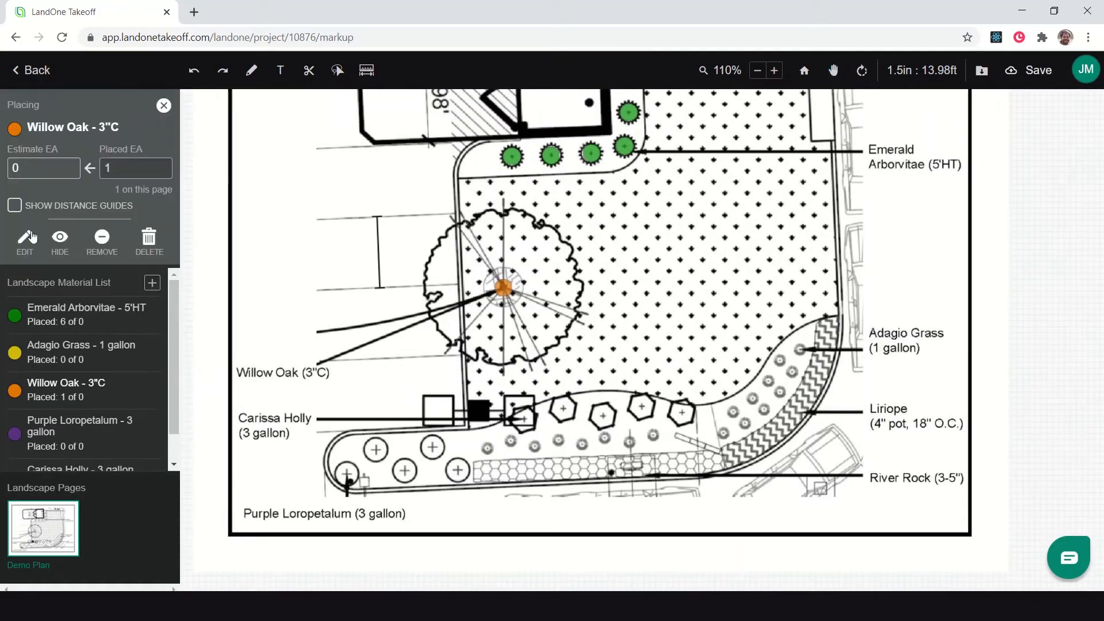
Step: Reopen the Willow Oak material settings and save them
{"action": "left_click", "coordinate": [24, 242]}
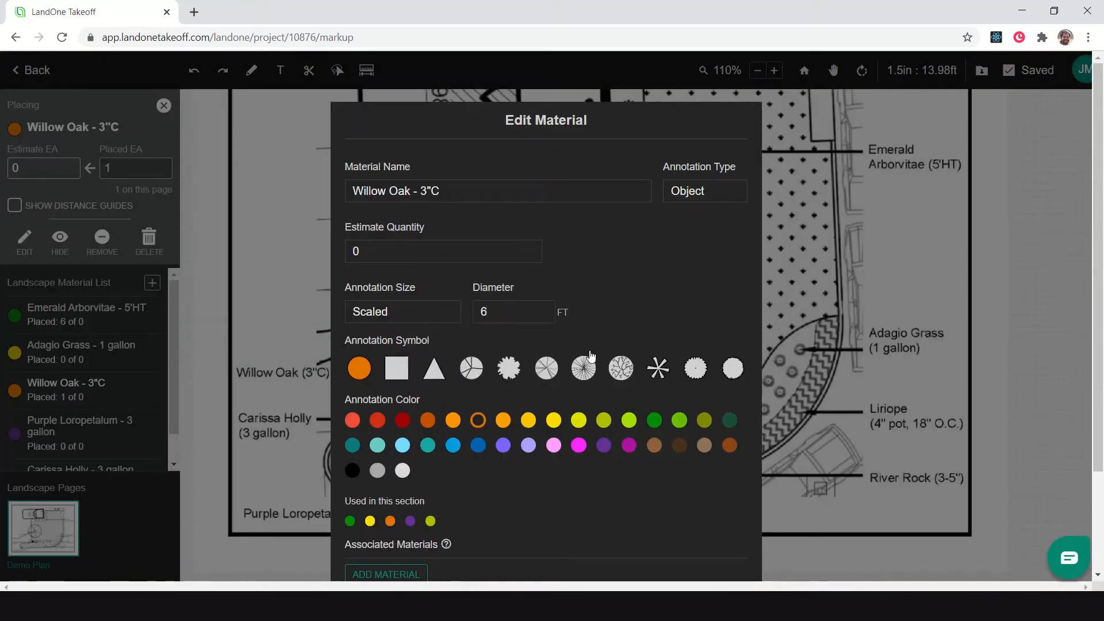
{"action": "scroll", "scroll_direction": "down", "scroll_amount": 3}
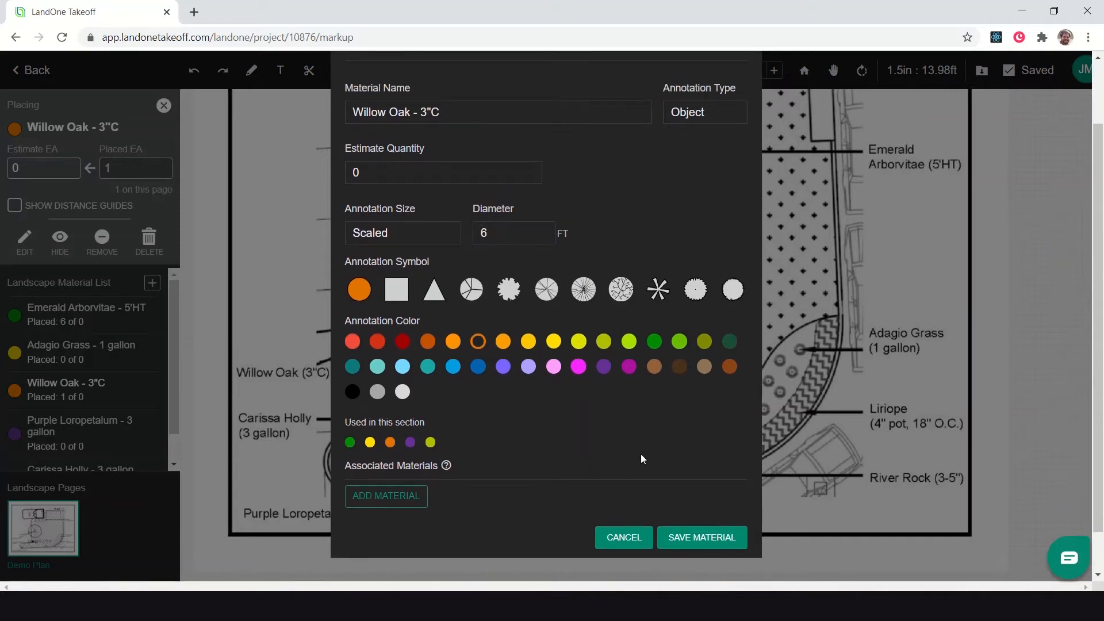
{"action": "left_click", "coordinate": [700, 537]}
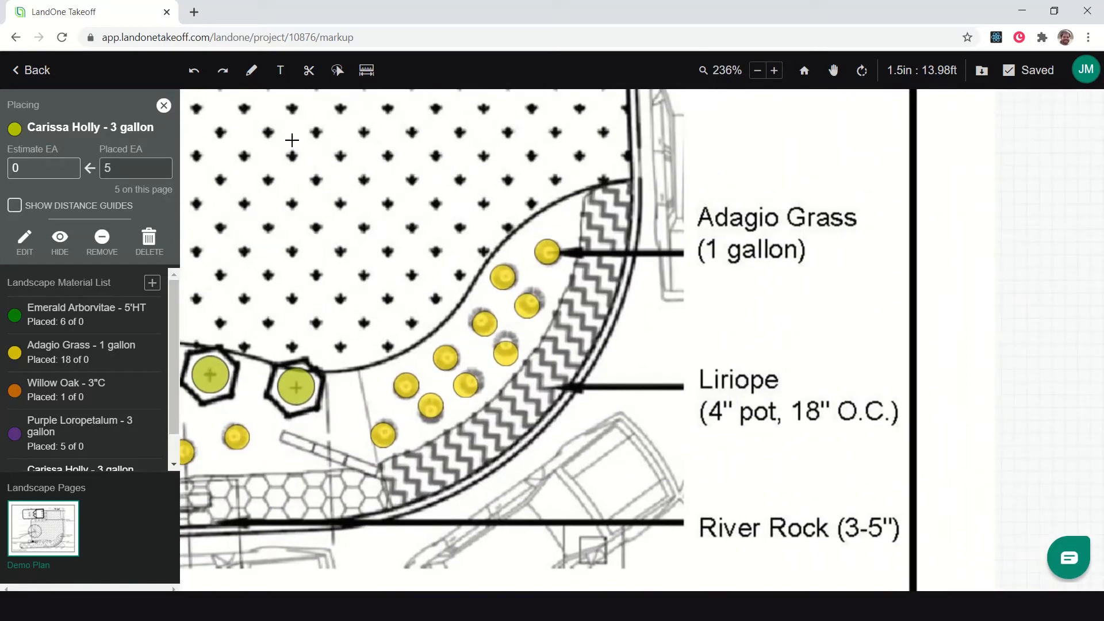
Step: Stop placing Carissa Holly, nudge an Adagio Grass marker in the bed and clear the selection
{"action": "left_click", "coordinate": [163, 106]}
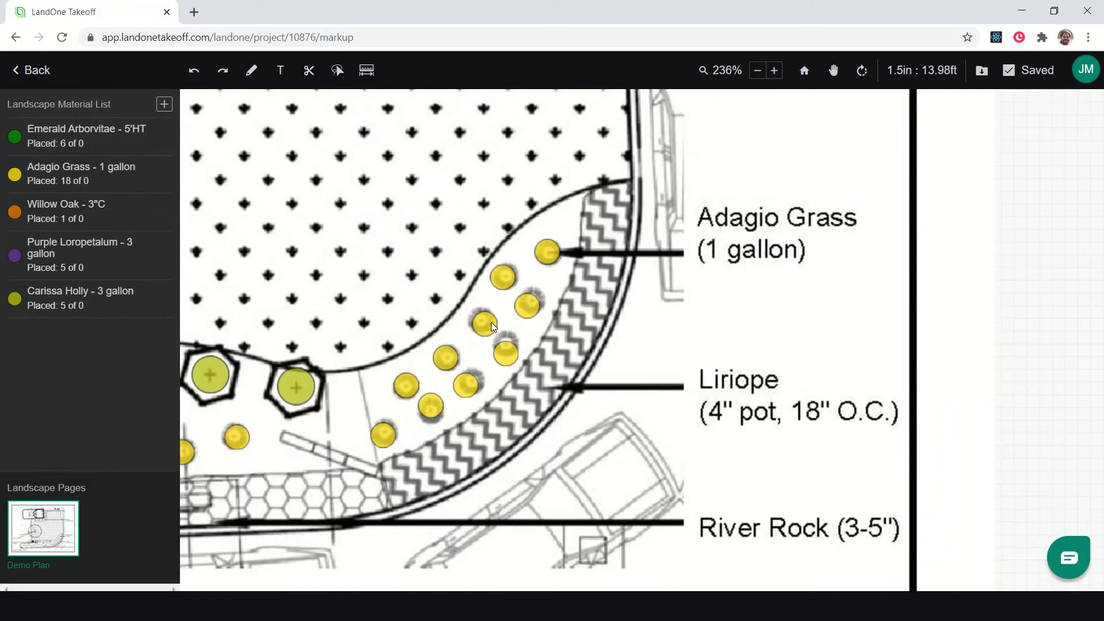
{"action": "left_click", "coordinate": [506, 352]}
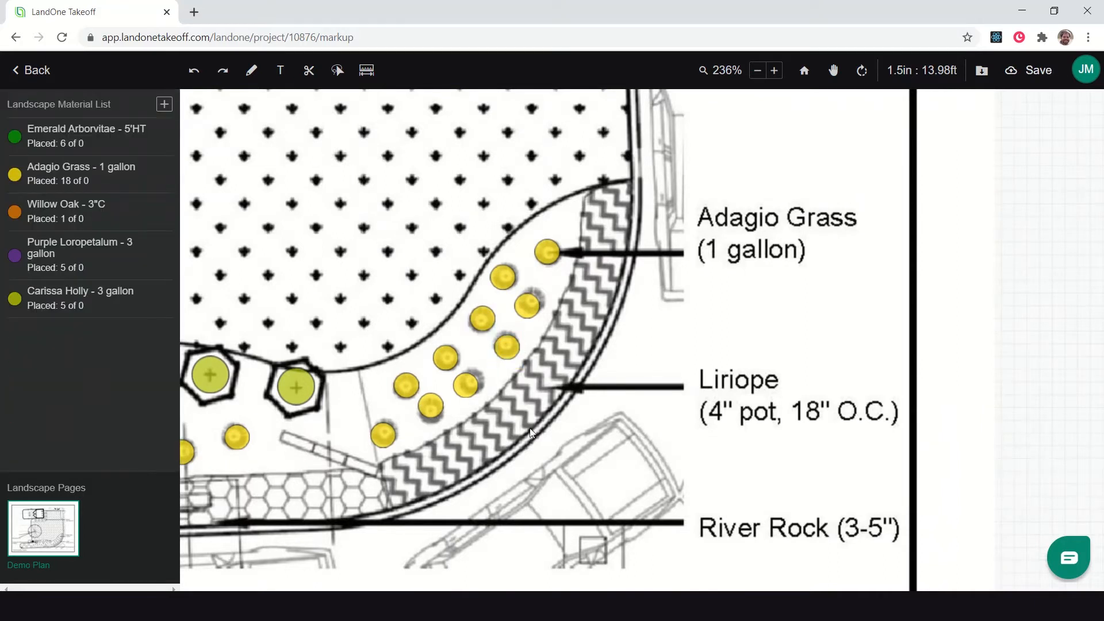
{"action": "mouse_move", "coordinate": [593, 369]}
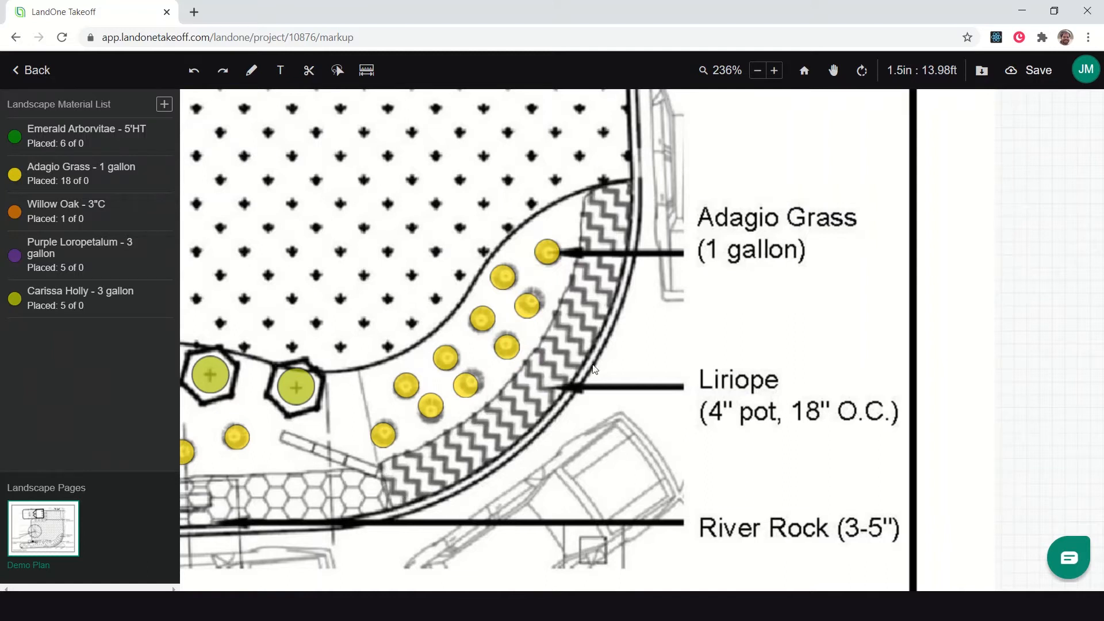
{"action": "left_click", "coordinate": [405, 386]}
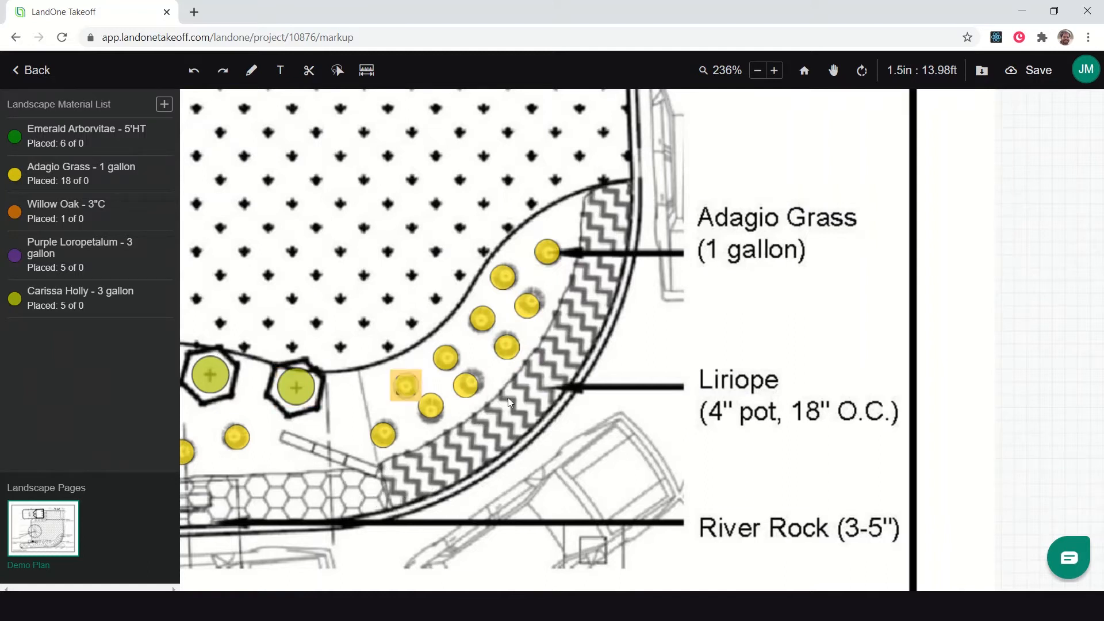
{"action": "left_click", "coordinate": [1028, 70]}
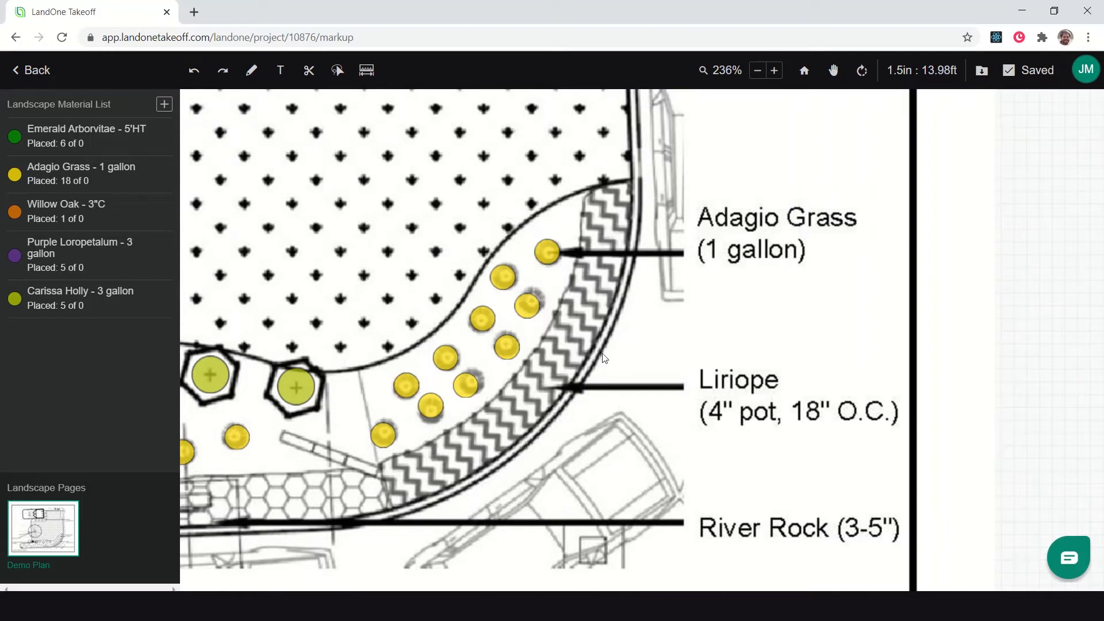
{"action": "mouse_move", "coordinate": [574, 396]}
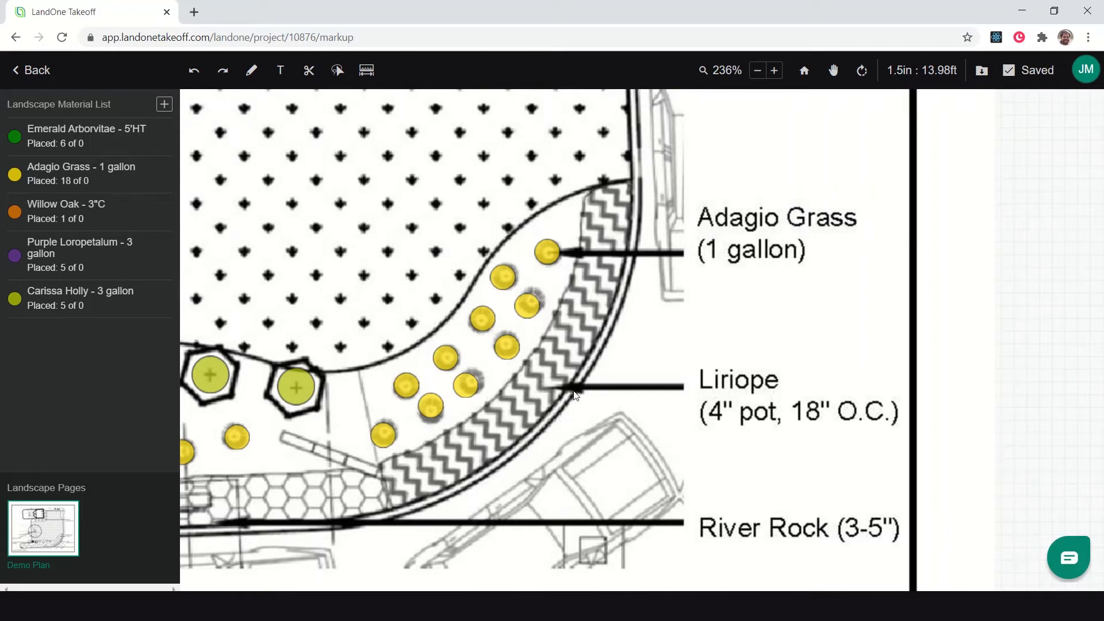
{"action": "mouse_move", "coordinate": [324, 206]}
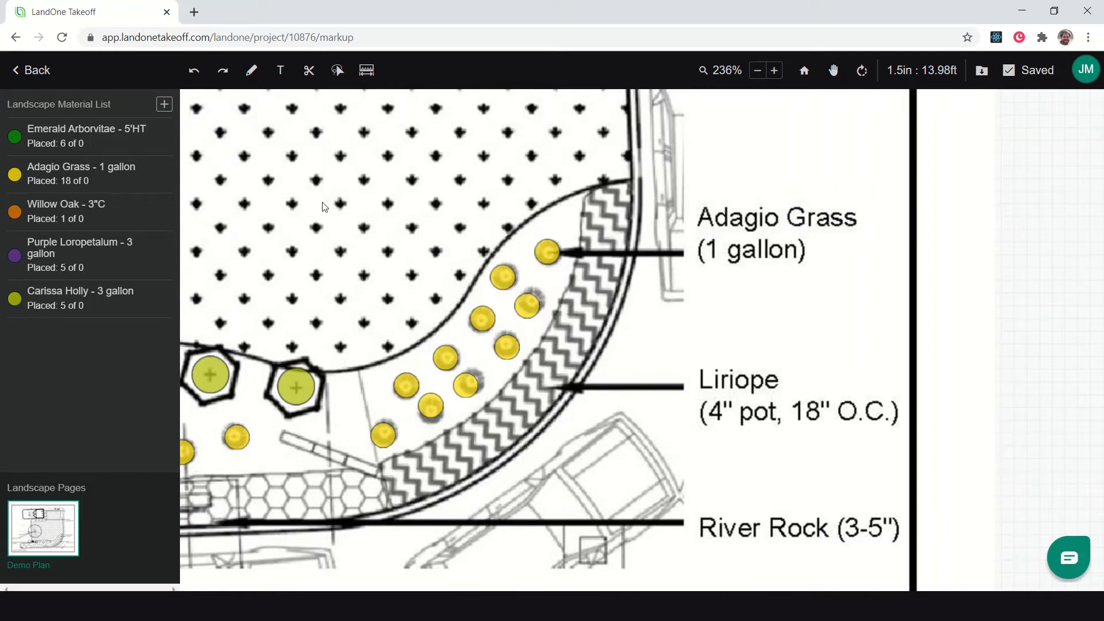
Step: Add Liriope - 4" pot as an Object Group material spaced 18 inches and save it
{"action": "left_click", "coordinate": [163, 103]}
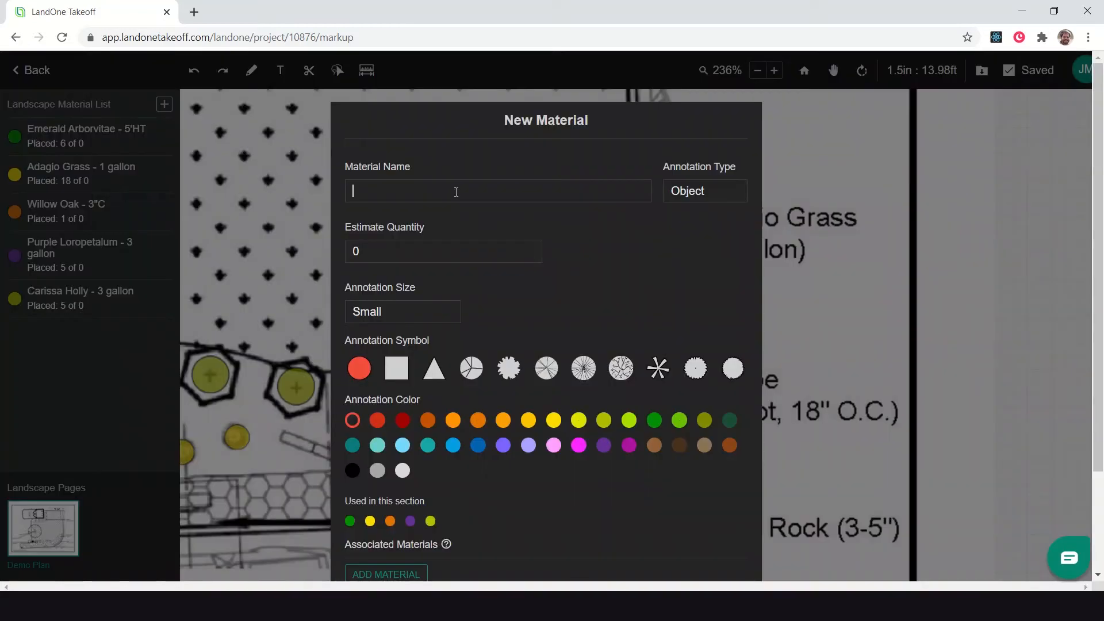
{"action": "type", "text": "Liriop"}
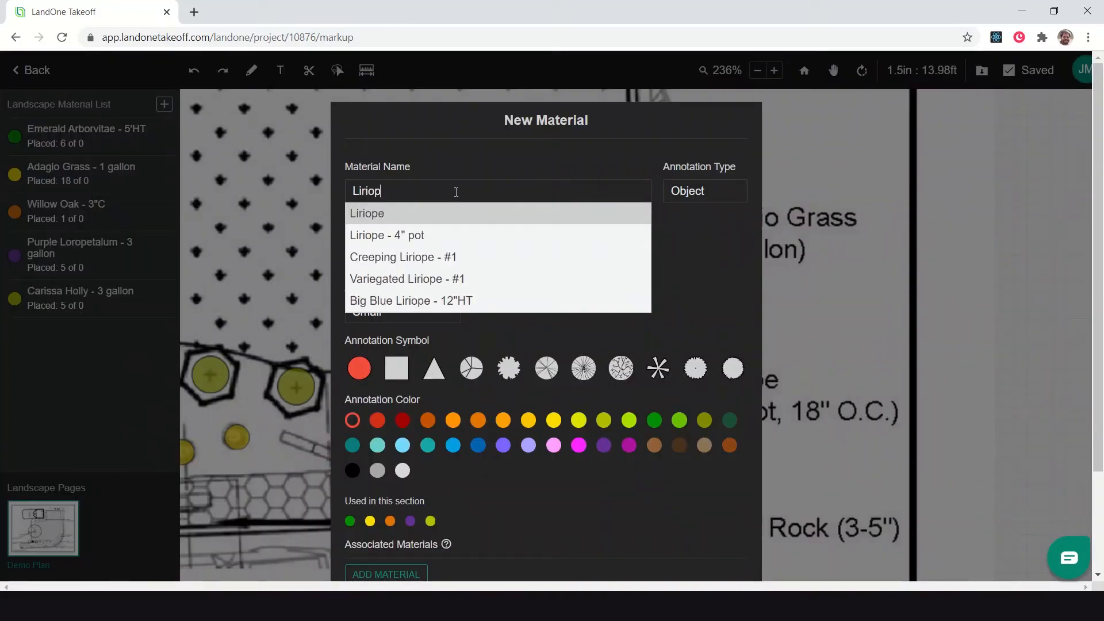
{"action": "mouse_move", "coordinate": [431, 235]}
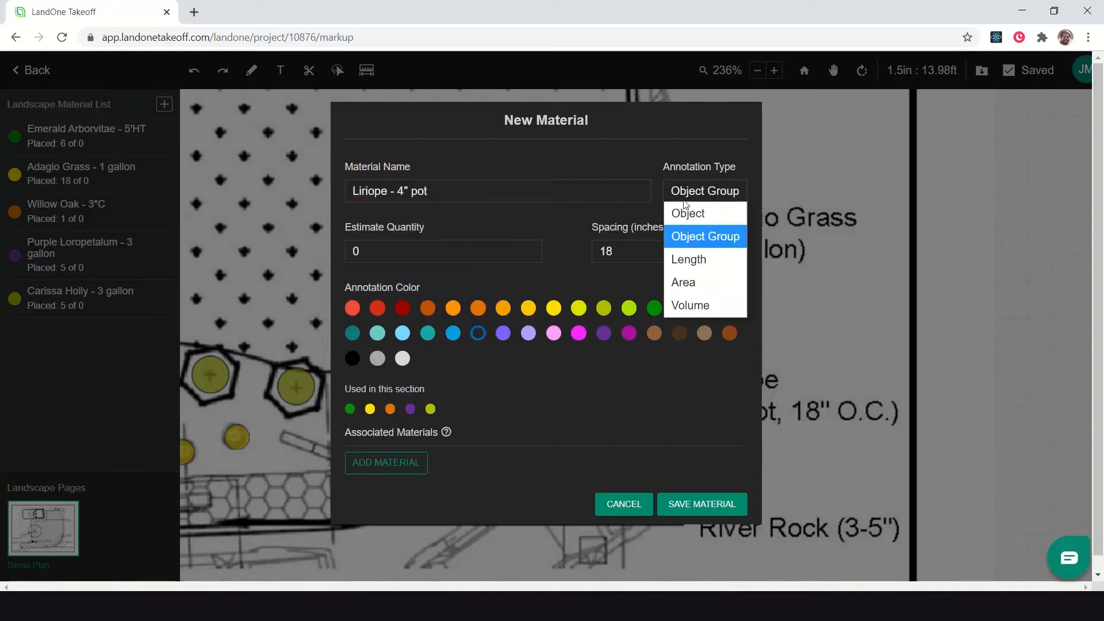
{"action": "left_click", "coordinate": [704, 235]}
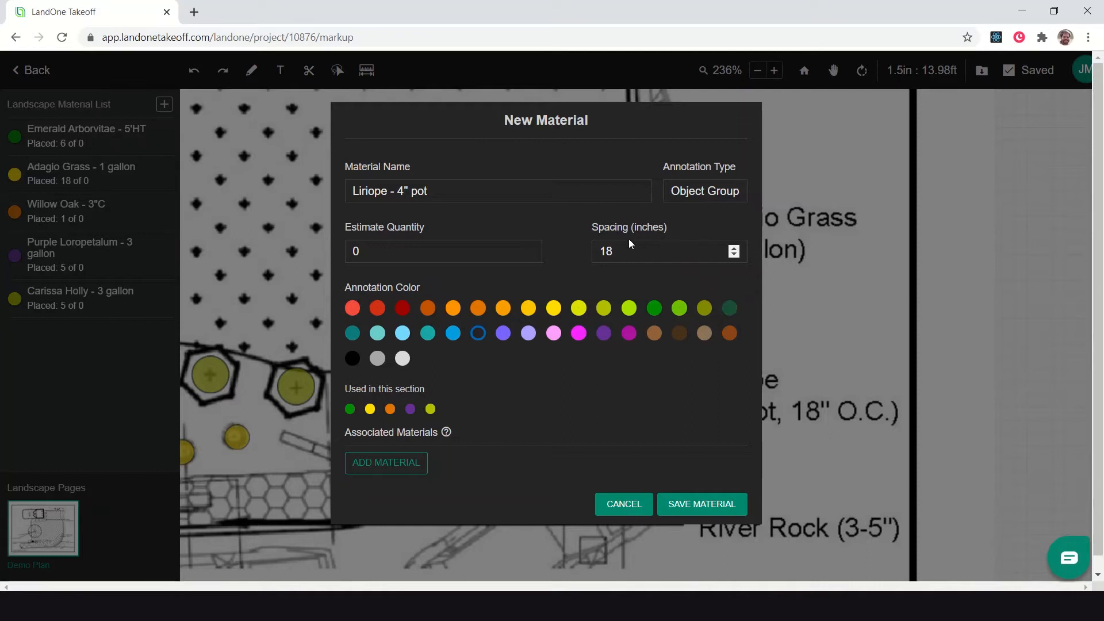
{"action": "mouse_move", "coordinate": [623, 258]}
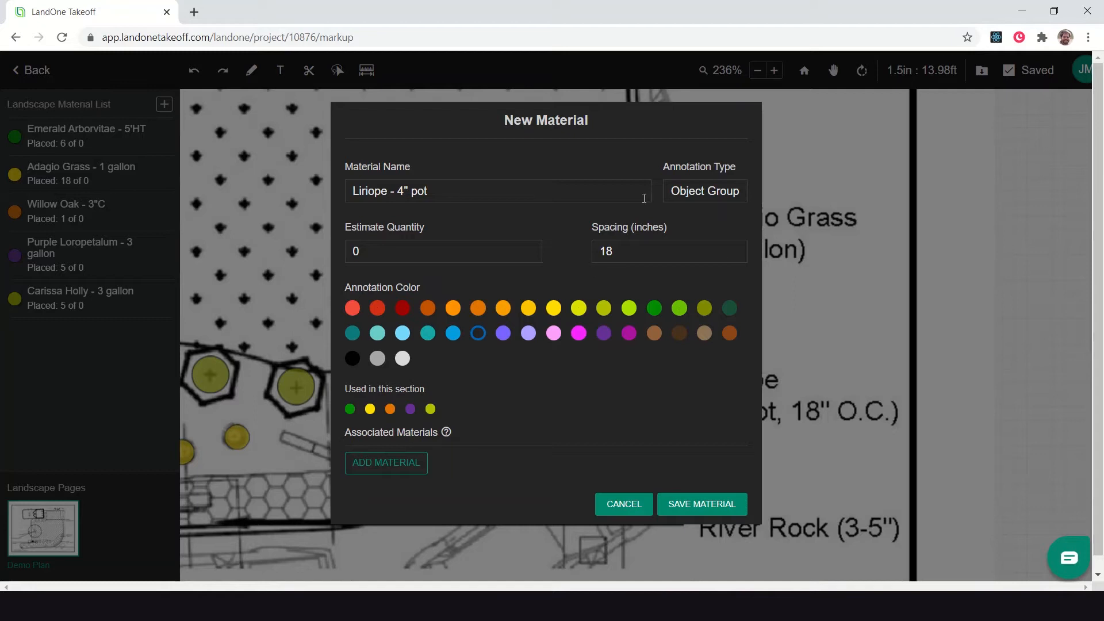
{"action": "left_click", "coordinate": [700, 504]}
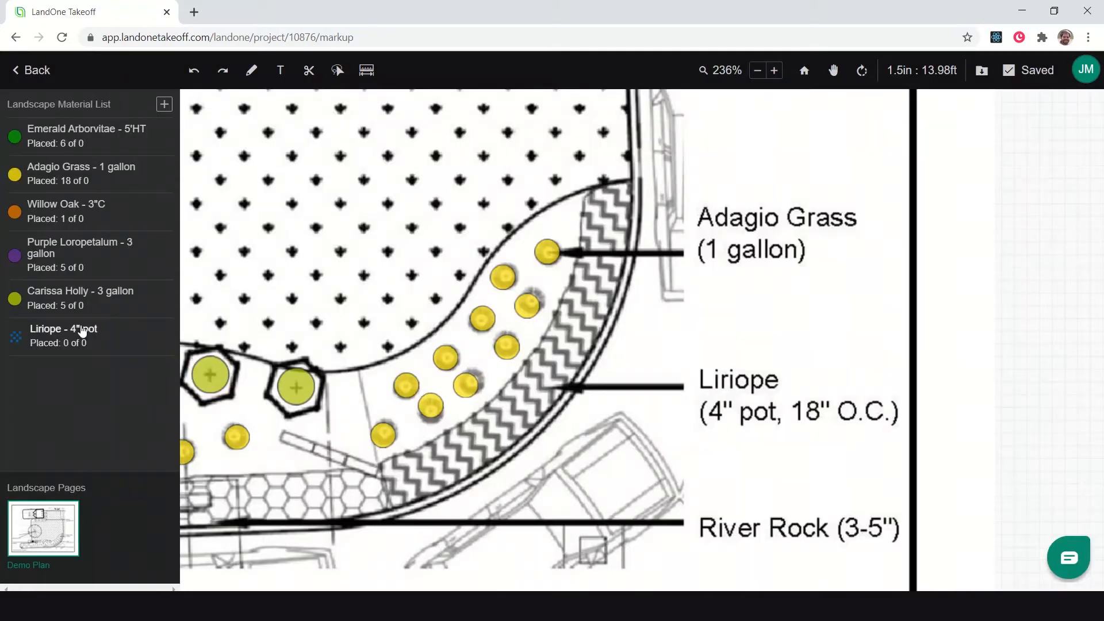
Step: Begin outlining the Liriope - 4" pot strip along the curved bed with Smooth Curves on
{"action": "left_click", "coordinate": [64, 329]}
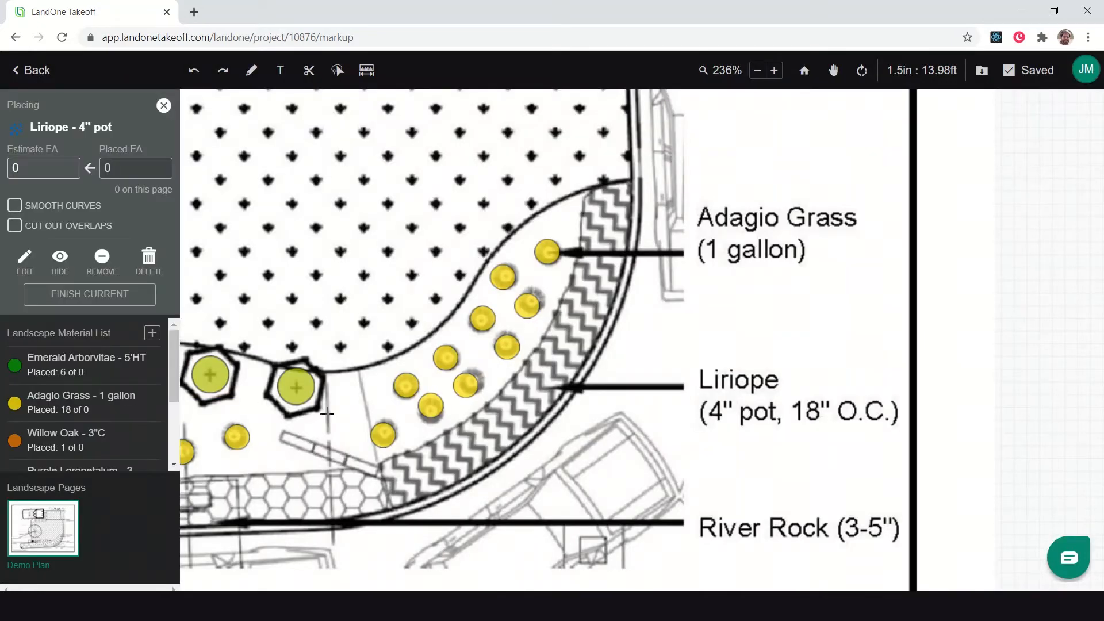
{"action": "mouse_move", "coordinate": [385, 500]}
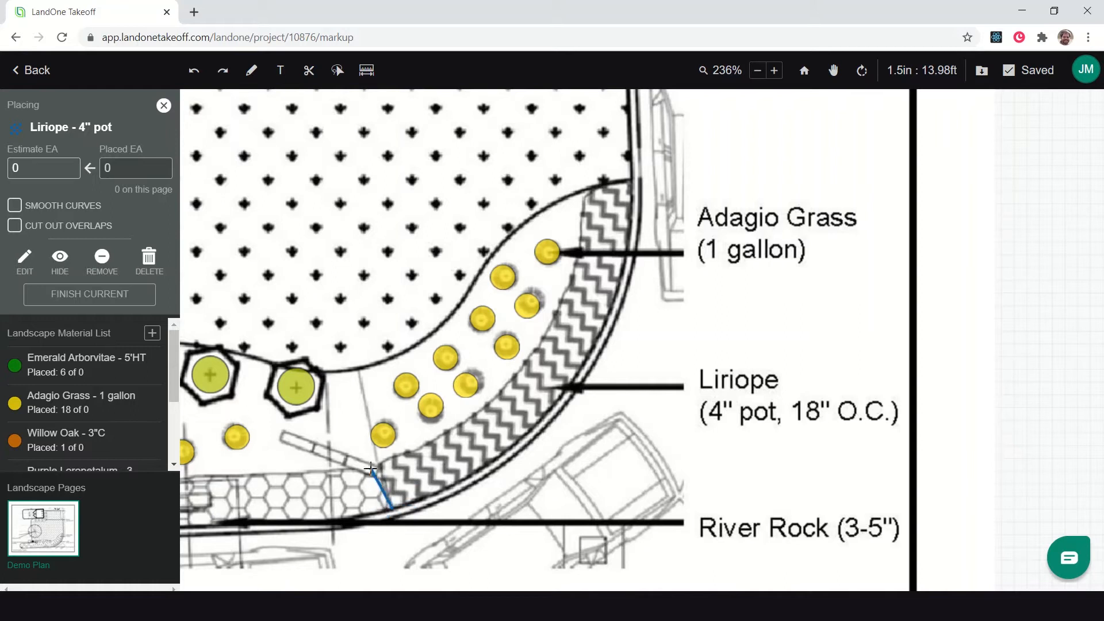
{"action": "left_click", "coordinate": [444, 450]}
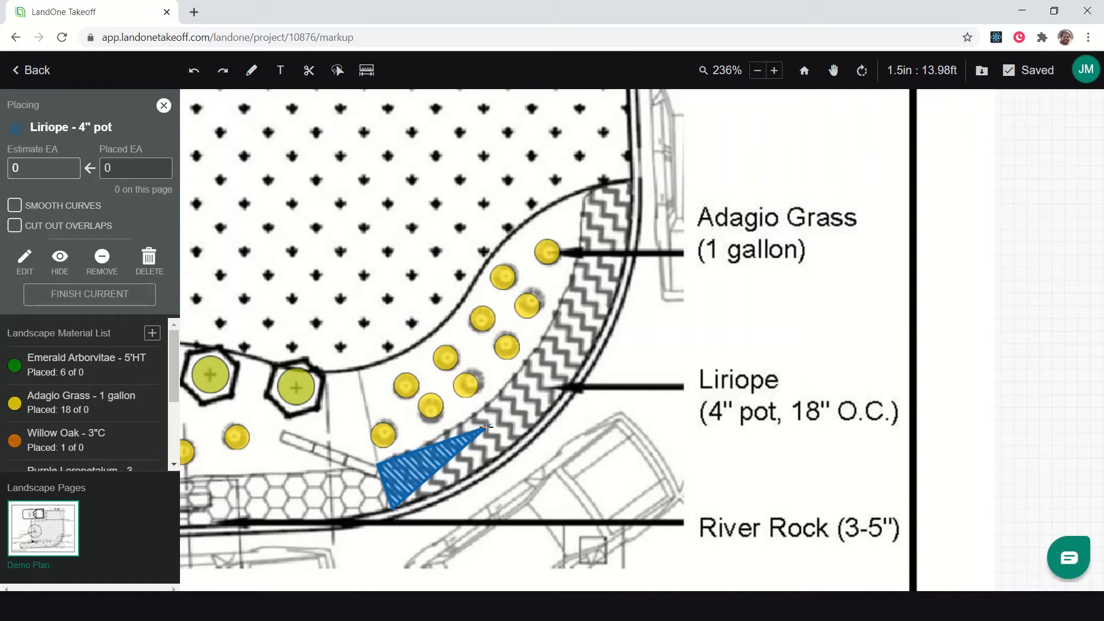
{"action": "left_click", "coordinate": [14, 205]}
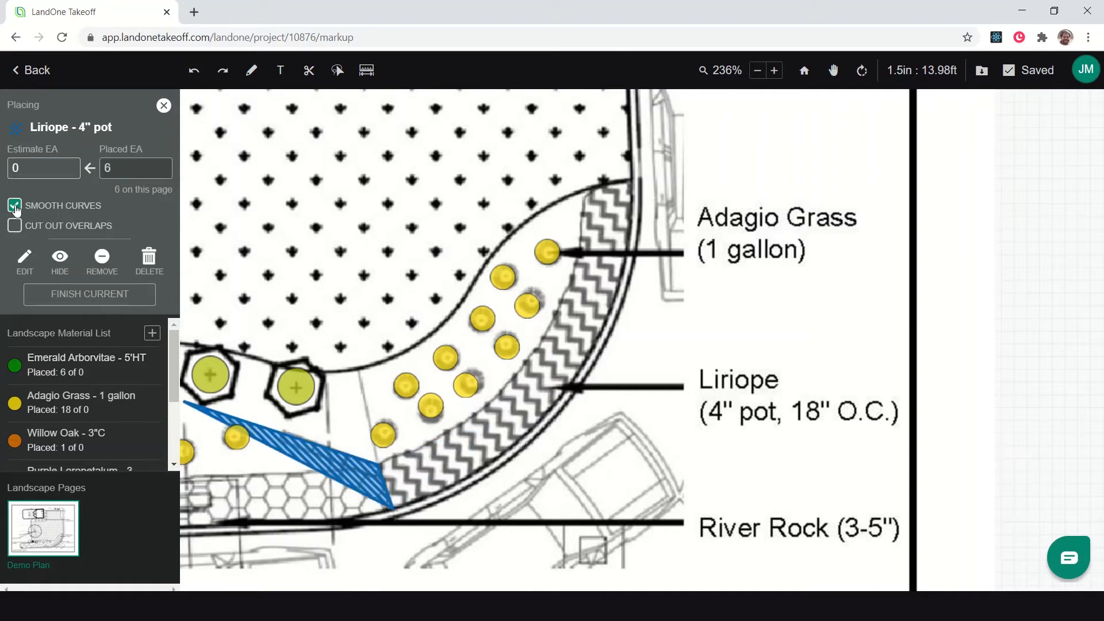
{"action": "left_click", "coordinate": [15, 204]}
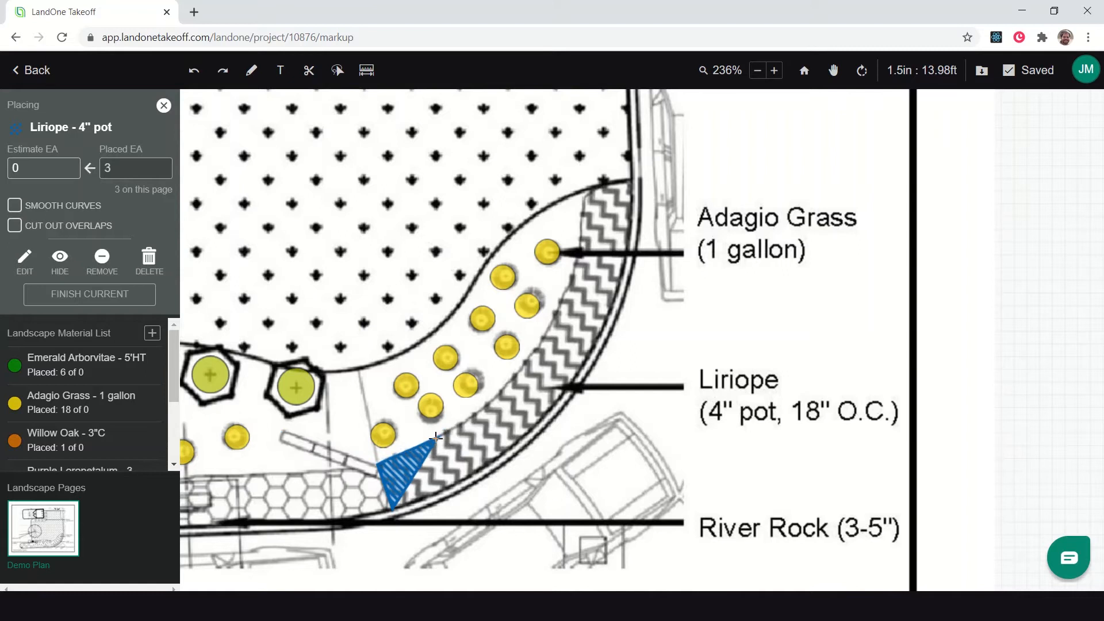
{"action": "left_click", "coordinate": [14, 205]}
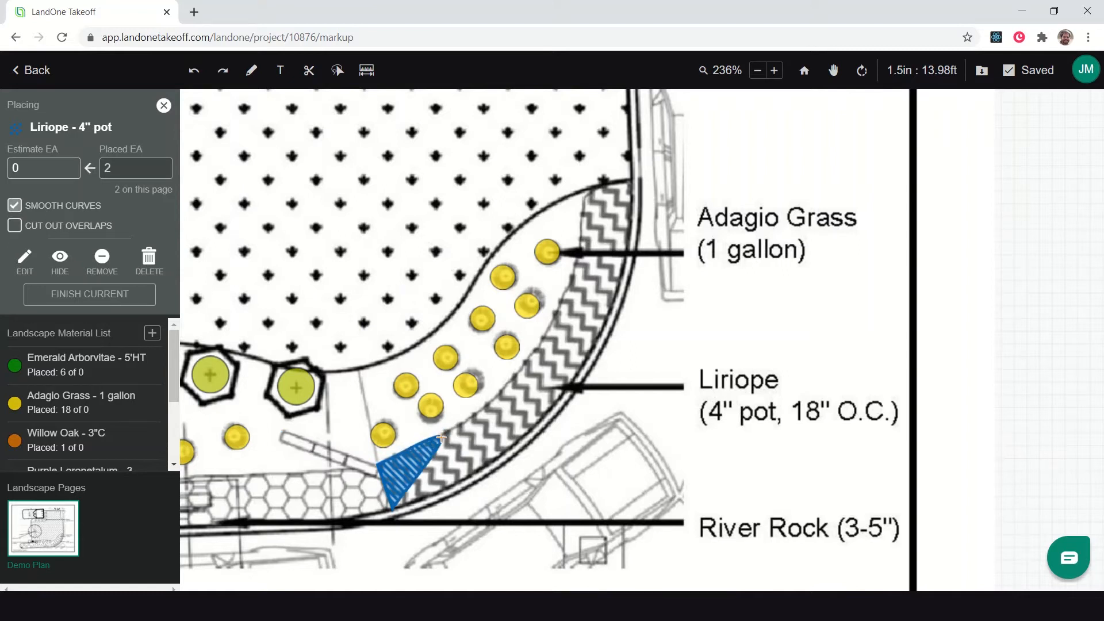
{"action": "left_click", "coordinate": [448, 440]}
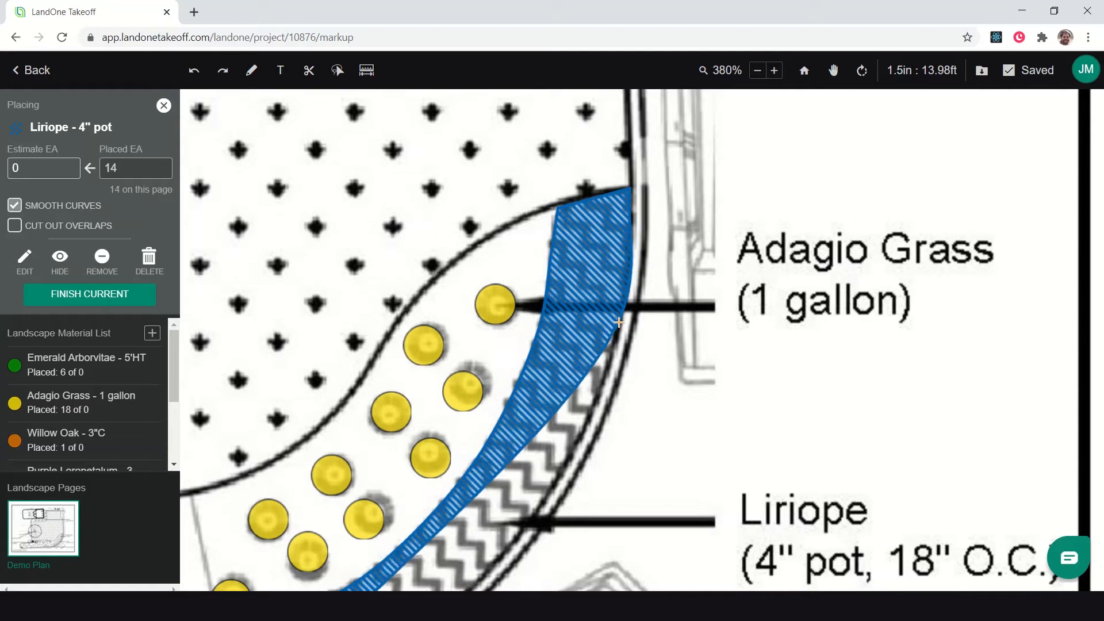
Step: Extend and close the Liriope strip down to the River Rock edge, finishing at 33 placed
{"action": "scroll", "scroll_direction": "down", "scroll_amount": 3}
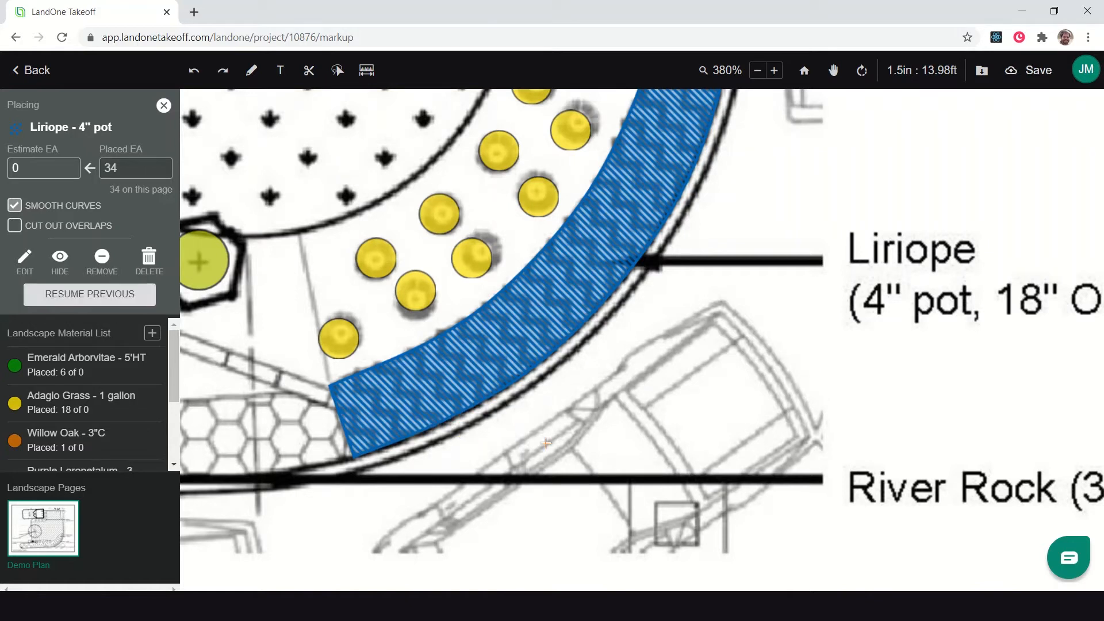
{"action": "mouse_move", "coordinate": [403, 422]}
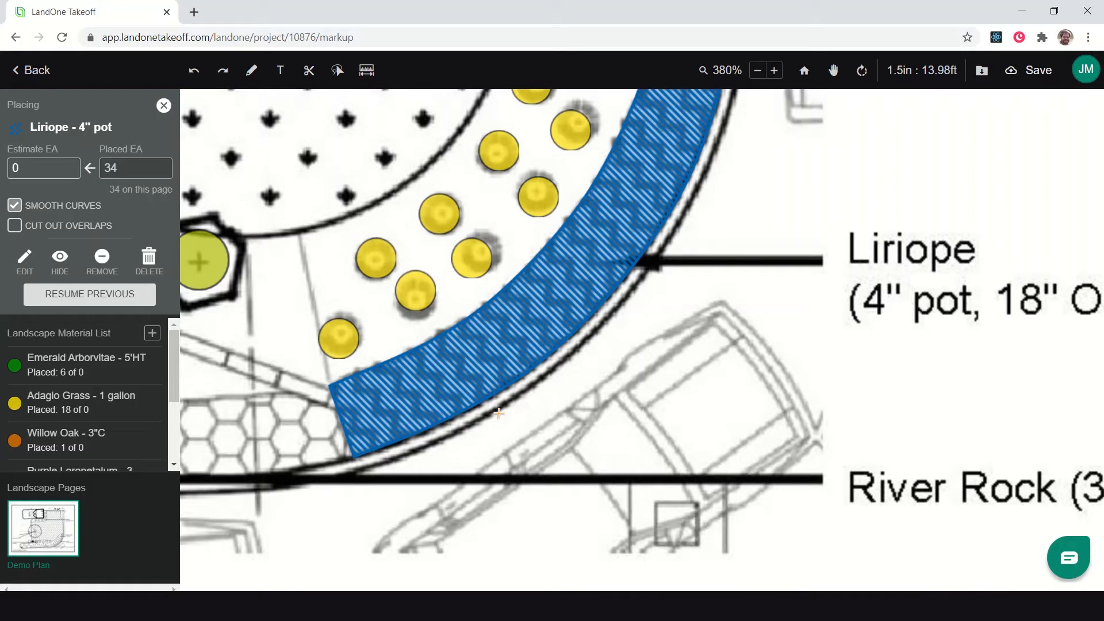
{"action": "left_click", "coordinate": [1036, 70]}
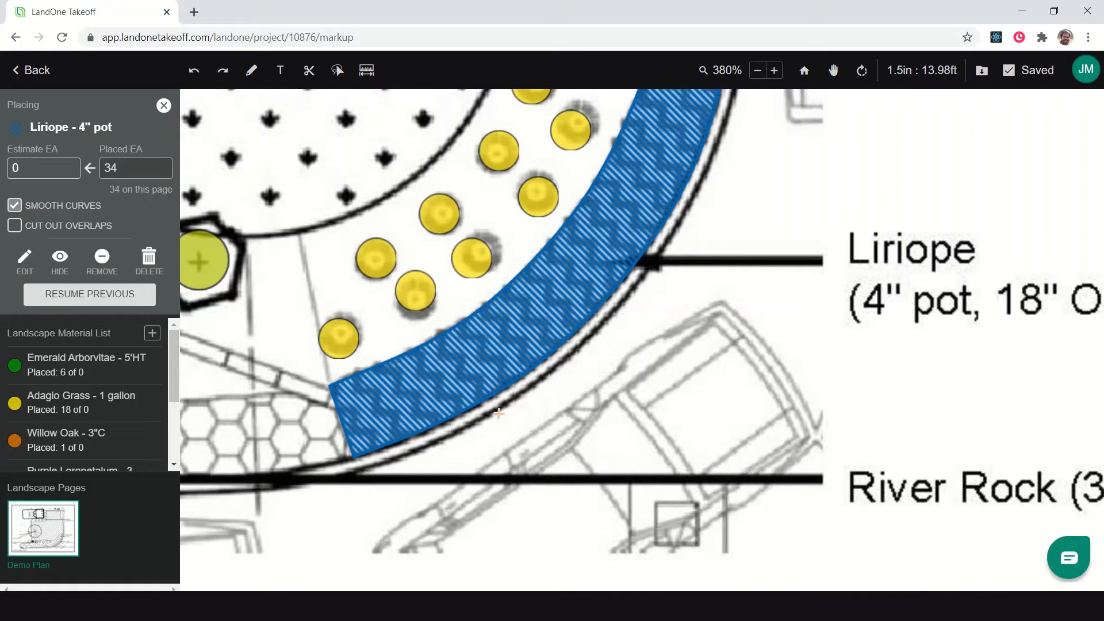
{"action": "left_click", "coordinate": [485, 465]}
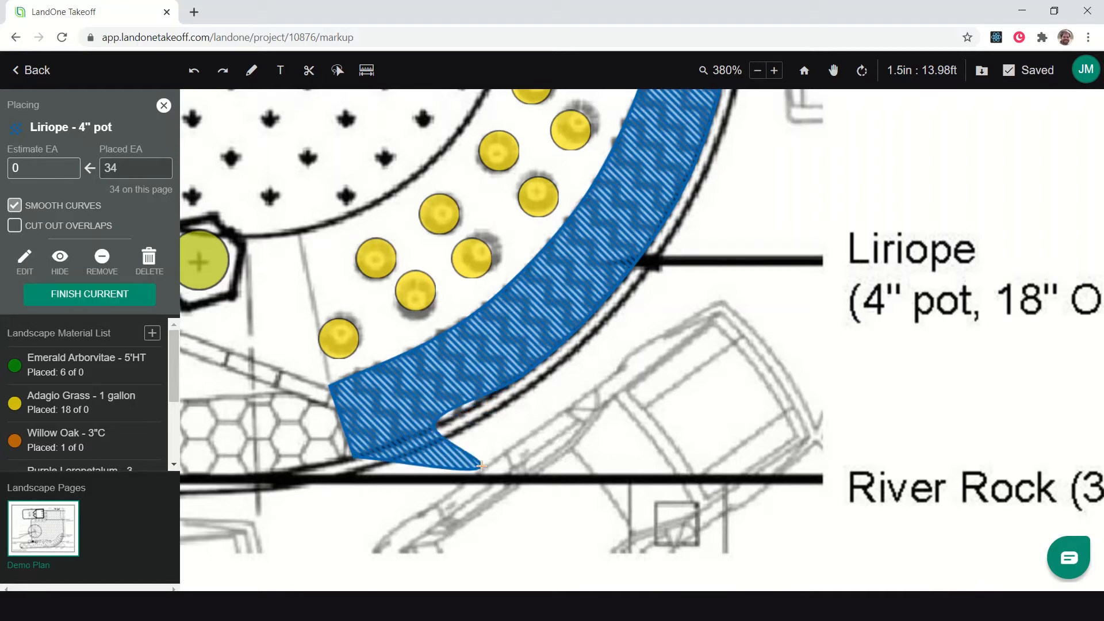
{"action": "left_click", "coordinate": [441, 507]}
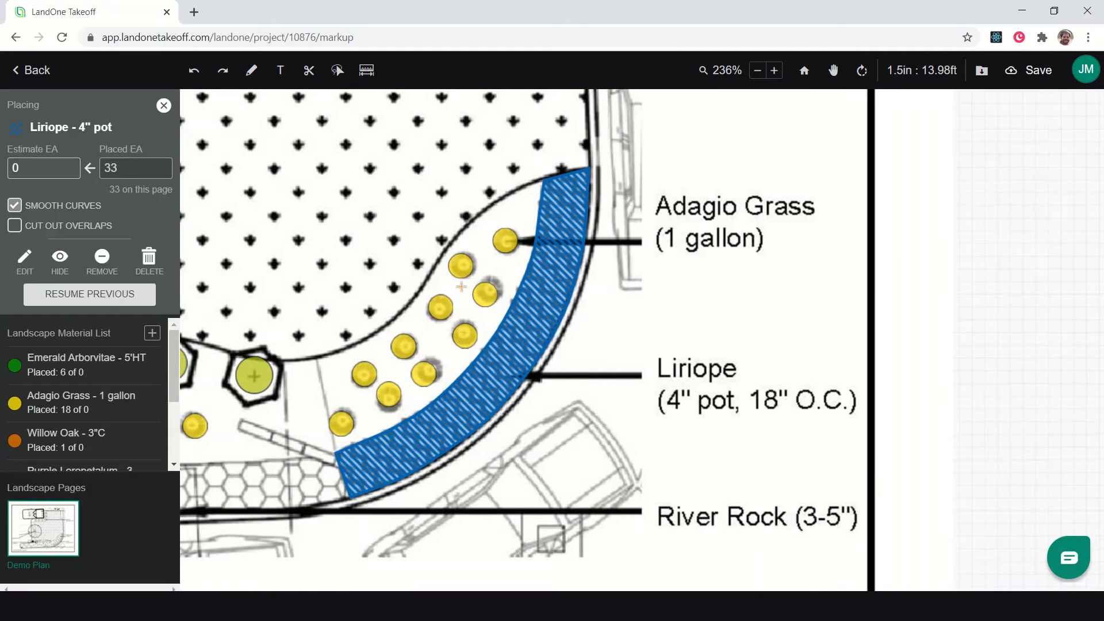
{"action": "left_click", "coordinate": [1035, 70]}
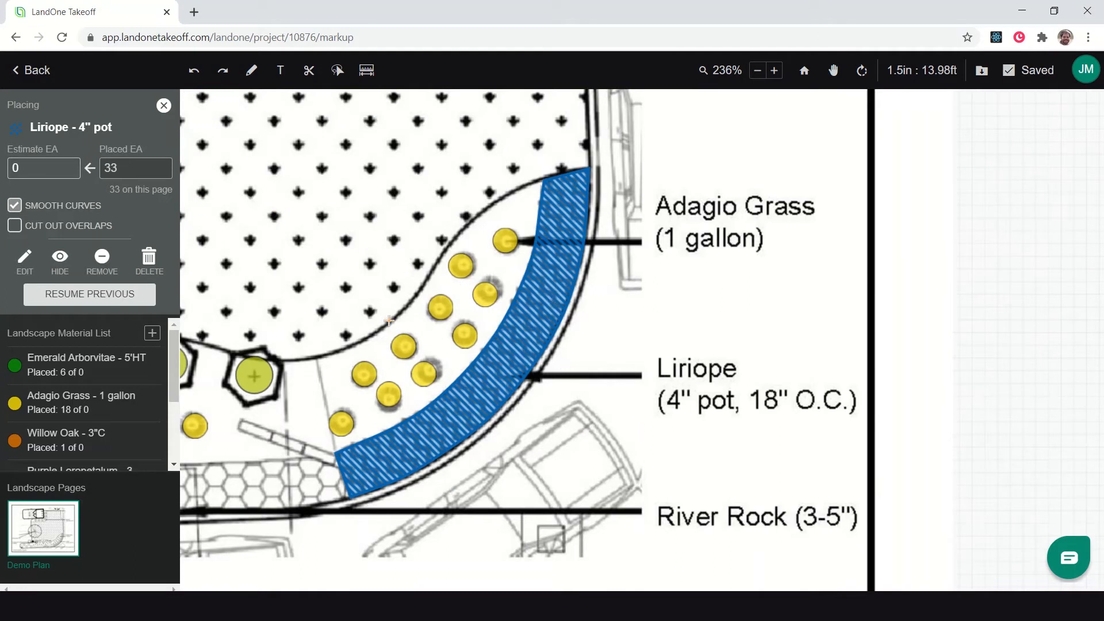
{"action": "mouse_move", "coordinate": [569, 204]}
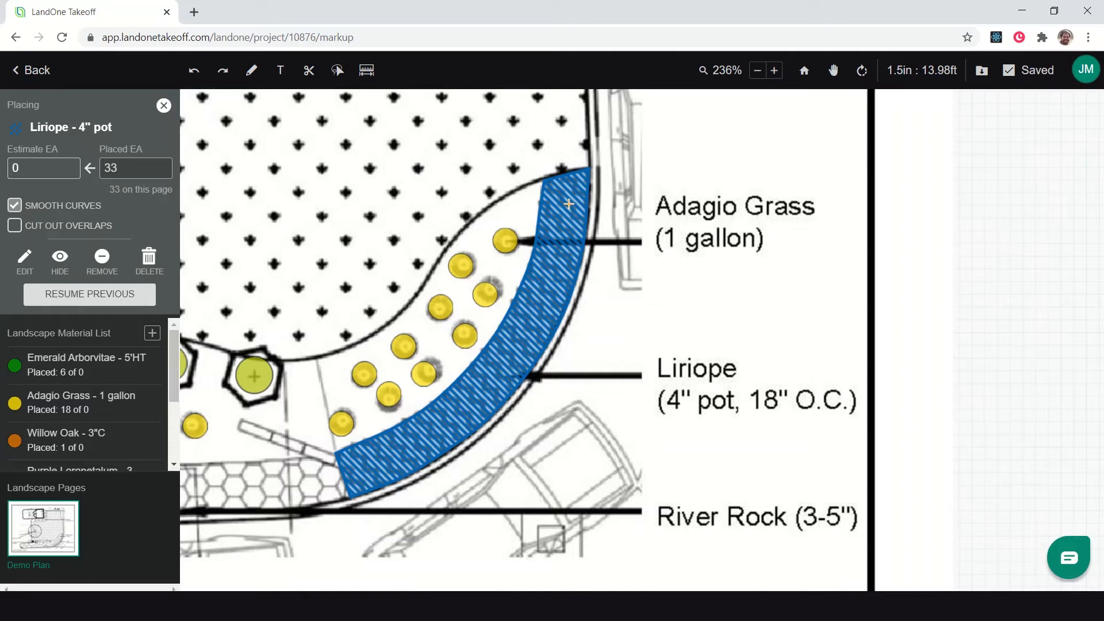
{"action": "mouse_move", "coordinate": [514, 259]}
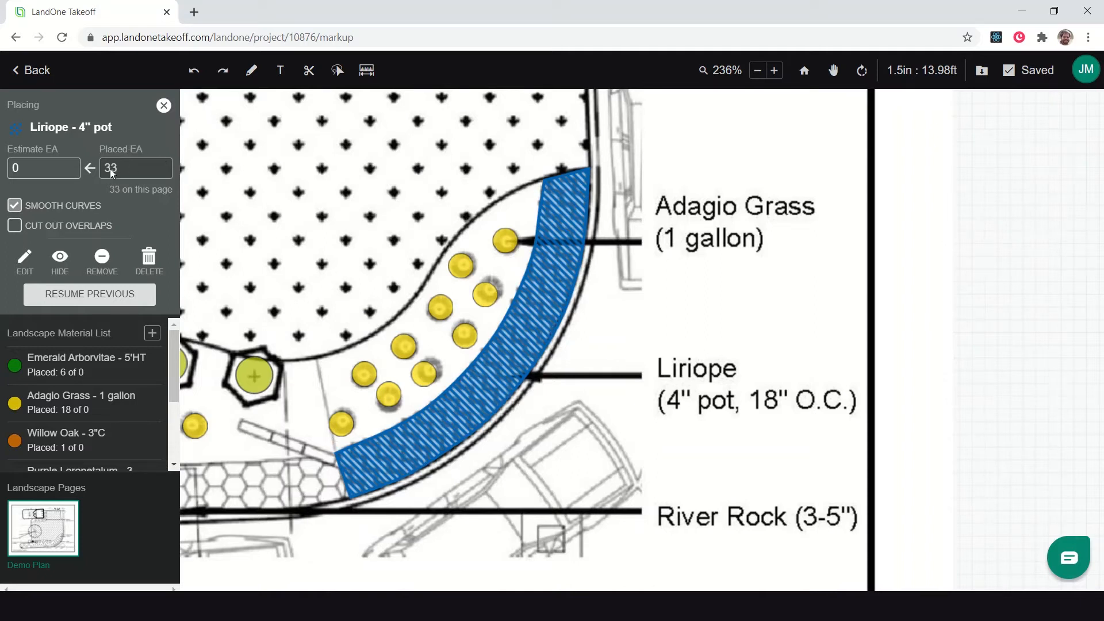
{"action": "mouse_move", "coordinate": [125, 177]}
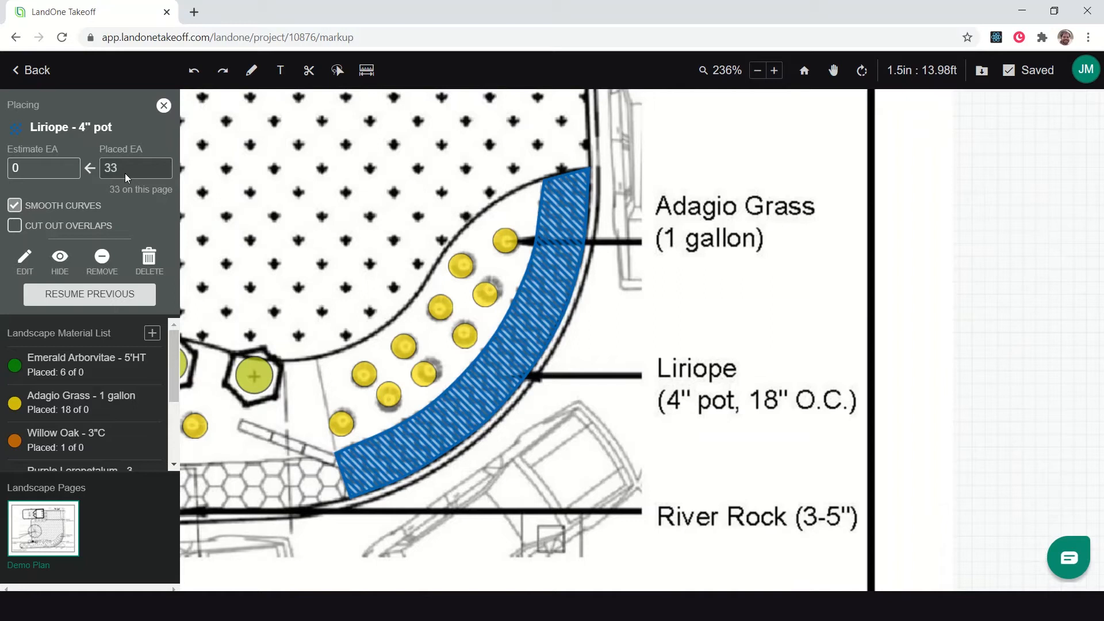
{"action": "mouse_move", "coordinate": [127, 179]}
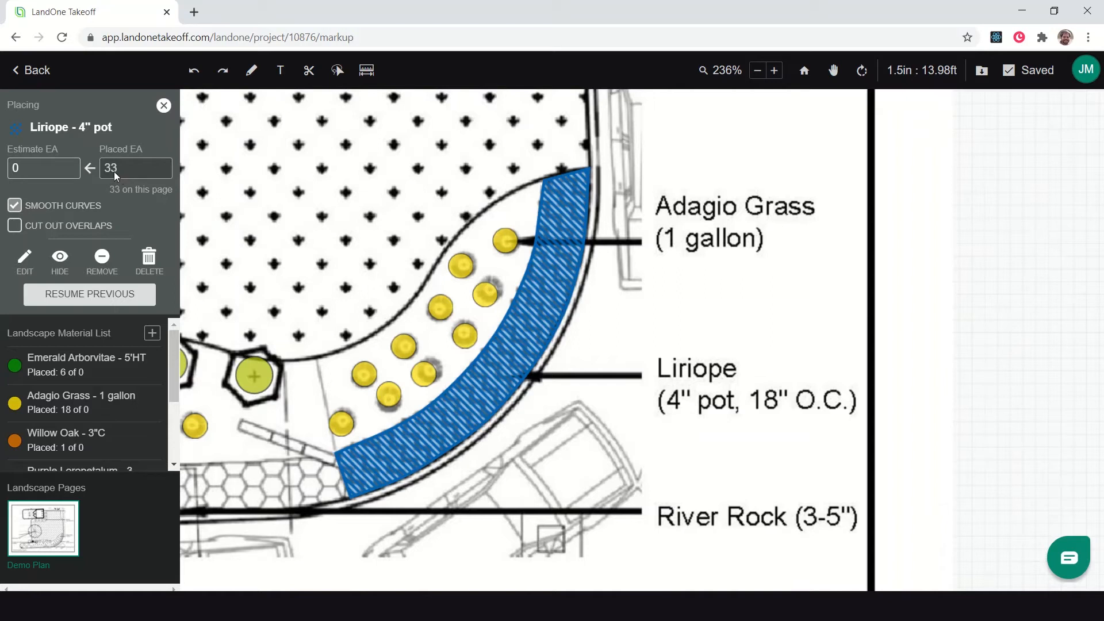
{"action": "mouse_move", "coordinate": [130, 180]}
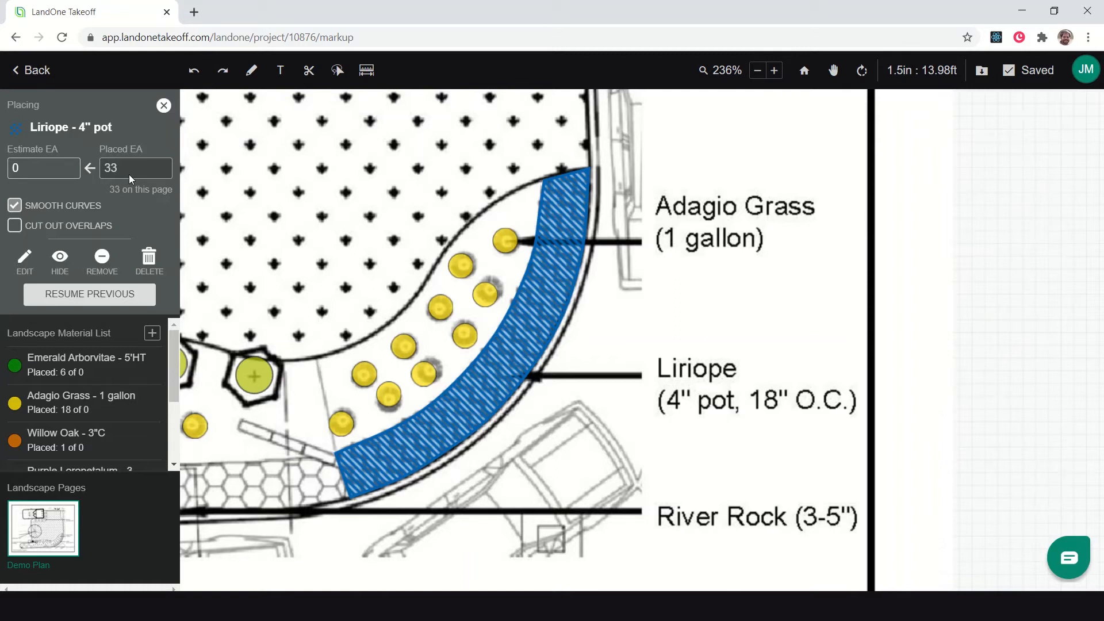
{"action": "mouse_move", "coordinate": [144, 136]}
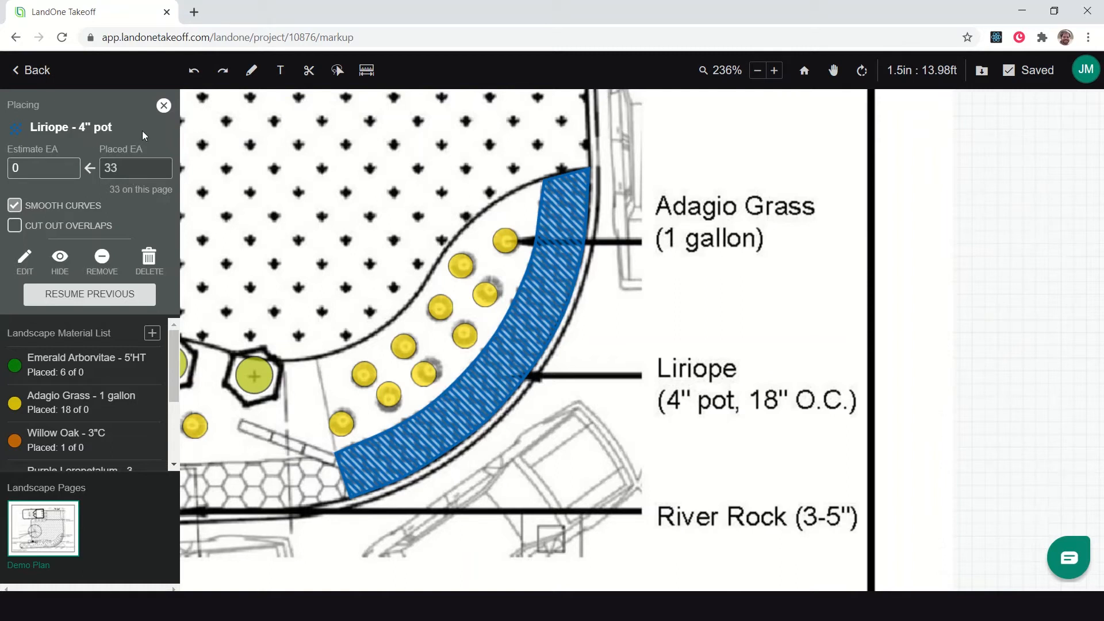
{"action": "left_click", "coordinate": [163, 105]}
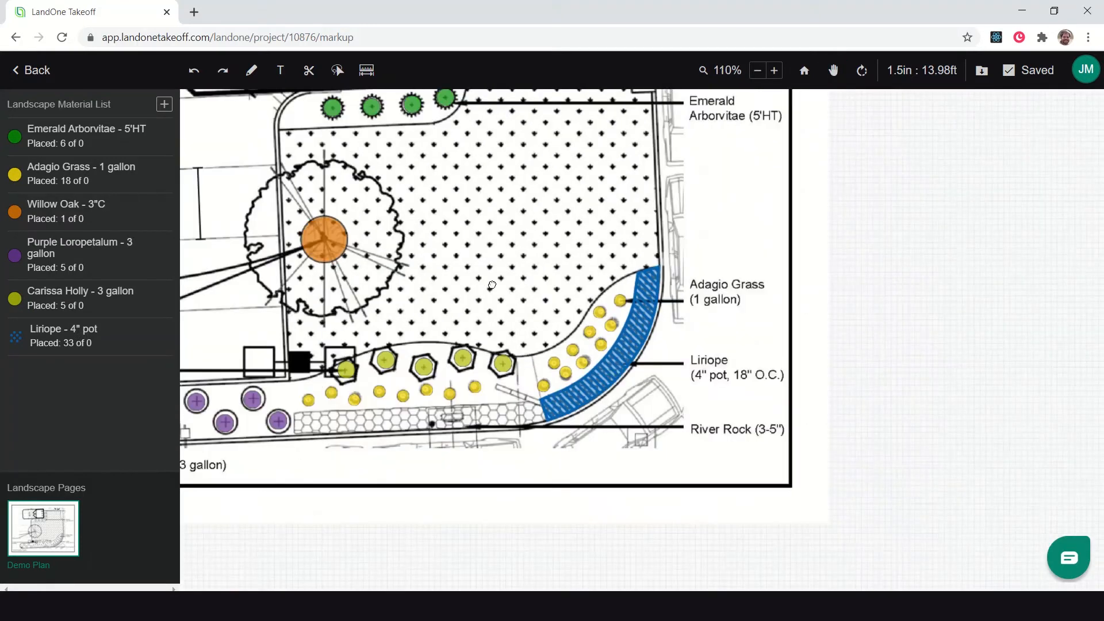
Step: Add Bermuda Sod as a new Area material measured in SF and save it
{"action": "left_click", "coordinate": [773, 70]}
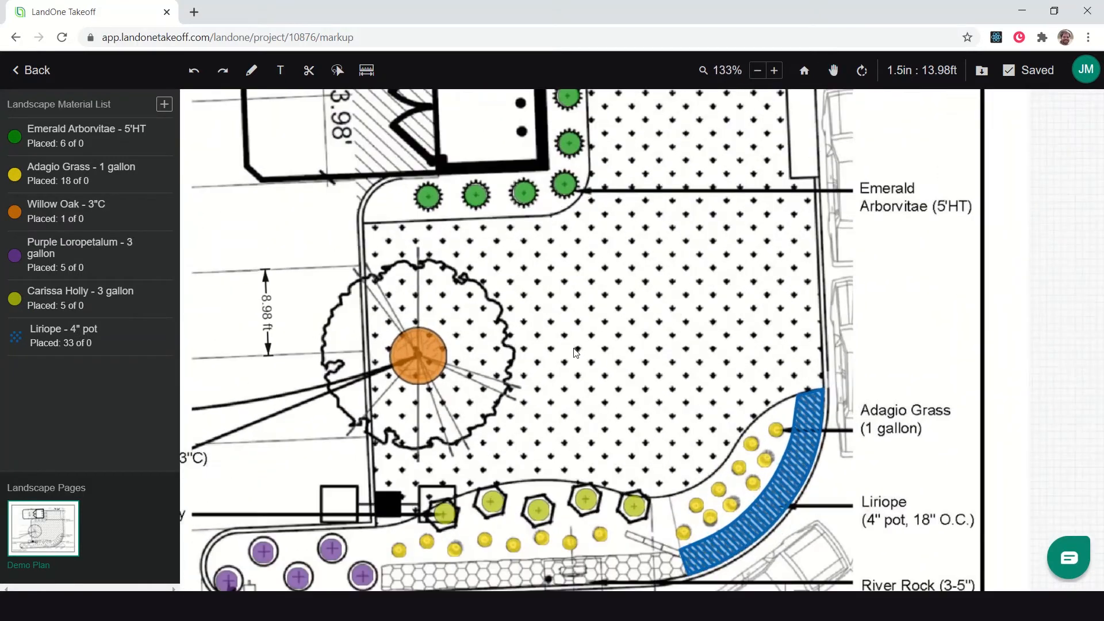
{"action": "left_click", "coordinate": [757, 70]}
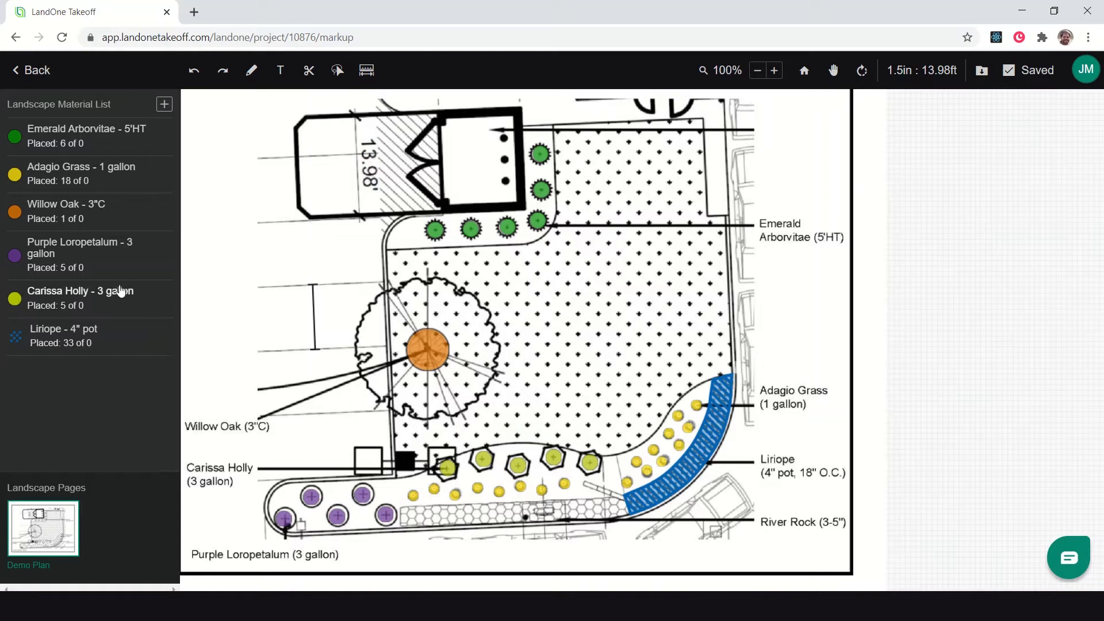
{"action": "left_click", "coordinate": [164, 103]}
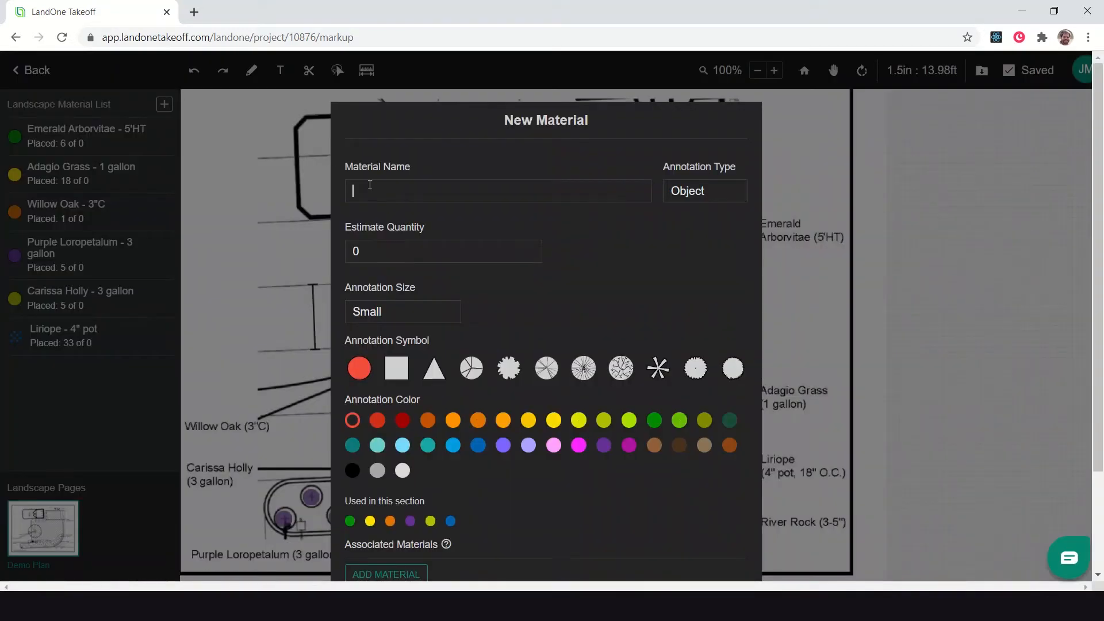
{"action": "type", "text": "Ber"}
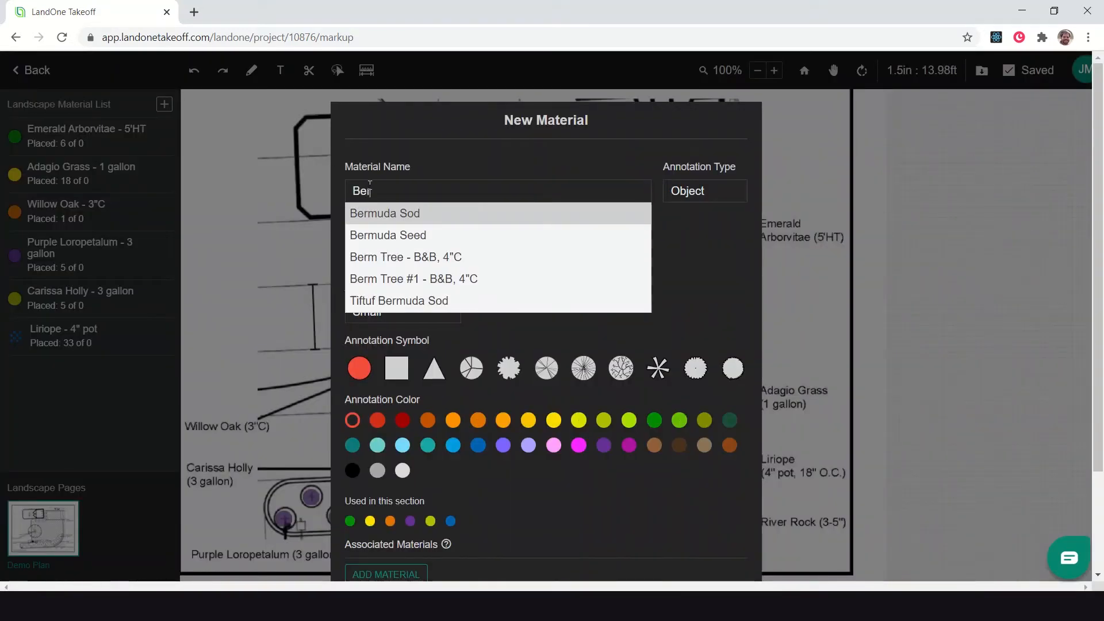
{"action": "type", "text": "muda Sod"}
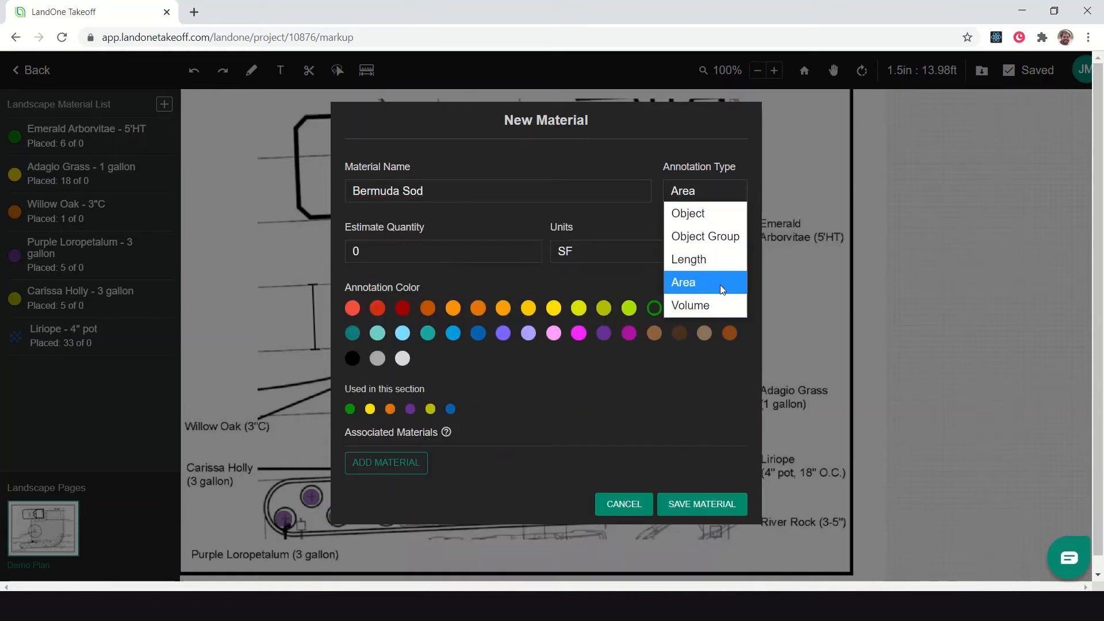
{"action": "left_click", "coordinate": [682, 282]}
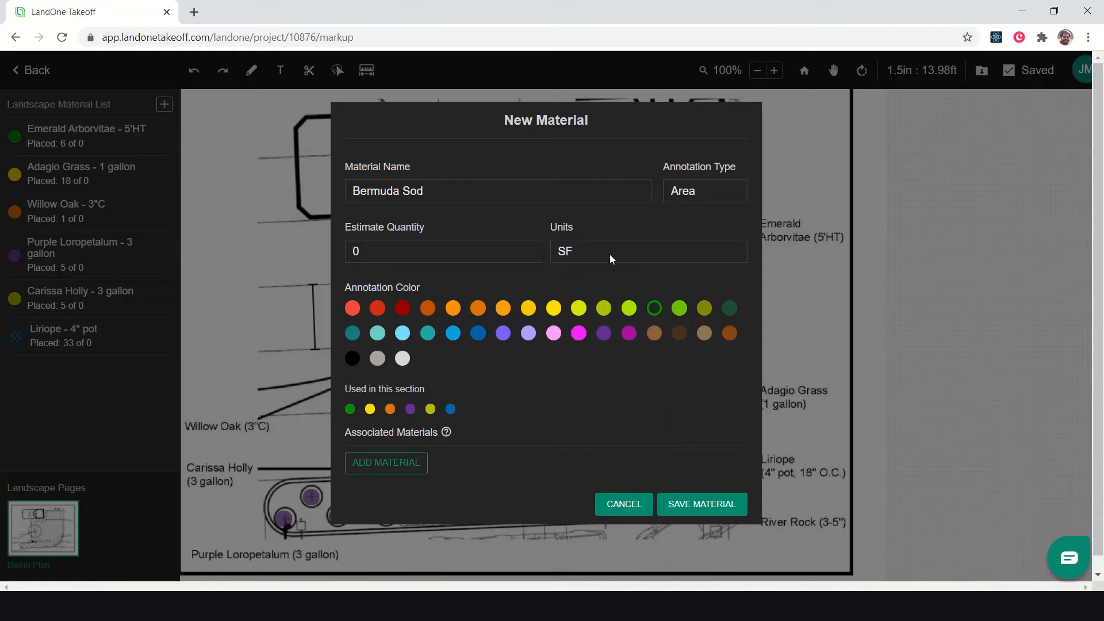
{"action": "mouse_move", "coordinate": [560, 232]}
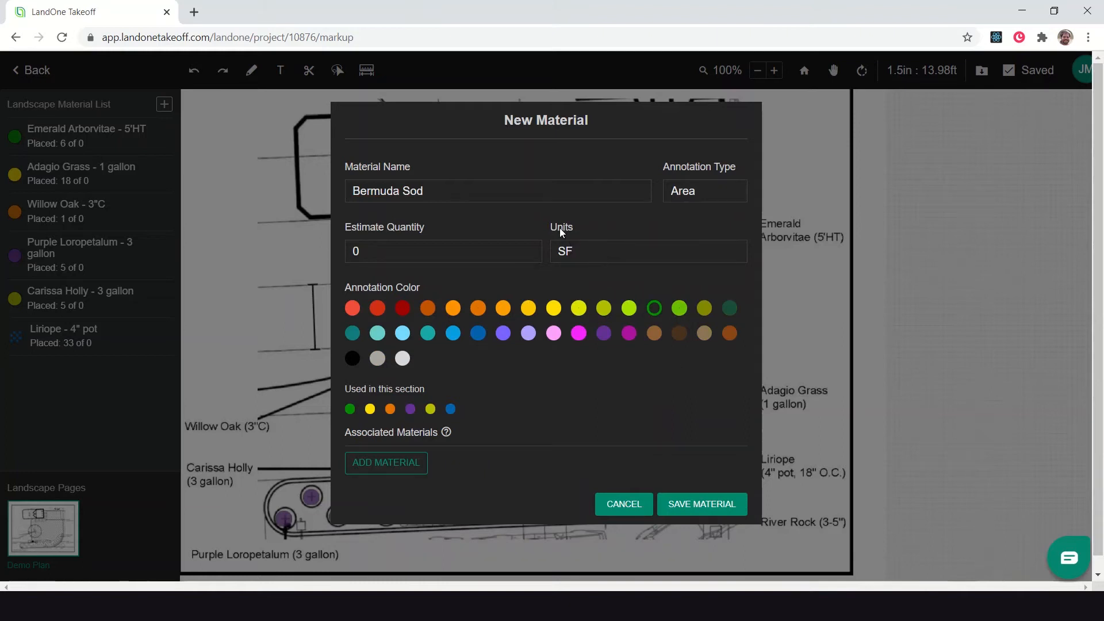
{"action": "mouse_move", "coordinate": [632, 365]}
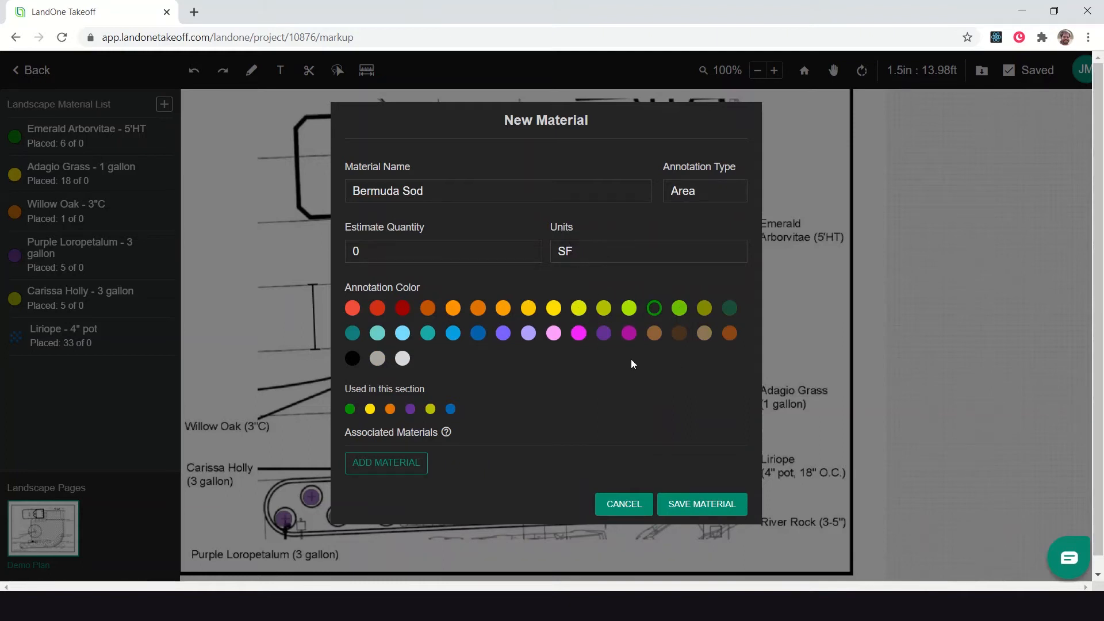
{"action": "left_click", "coordinate": [700, 503]}
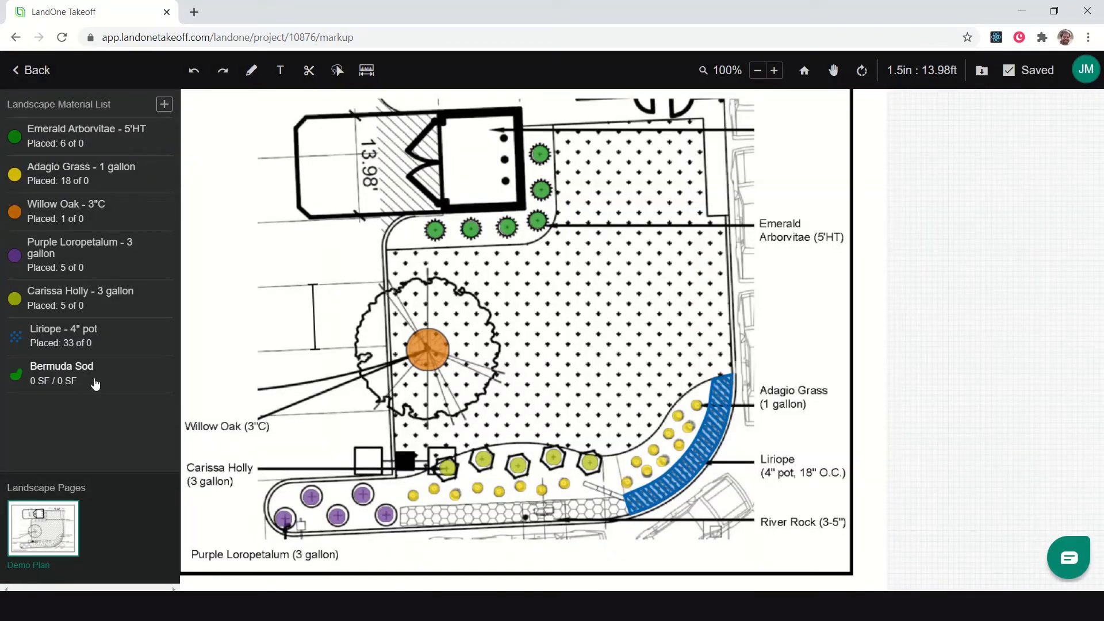
Step: Trace the central lawn around the Willow Oak as a Bermuda Sod area totalling 1629 SF
{"action": "left_click", "coordinate": [61, 372]}
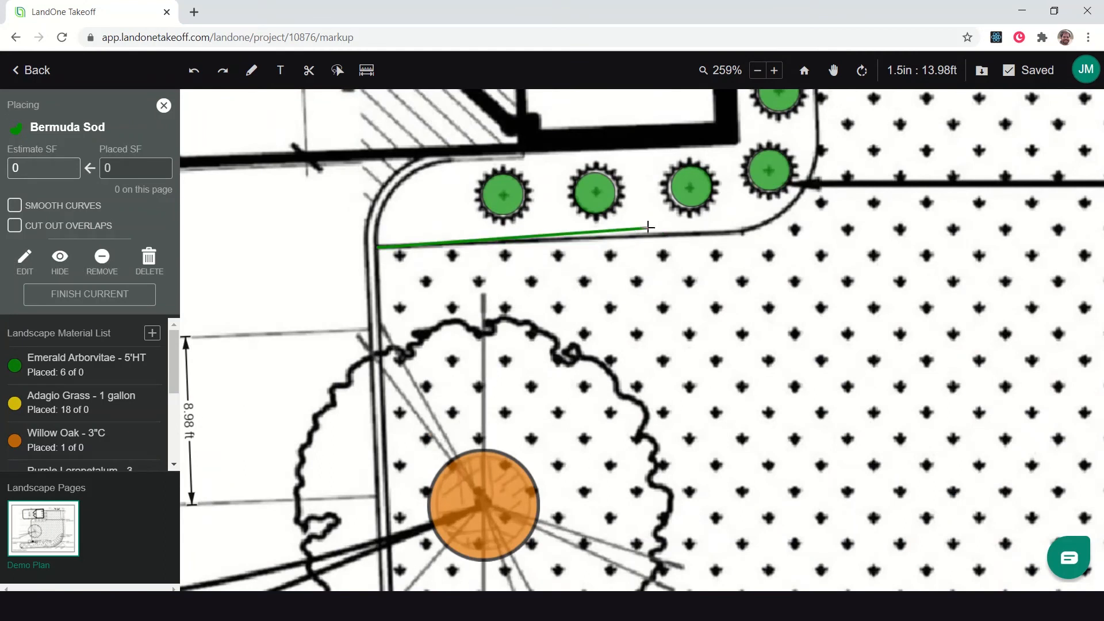
{"action": "left_click", "coordinate": [747, 231]}
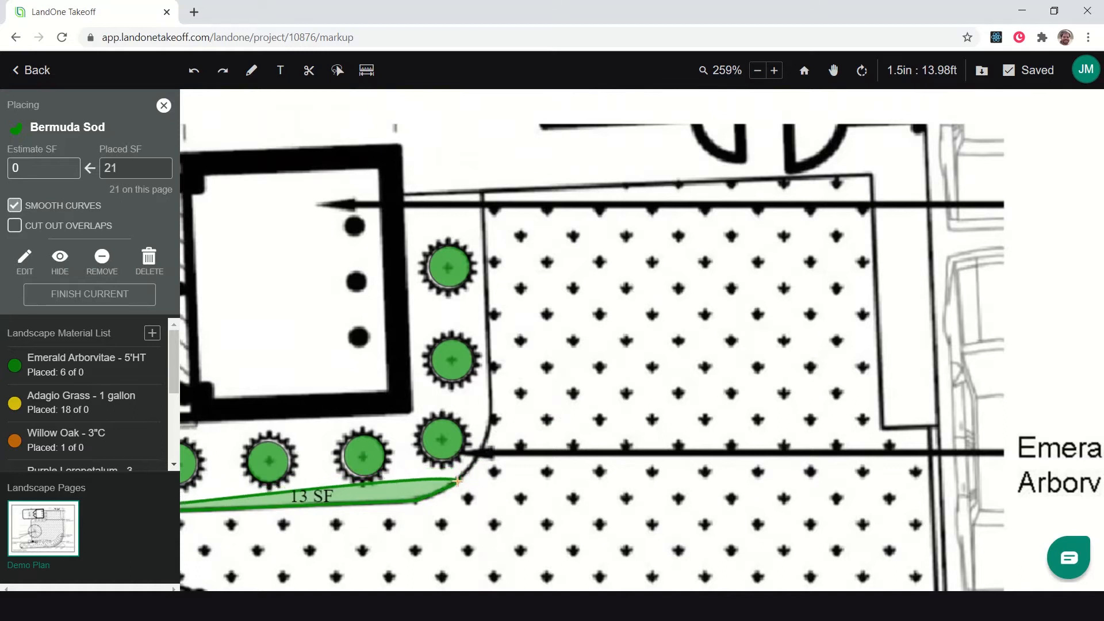
{"action": "left_click", "coordinate": [491, 416]}
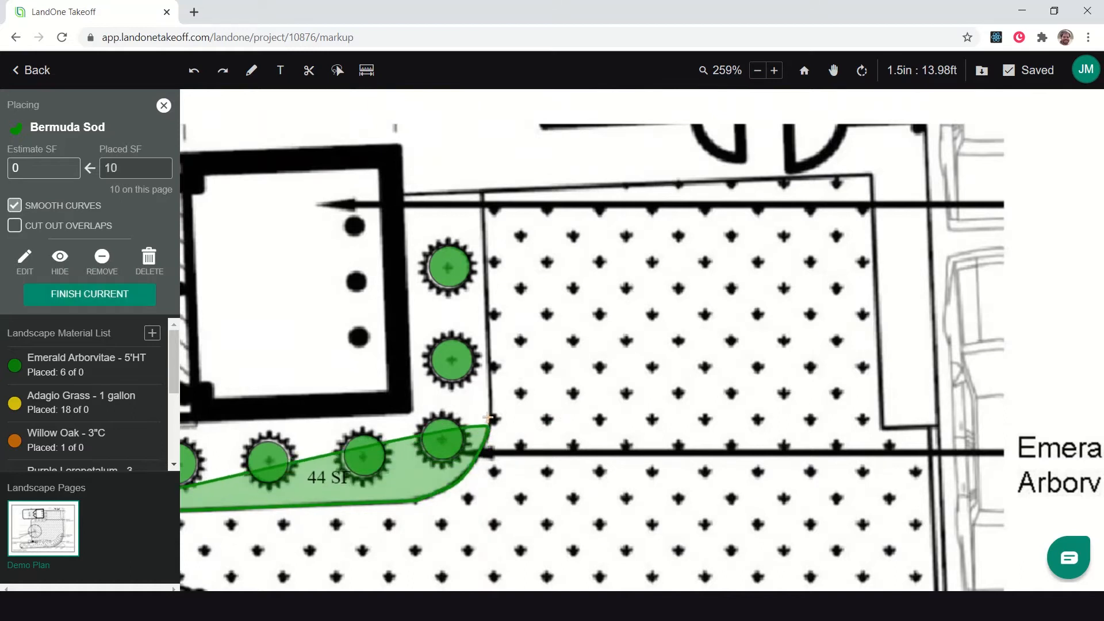
{"action": "left_click", "coordinate": [485, 196]}
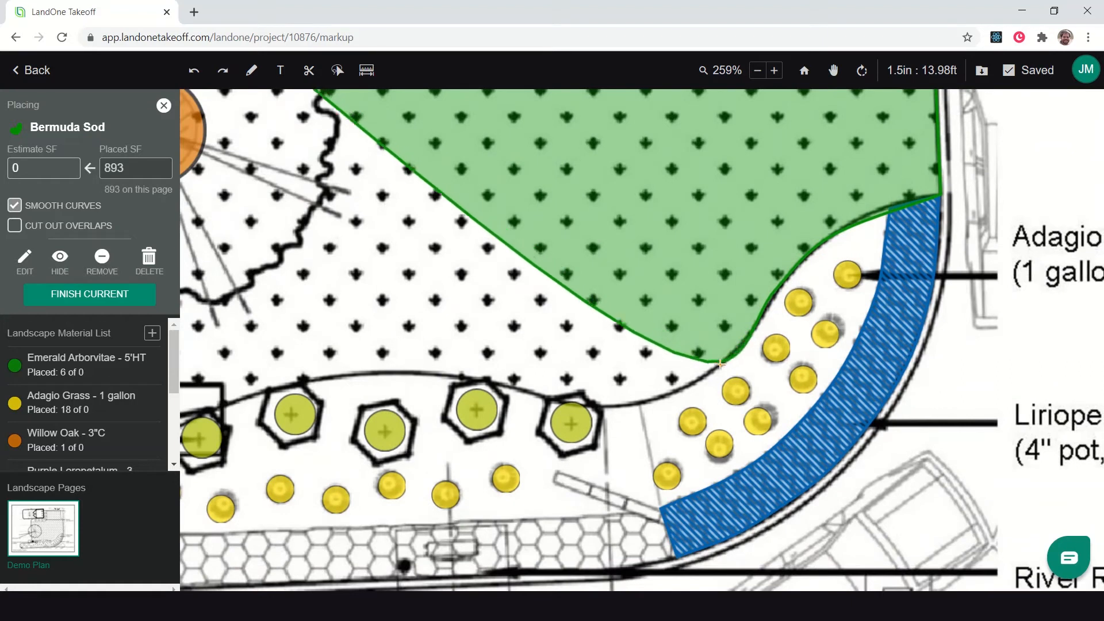
{"action": "left_click", "coordinate": [560, 401]}
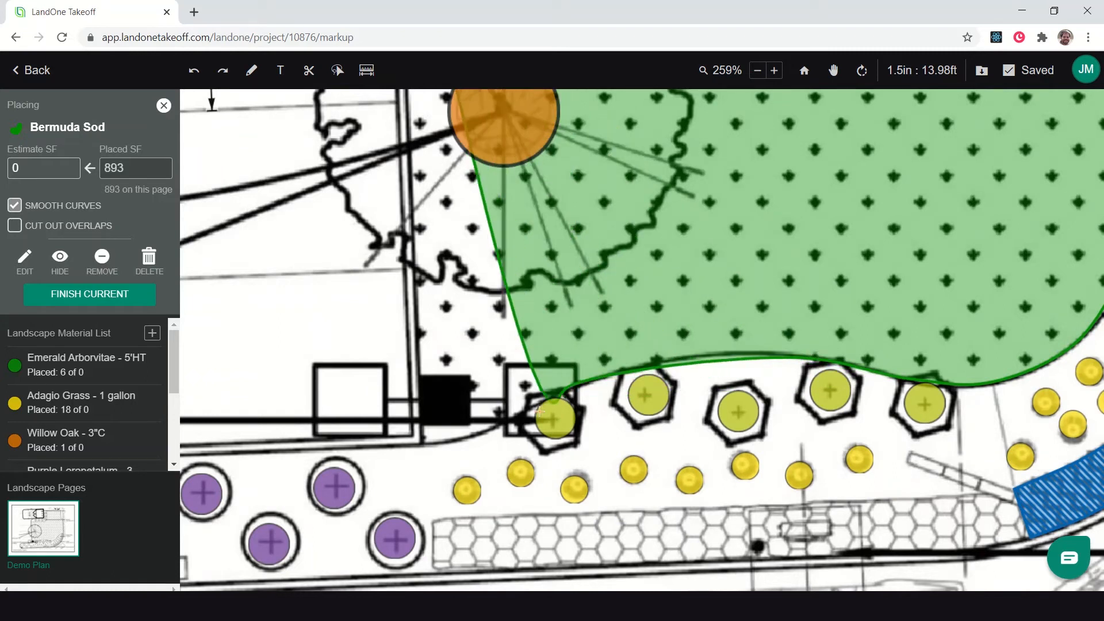
{"action": "left_click", "coordinate": [428, 444]}
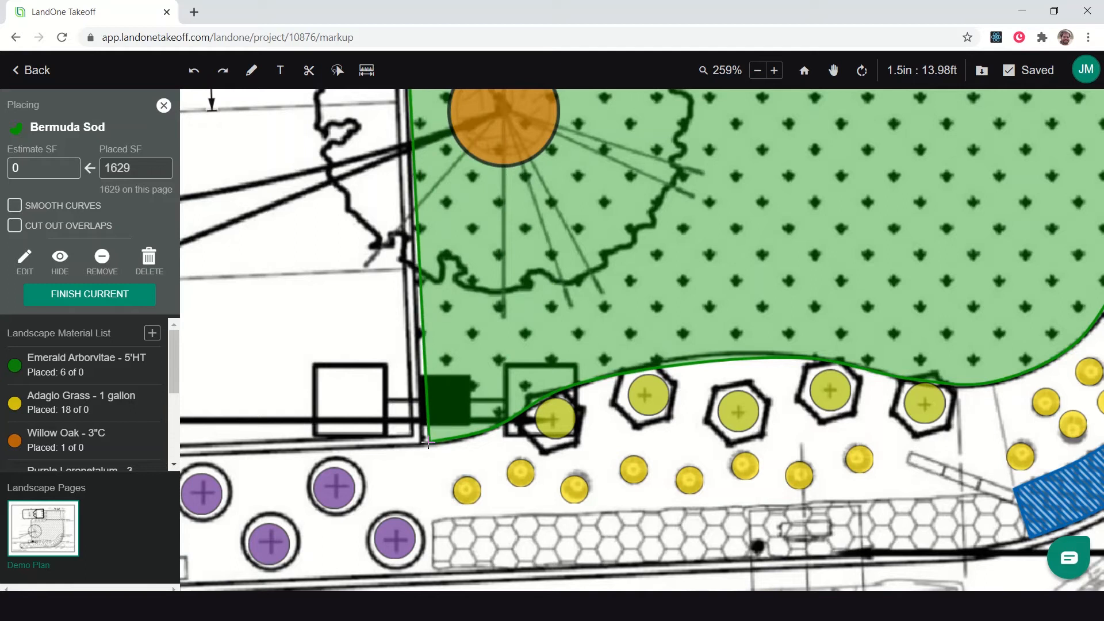
{"action": "left_click", "coordinate": [89, 293]}
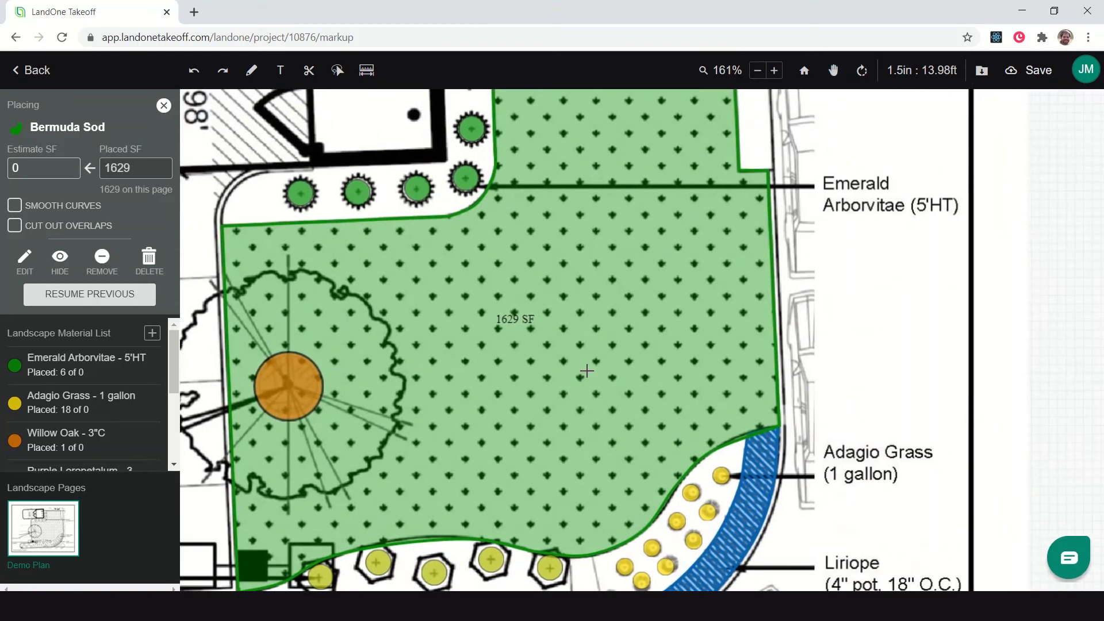
{"action": "left_click", "coordinate": [756, 70]}
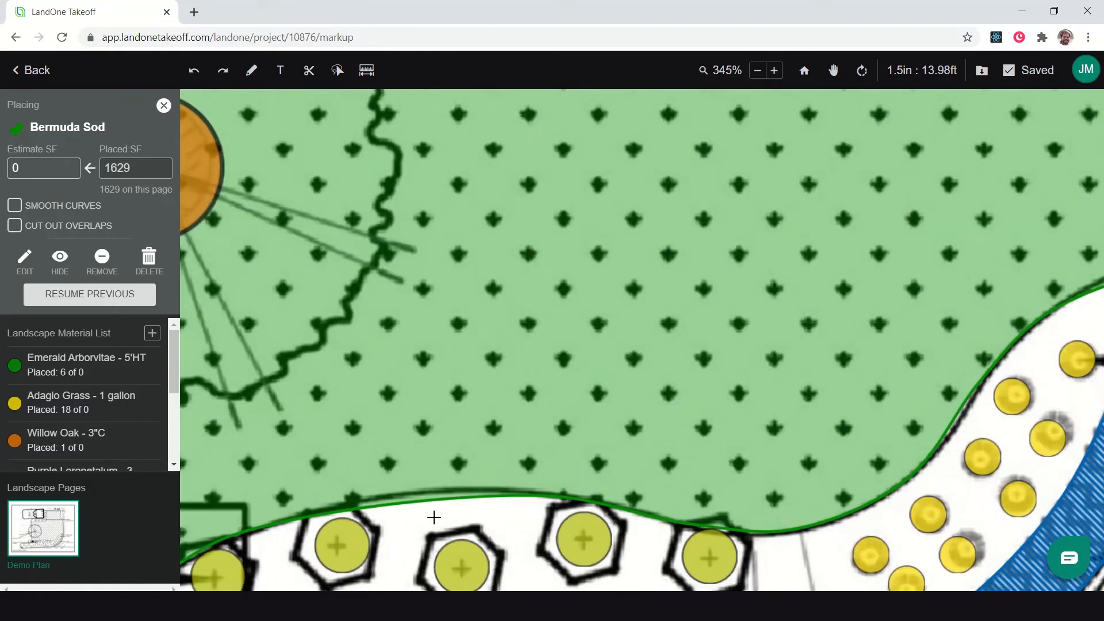
{"action": "scroll", "scroll_direction": "down", "scroll_amount": 3}
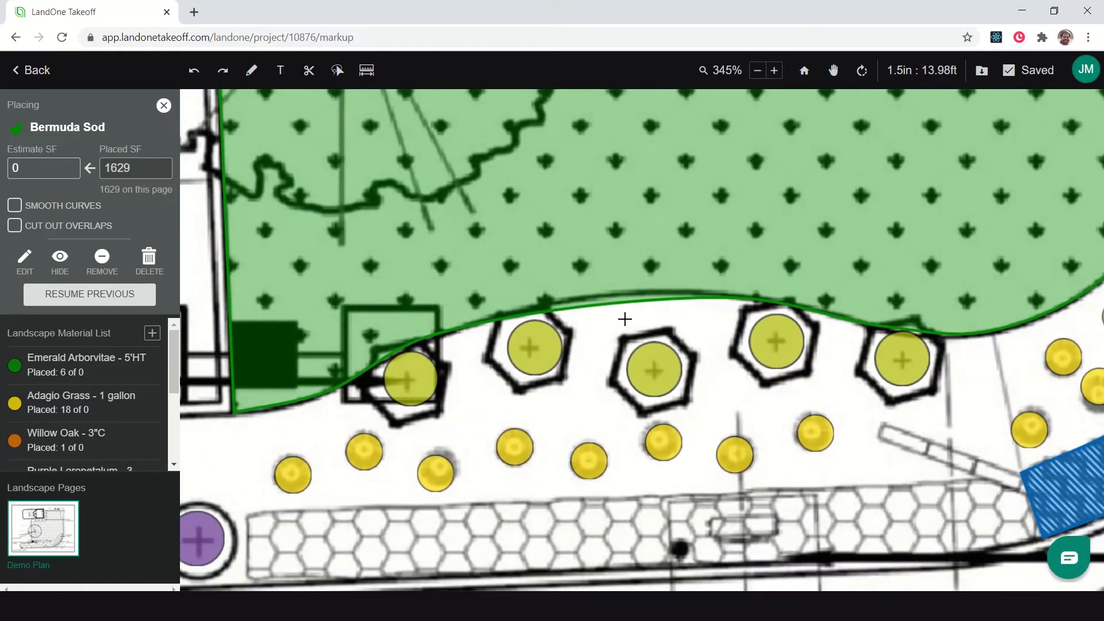
{"action": "left_click", "coordinate": [164, 106]}
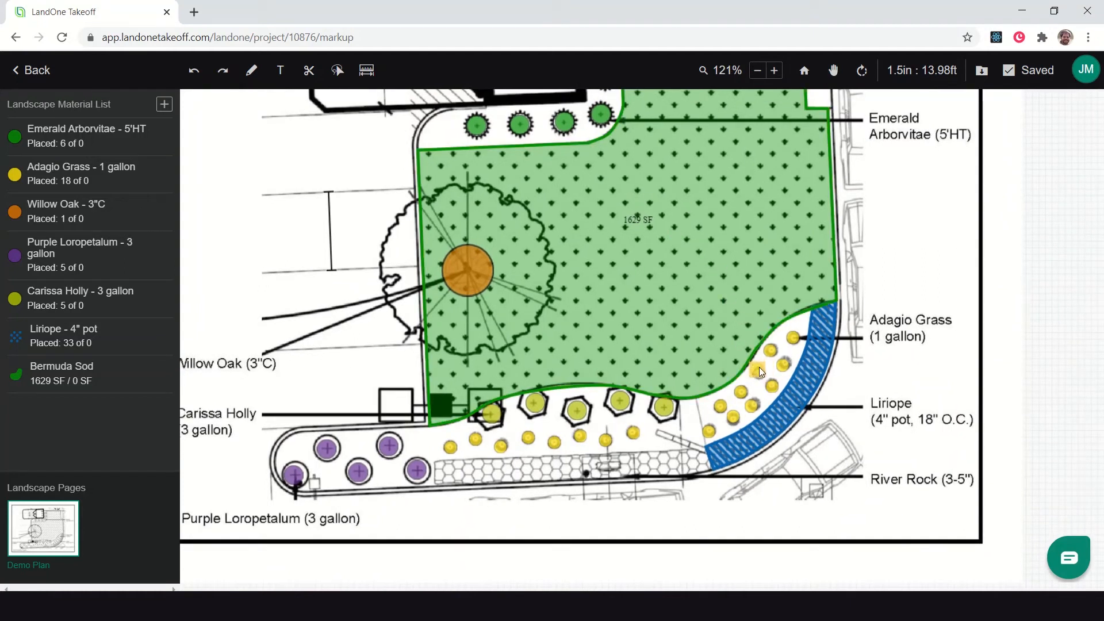
Step: Reshape the Bermuda Sod area's curved southern edge to the bed line, giving 1626 SF
{"action": "left_click", "coordinate": [534, 405]}
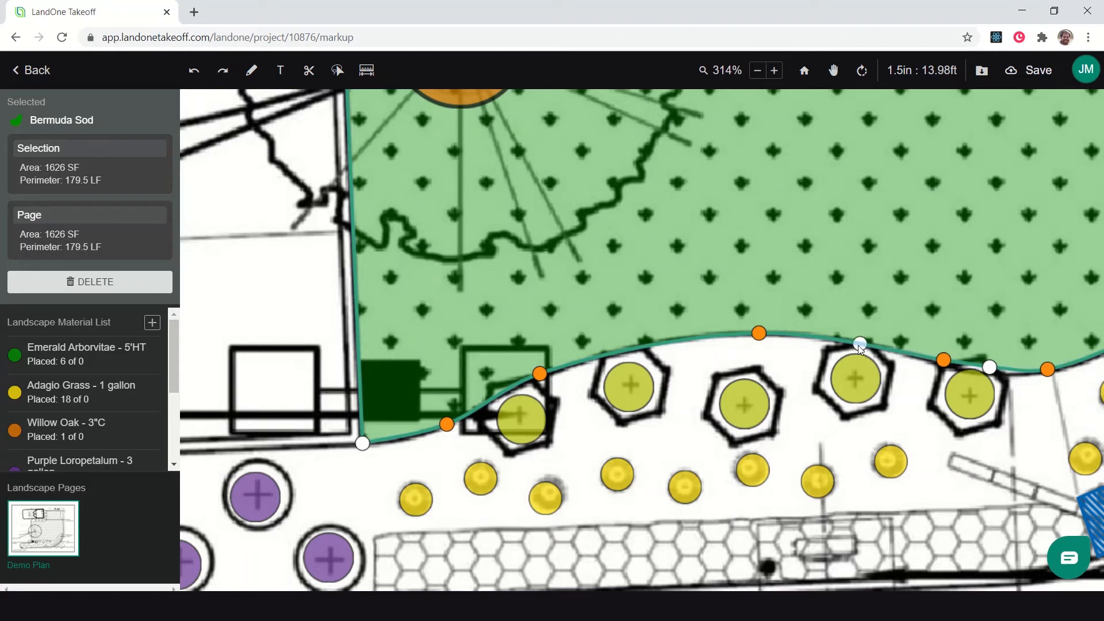
{"action": "left_click", "coordinate": [1028, 70]}
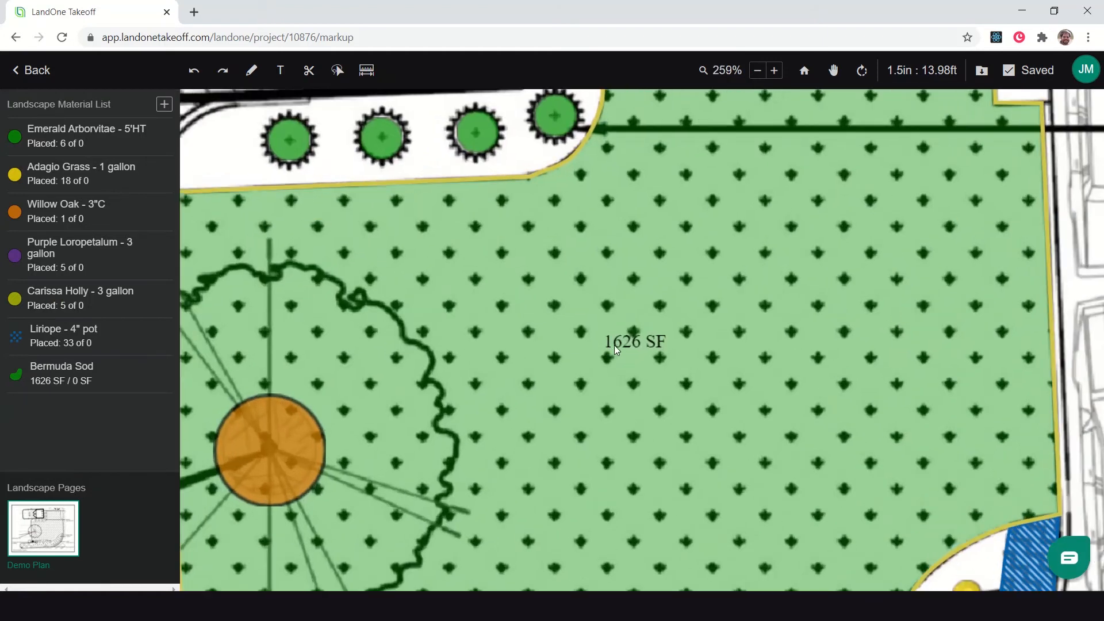
{"action": "left_click", "coordinate": [757, 70]}
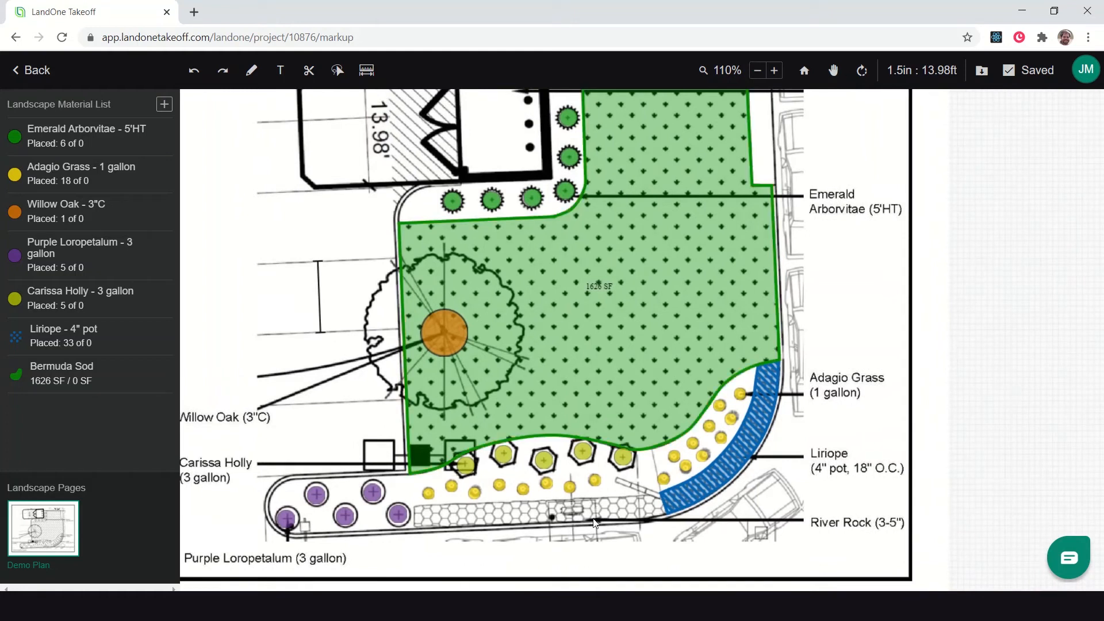
{"action": "mouse_move", "coordinate": [424, 510]}
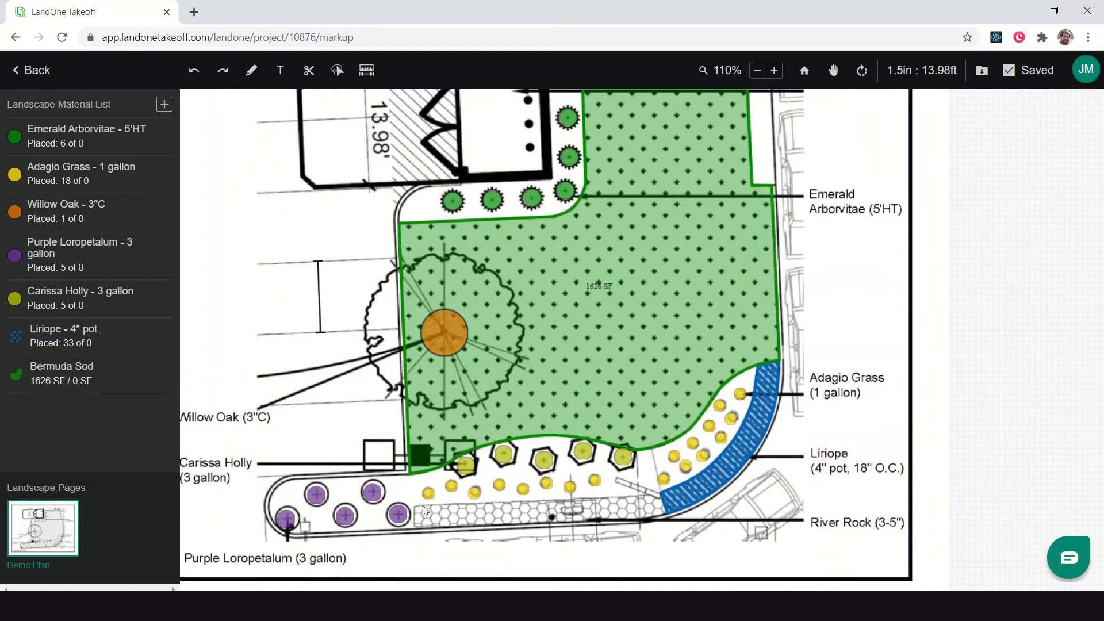
{"action": "mouse_move", "coordinate": [335, 230]}
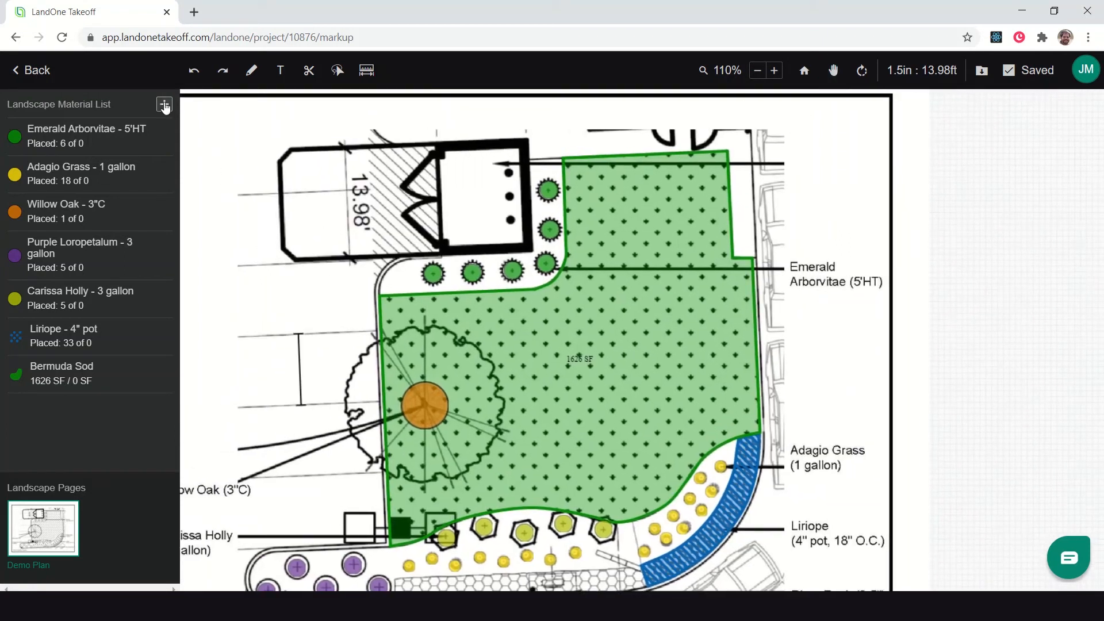
Step: Add a brown Mulch material measured by Volume at 3-inch depth and save it
{"action": "left_click", "coordinate": [164, 105]}
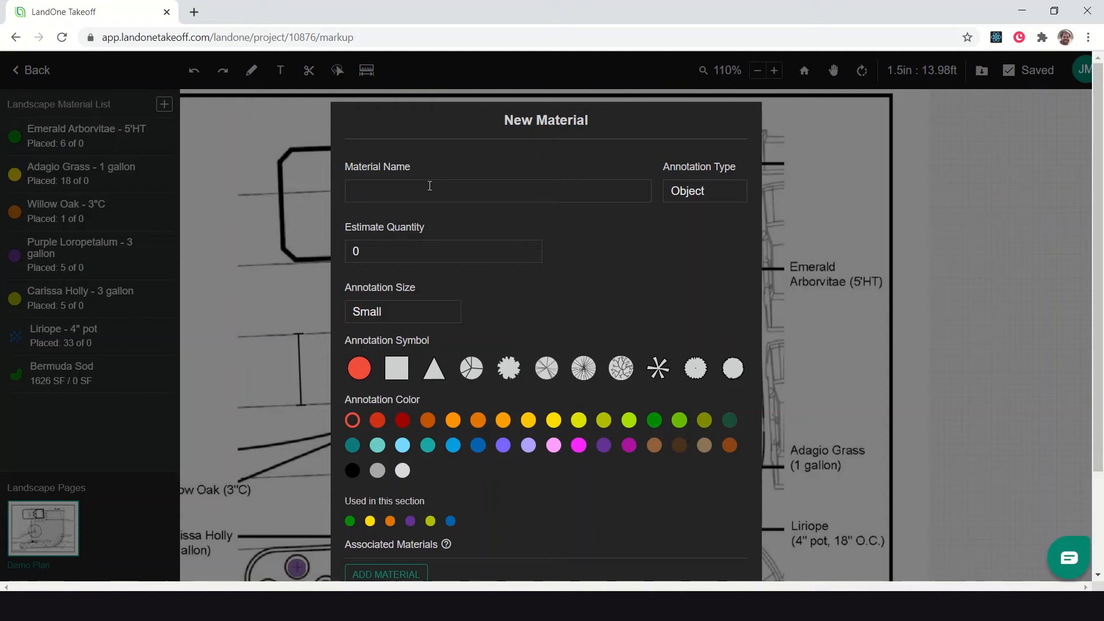
{"action": "type", "text": "Muk"}
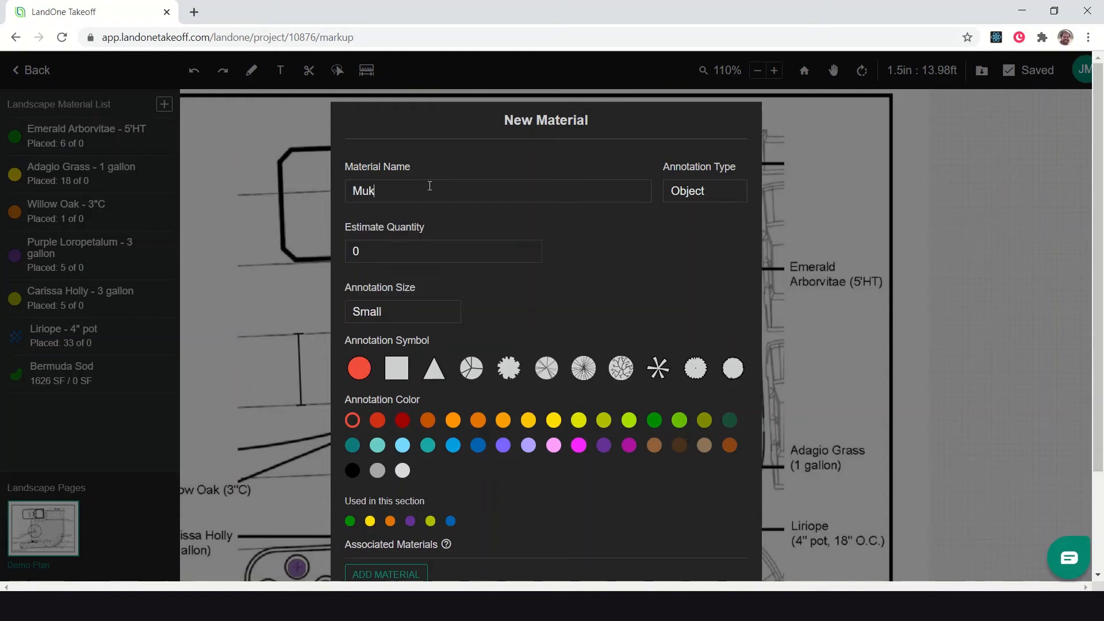
{"action": "type", "text": "lch"}
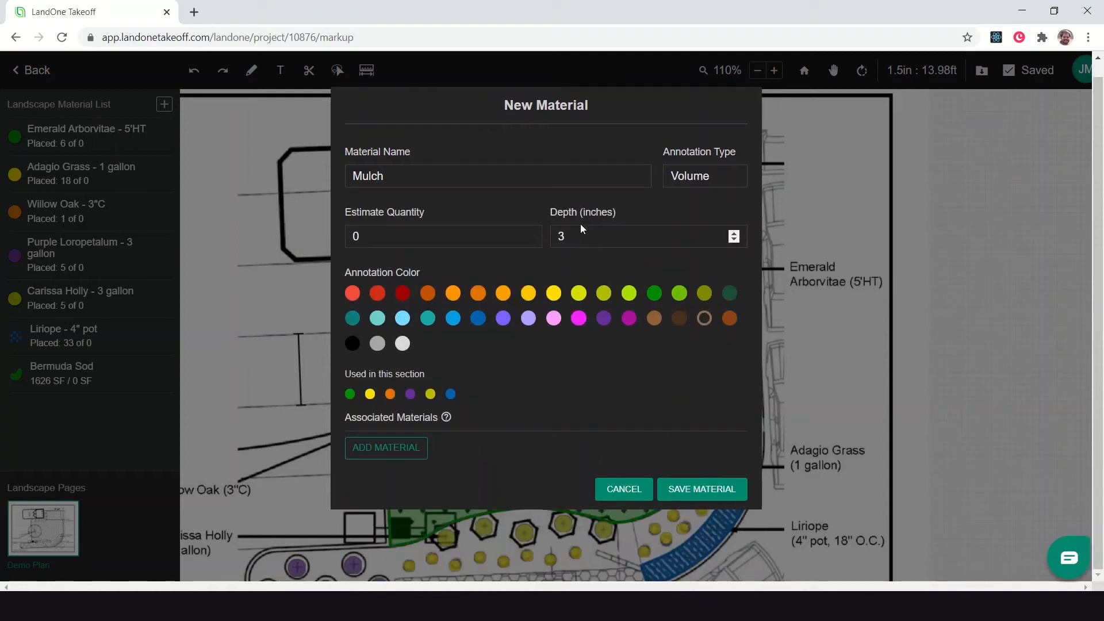
{"action": "left_click", "coordinate": [704, 175]}
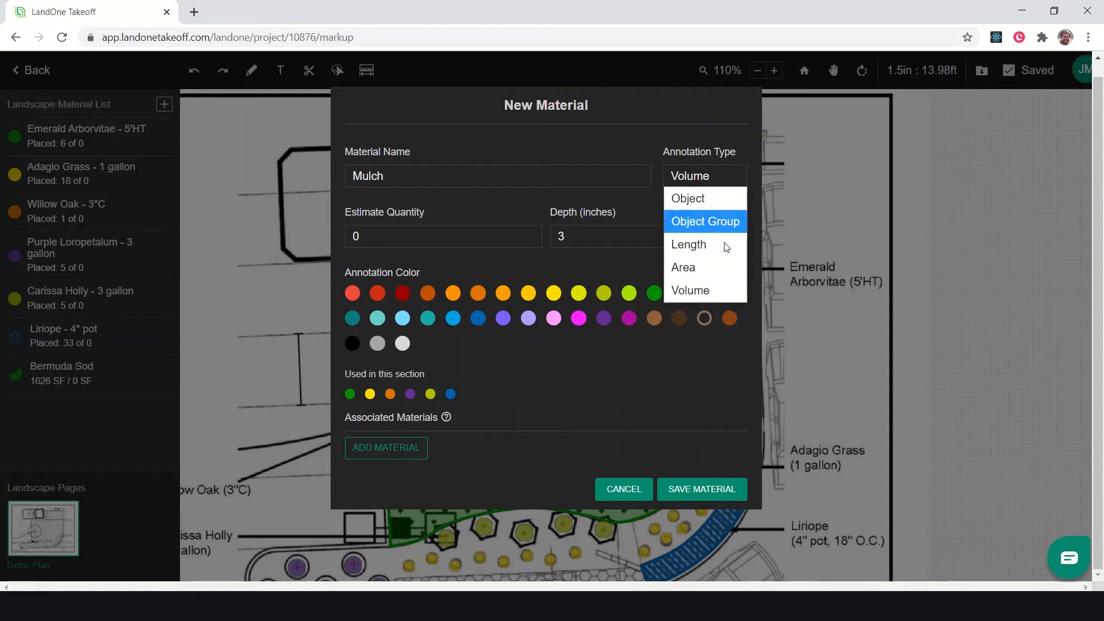
{"action": "left_click", "coordinate": [690, 290]}
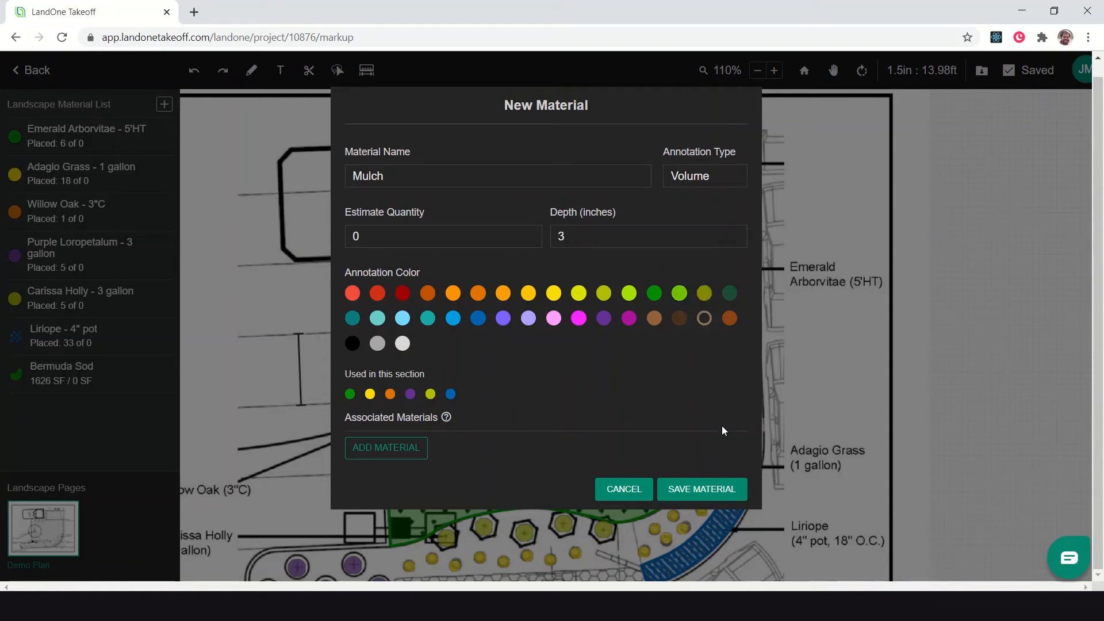
{"action": "left_click", "coordinate": [701, 489]}
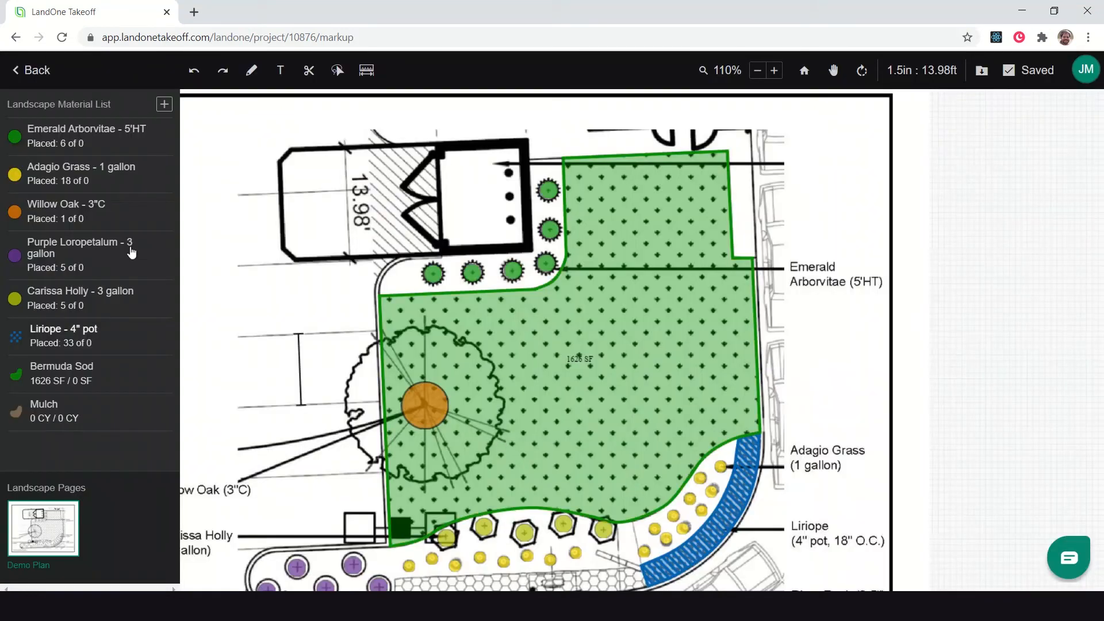
Step: Add the suggested River Rock - 3-5" as a teal Area material in SF and save it
{"action": "left_click", "coordinate": [164, 104]}
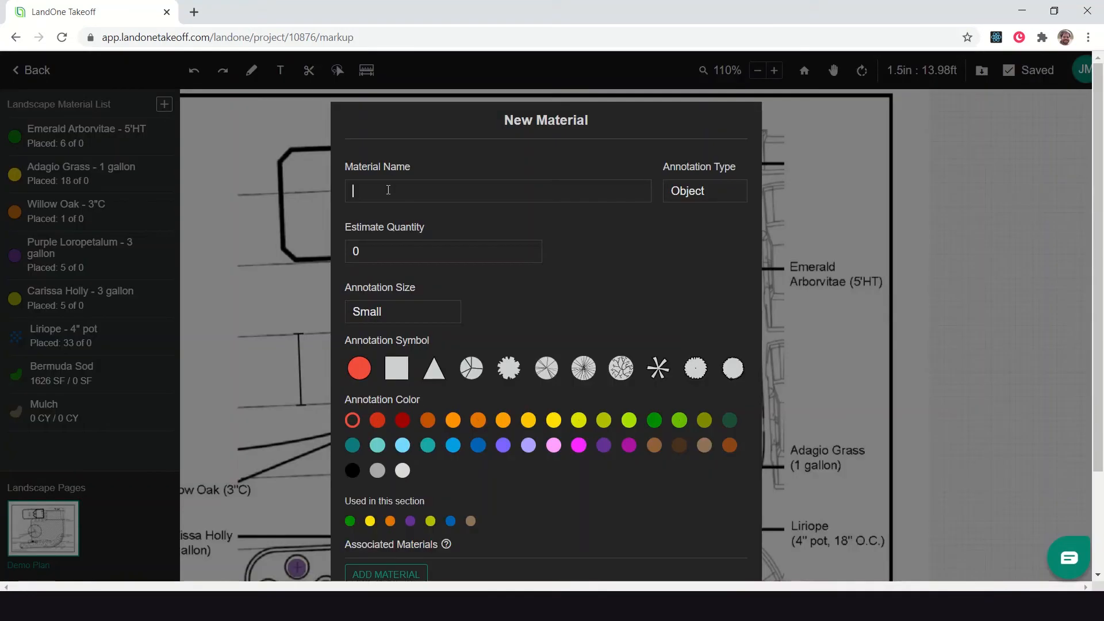
{"action": "type", "text": "River"}
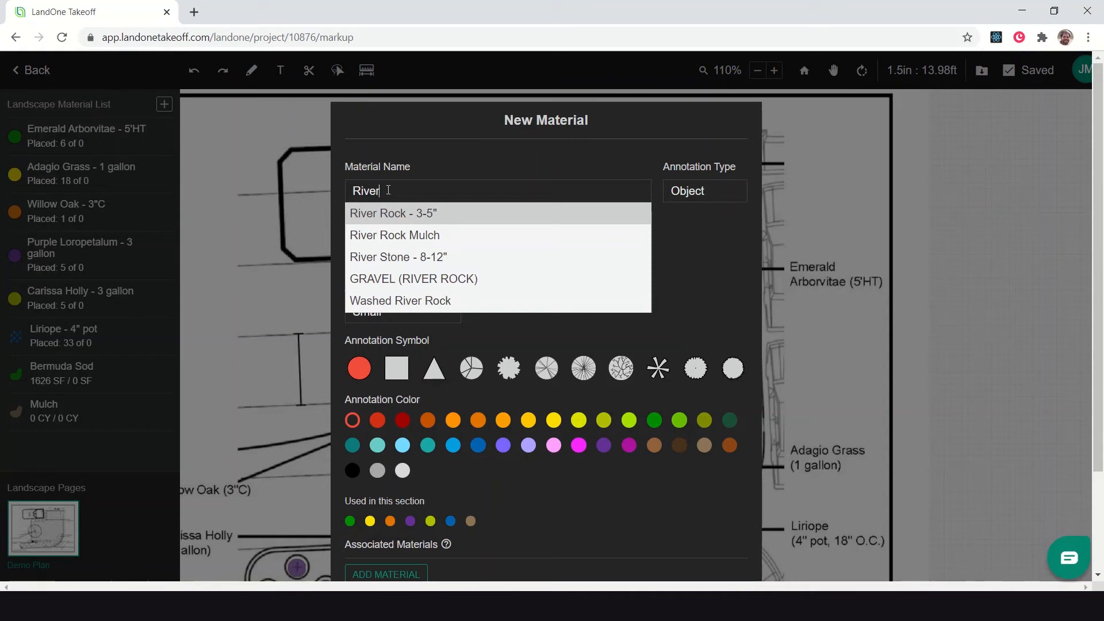
{"action": "mouse_move", "coordinate": [485, 218]}
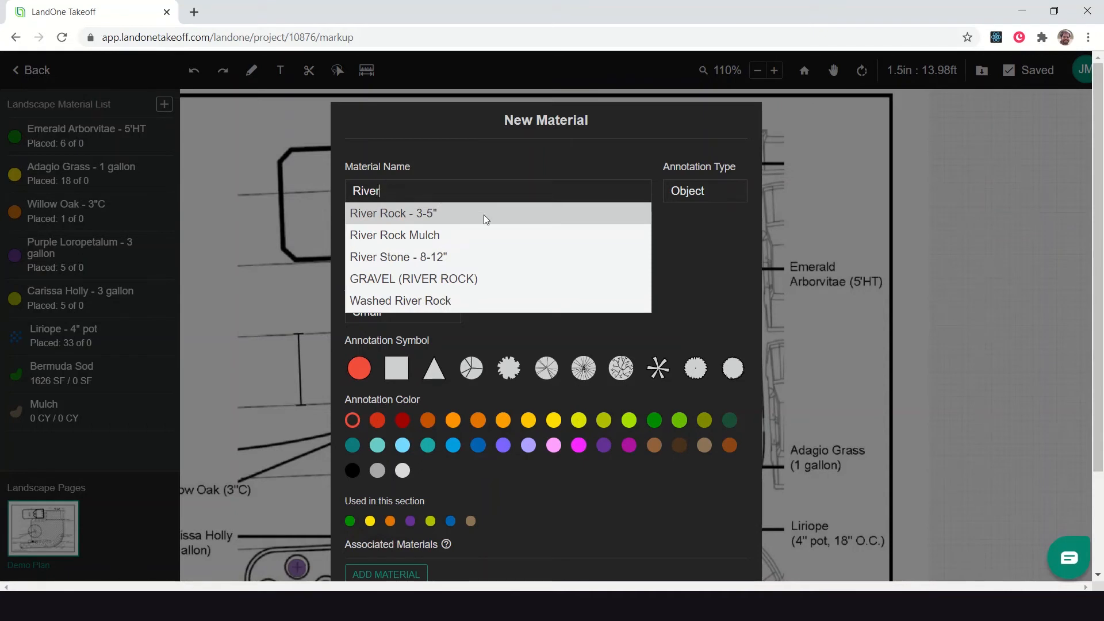
{"action": "left_click", "coordinate": [393, 214]}
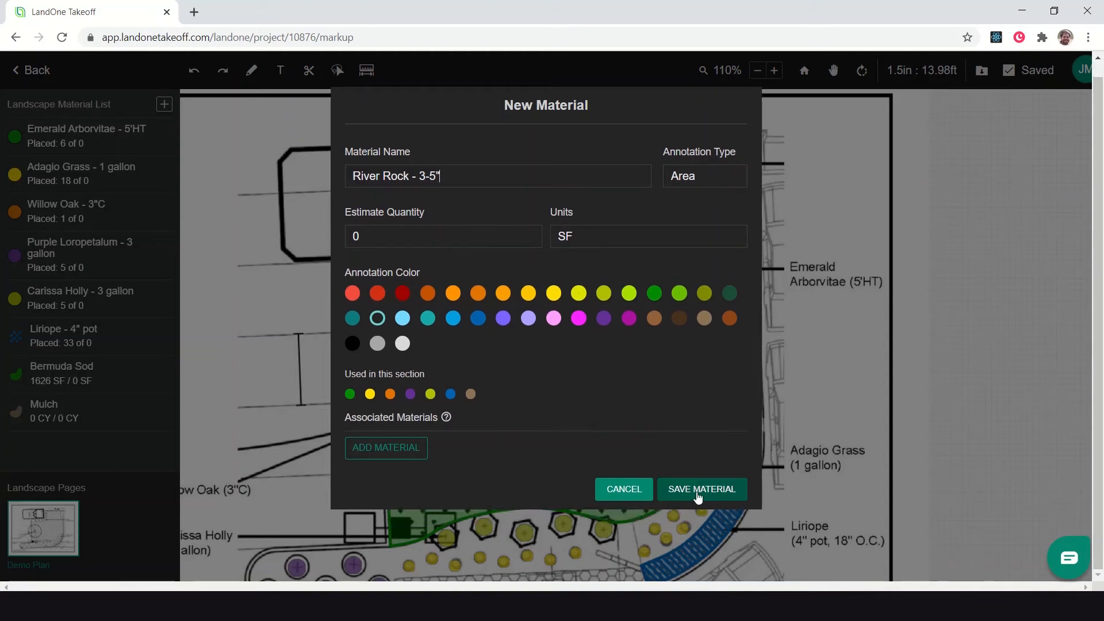
{"action": "left_click", "coordinate": [701, 488]}
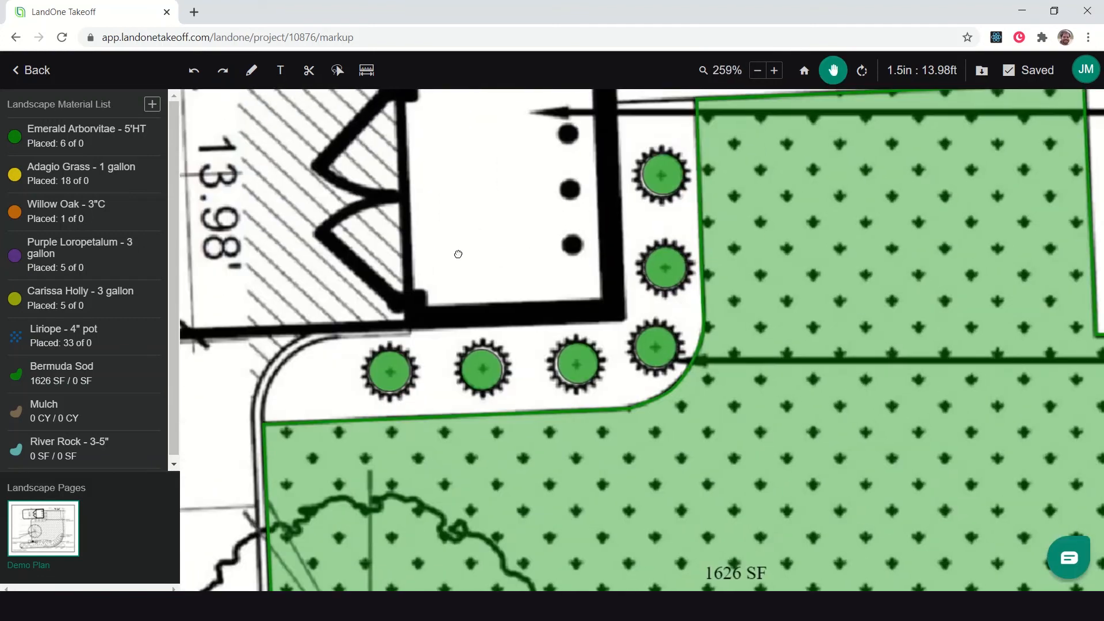
Step: Outline the Mulch bed around the hollies and loropetalums along the lawn edge, 5.8 CY placed
{"action": "left_click", "coordinate": [43, 409]}
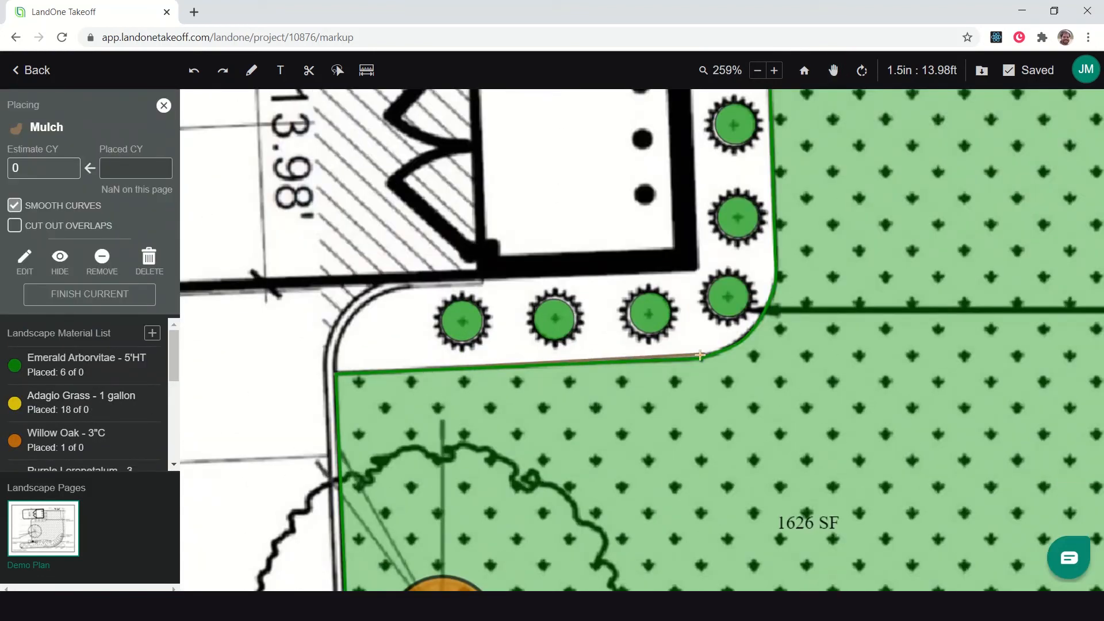
{"action": "left_click", "coordinate": [701, 355]}
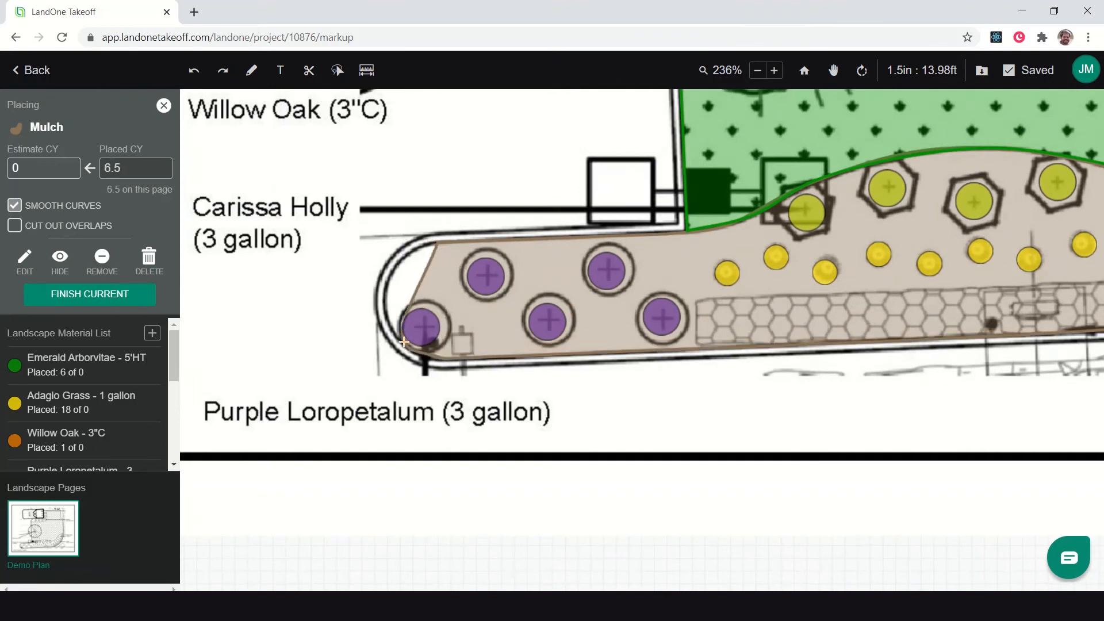
{"action": "left_click", "coordinate": [757, 70]}
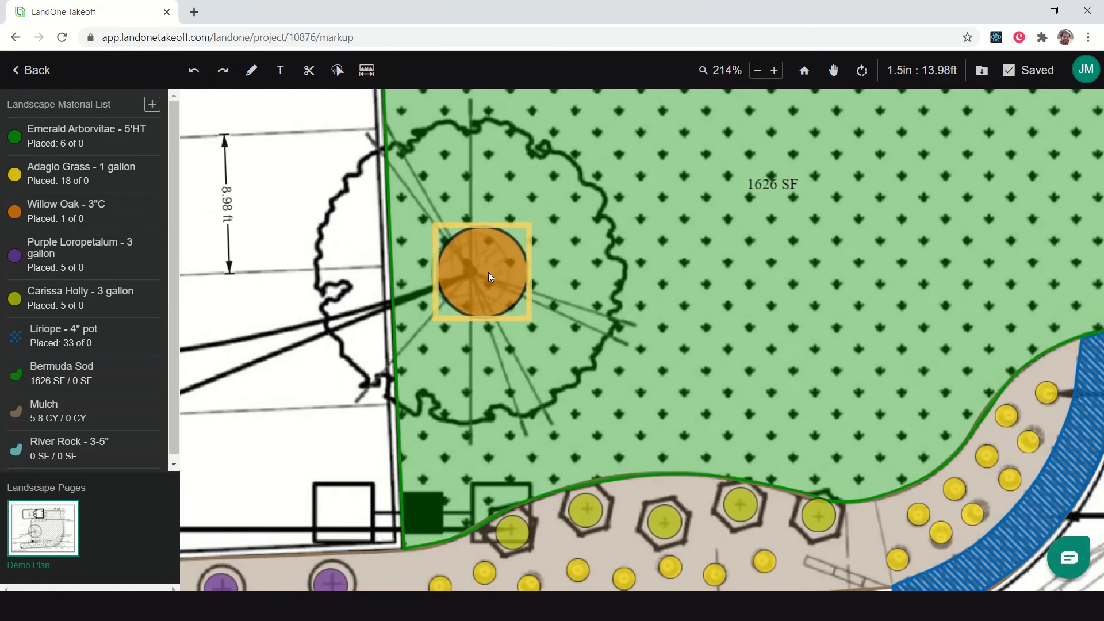
{"action": "left_click", "coordinate": [482, 271]}
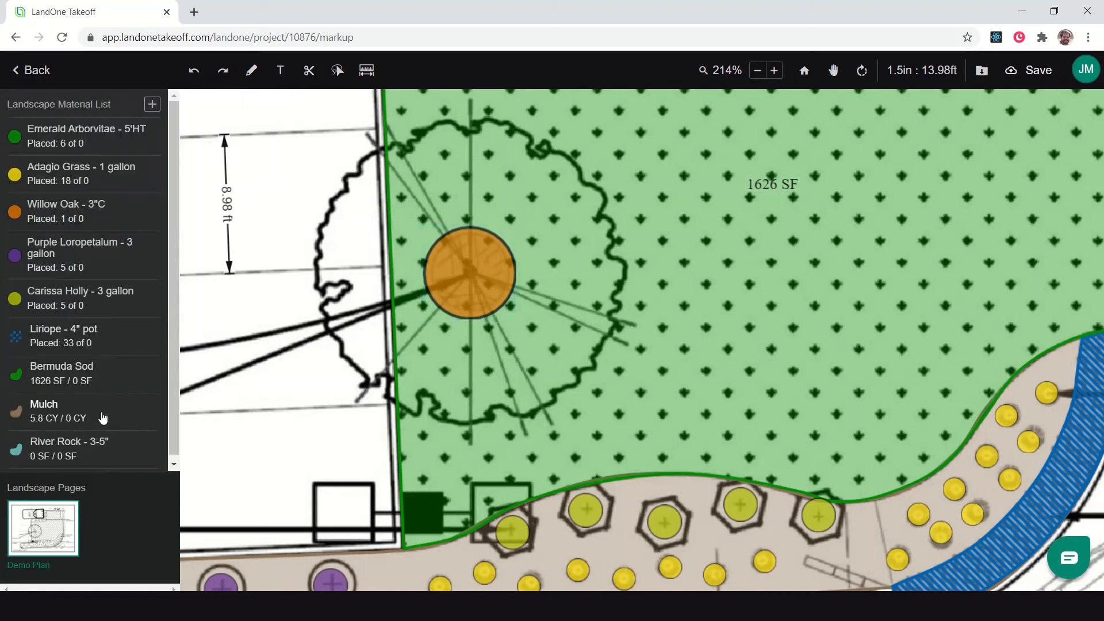
Step: Draw a smoothed Mulch ring around the Willow Oak with Cut Out Overlaps, trimming sod to 1607 SF
{"action": "left_click", "coordinate": [44, 410]}
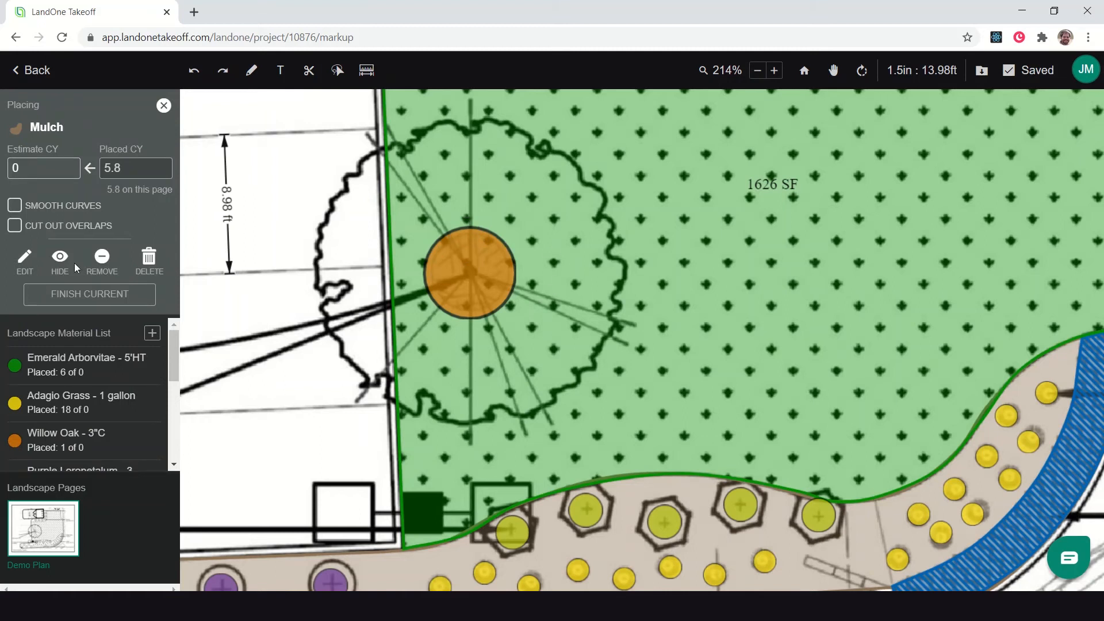
{"action": "left_click", "coordinate": [14, 225]}
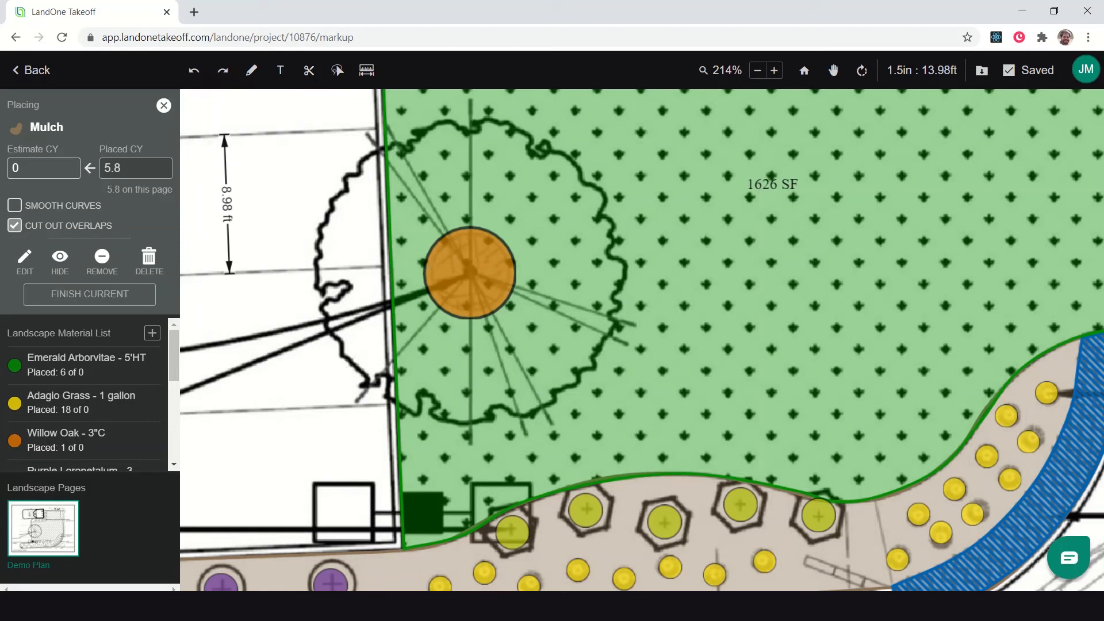
{"action": "left_click", "coordinate": [14, 205]}
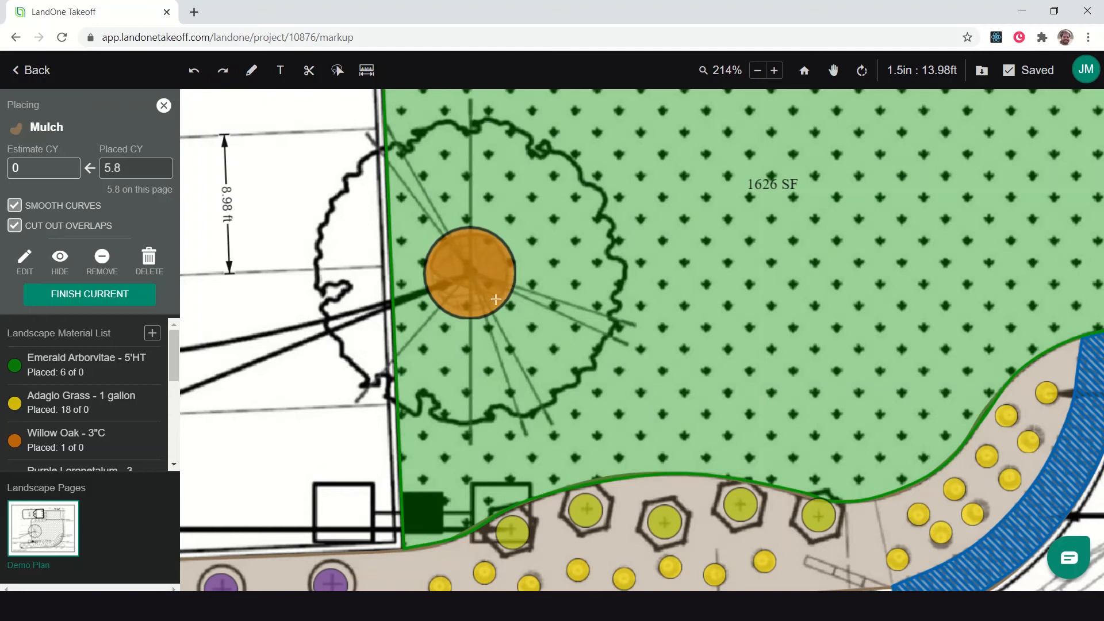
{"action": "mouse_move", "coordinate": [448, 305]}
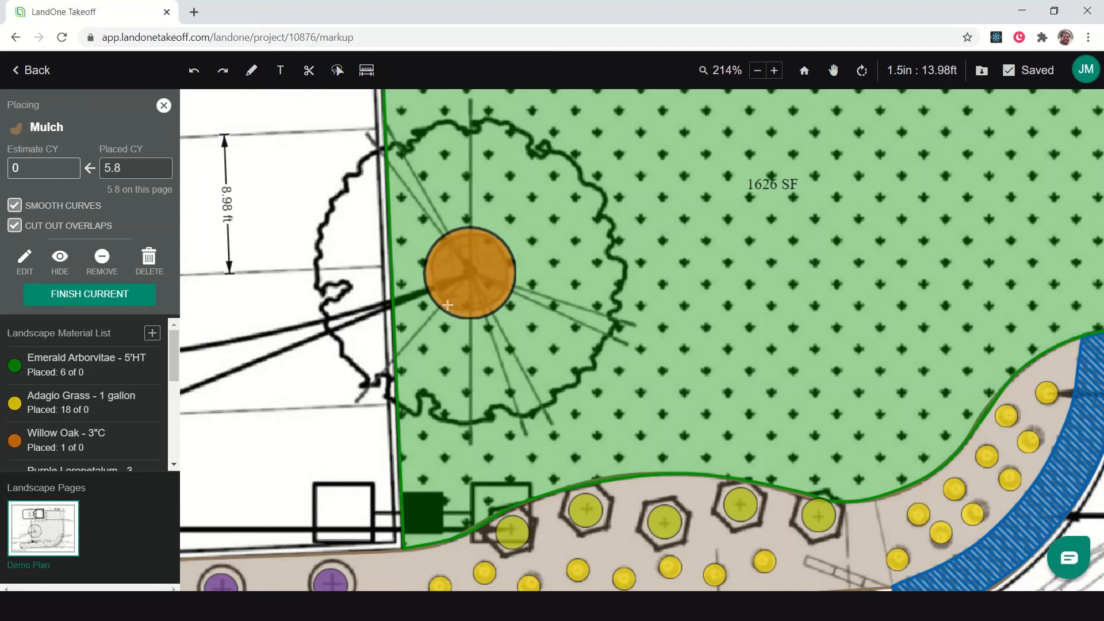
{"action": "left_click", "coordinate": [89, 294]}
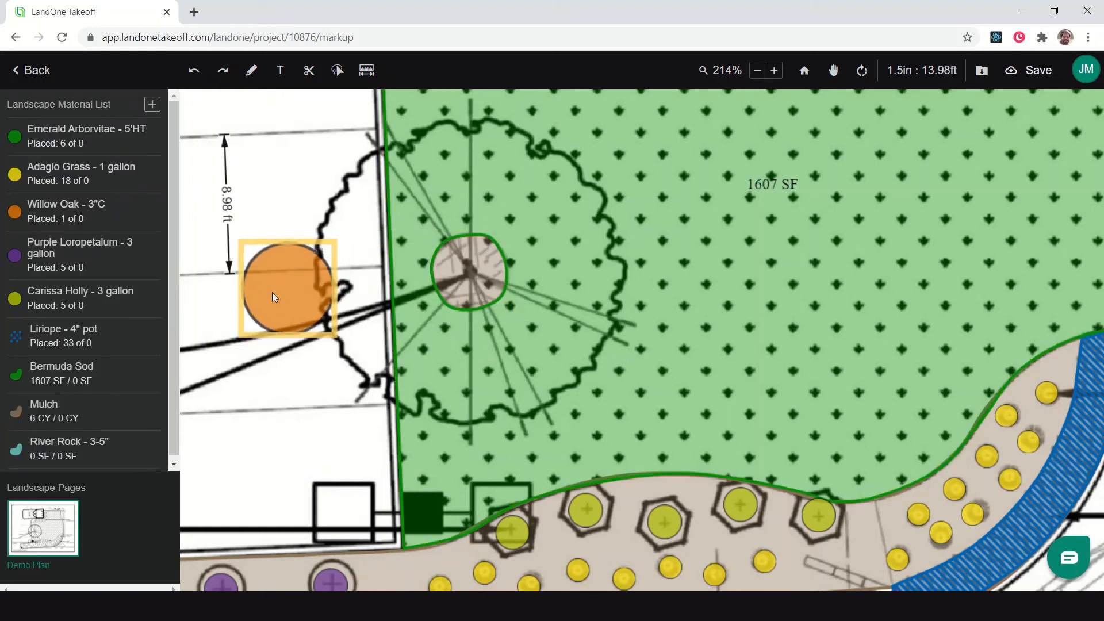
Step: Undo the accidental move of the Willow Oak symbol and zoom out to the full plan
{"action": "left_click", "coordinate": [574, 321]}
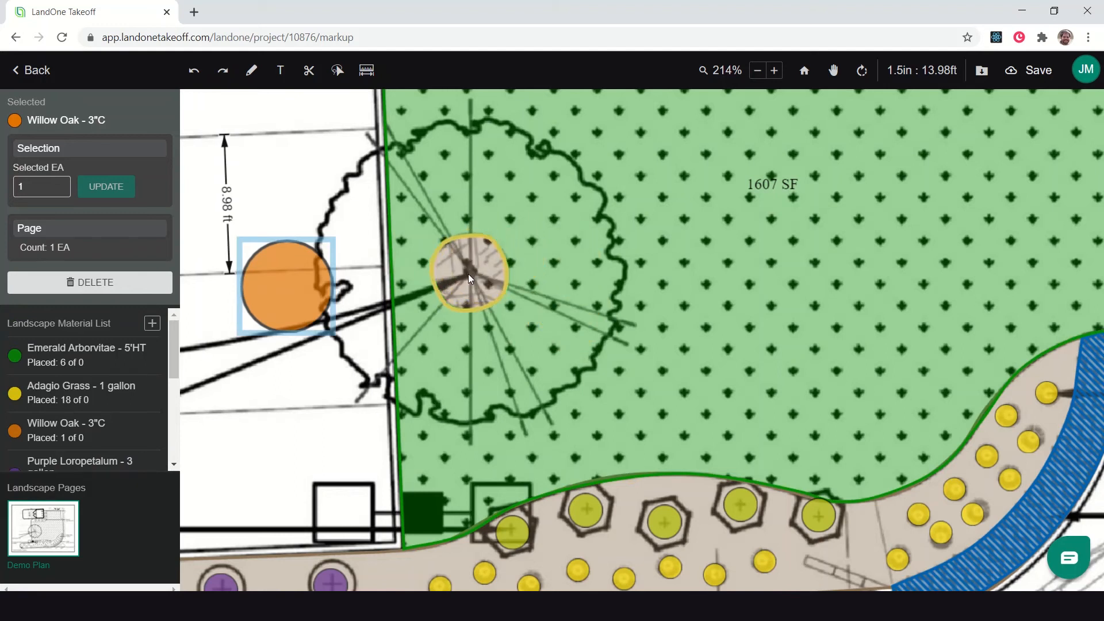
{"action": "left_click", "coordinate": [1028, 71]}
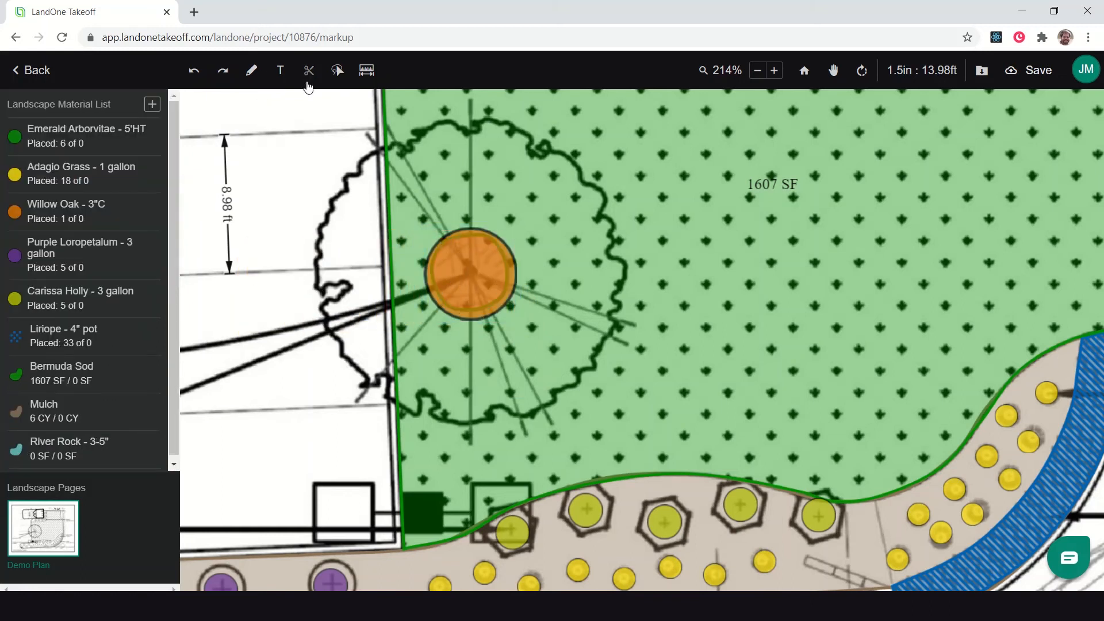
{"action": "mouse_move", "coordinate": [308, 70]}
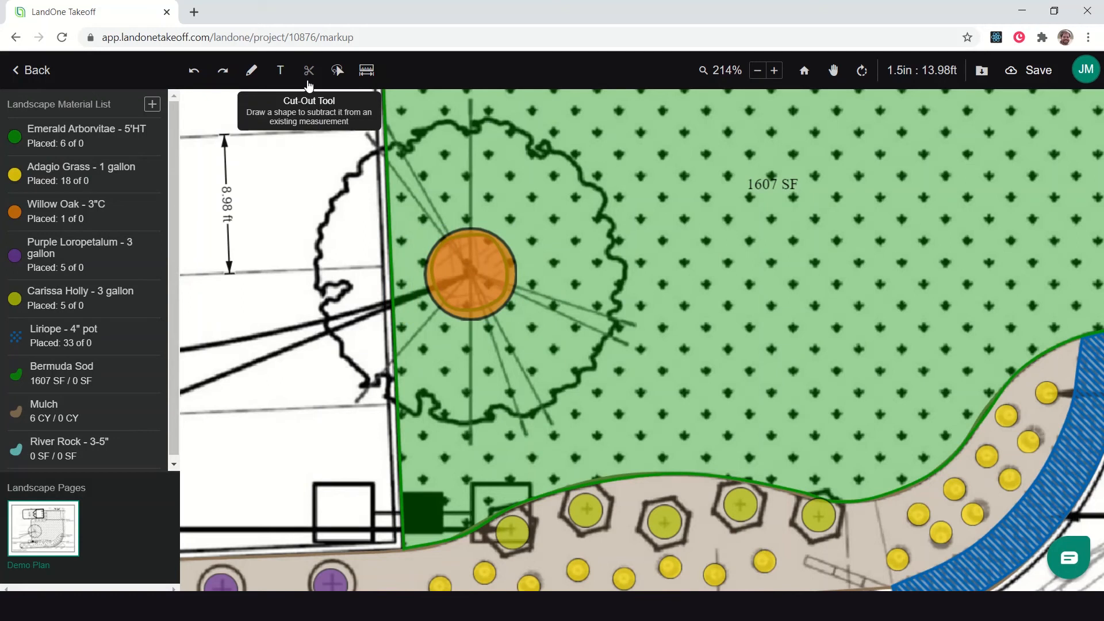
{"action": "left_click", "coordinate": [1028, 70]}
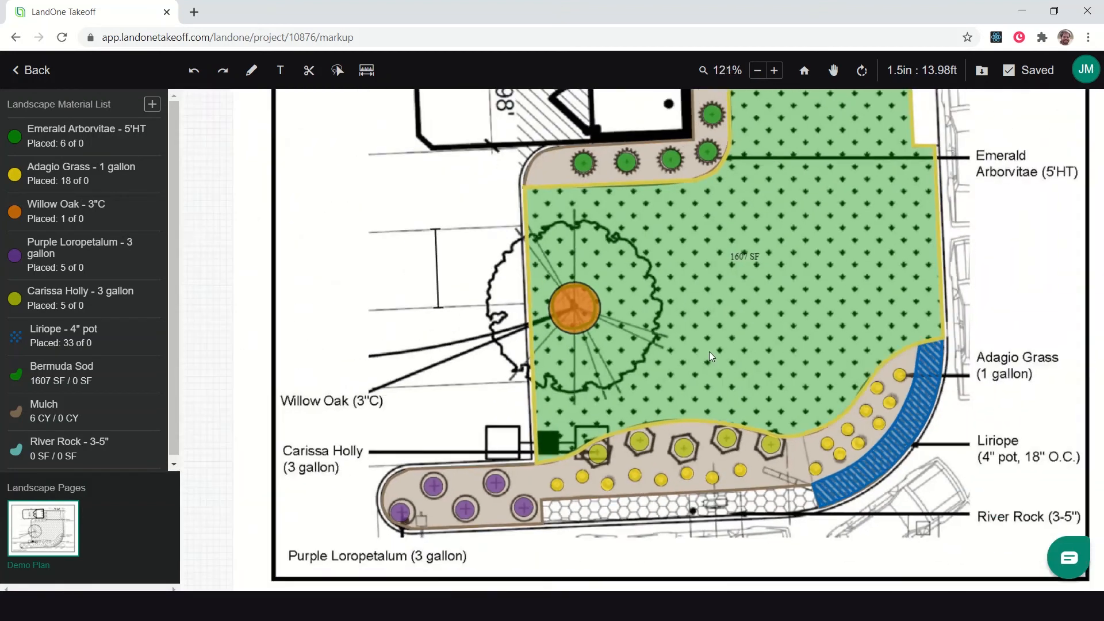
Step: Close and finish the River Rock - 3-5" strip below the grasses at 84 SF placed
{"action": "left_click", "coordinate": [757, 70]}
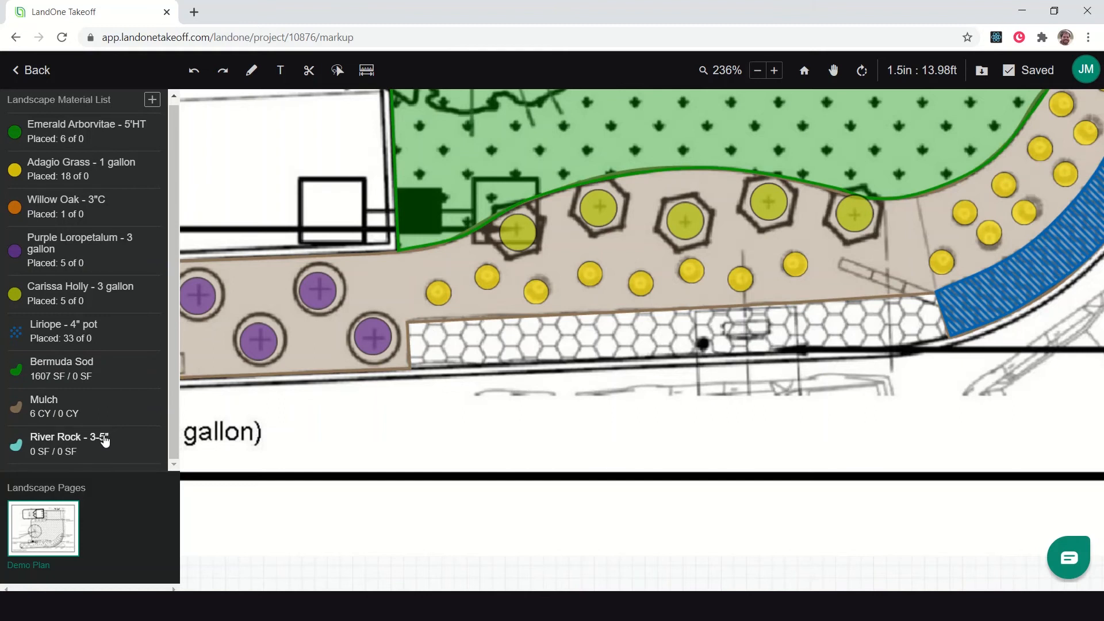
{"action": "left_click", "coordinate": [68, 437]}
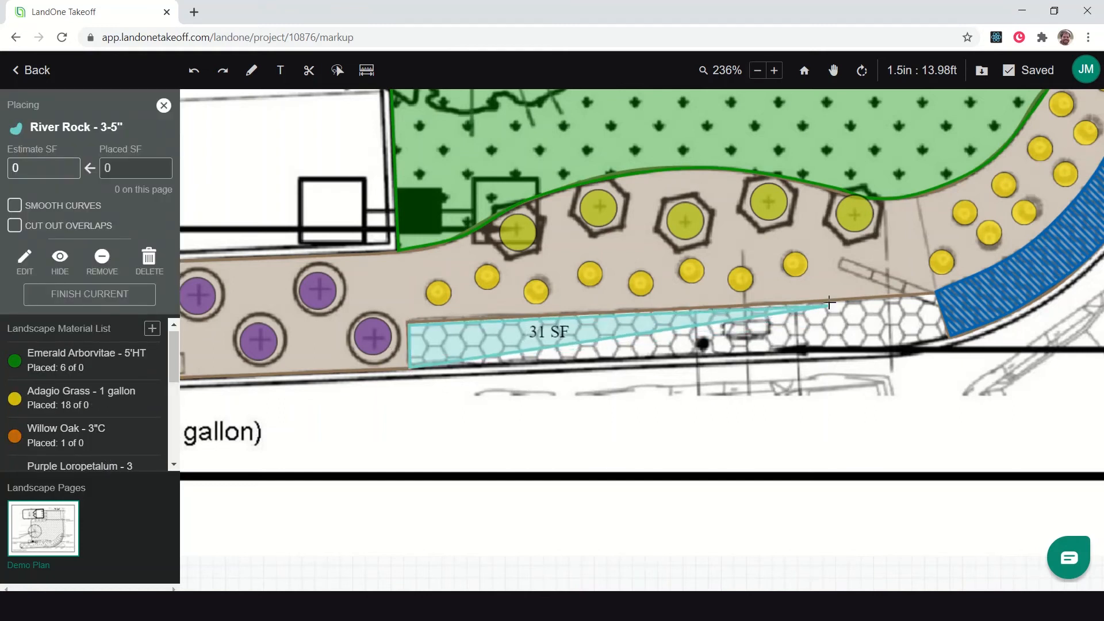
{"action": "left_click", "coordinate": [946, 338]}
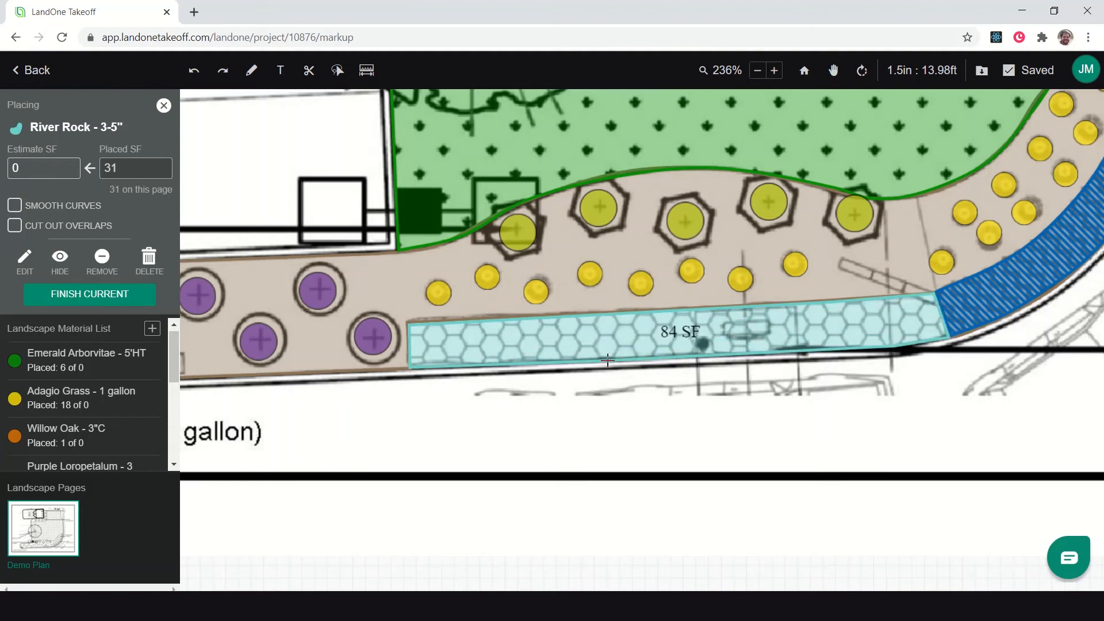
{"action": "left_click", "coordinate": [756, 70]}
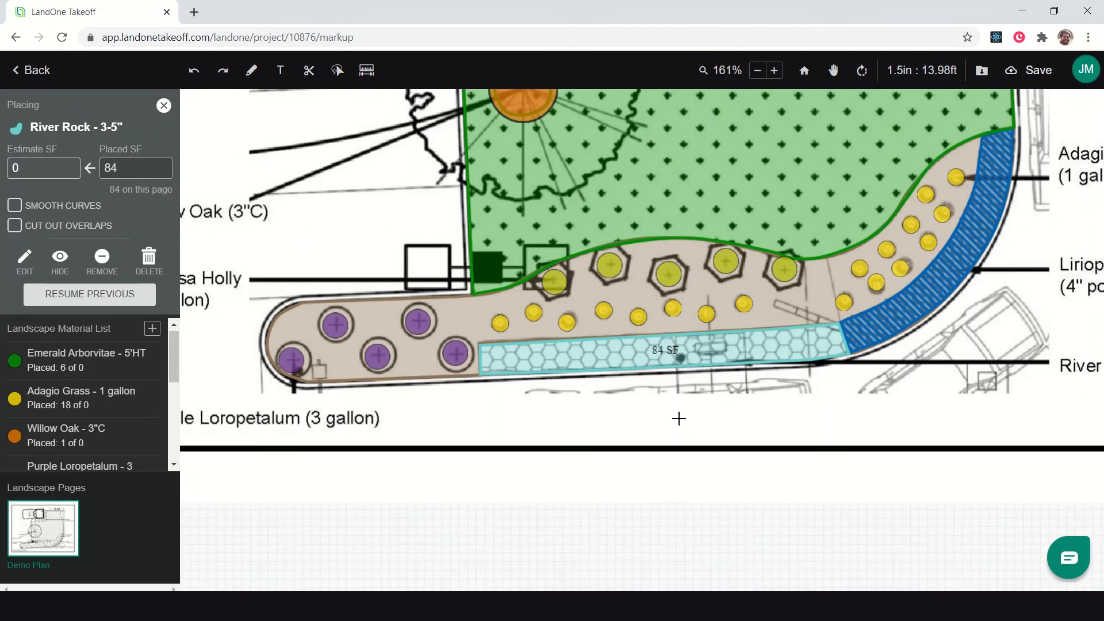
{"action": "left_click", "coordinate": [757, 70]}
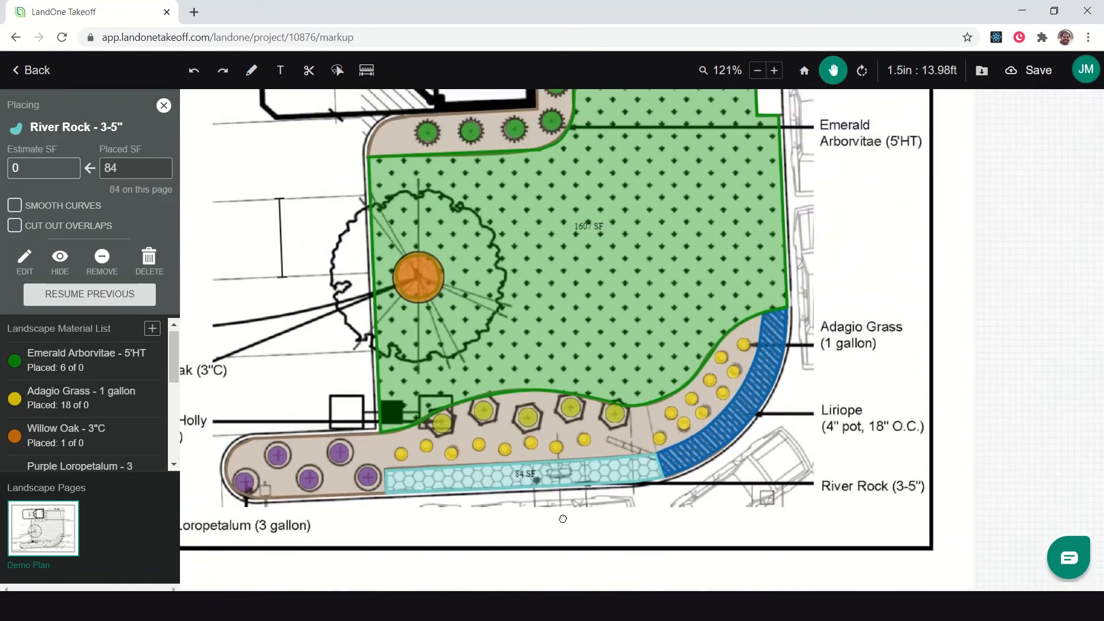
{"action": "left_click", "coordinate": [757, 71]}
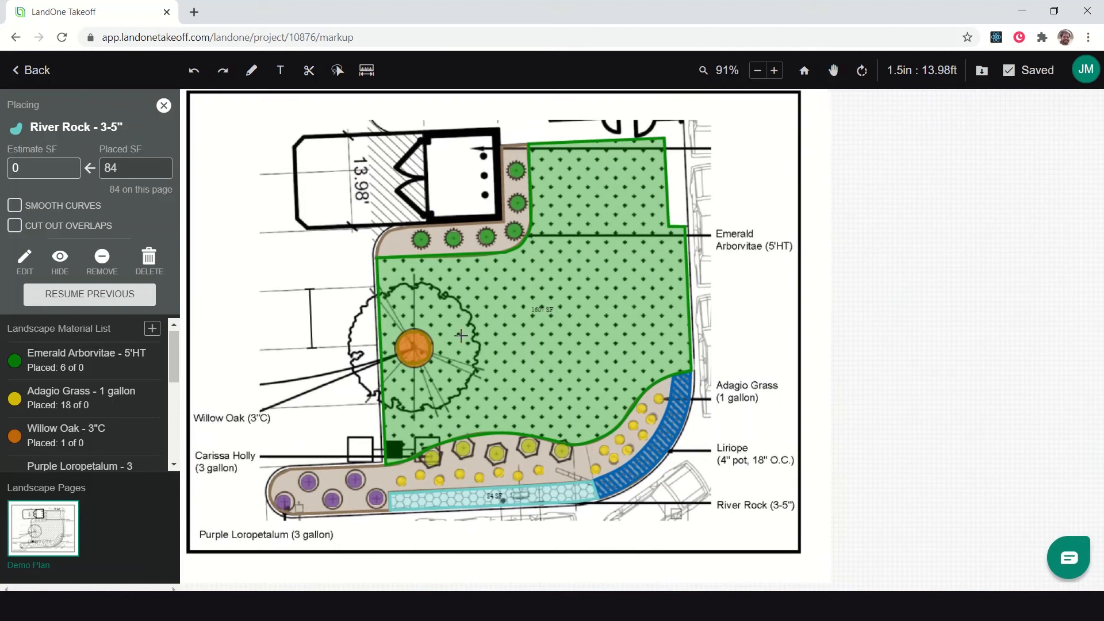
{"action": "left_click", "coordinate": [163, 106]}
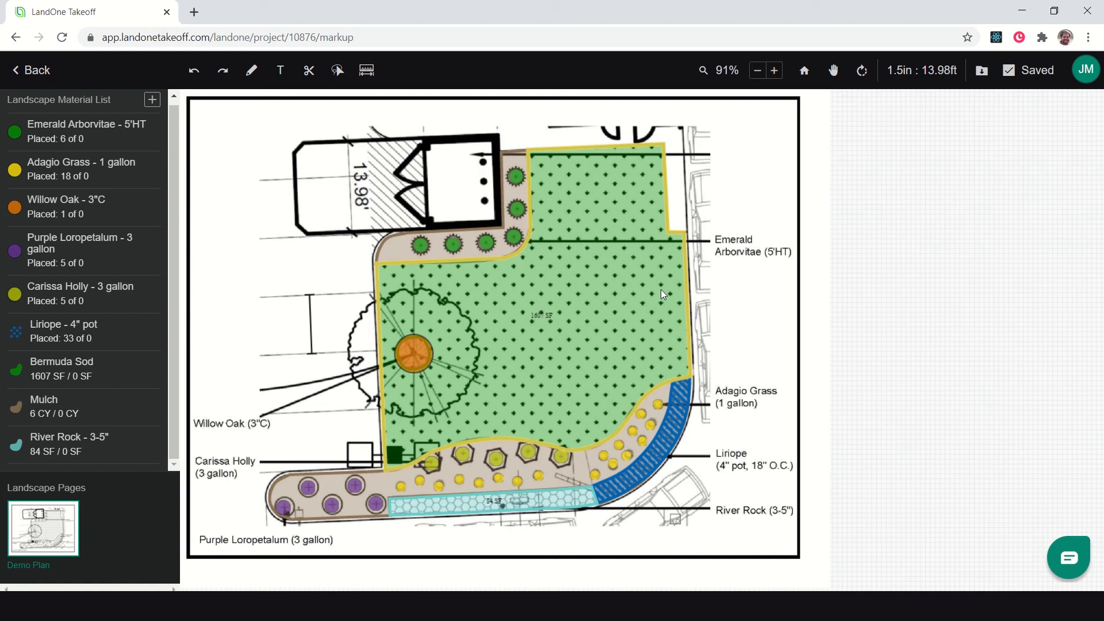
{"action": "mouse_move", "coordinate": [518, 336]}
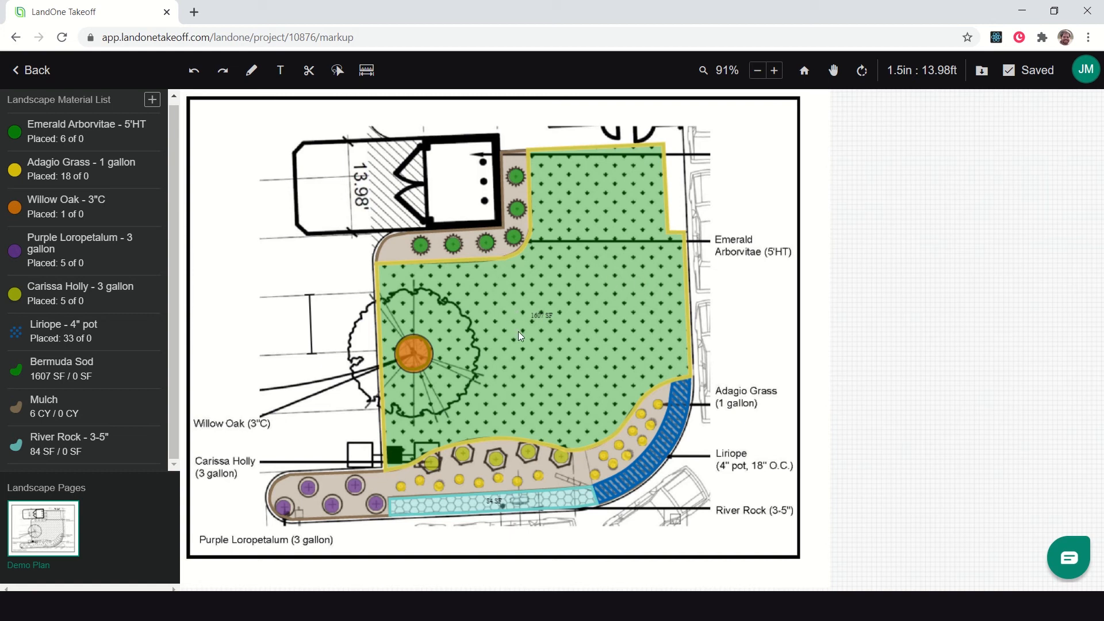
{"action": "mouse_move", "coordinate": [437, 290]}
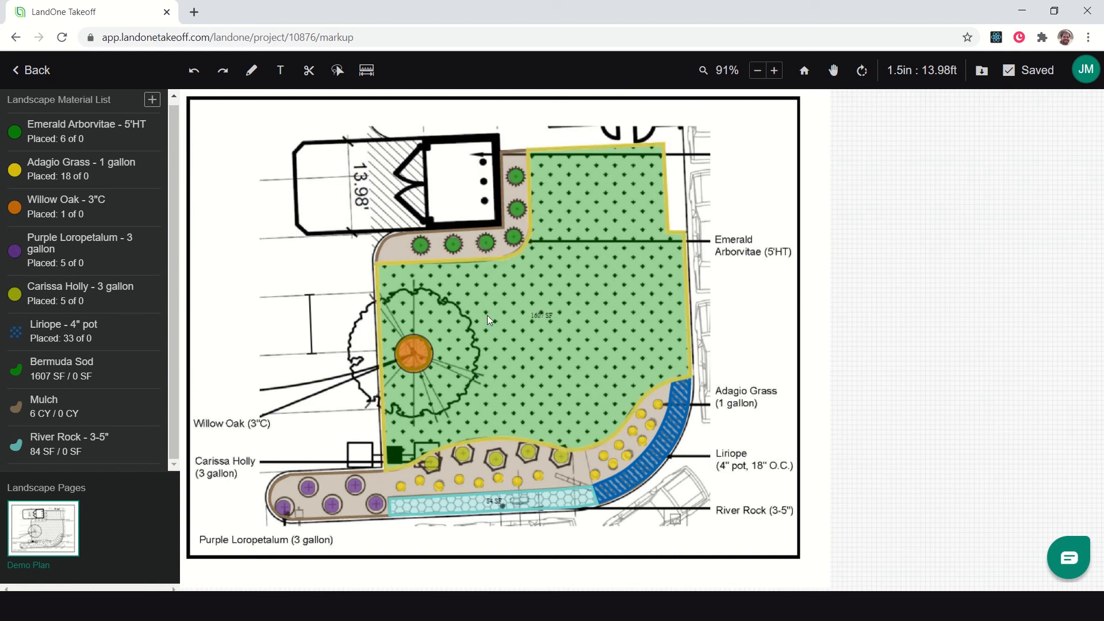
{"action": "mouse_move", "coordinate": [545, 273]}
{"action": "type", "text": "Topsoil"}
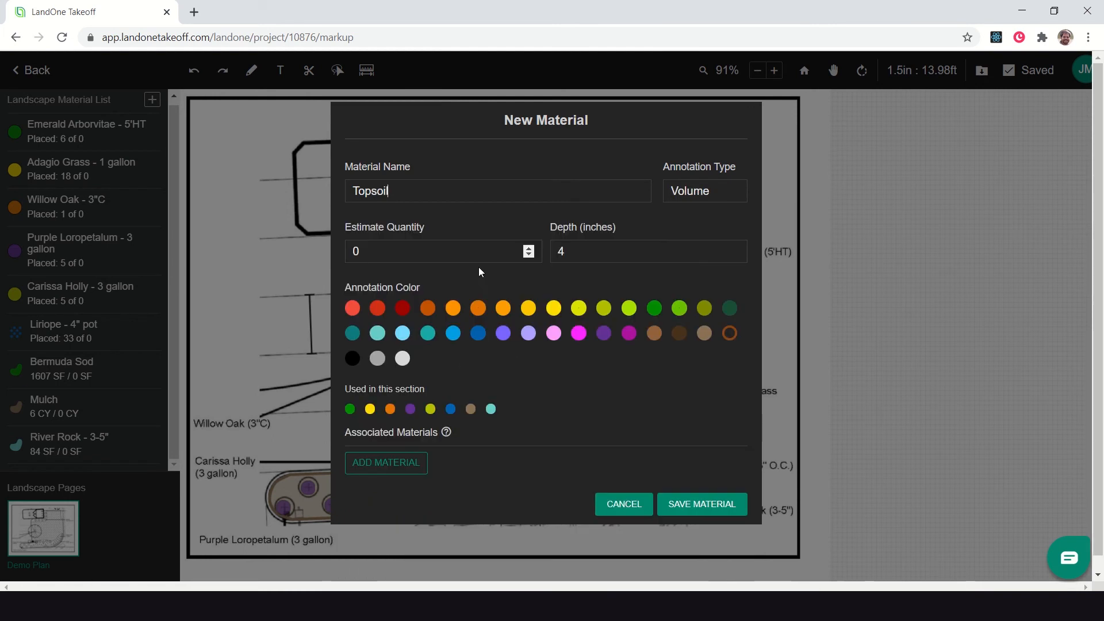
Step: Save the new Topsoil volume material at 4-inch depth to the material list
{"action": "left_click", "coordinate": [701, 504]}
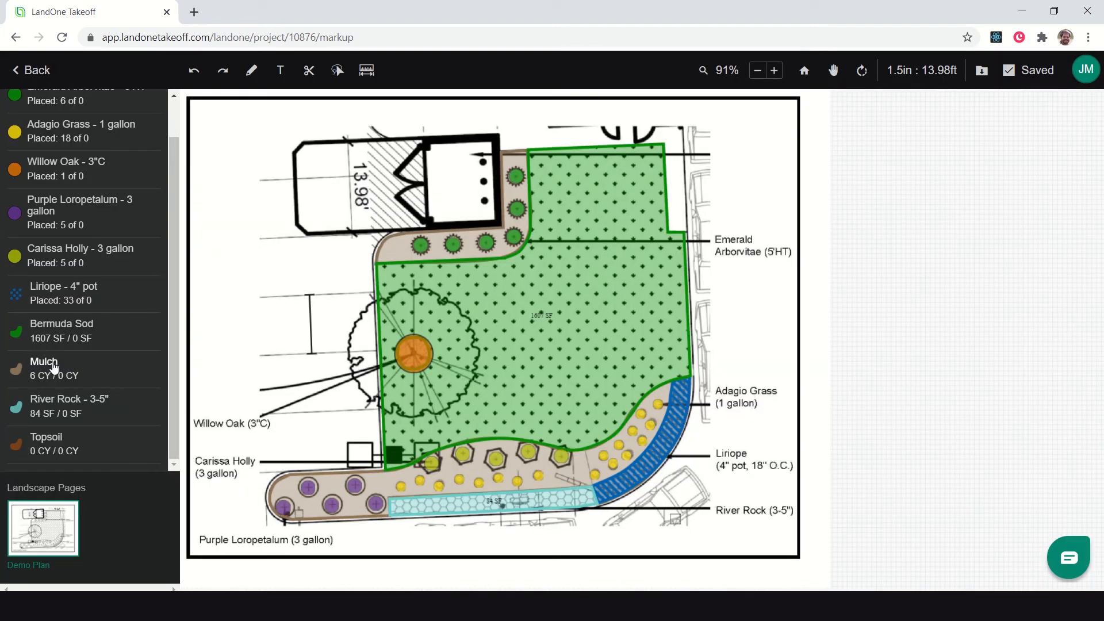
Step: Add Topsoil at 4 in depth as an associated material of Bermuda Sod and save
{"action": "left_click", "coordinate": [61, 331]}
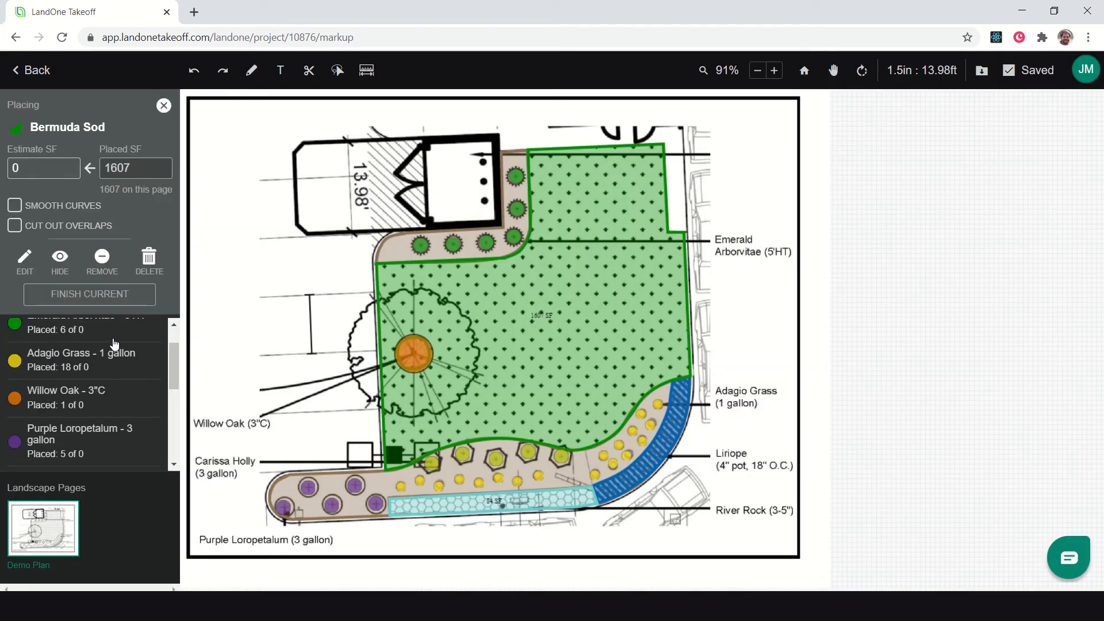
{"action": "left_click", "coordinate": [24, 262]}
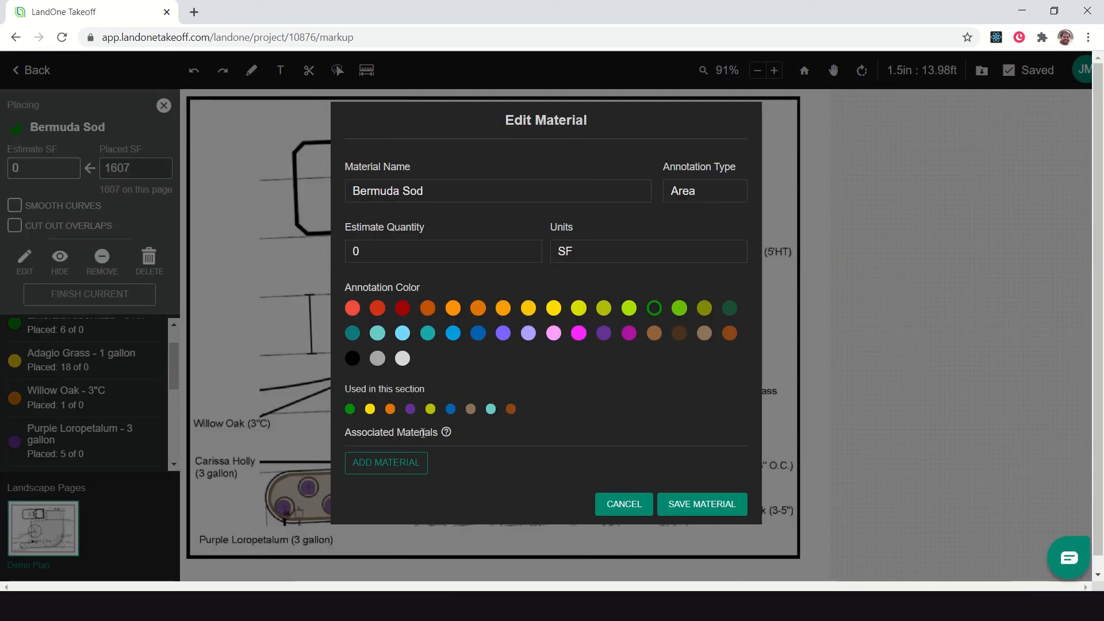
{"action": "left_click", "coordinate": [386, 463]}
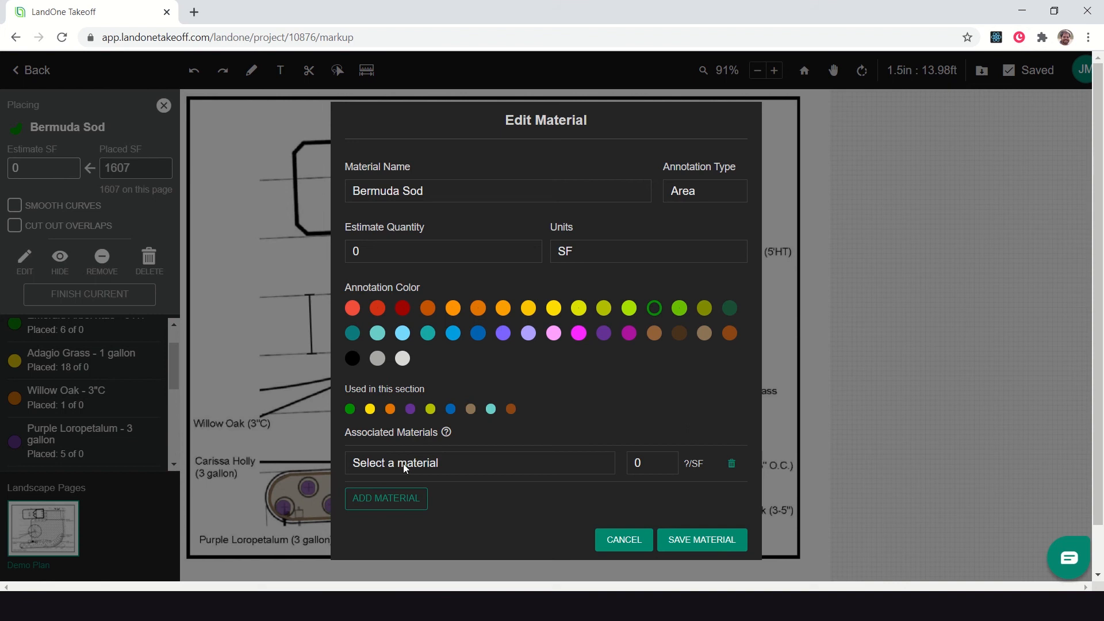
{"action": "left_click", "coordinate": [479, 462]}
{"action": "type", "text": "4"}
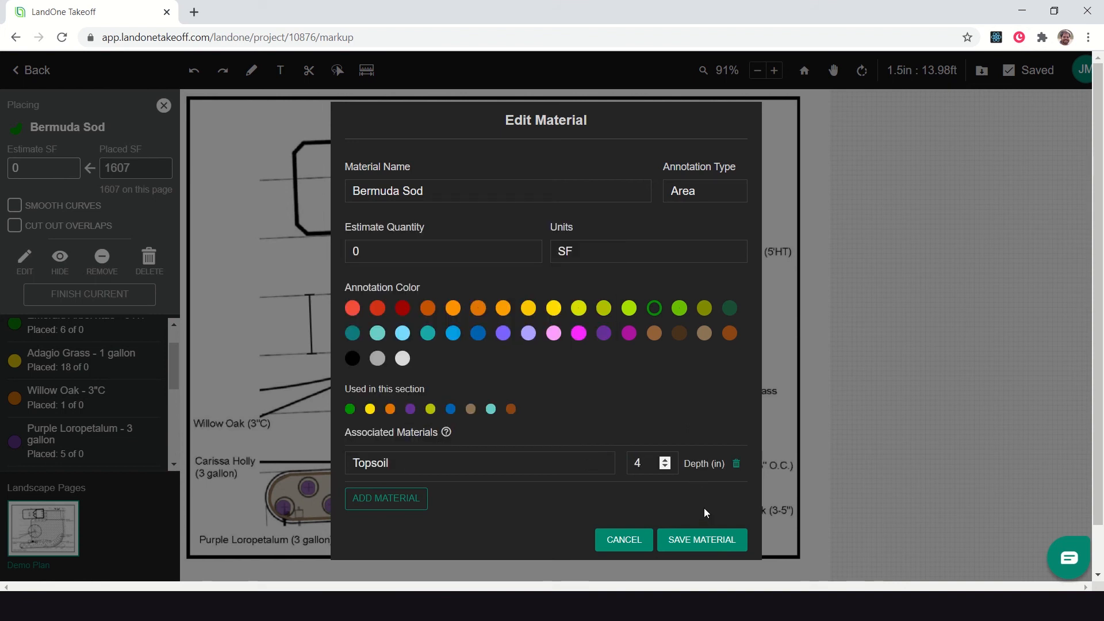
{"action": "left_click", "coordinate": [700, 540]}
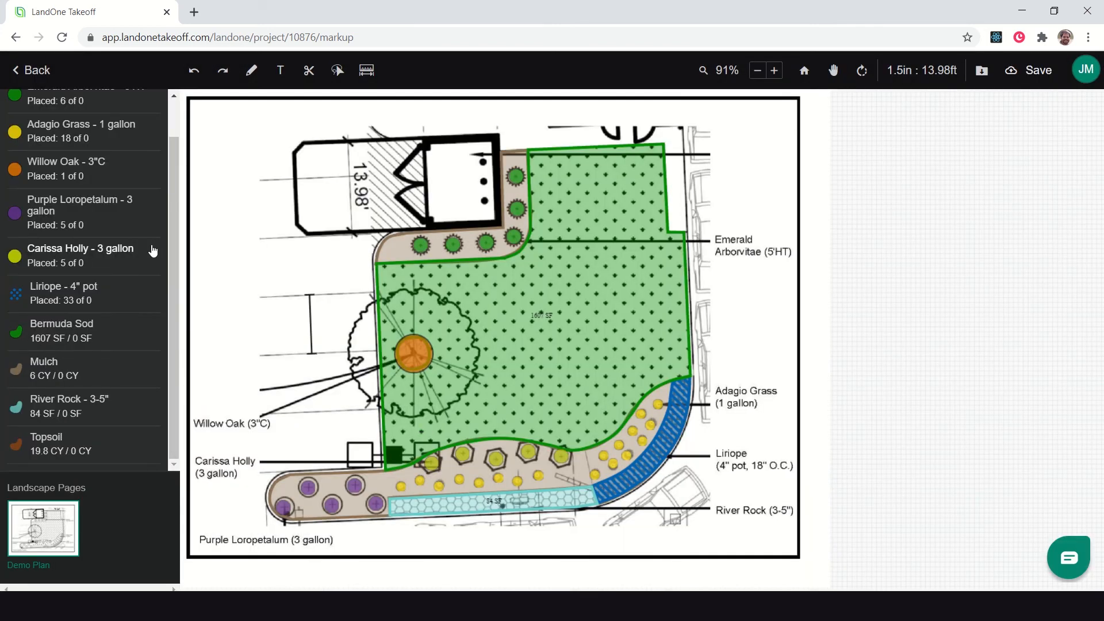
Step: Check the Bermuda Sod area now totals 19.8 CY of Topsoil, then return to the materials overview
{"action": "left_click", "coordinate": [496, 354]}
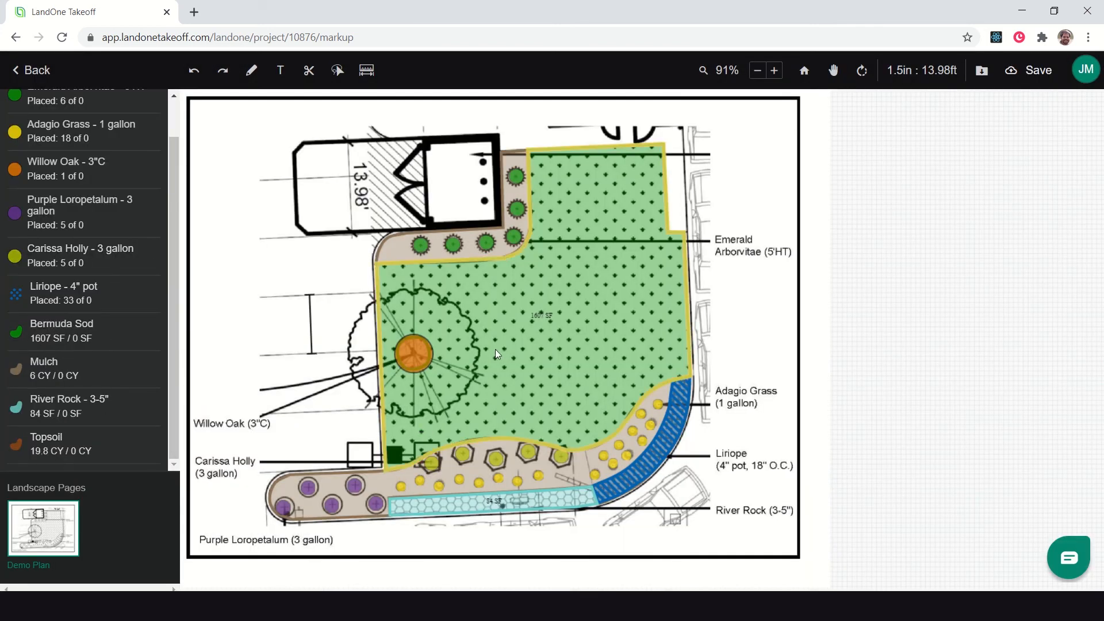
{"action": "left_click", "coordinate": [1028, 71]}
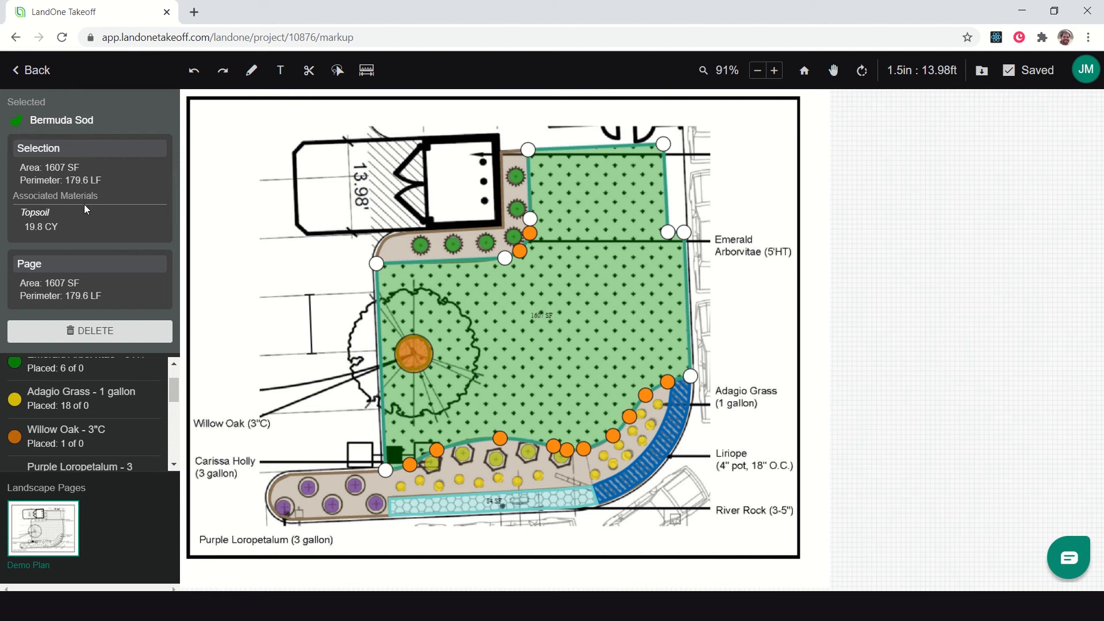
{"action": "mouse_move", "coordinate": [88, 190]}
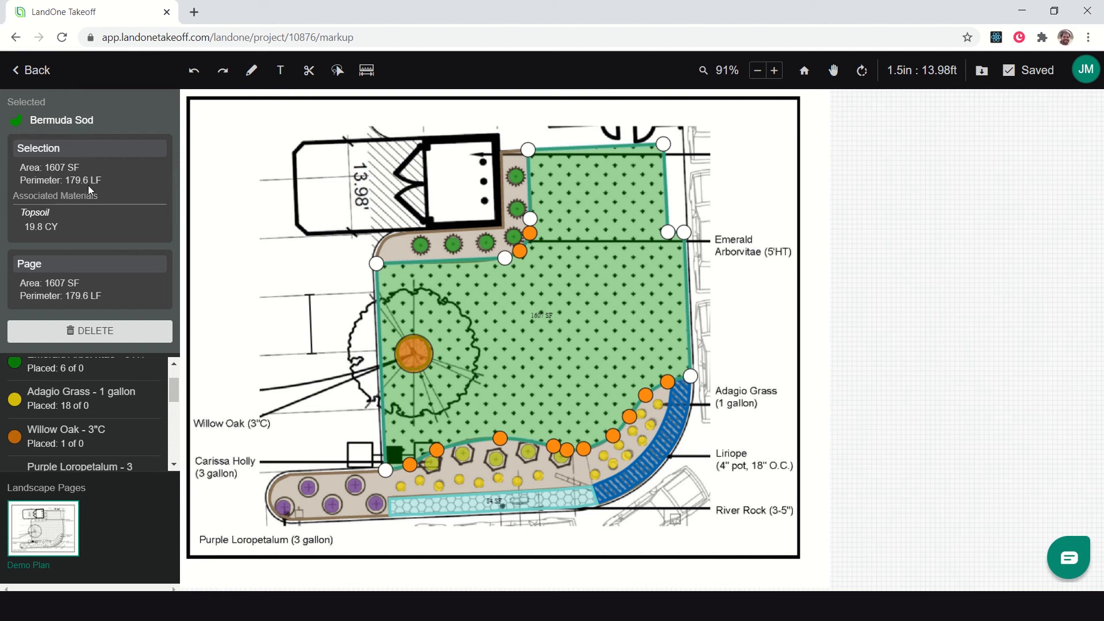
{"action": "mouse_move", "coordinate": [33, 239]}
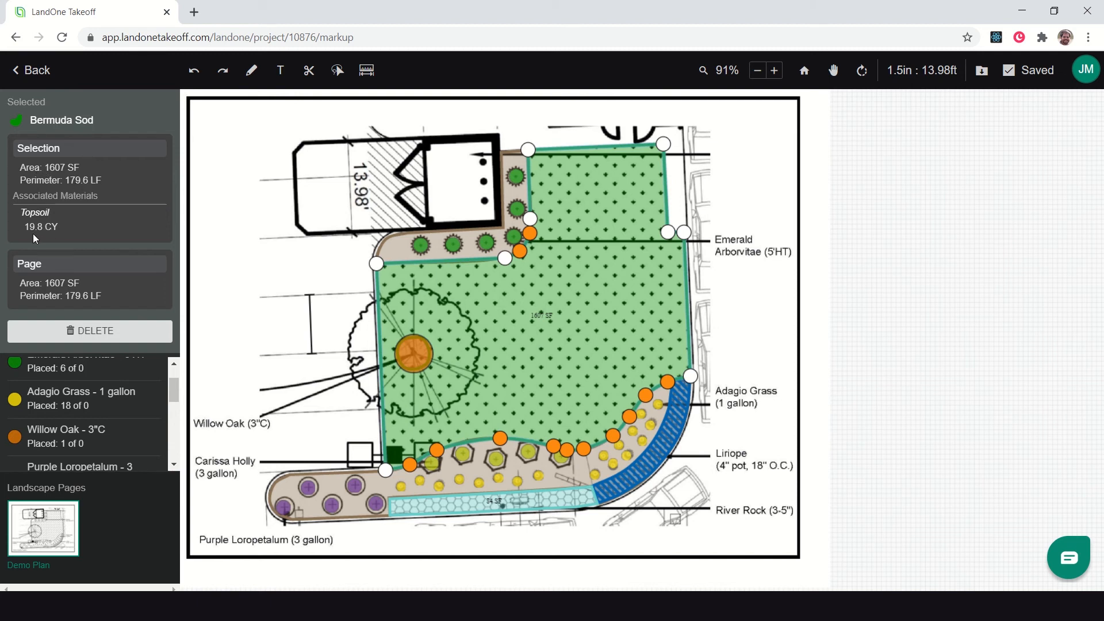
{"action": "mouse_move", "coordinate": [96, 227]}
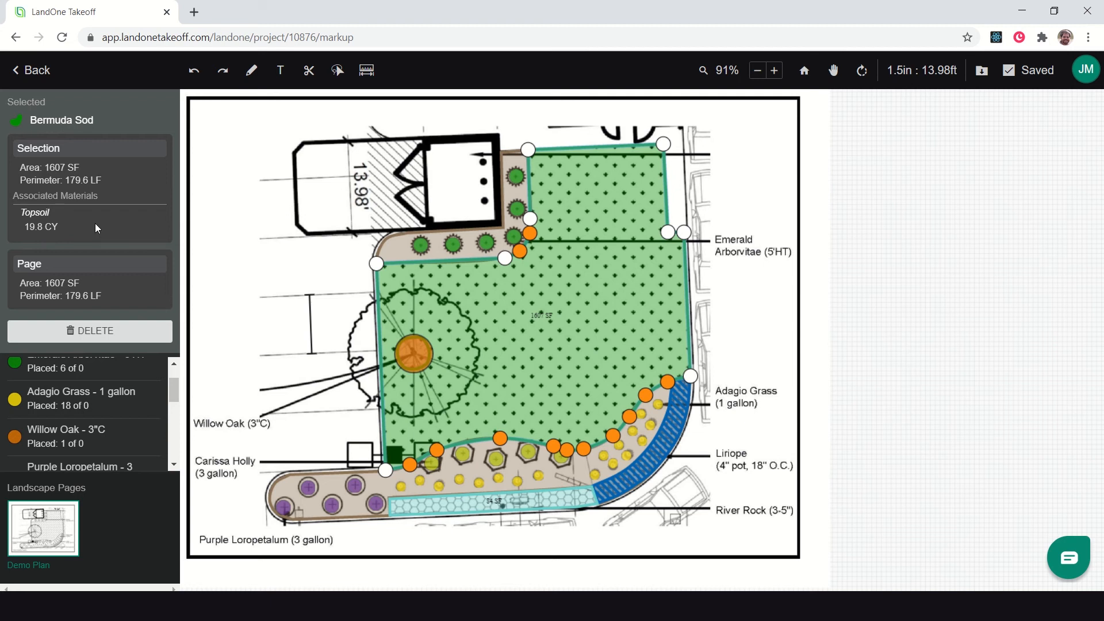
{"action": "left_click", "coordinate": [524, 344]}
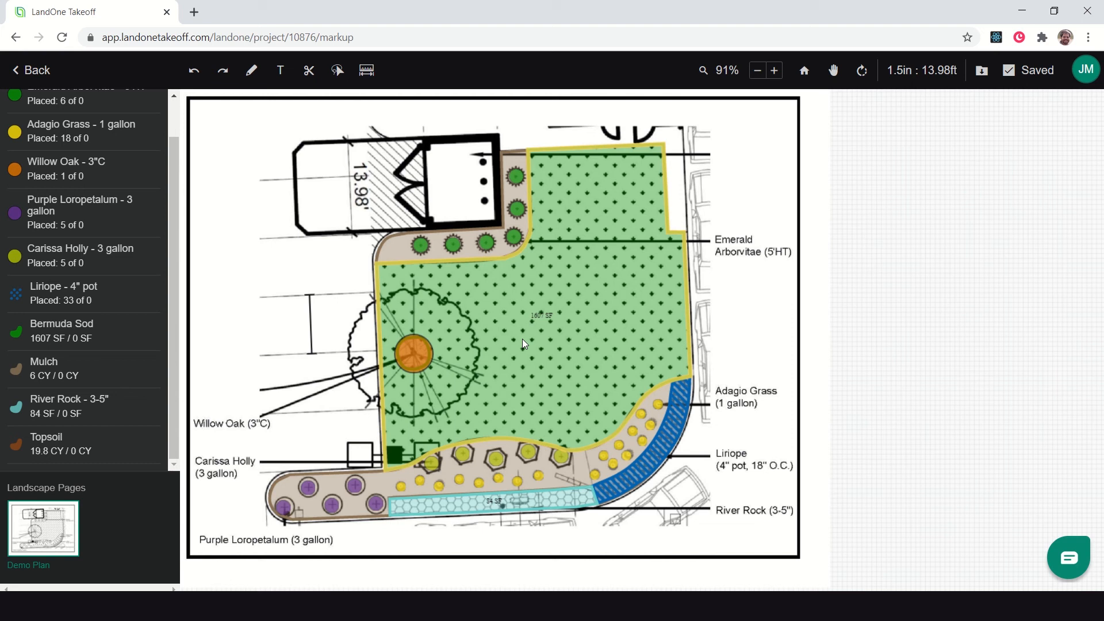
{"action": "mouse_move", "coordinate": [498, 330]}
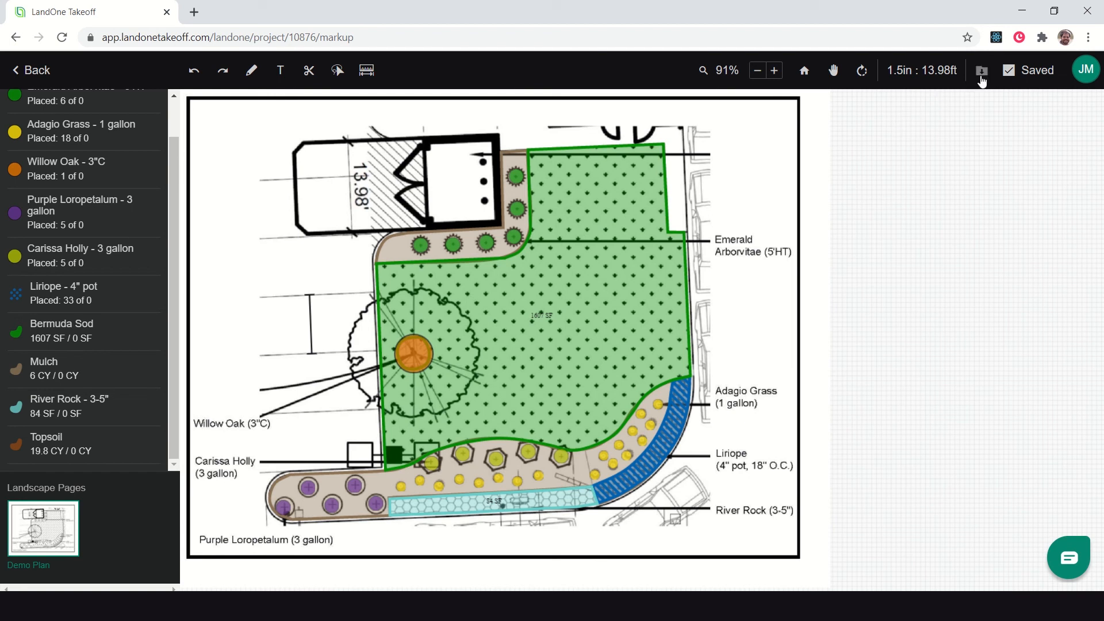
{"action": "mouse_move", "coordinate": [68, 80]}
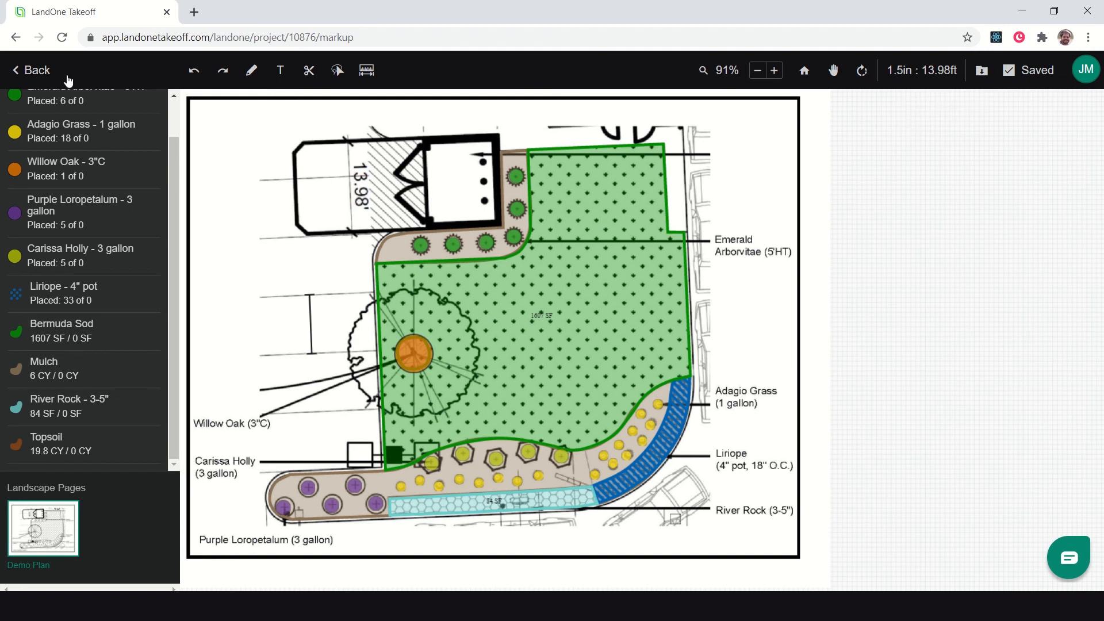
{"action": "left_click", "coordinate": [30, 70]}
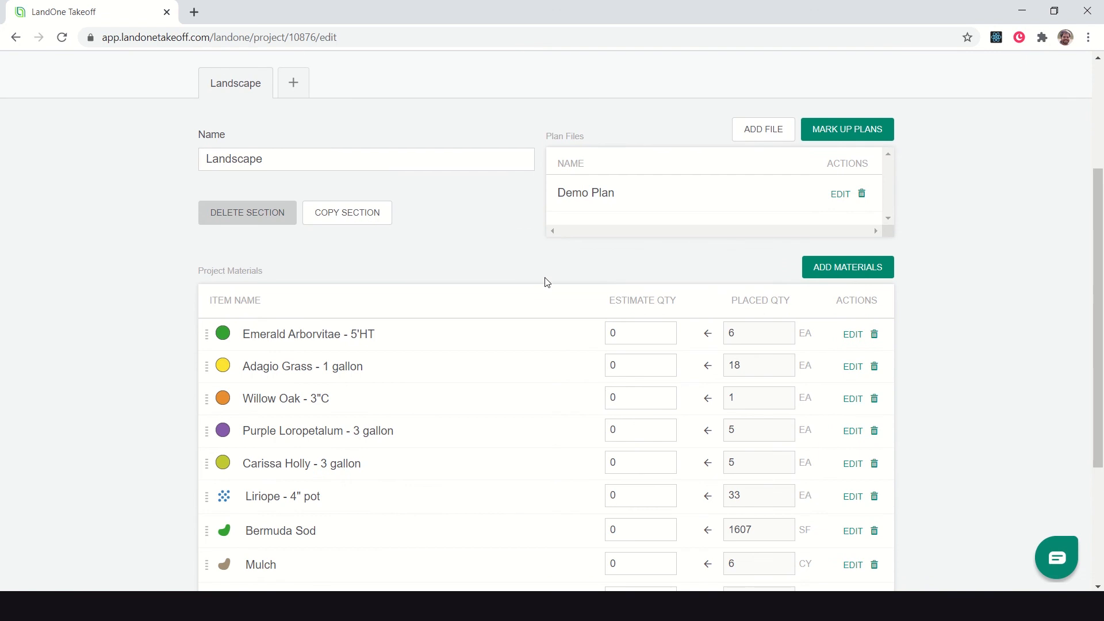
Step: Set Bermuda Sod estimate to 1650 and copy placed quantities into Emerald Arborvitae and Adagio Grass estimates
{"action": "scroll", "scroll_direction": "down", "scroll_amount": 3}
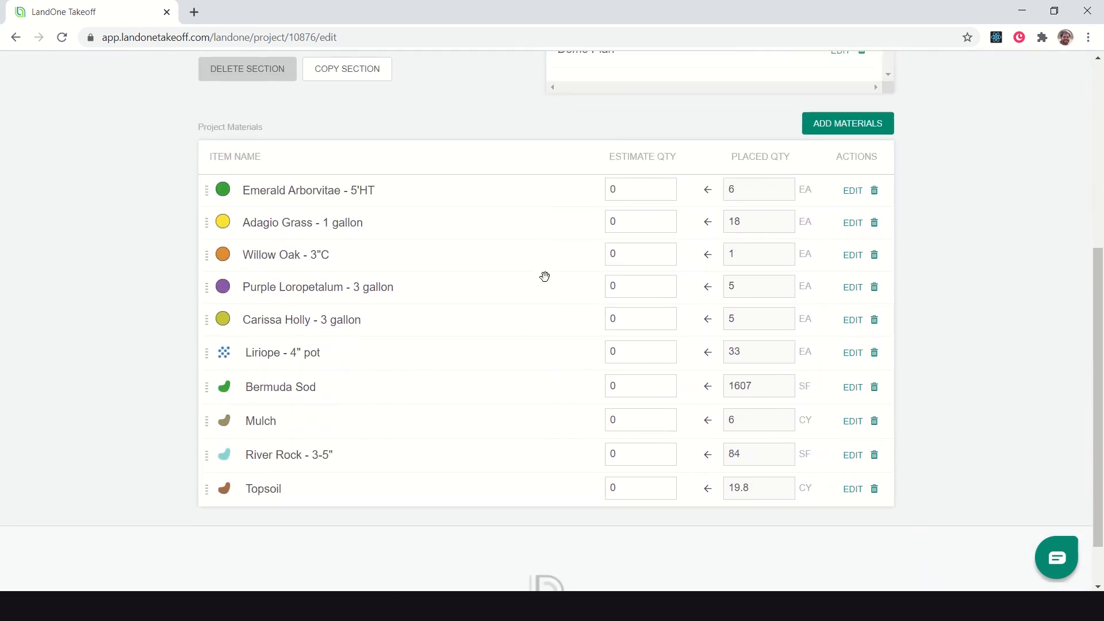
{"action": "mouse_move", "coordinate": [733, 177]}
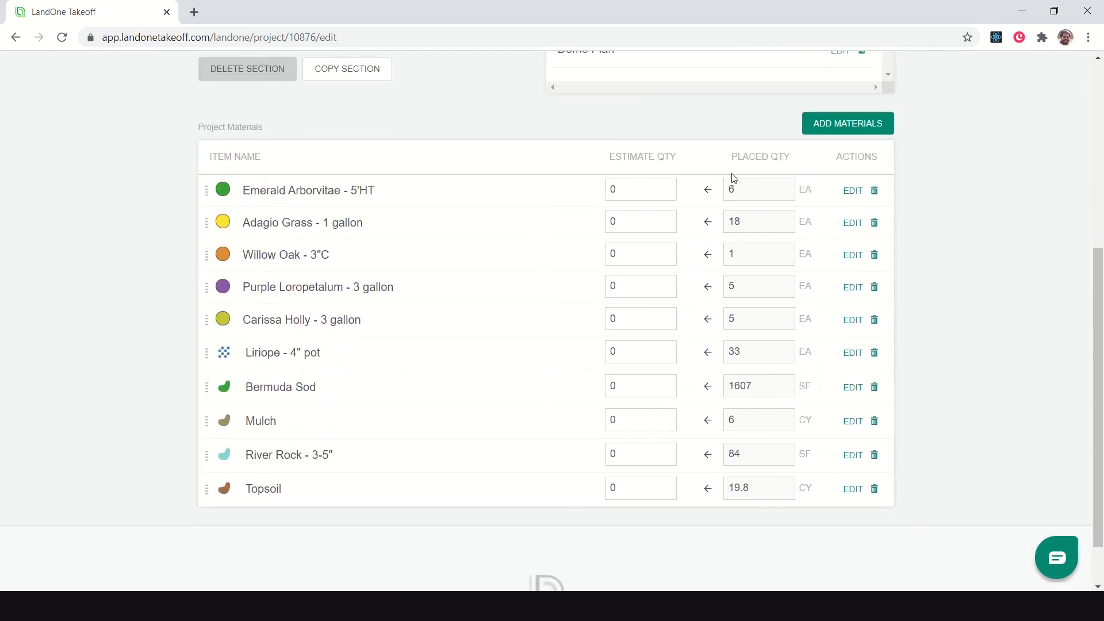
{"action": "mouse_move", "coordinate": [618, 178]}
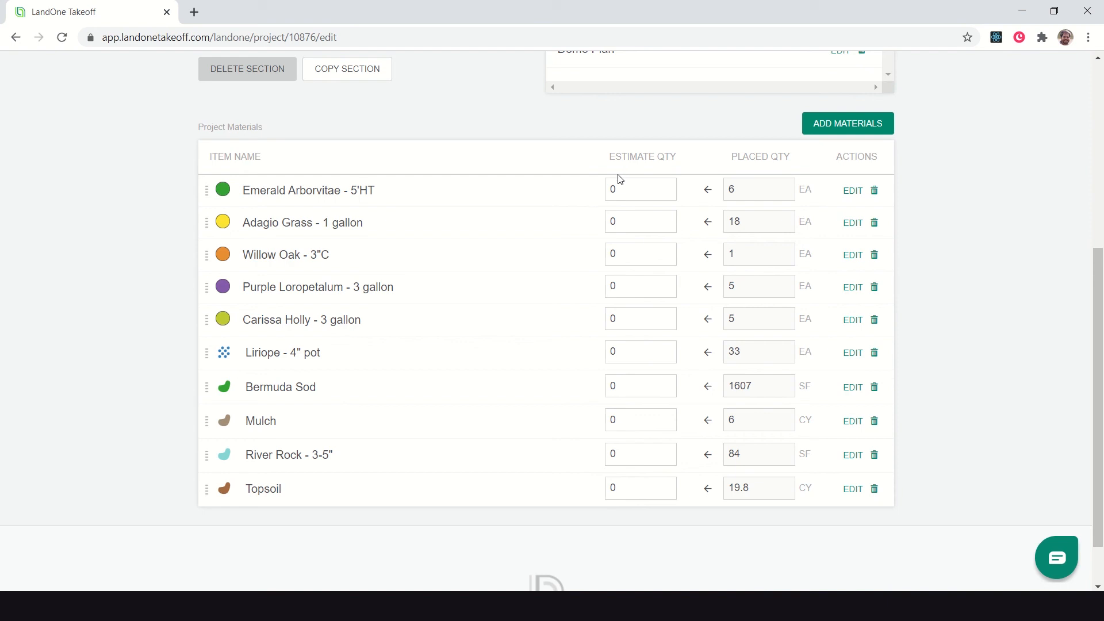
{"action": "mouse_move", "coordinate": [656, 172]}
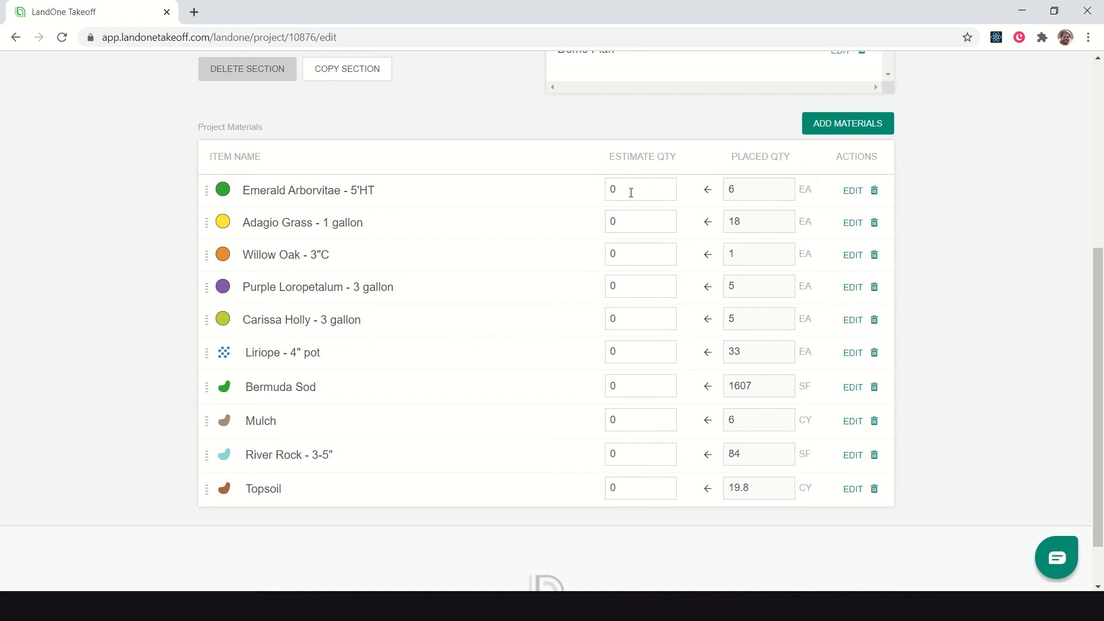
{"action": "mouse_move", "coordinate": [718, 403]}
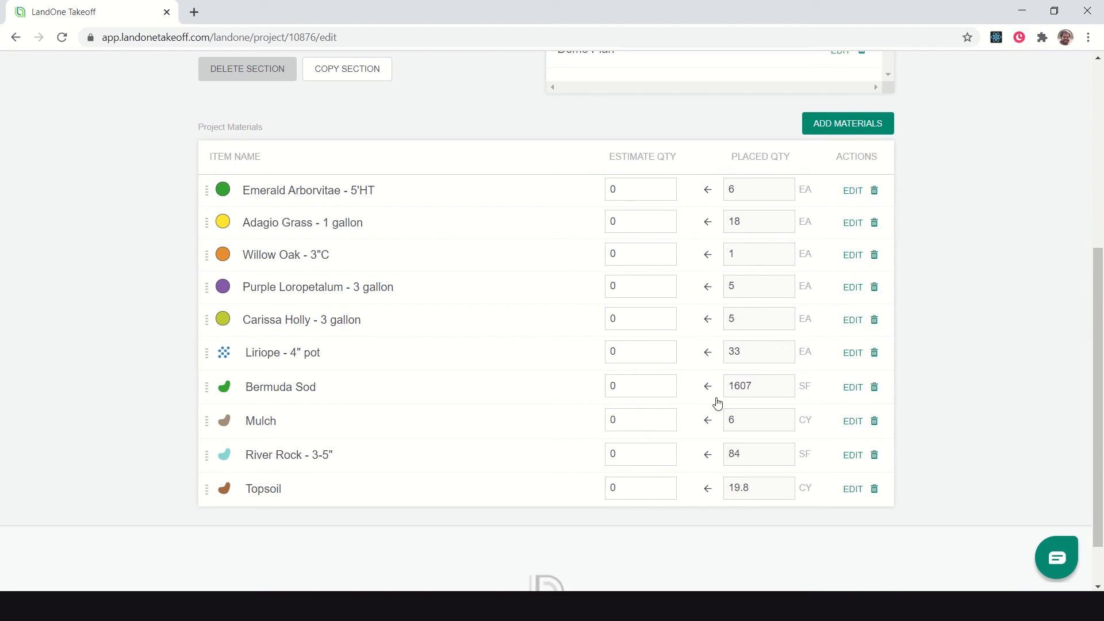
{"action": "left_click", "coordinate": [639, 386]}
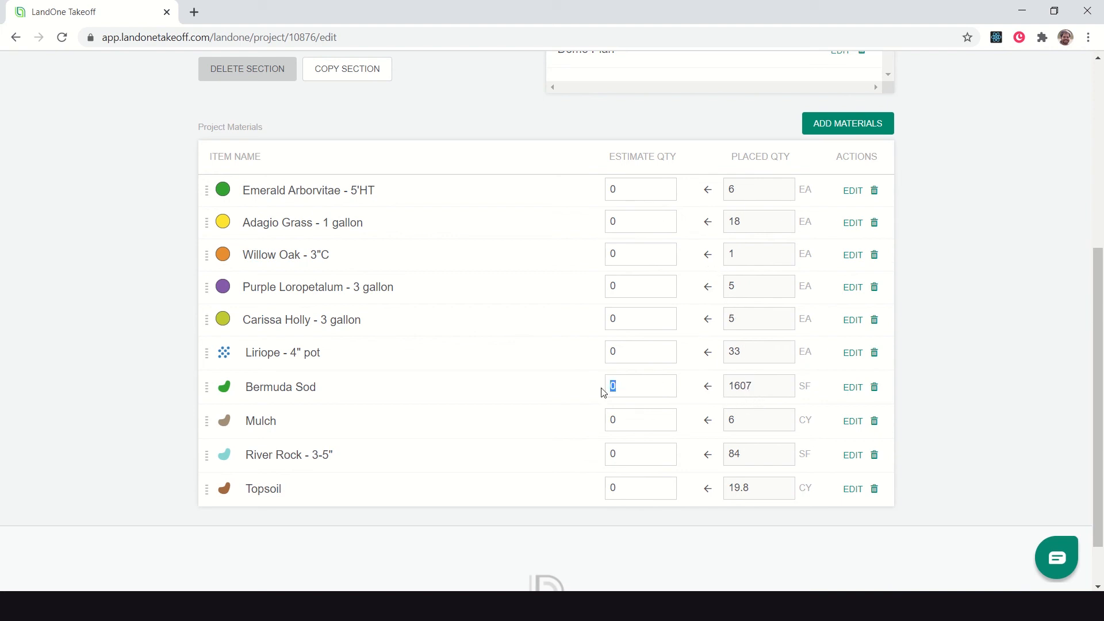
{"action": "type", "text": "1"}
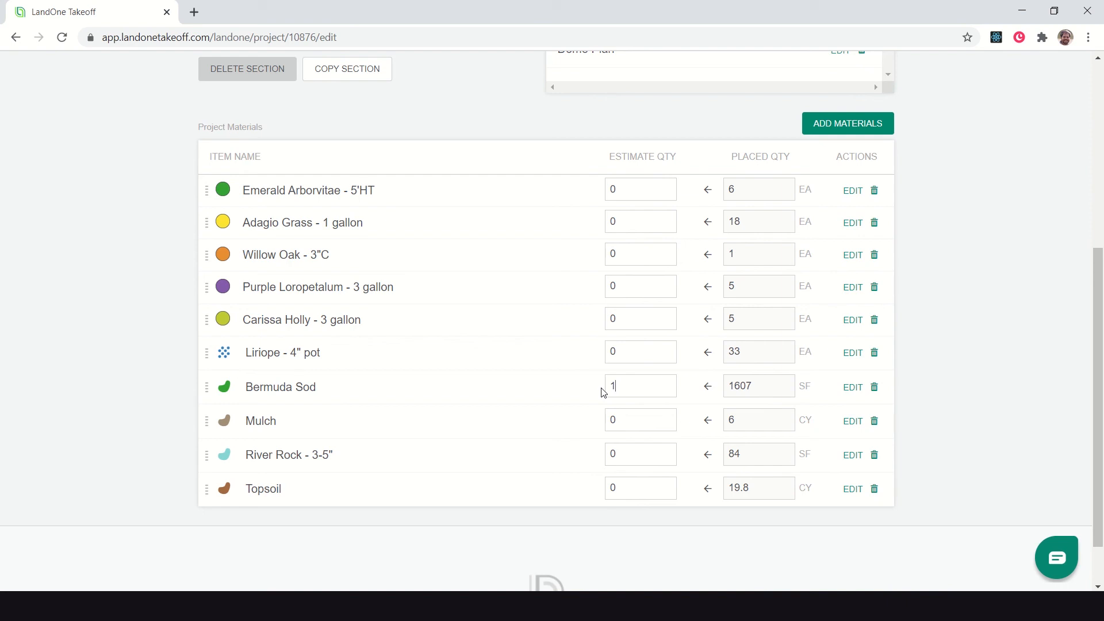
{"action": "type", "text": "650"}
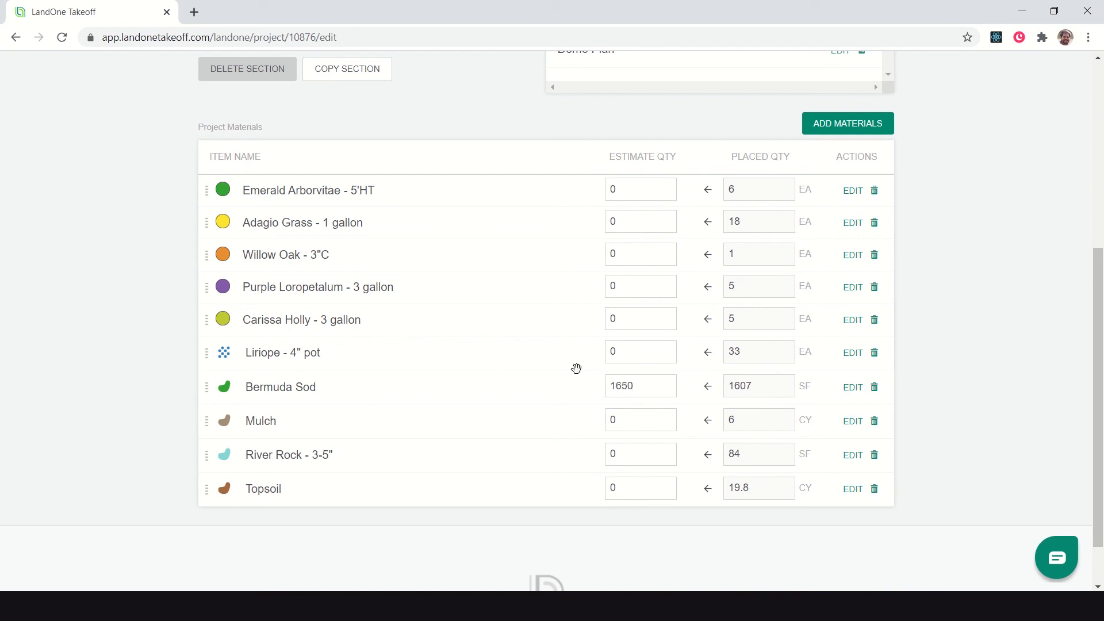
{"action": "mouse_move", "coordinate": [779, 156]}
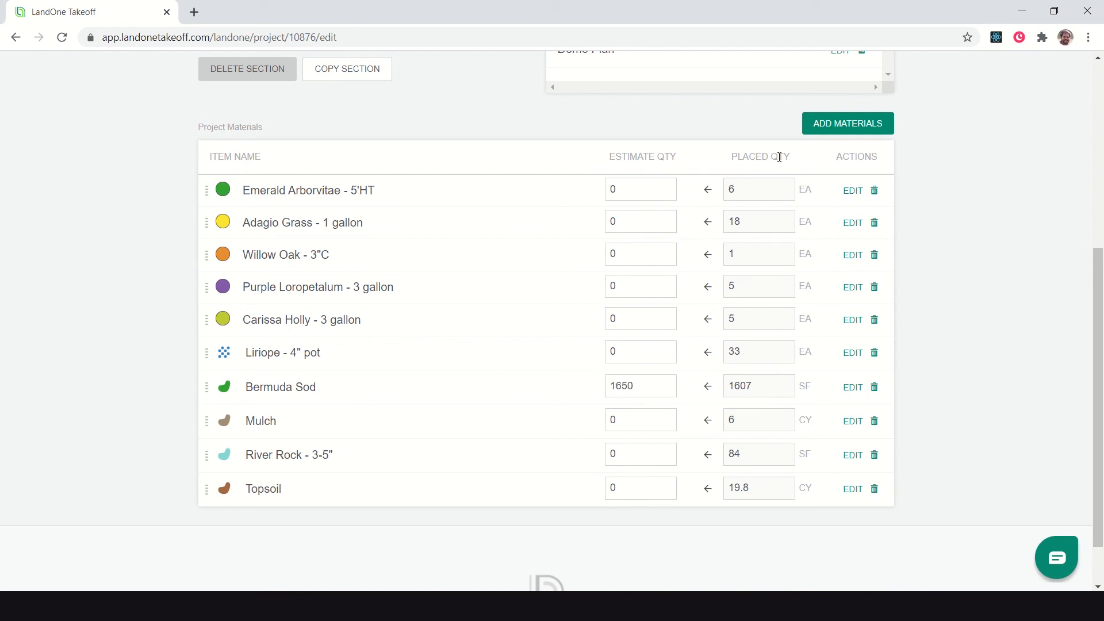
{"action": "left_click", "coordinate": [708, 190]}
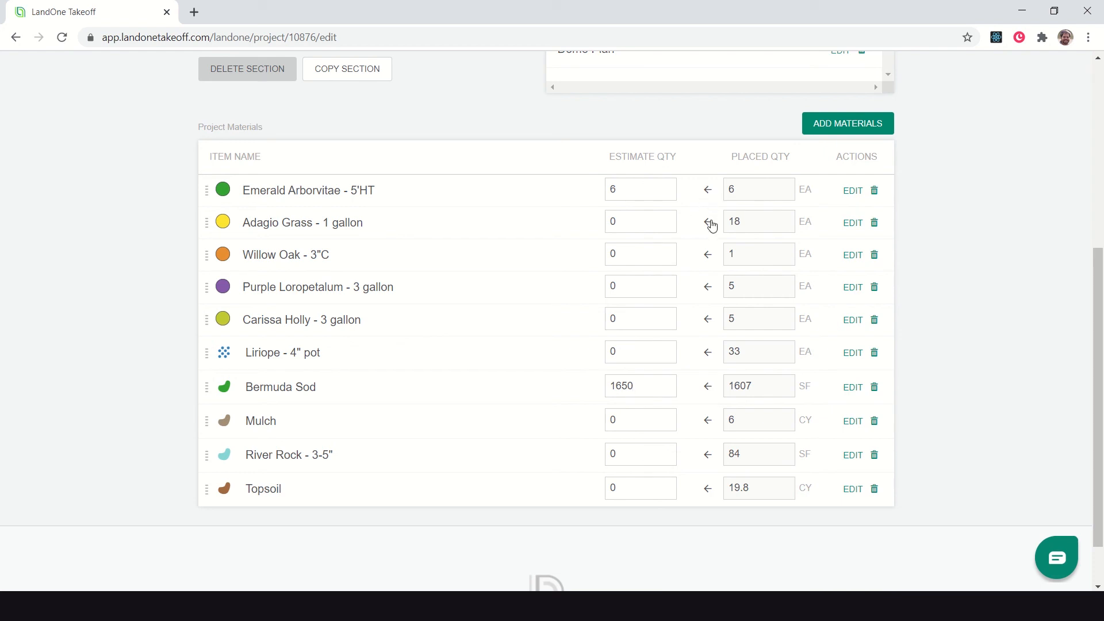
{"action": "left_click", "coordinate": [707, 221]}
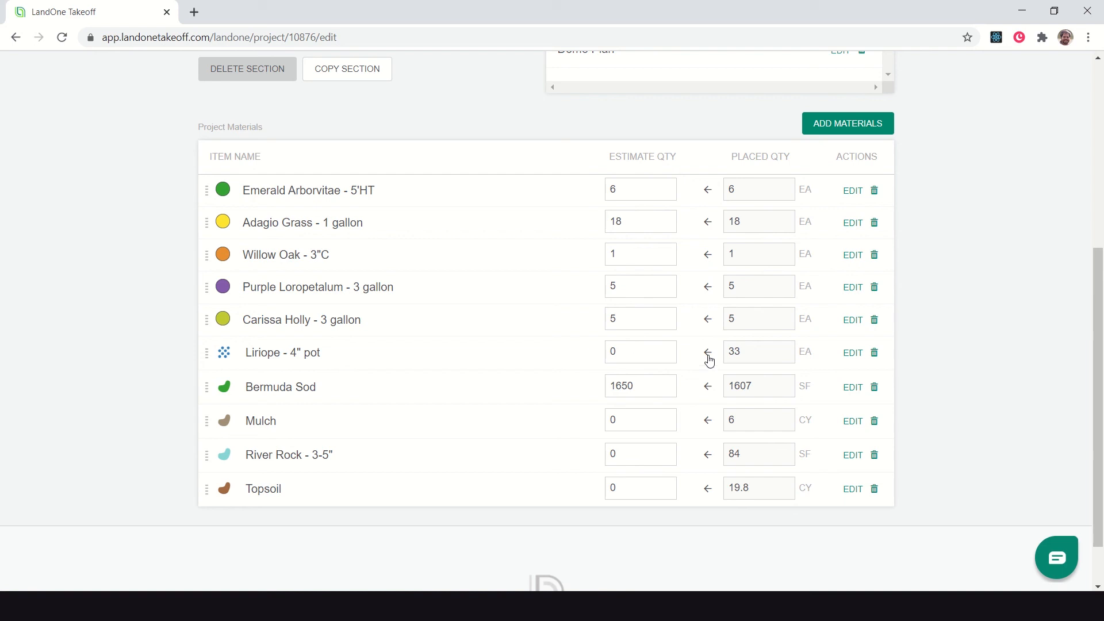
Step: Set the Topsoil estimate to 20 and go to the project's downloadable documents
{"action": "left_click", "coordinate": [708, 352]}
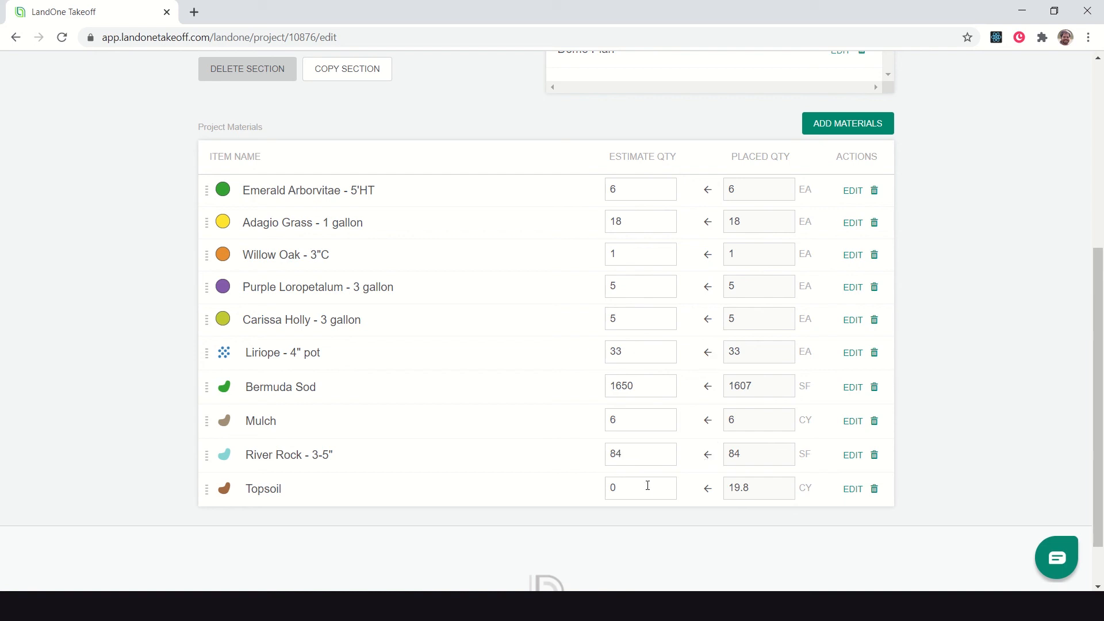
{"action": "type", "text": "20"}
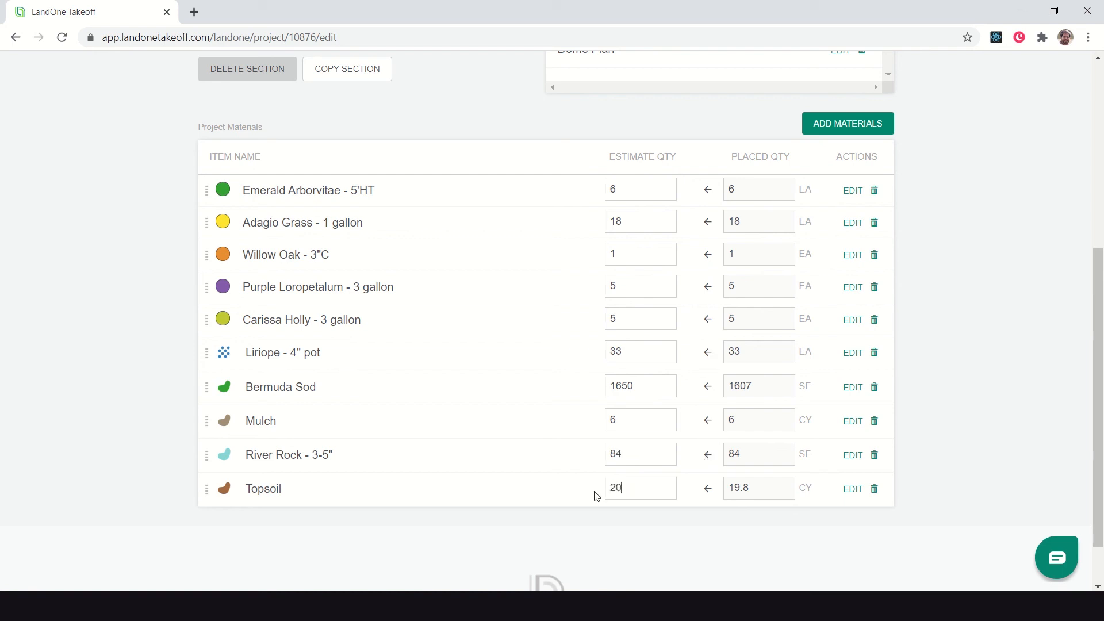
{"action": "mouse_move", "coordinate": [561, 468]}
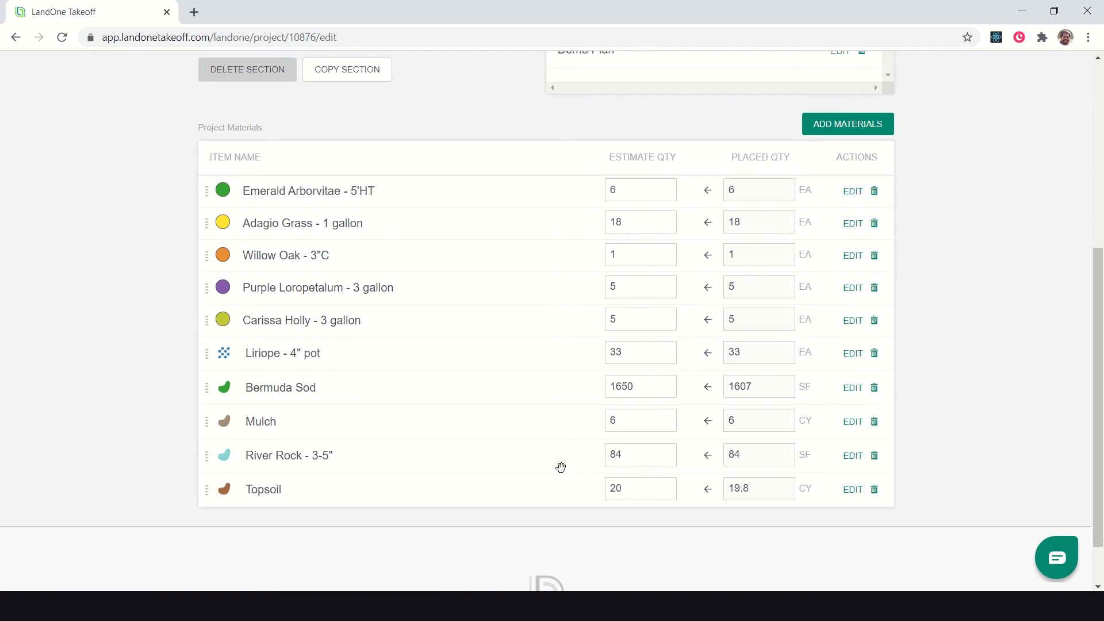
{"action": "scroll", "scroll_direction": "up", "scroll_amount": 3}
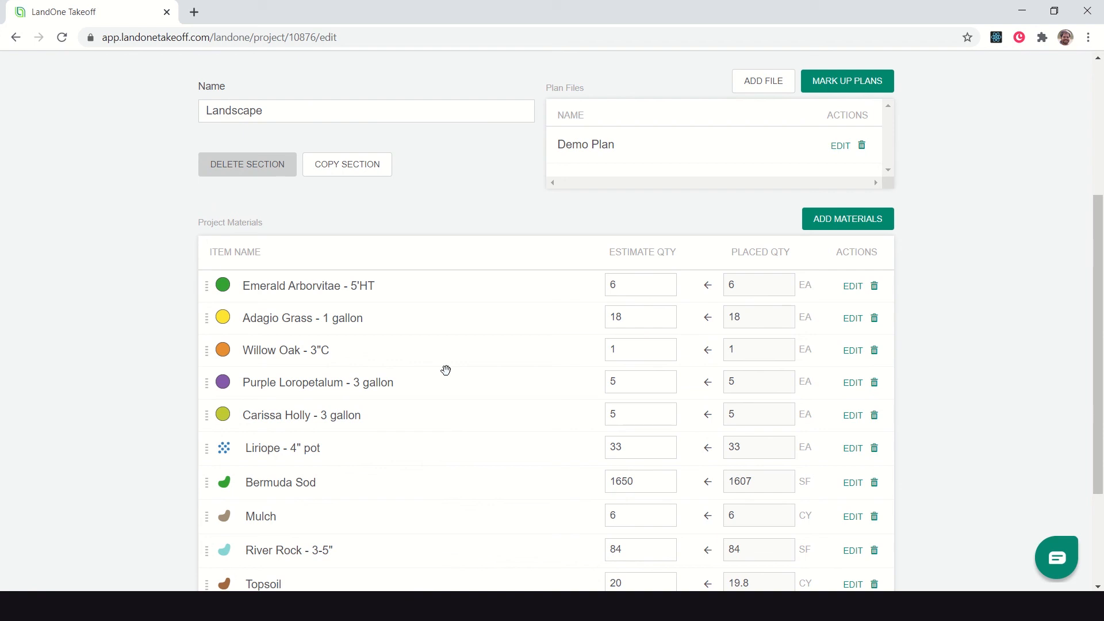
{"action": "scroll", "scroll_direction": "up", "scroll_amount": 3}
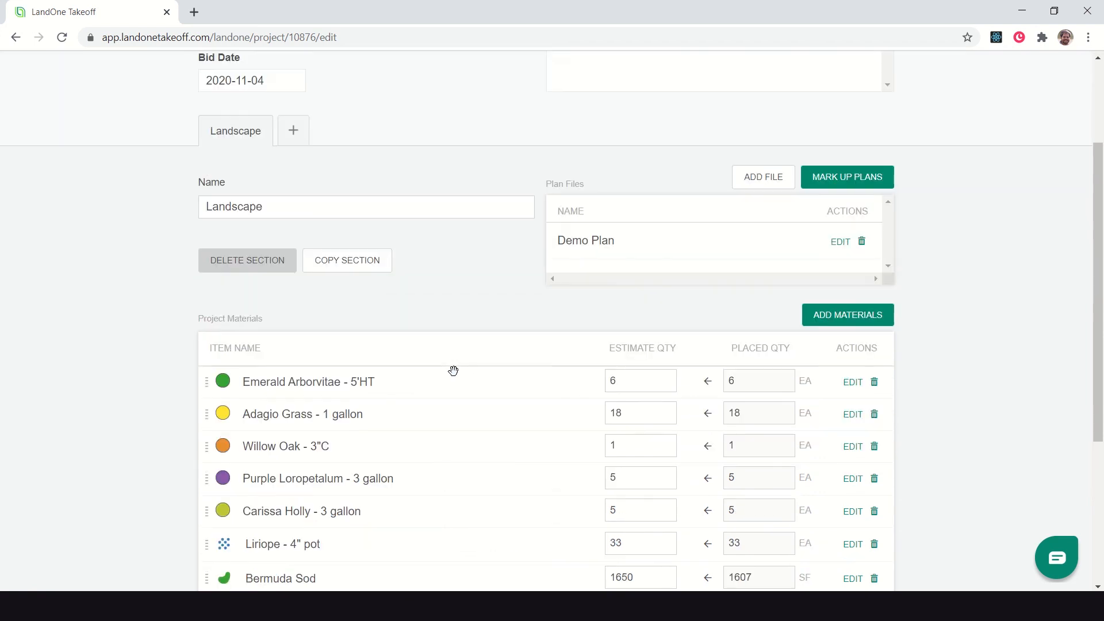
{"action": "scroll", "scroll_direction": "up", "scroll_amount": 3}
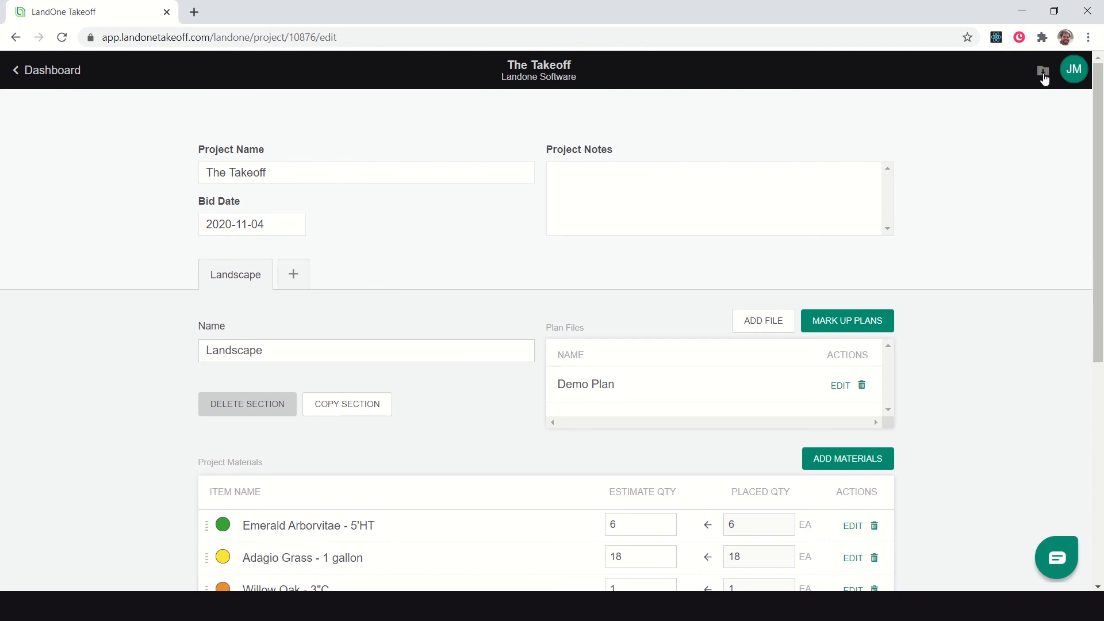
{"action": "left_click", "coordinate": [1044, 70]}
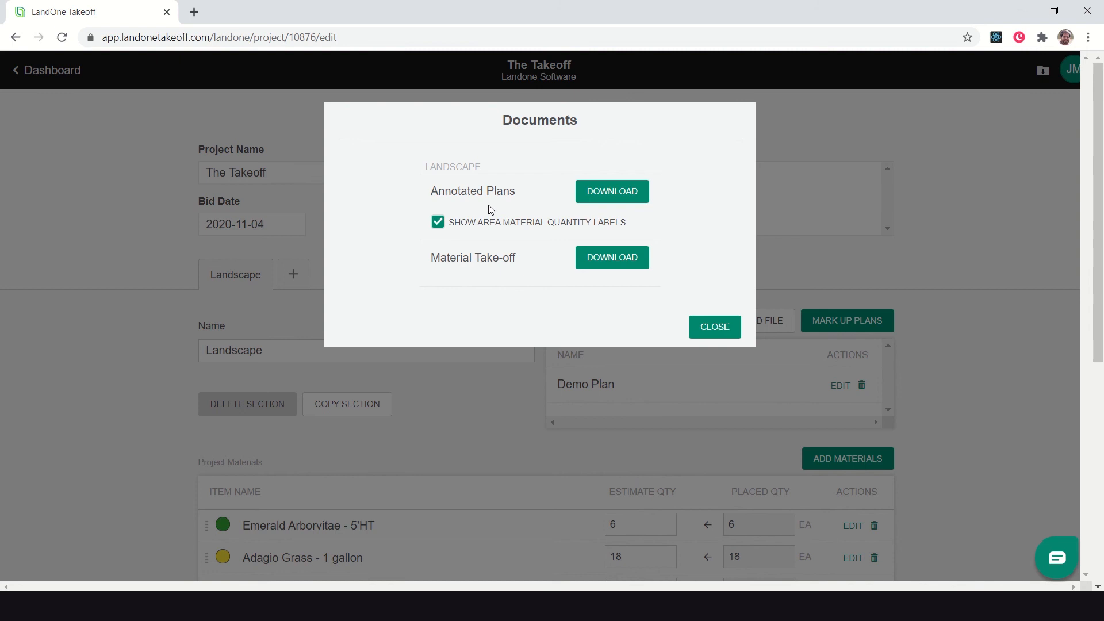
{"action": "mouse_move", "coordinate": [516, 232]}
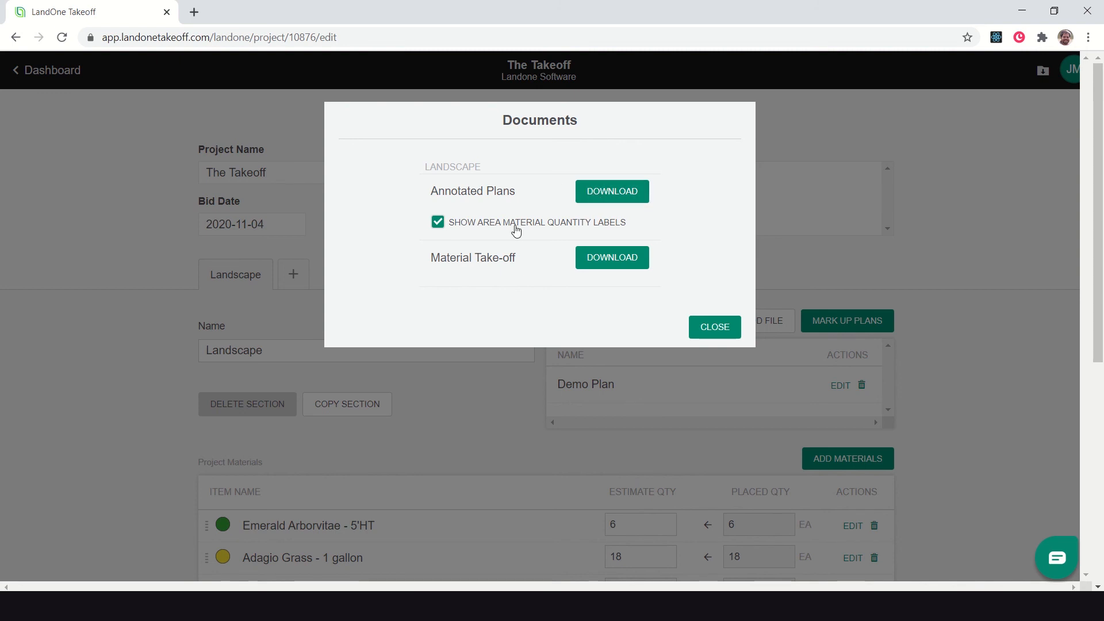
{"action": "mouse_move", "coordinate": [441, 230]}
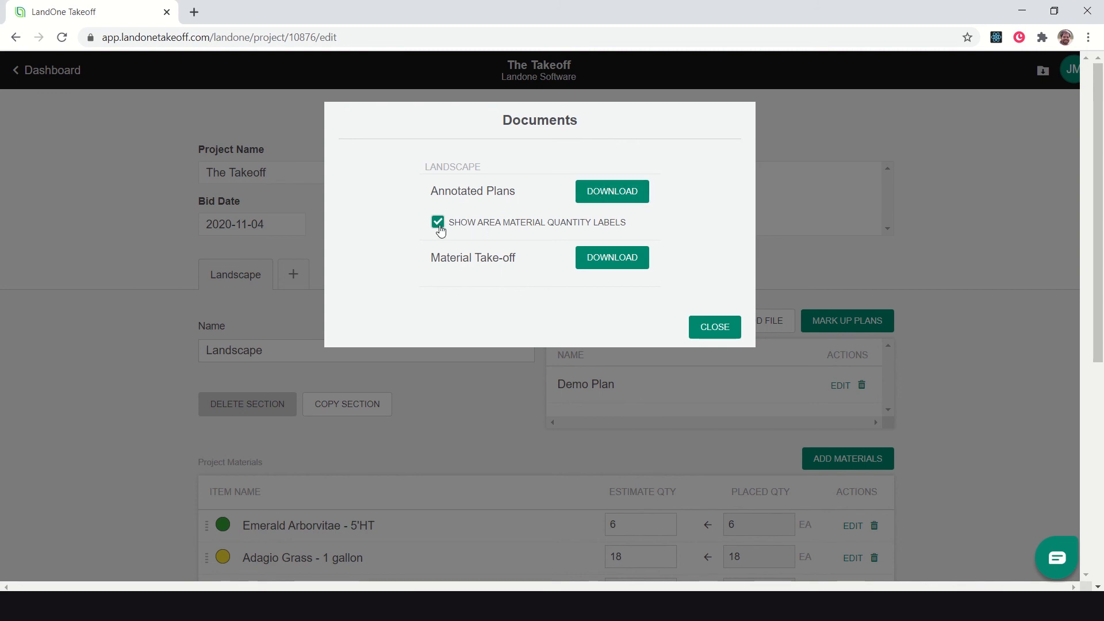
Step: Download the Landscape annotated plans PDF with area quantity labels and open it
{"action": "left_click", "coordinate": [611, 191]}
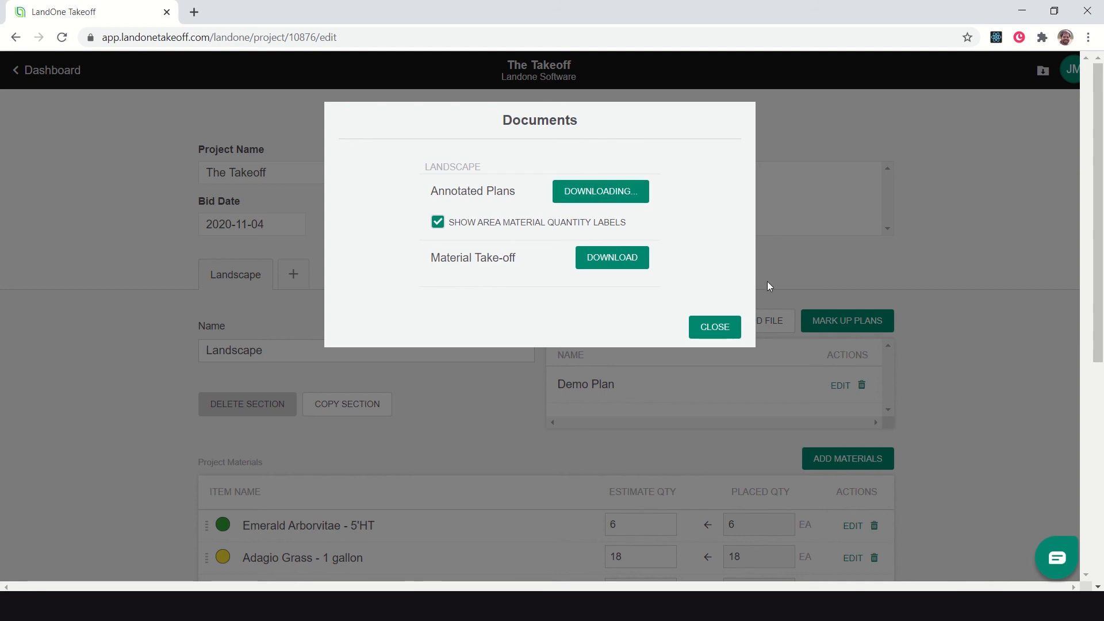
{"action": "left_click", "coordinate": [600, 191]}
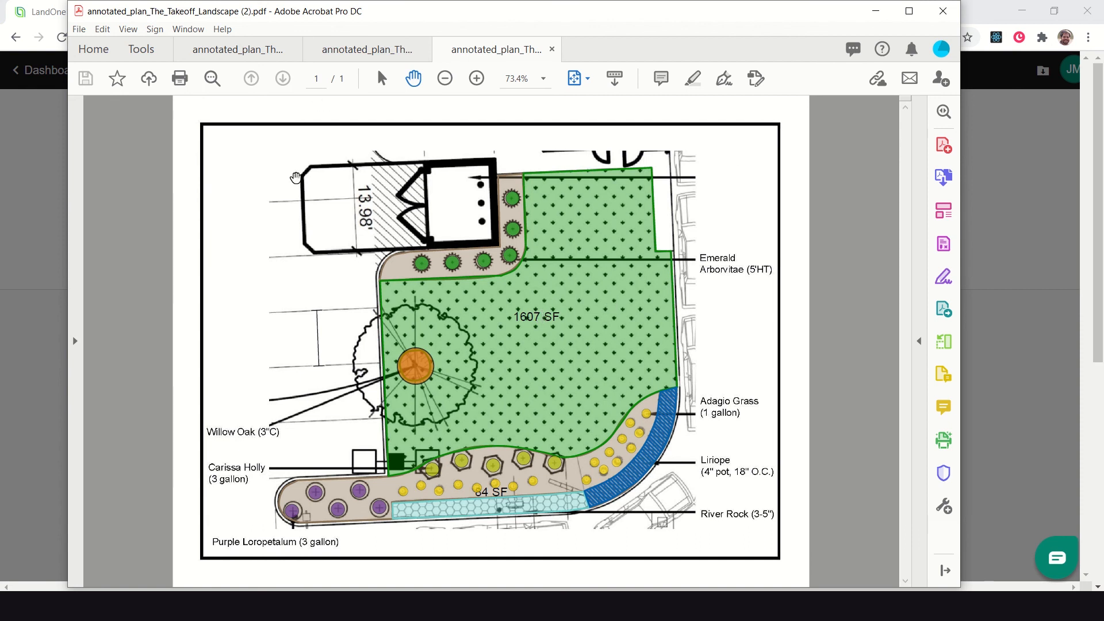
{"action": "mouse_move", "coordinate": [595, 170]}
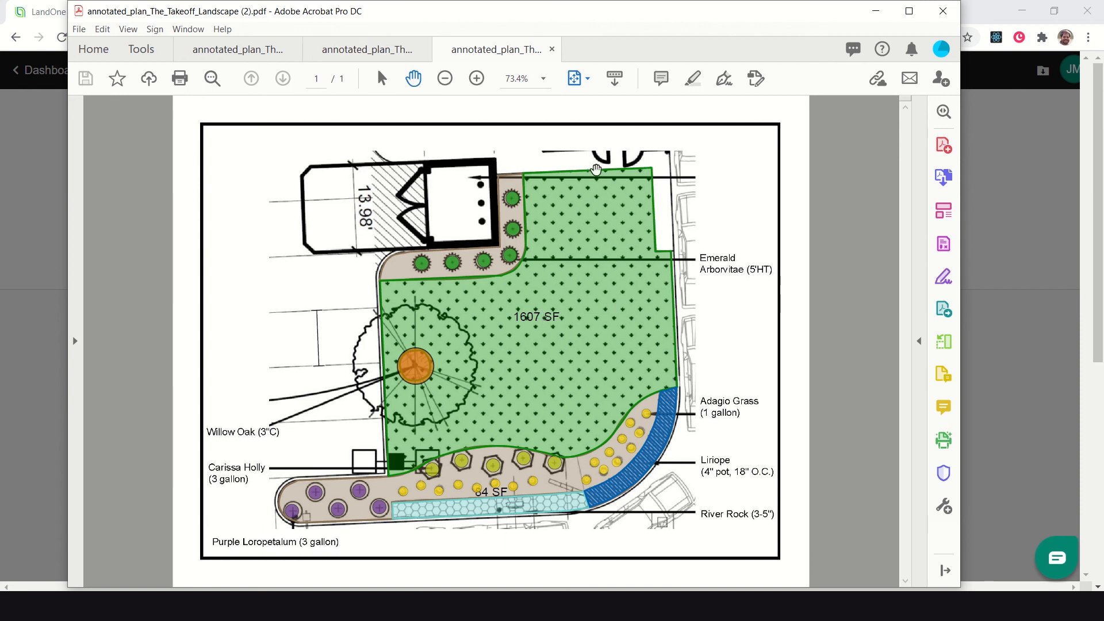
{"action": "mouse_move", "coordinate": [867, 34]}
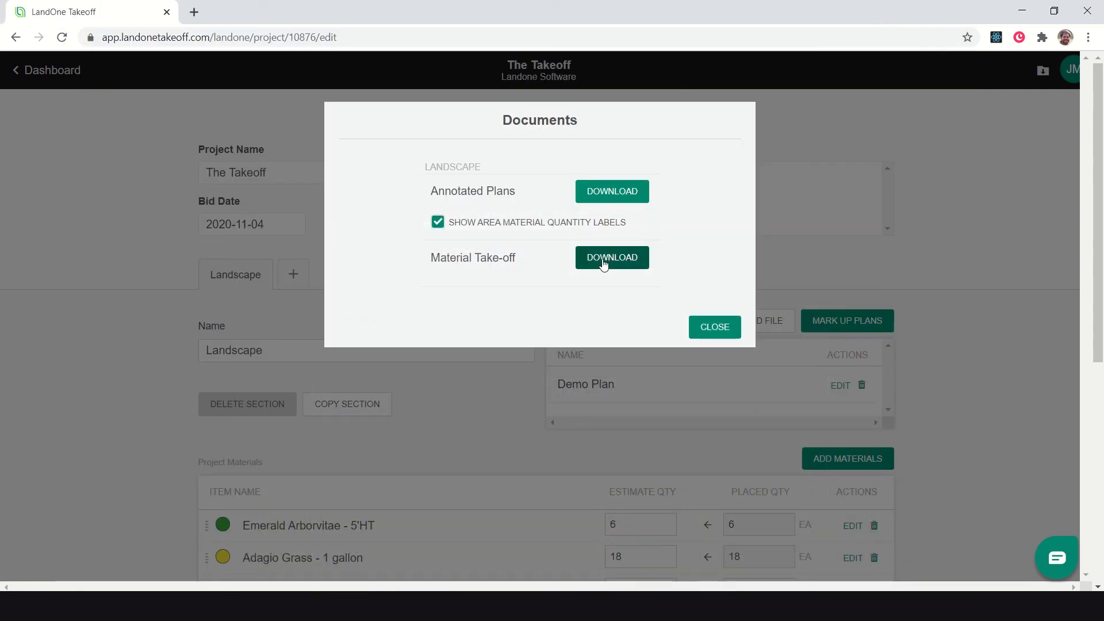
Step: Generate the Material Take-off report from the project's documents list
{"action": "left_click", "coordinate": [611, 256]}
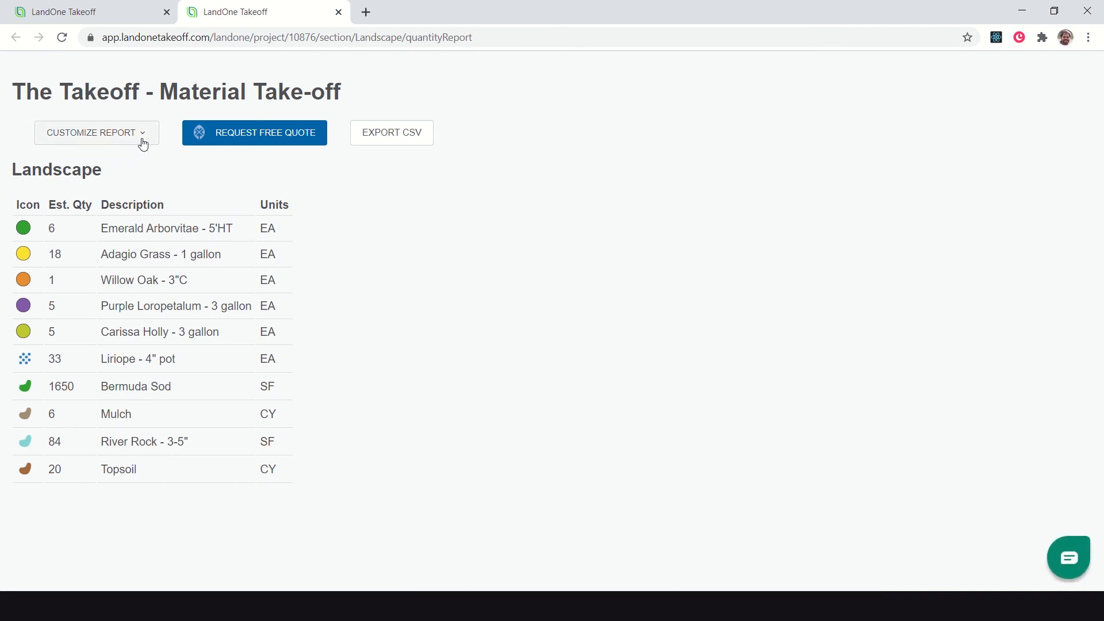
Step: Show actual quantities beside estimates in the report, then remove them again
{"action": "left_click", "coordinate": [95, 132]}
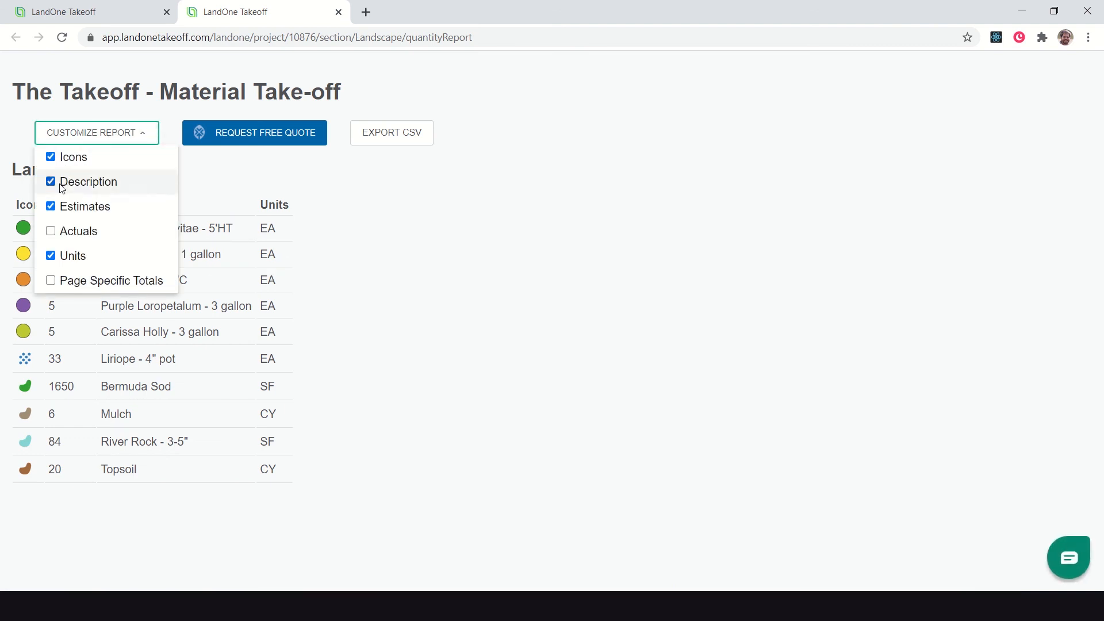
{"action": "left_click", "coordinate": [51, 231]}
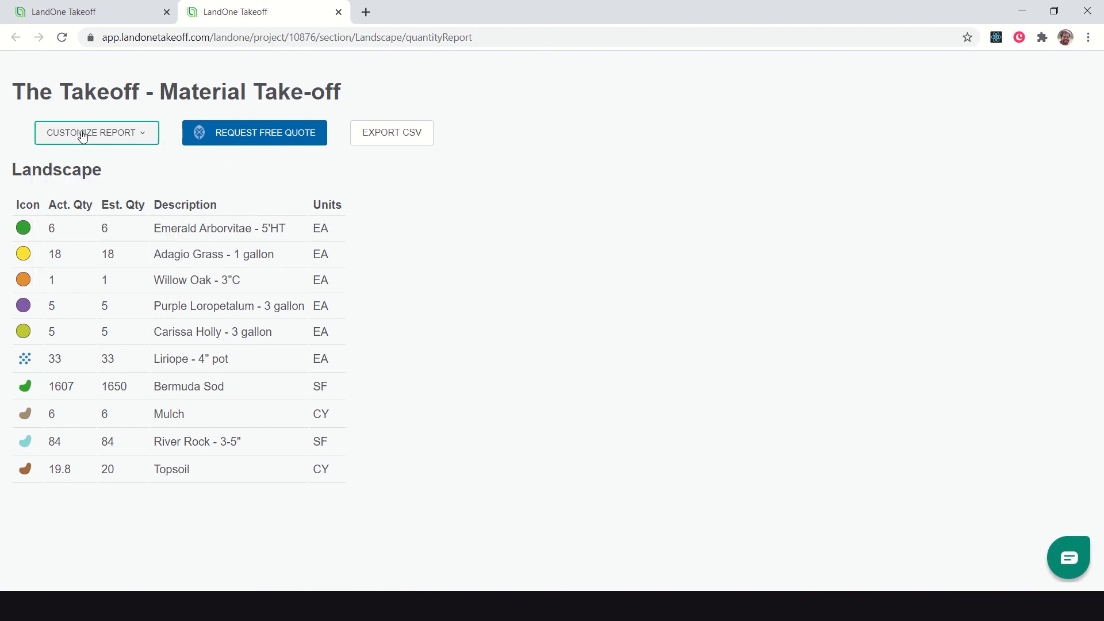
{"action": "left_click", "coordinate": [96, 132]}
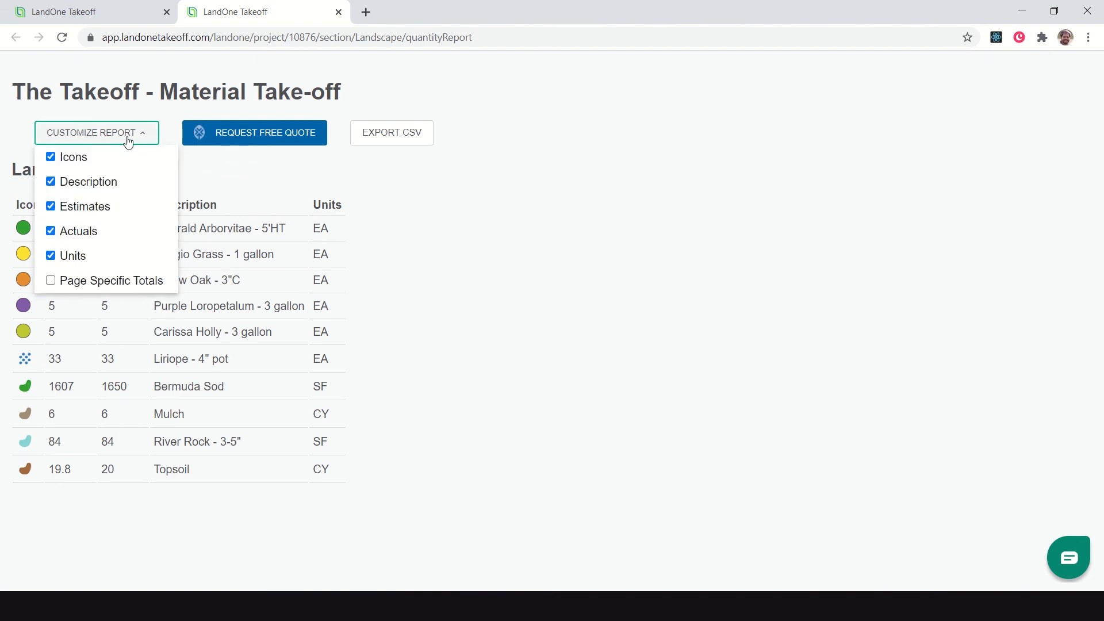
{"action": "left_click", "coordinate": [49, 231]}
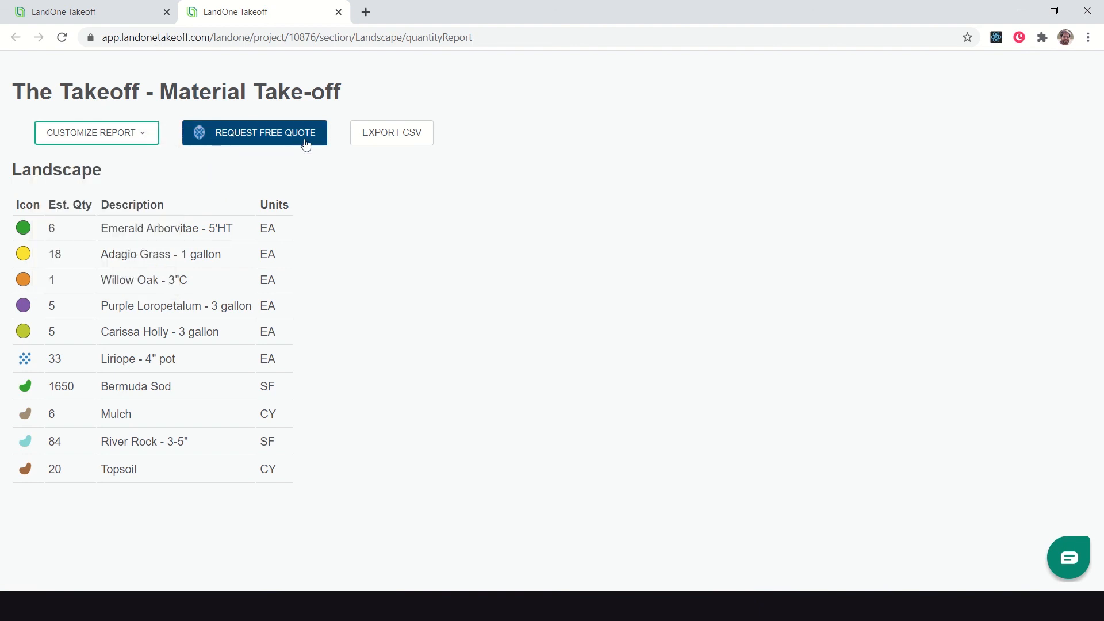
{"action": "left_click", "coordinate": [254, 132]}
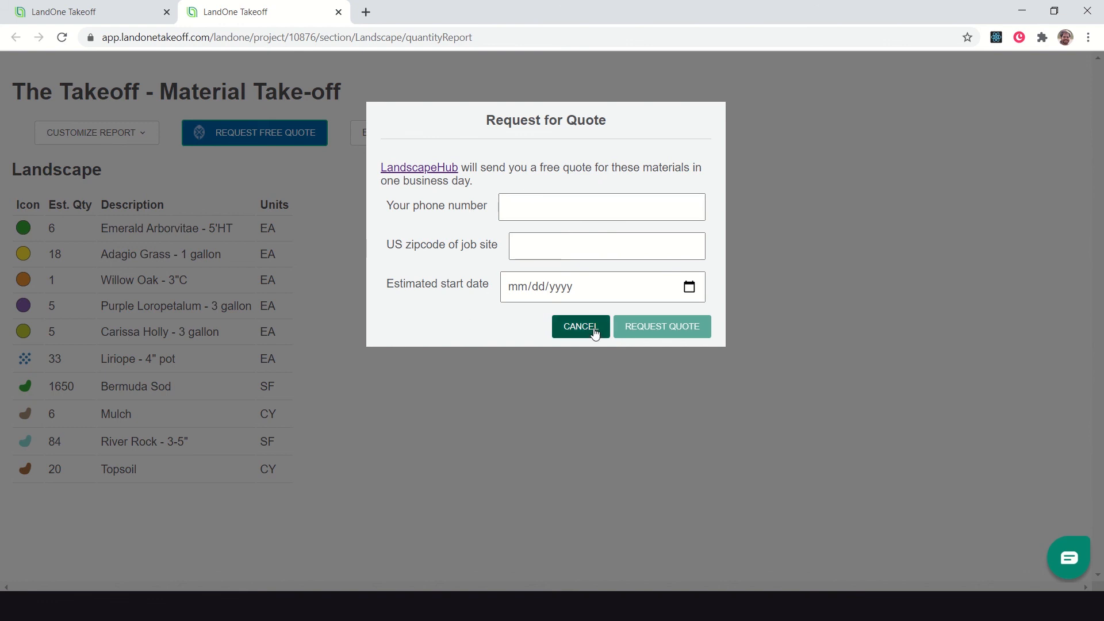
{"action": "left_click", "coordinate": [580, 326]}
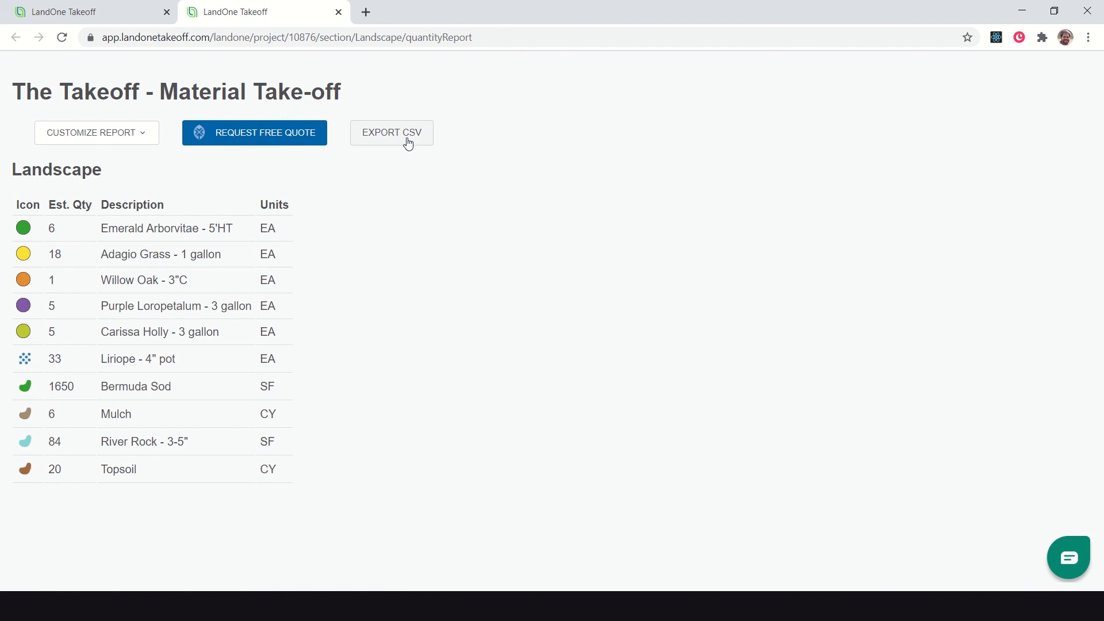
{"action": "mouse_move", "coordinate": [391, 175]}
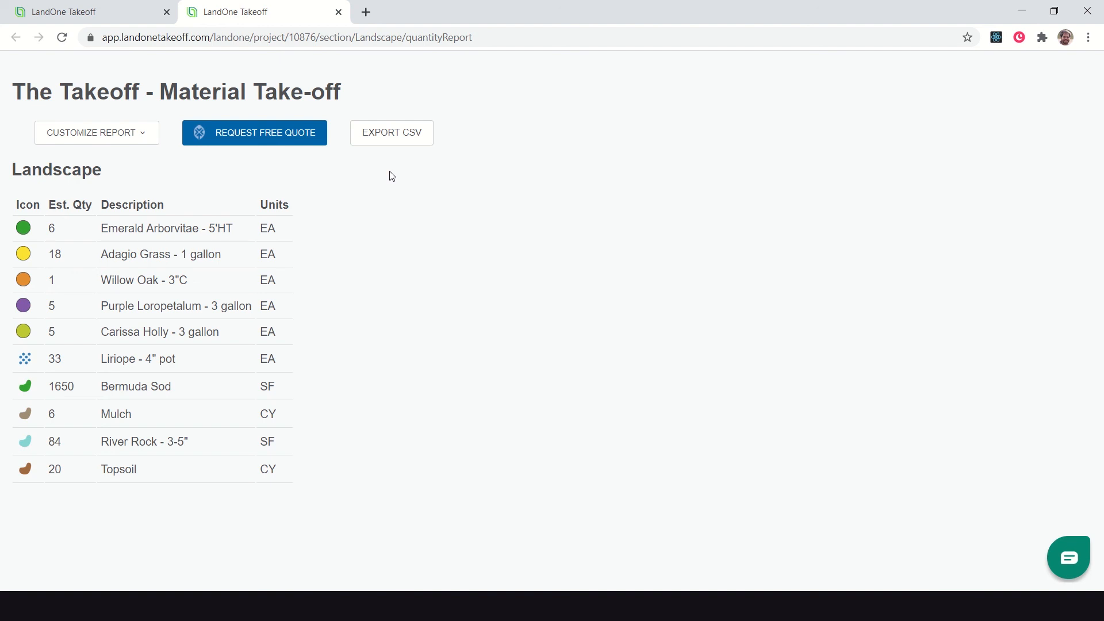
{"action": "mouse_move", "coordinate": [383, 166]}
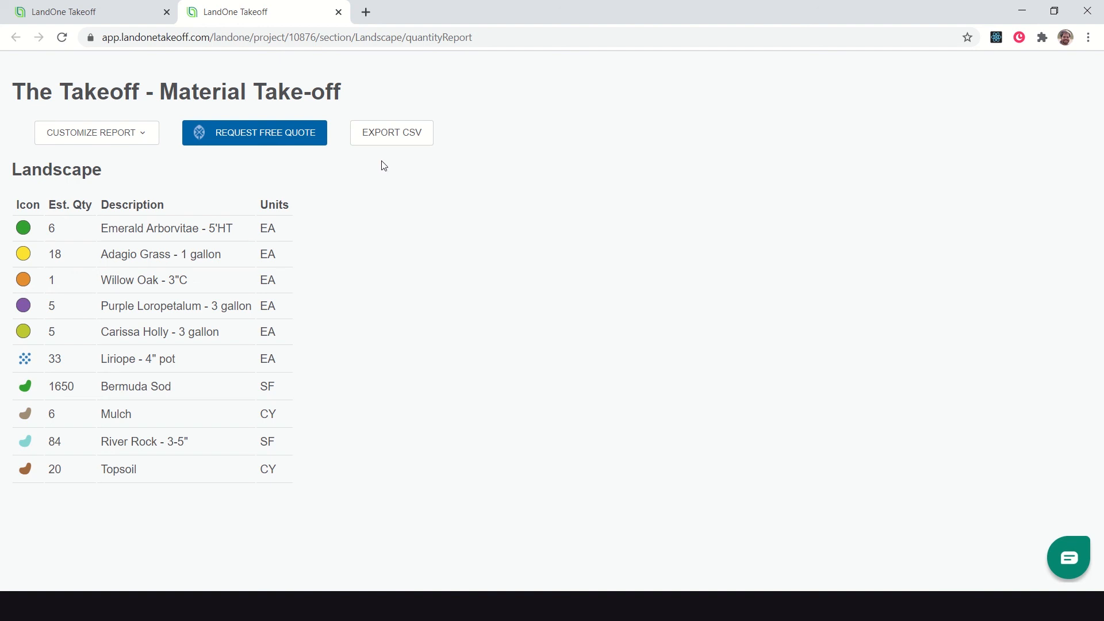
Step: Untick Icons in Customize Report and copy the whole quantity table
{"action": "left_click", "coordinate": [96, 132]}
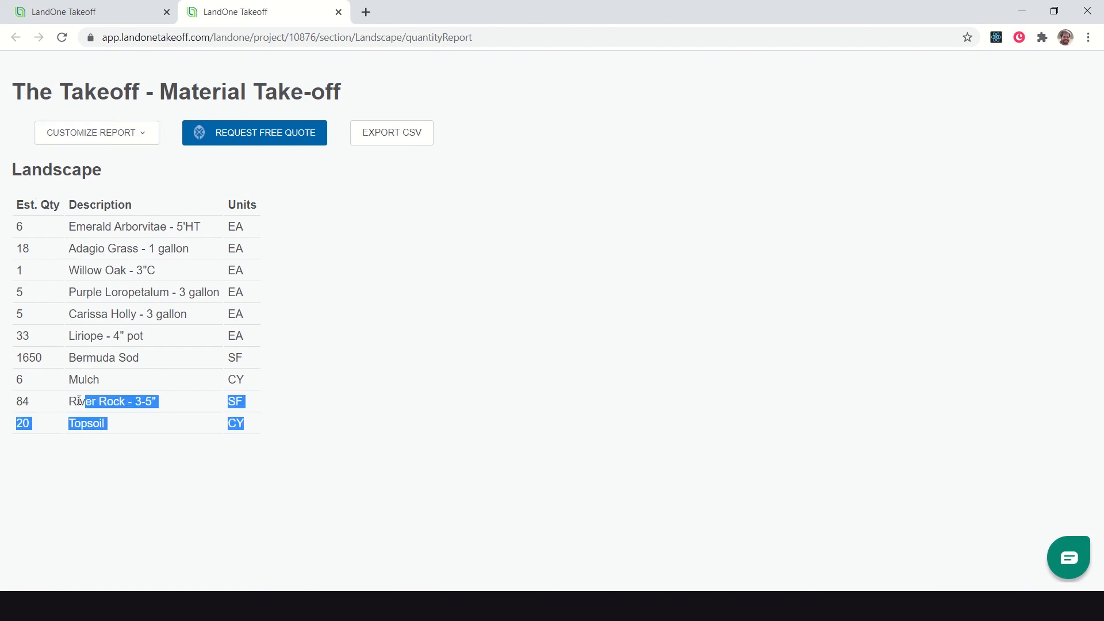
{"action": "right_click", "coordinate": [169, 253]}
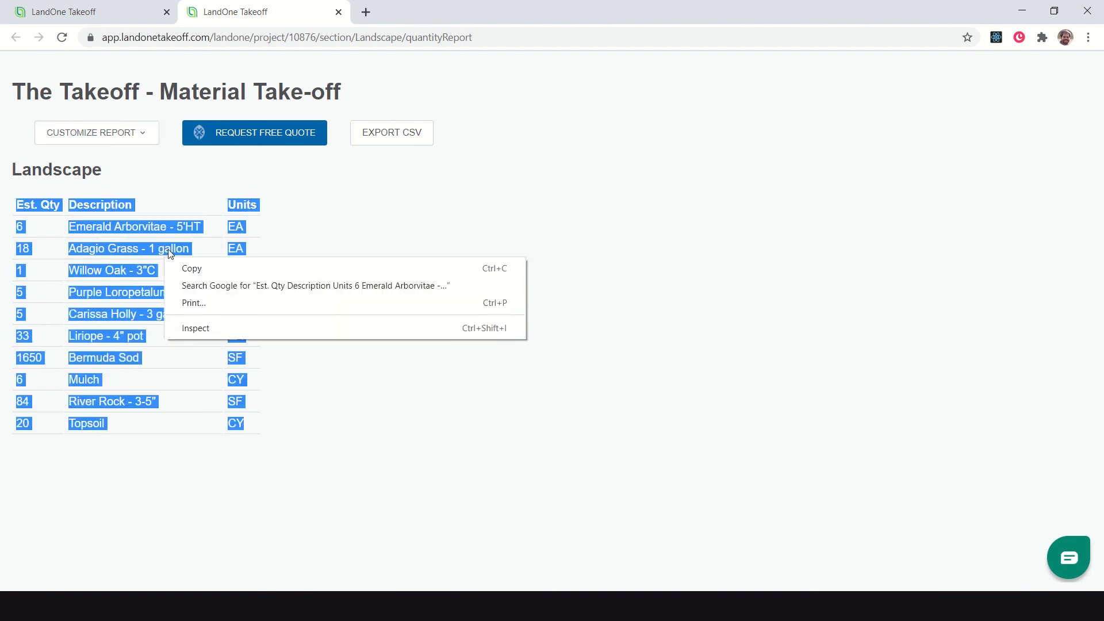
{"action": "left_click", "coordinate": [345, 318]}
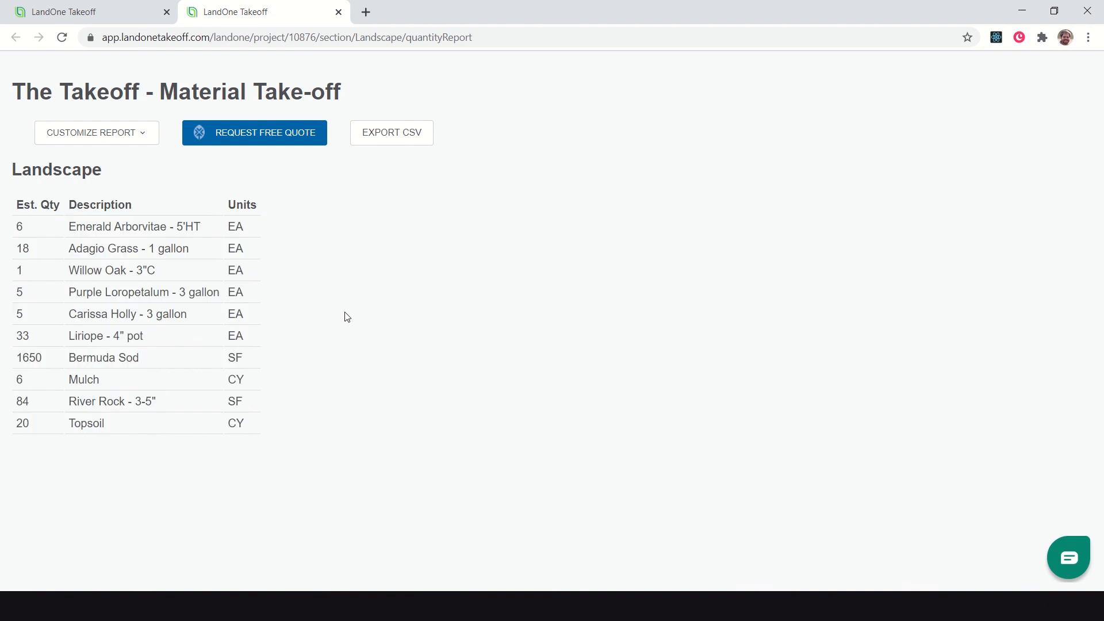